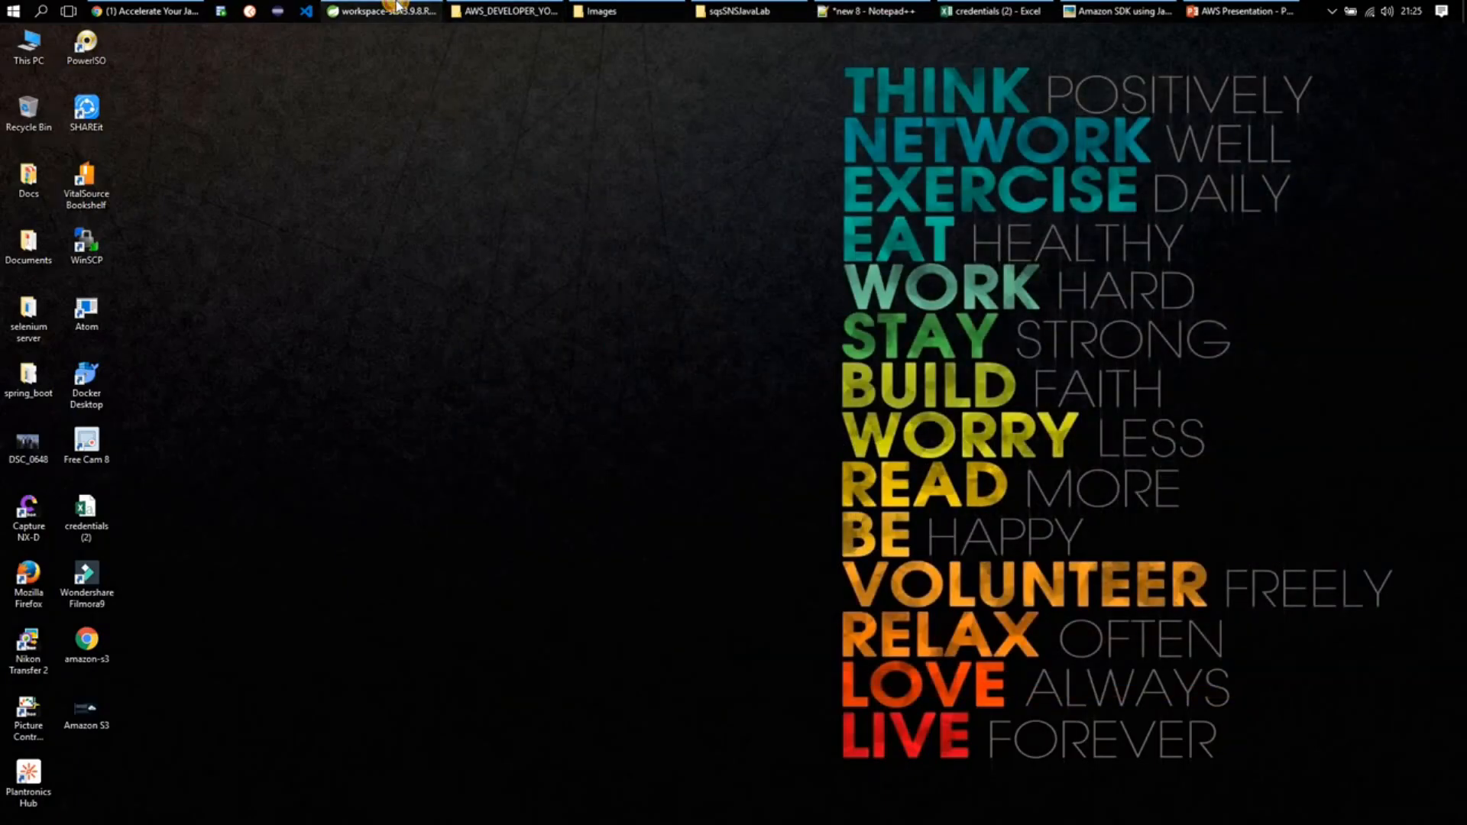
- Bring the Spring Tool Suite workspace with lab2, Servers and spring-boot-demo to the front
click(380, 10)
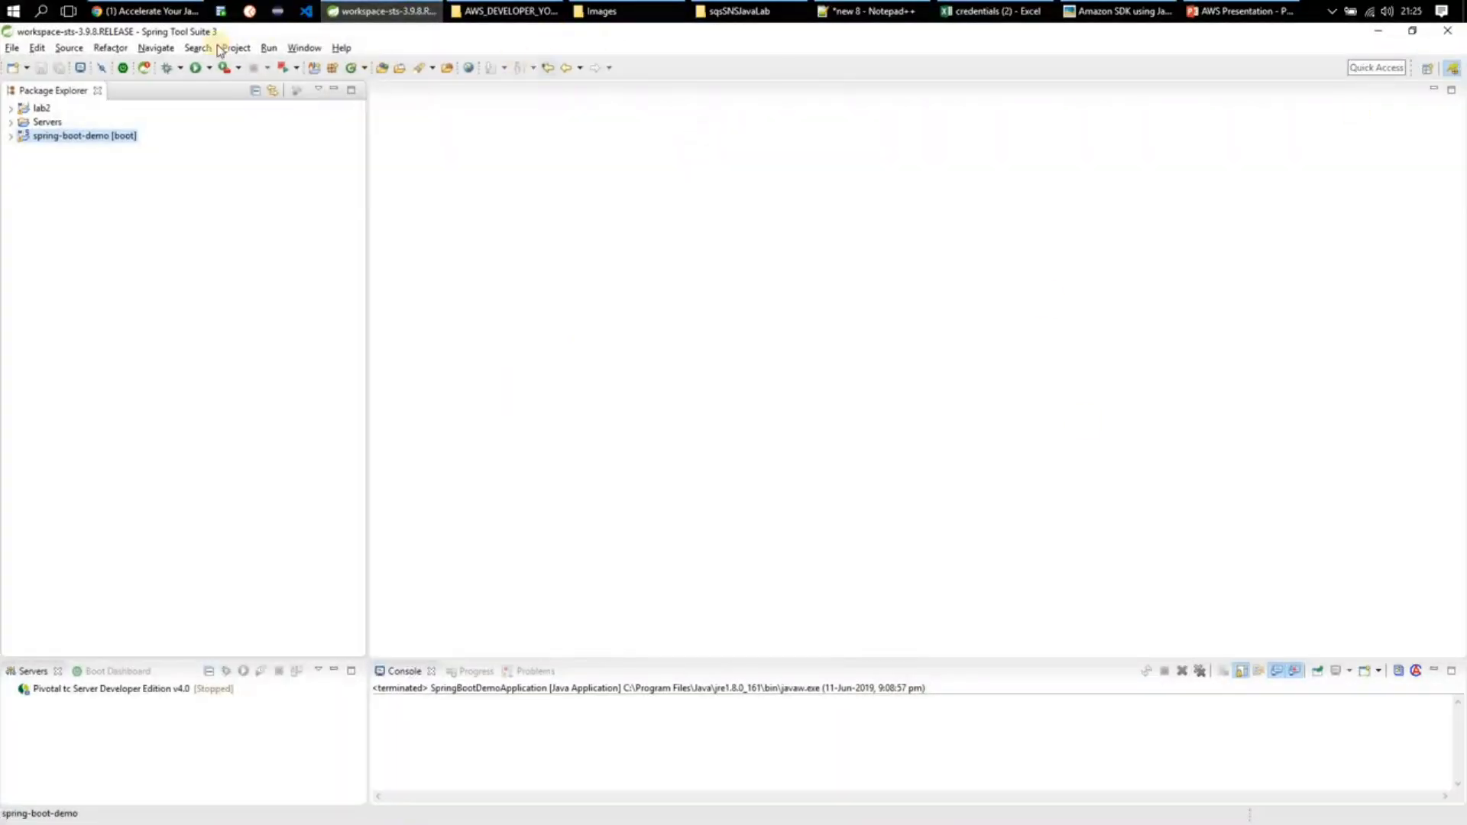
mouse_move(1400, 100)
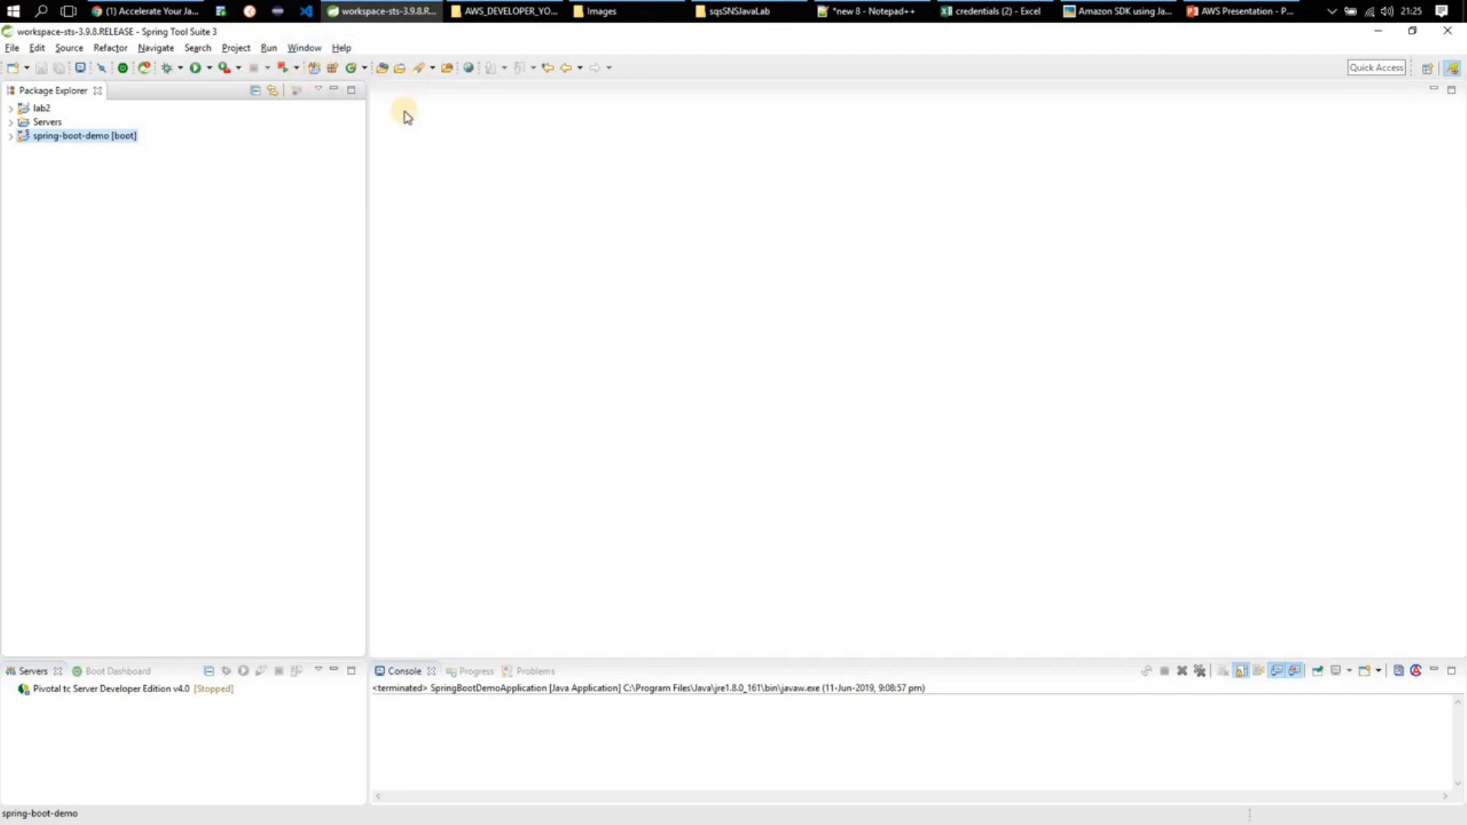
mouse_move(430, 138)
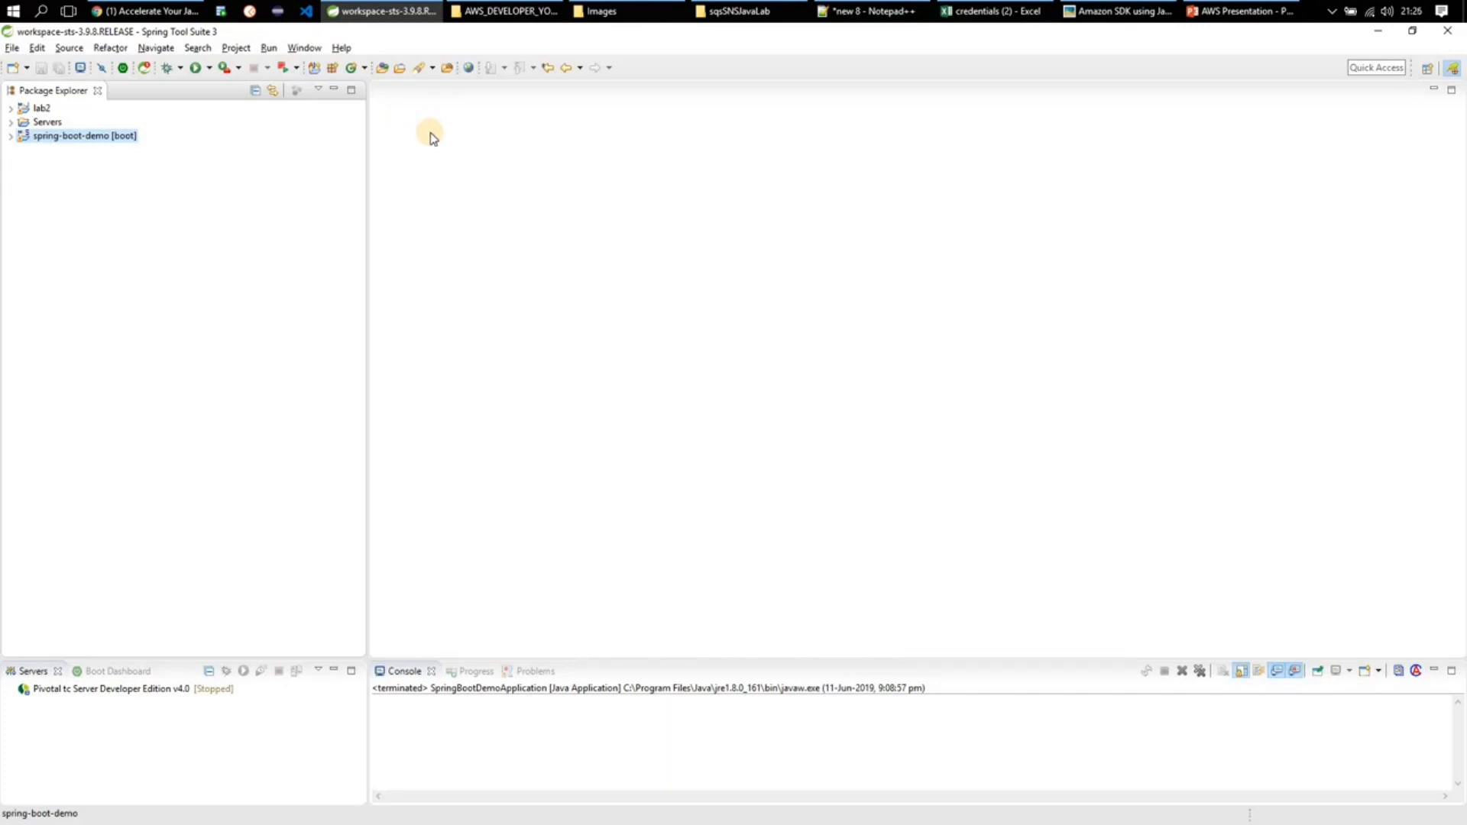
mouse_move(199, 237)
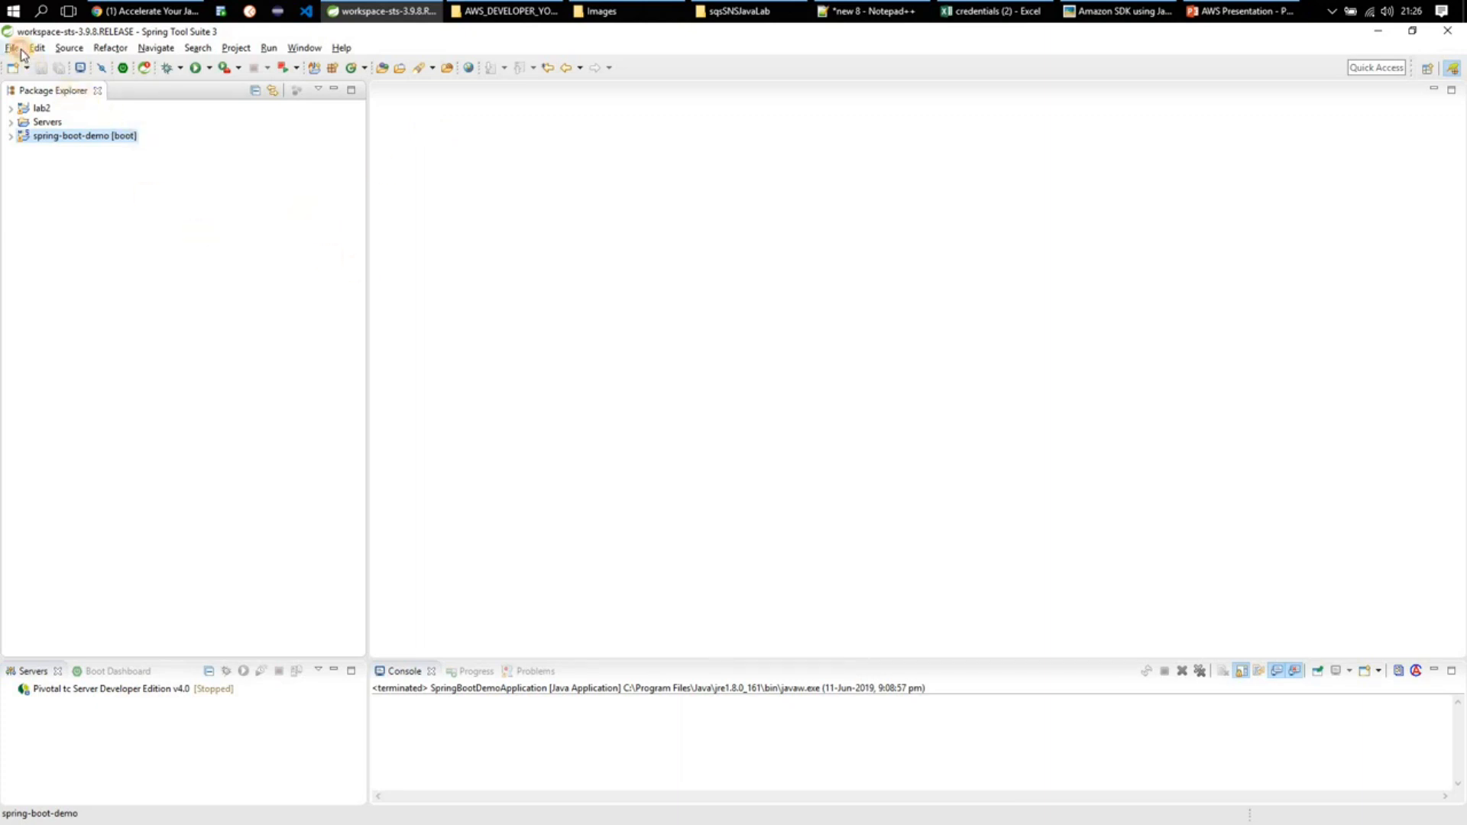
- Start a Spring Starter Project with artifact spring-boot-aws and the Spring Web Starter dependency
click(12, 48)
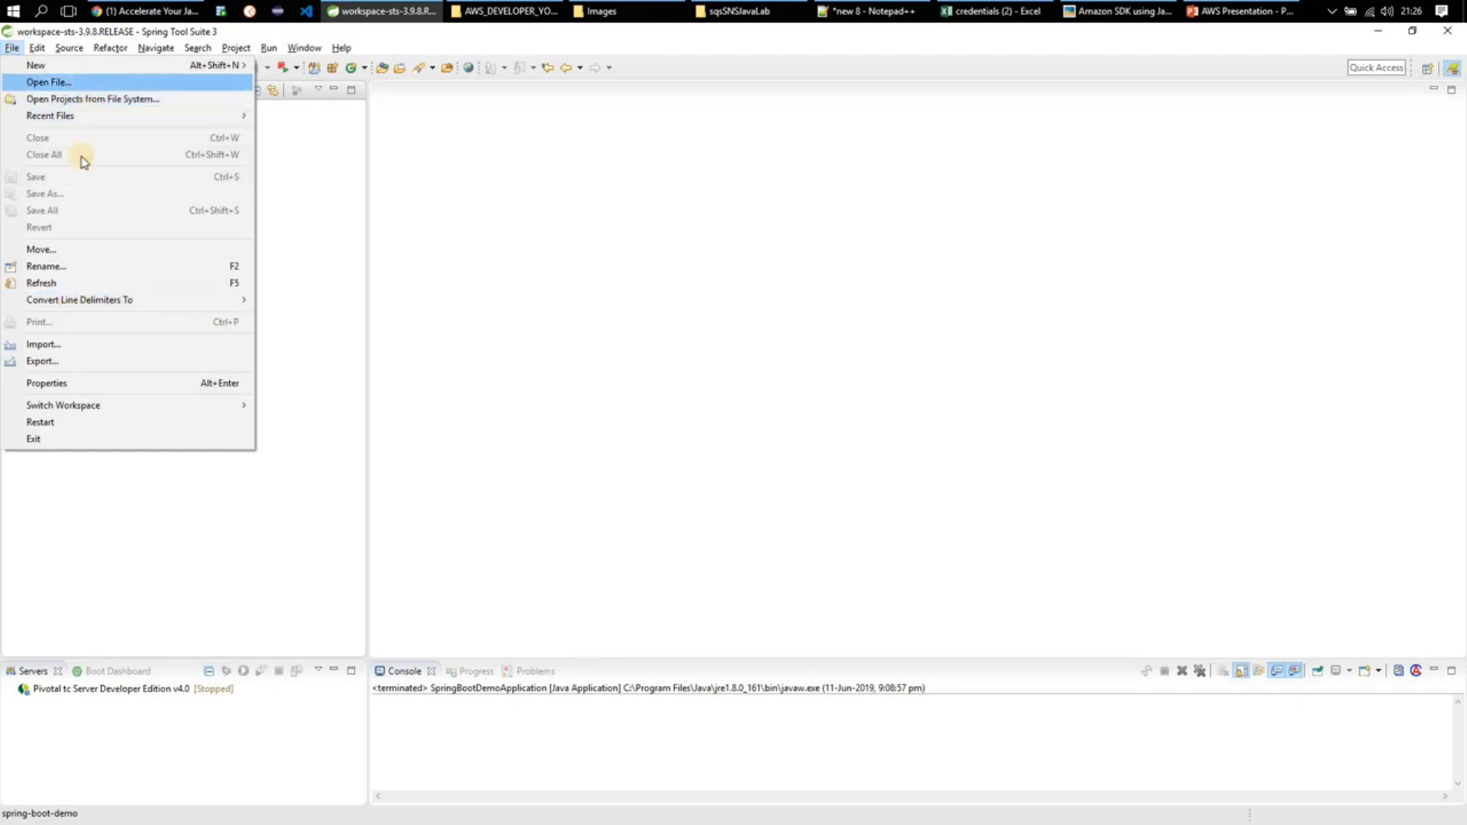
mouse_move(141, 75)
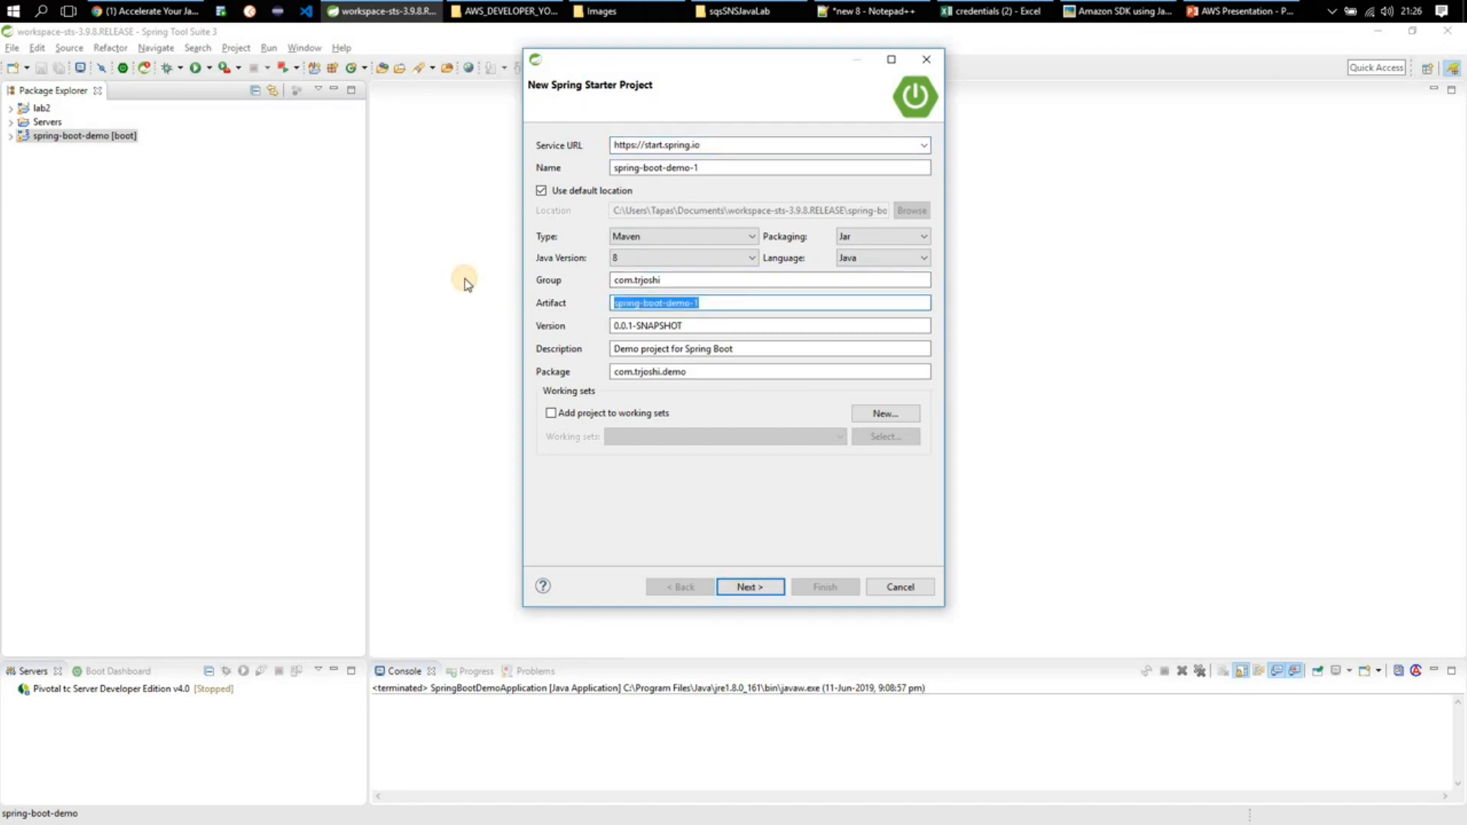
text(spring-)
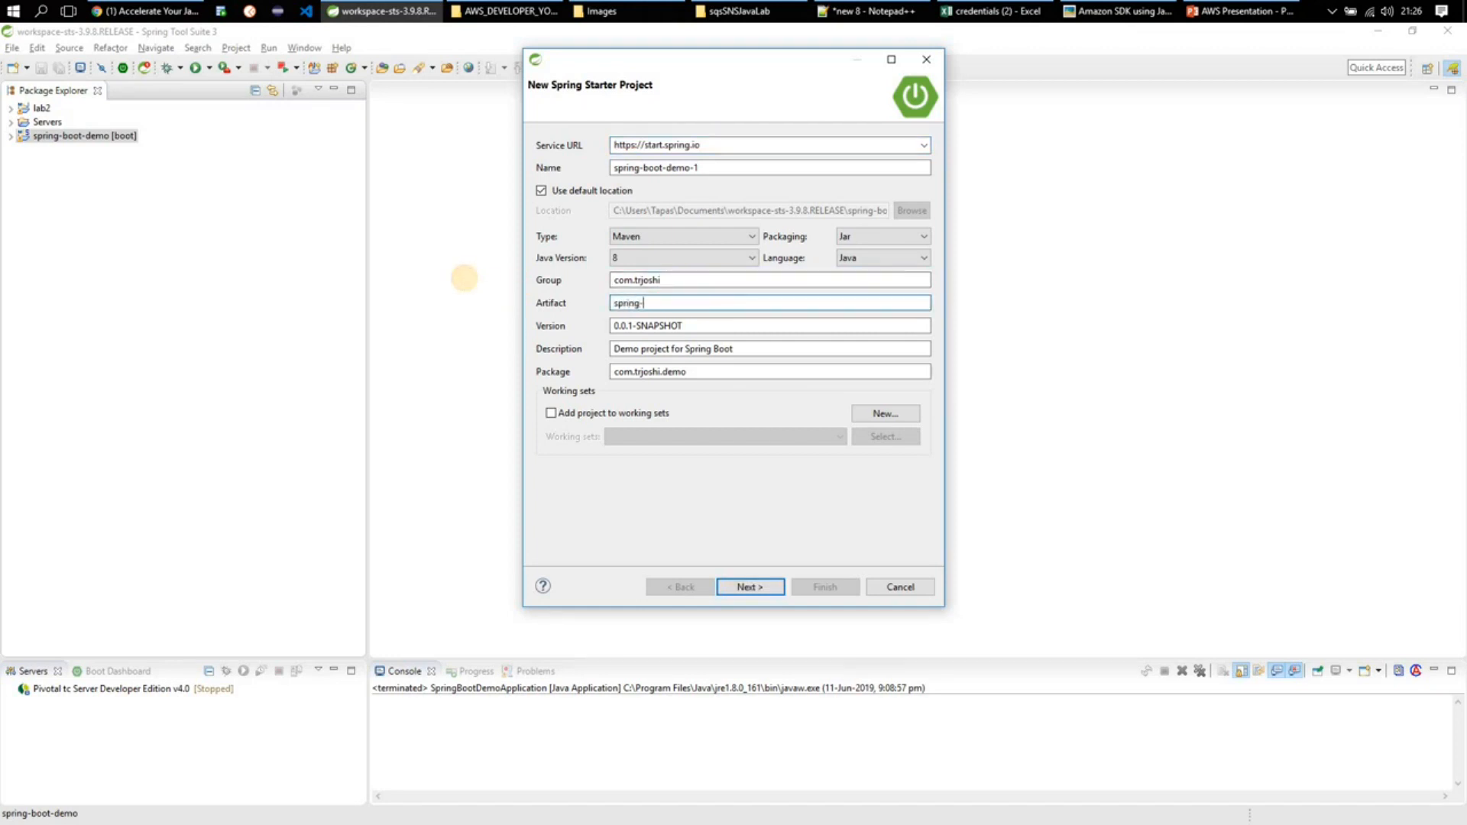
text(boot-aws)
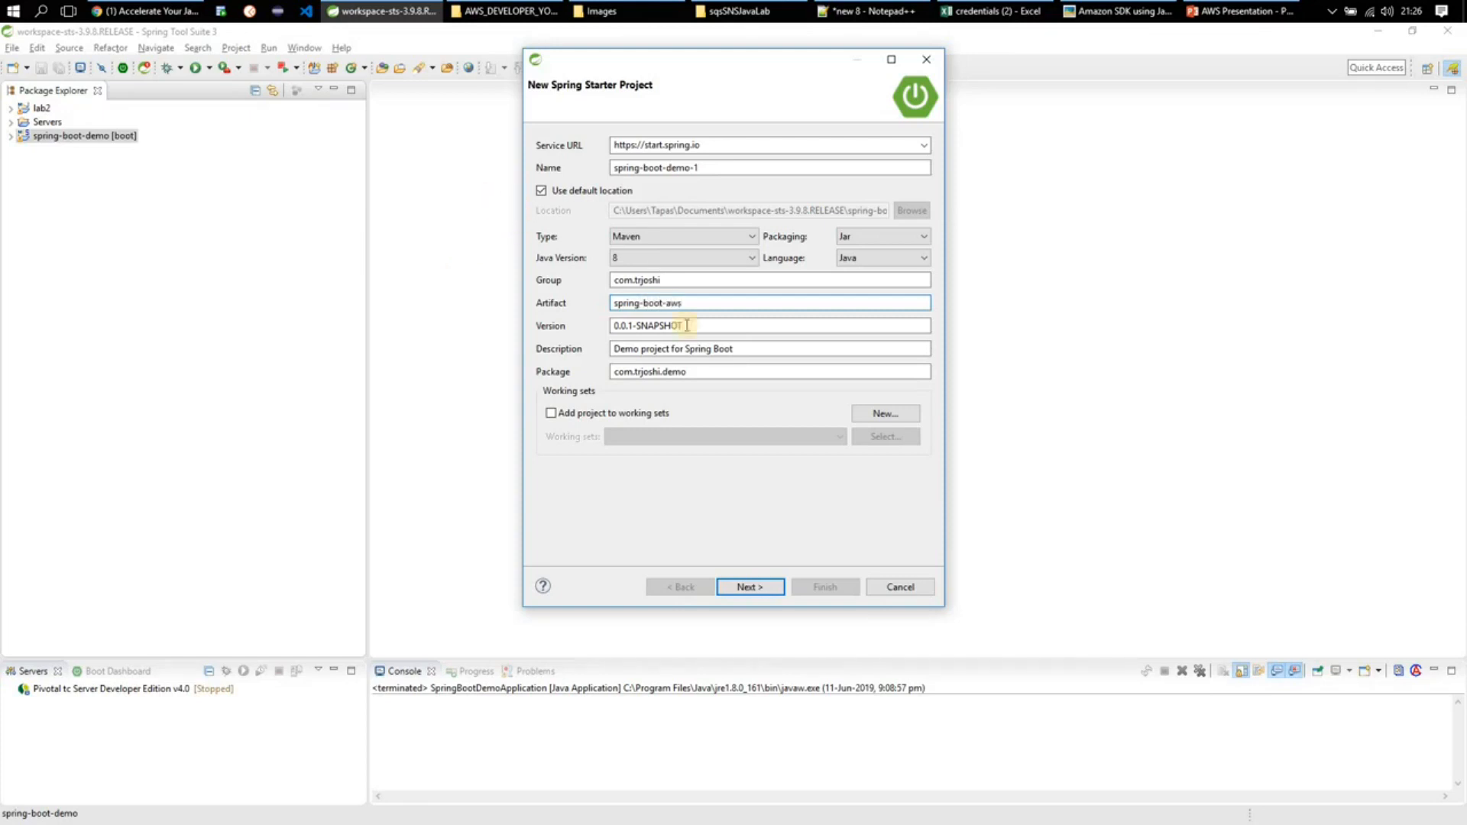
click(749, 587)
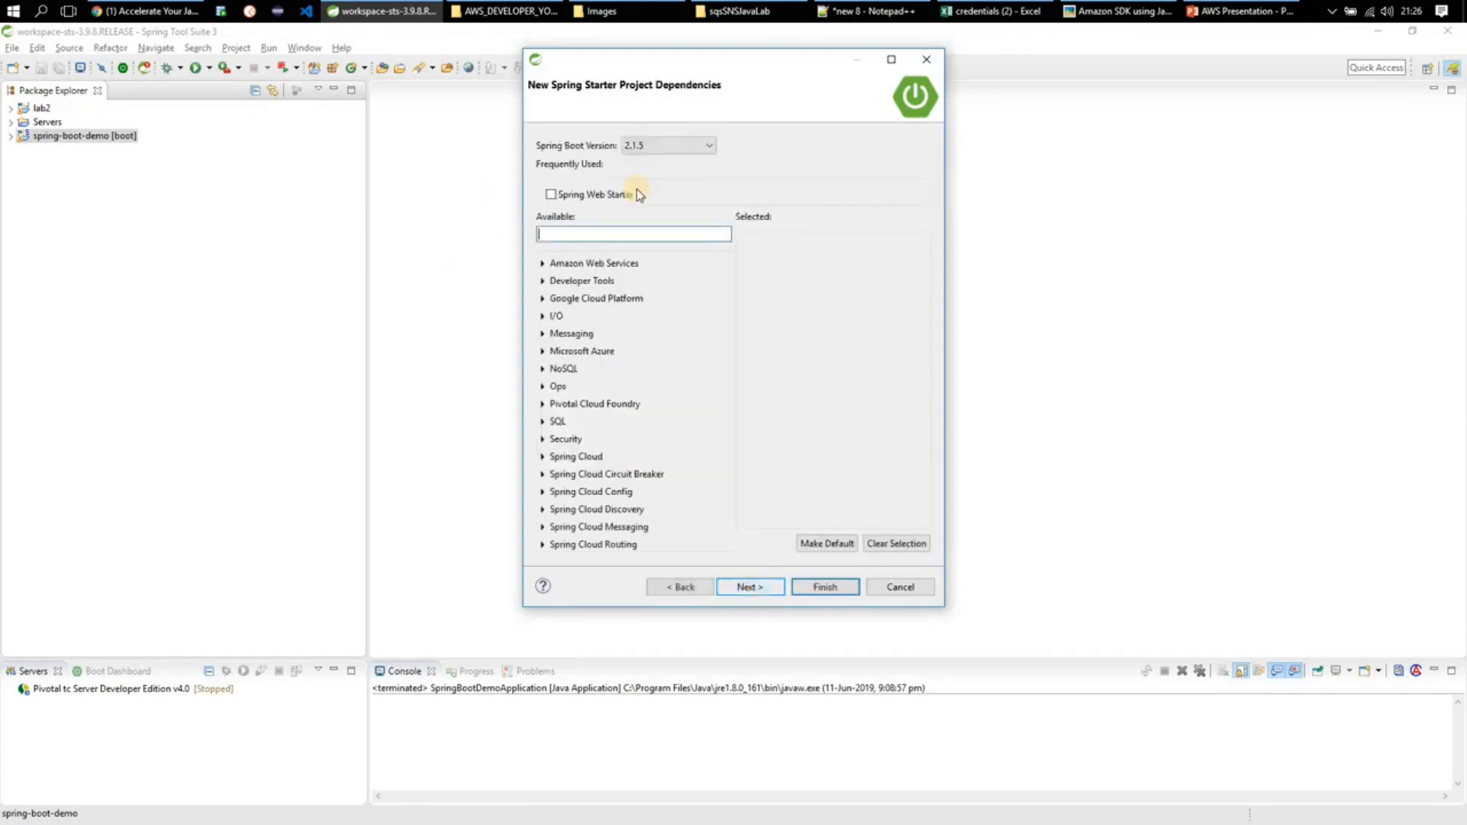
click(551, 195)
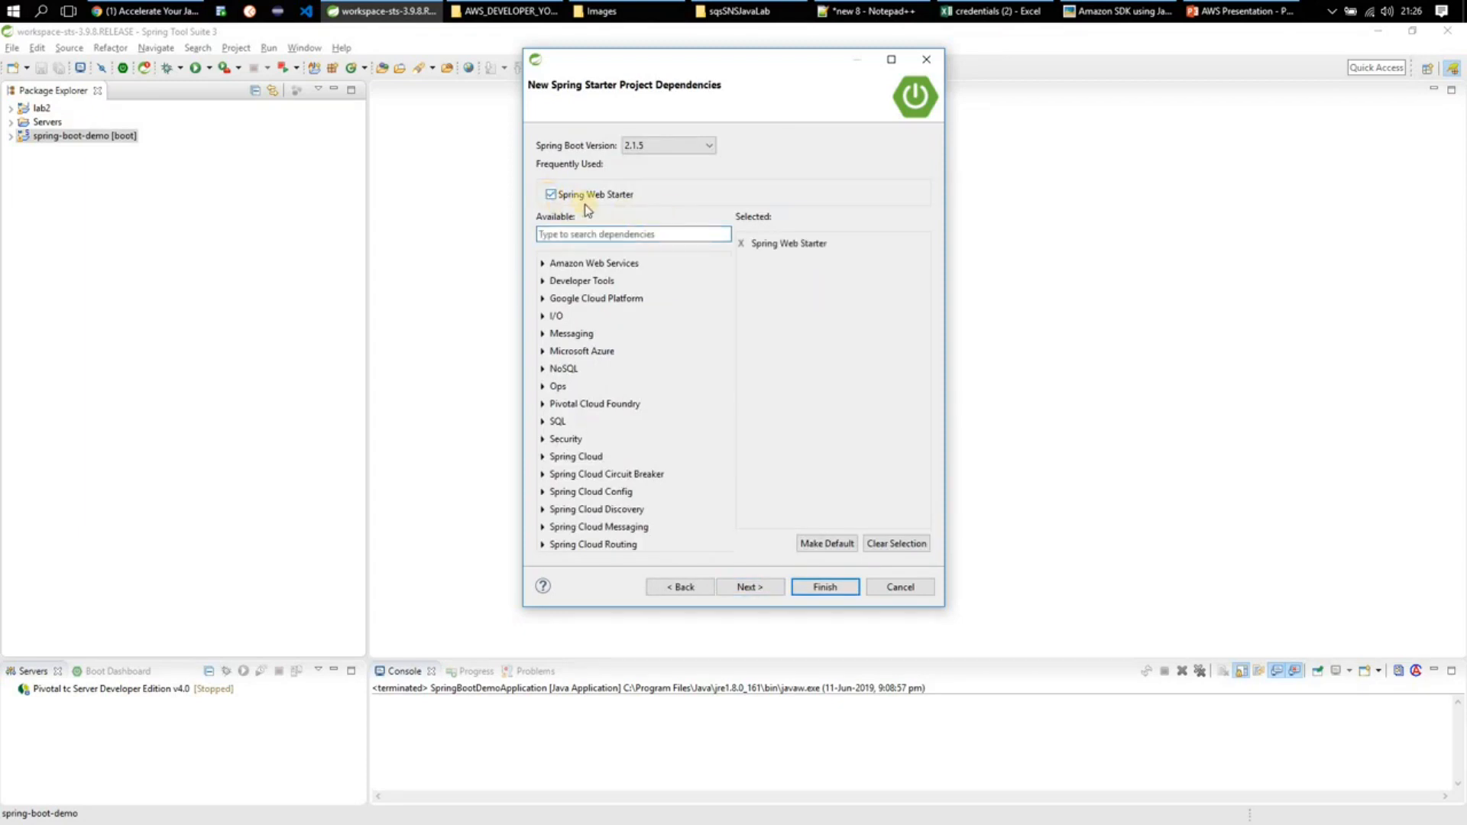
click(749, 587)
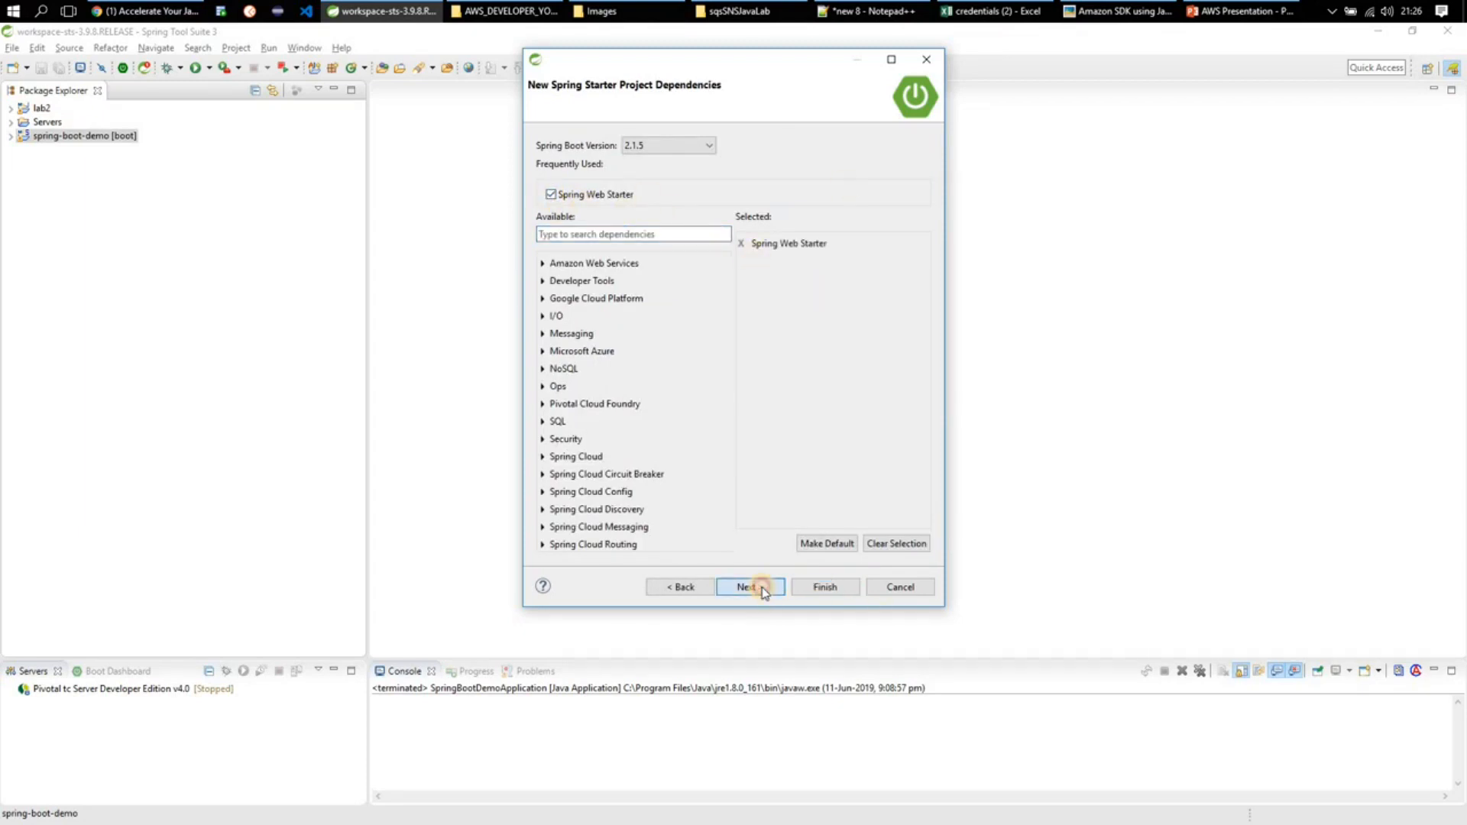
click(747, 587)
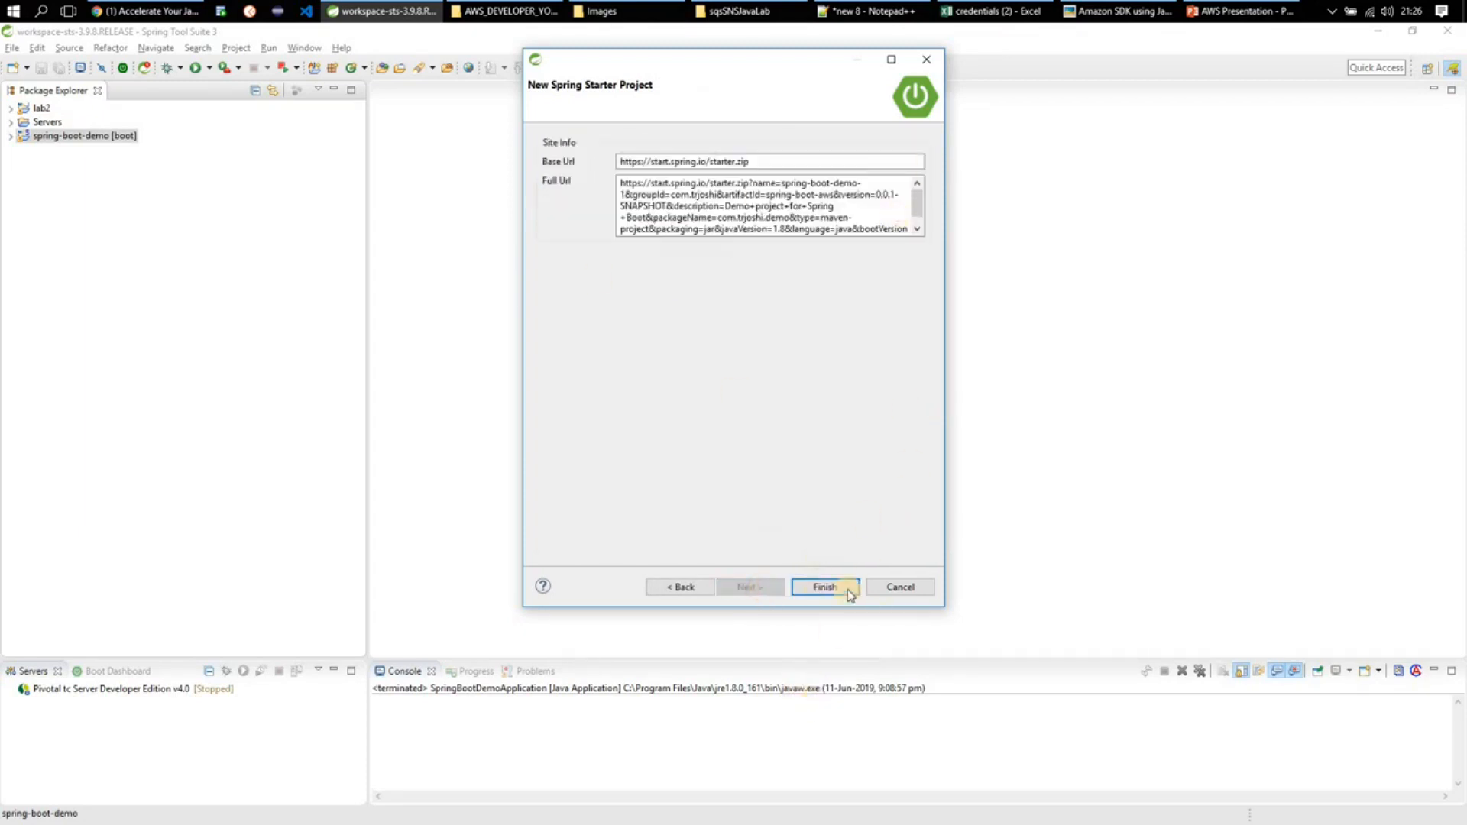
- Finish the wizard so spring-boot-demo-1 is imported into the workspace
click(824, 587)
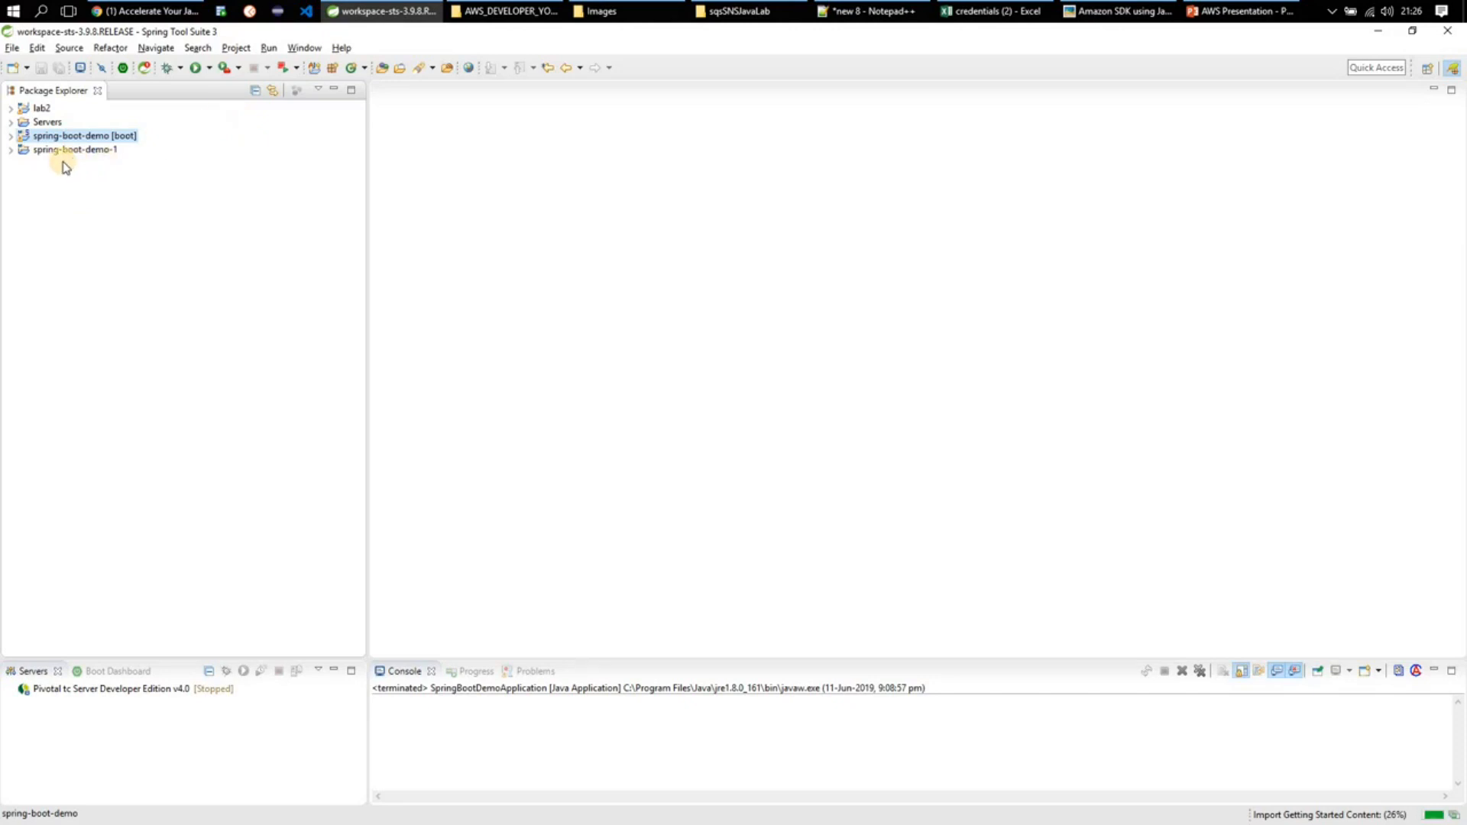
mouse_move(141, 223)
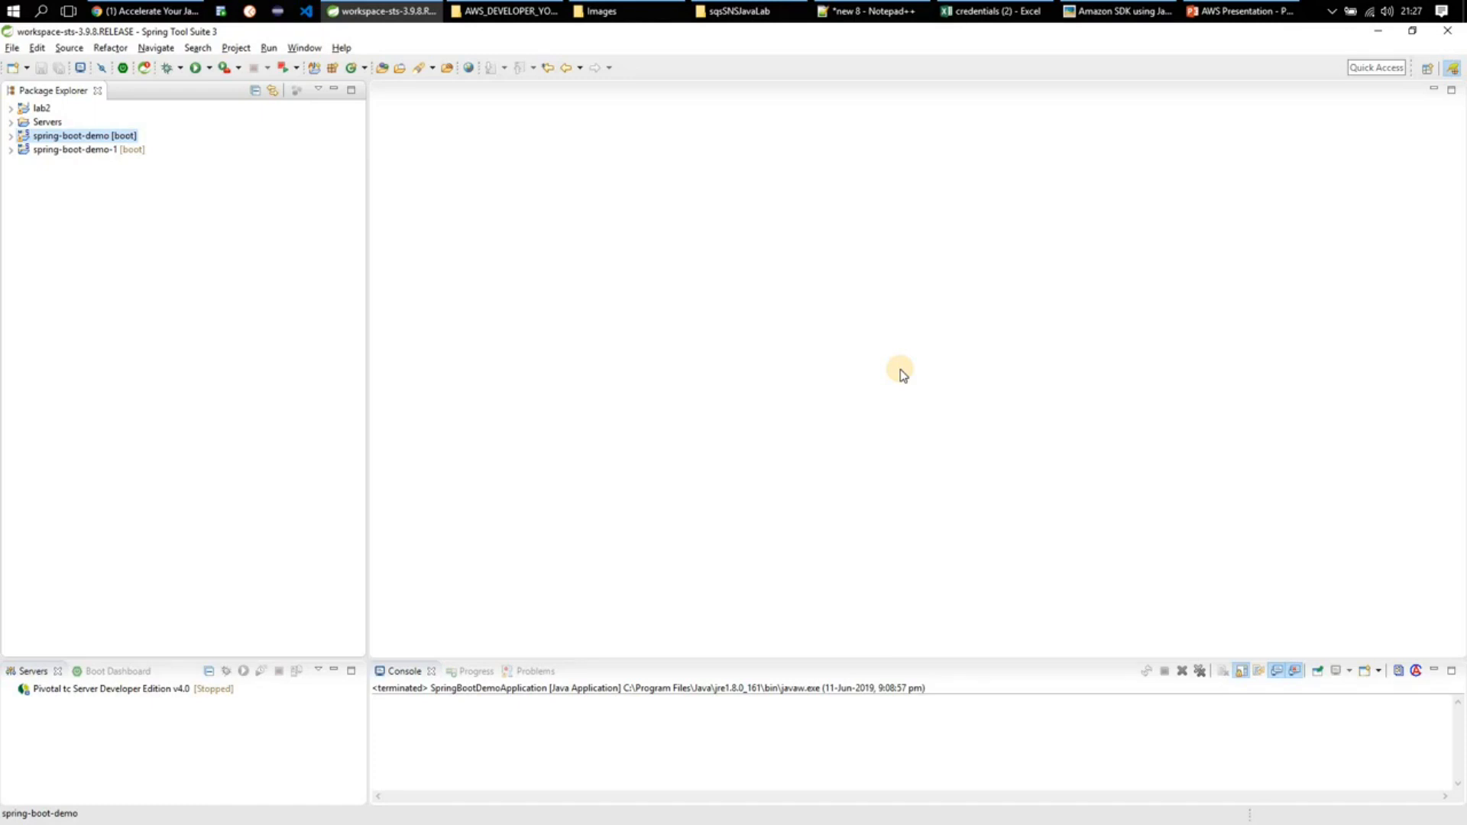
mouse_move(428, 335)
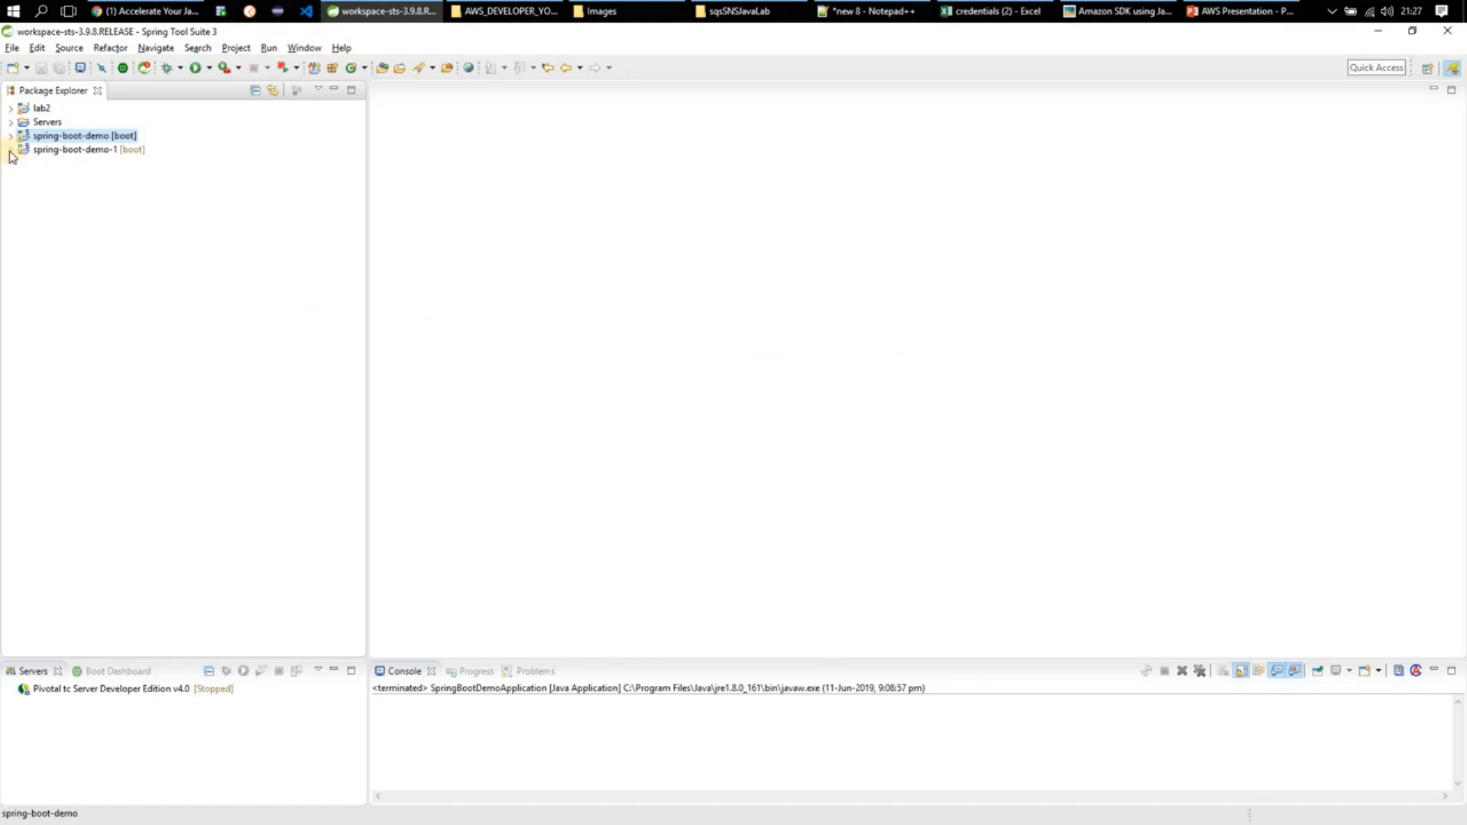
- Expand spring-boot-demo-1 and com.trjoshi.demo, then review pom.xml's web and test starters
click(10, 149)
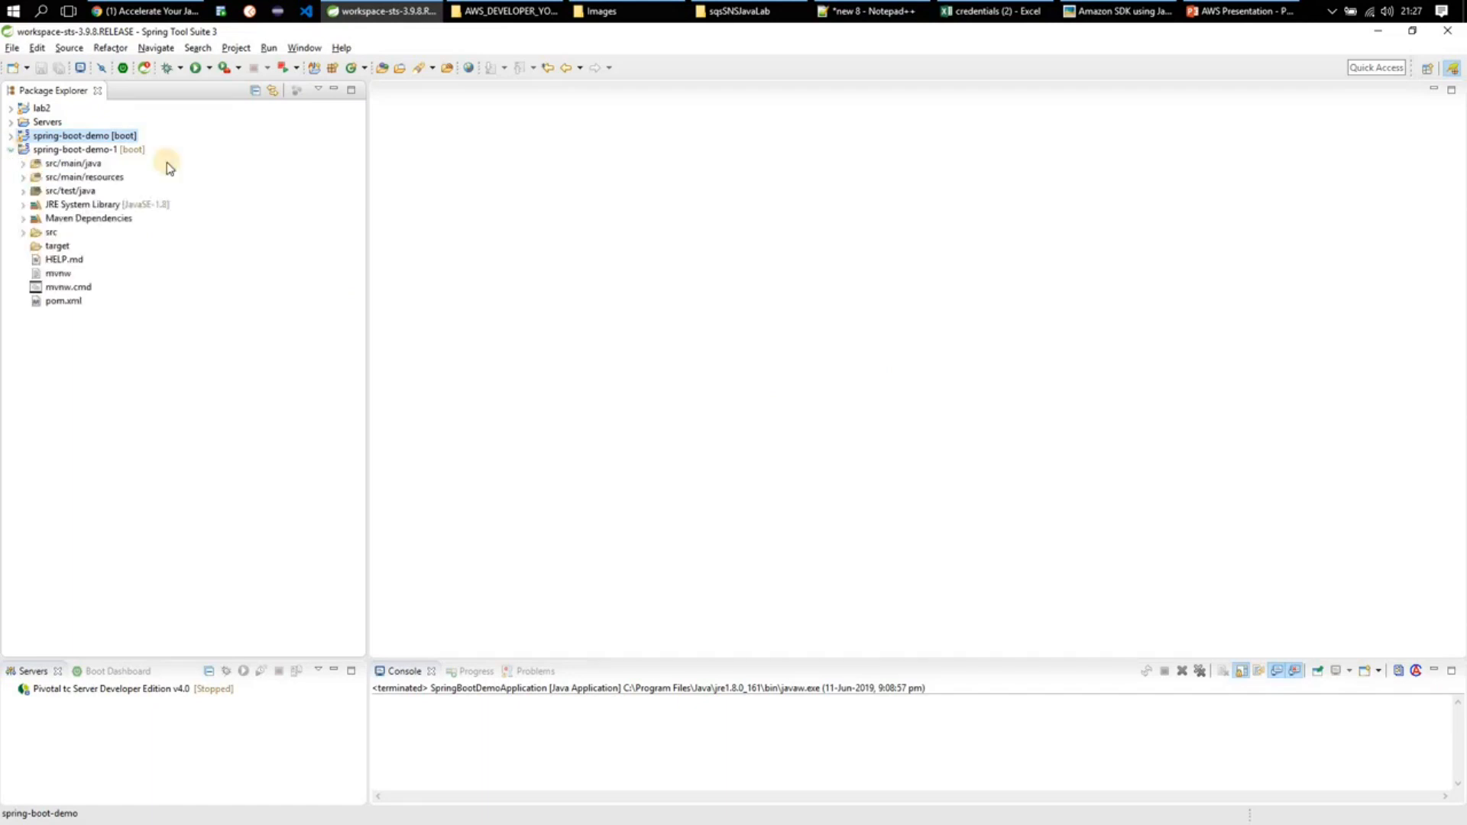
click(89, 150)
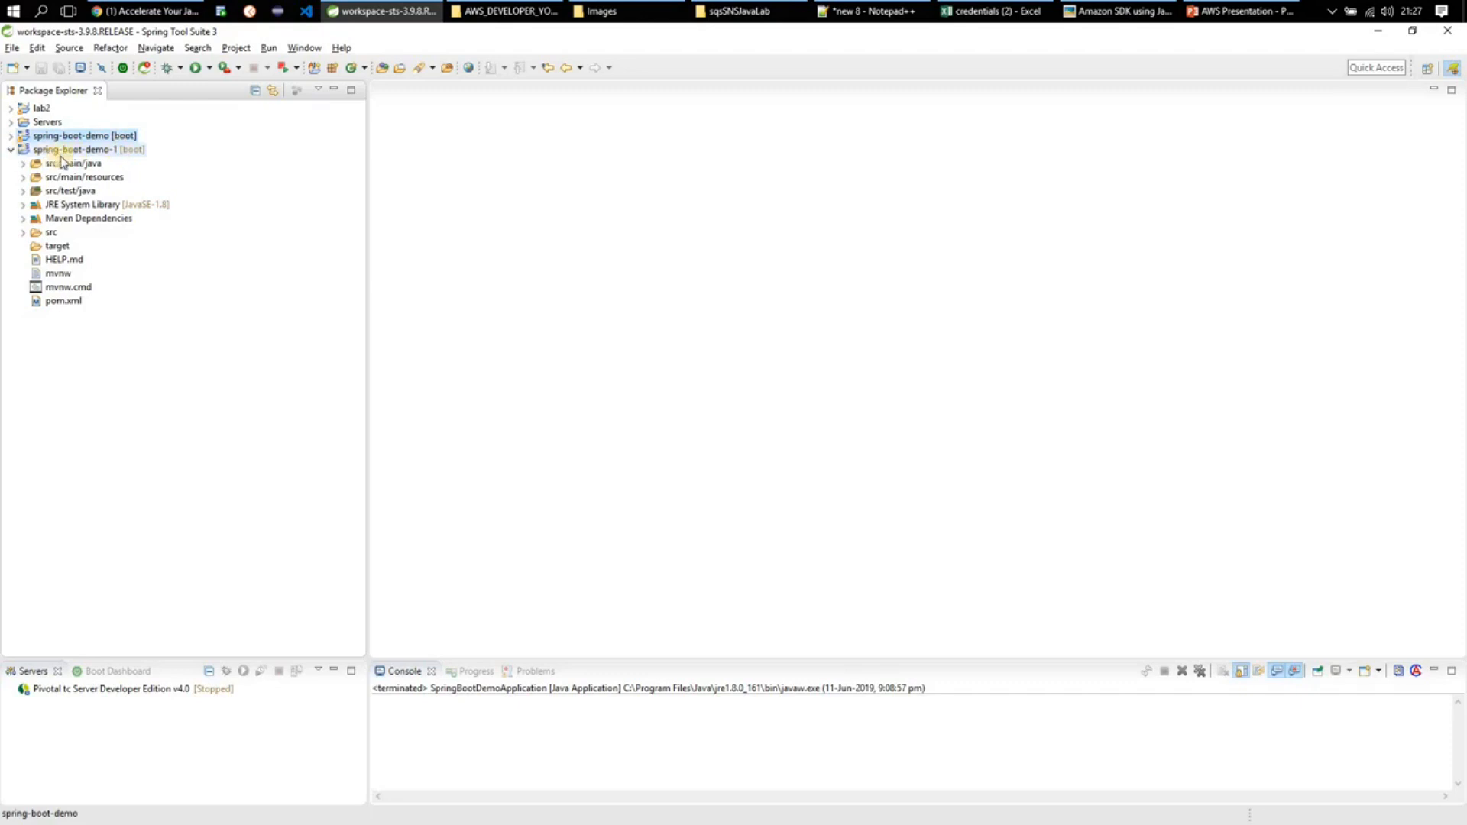
mouse_move(70, 154)
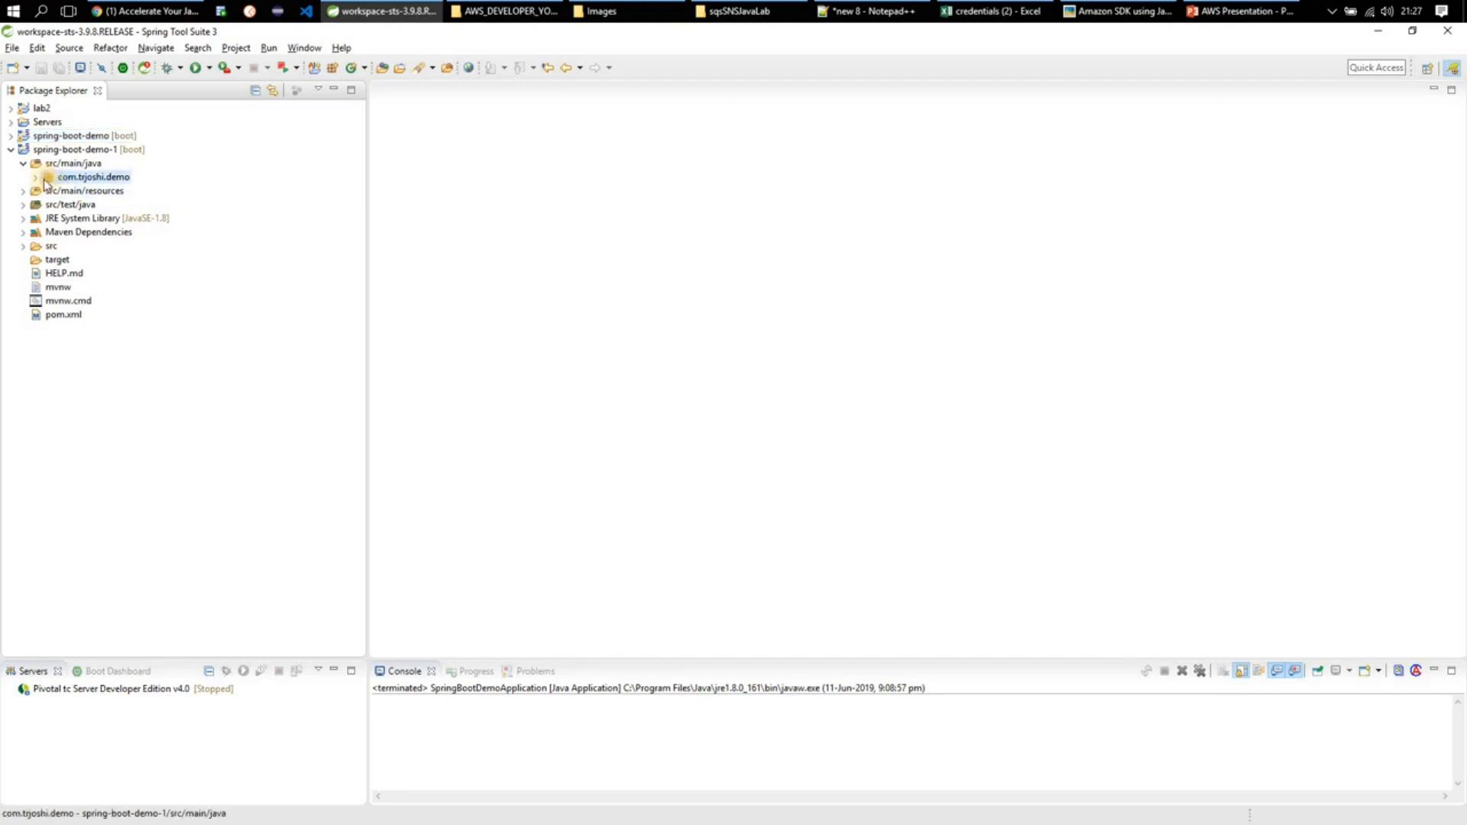
click(22, 177)
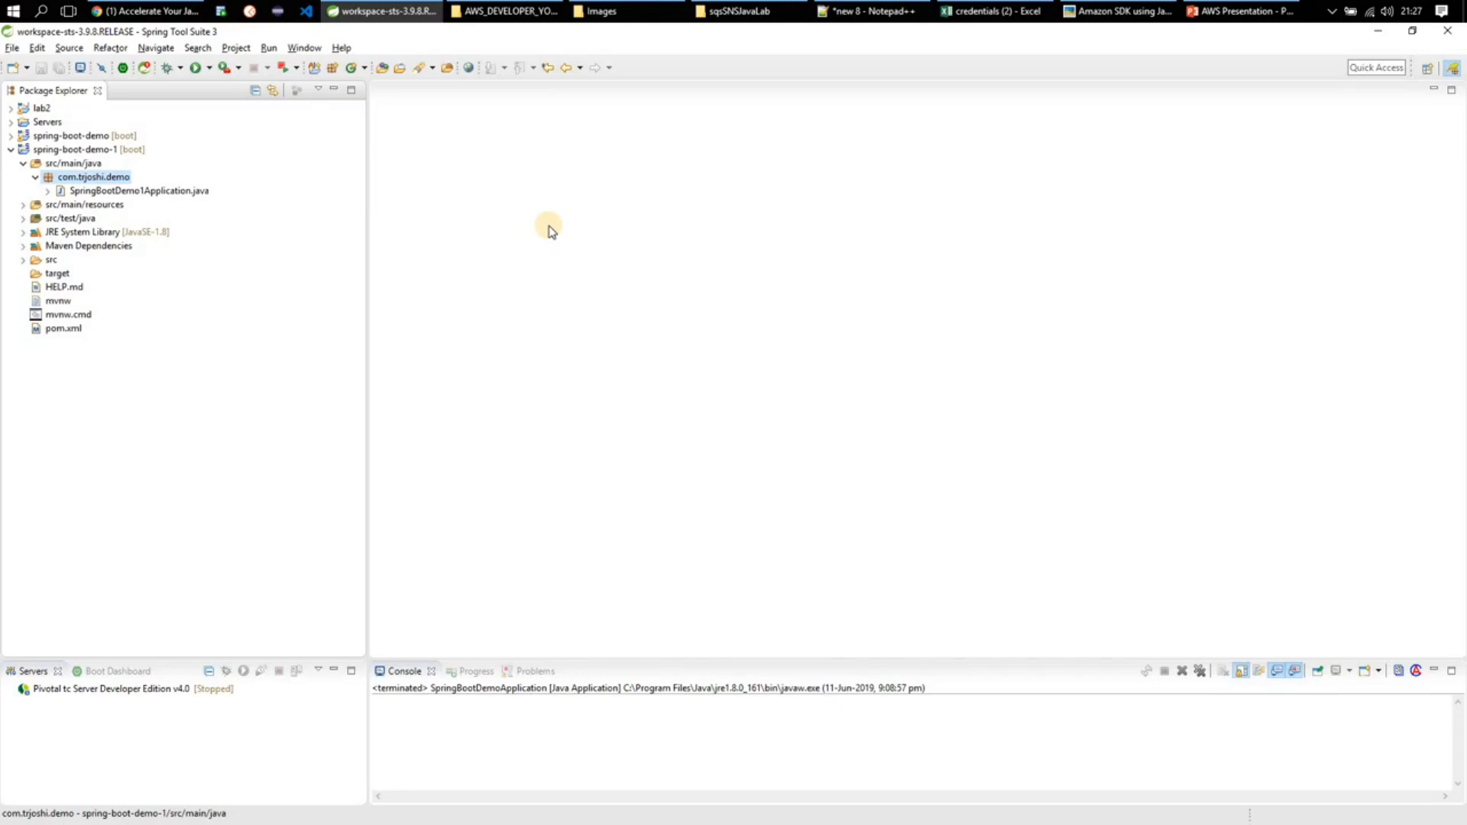
click(63, 329)
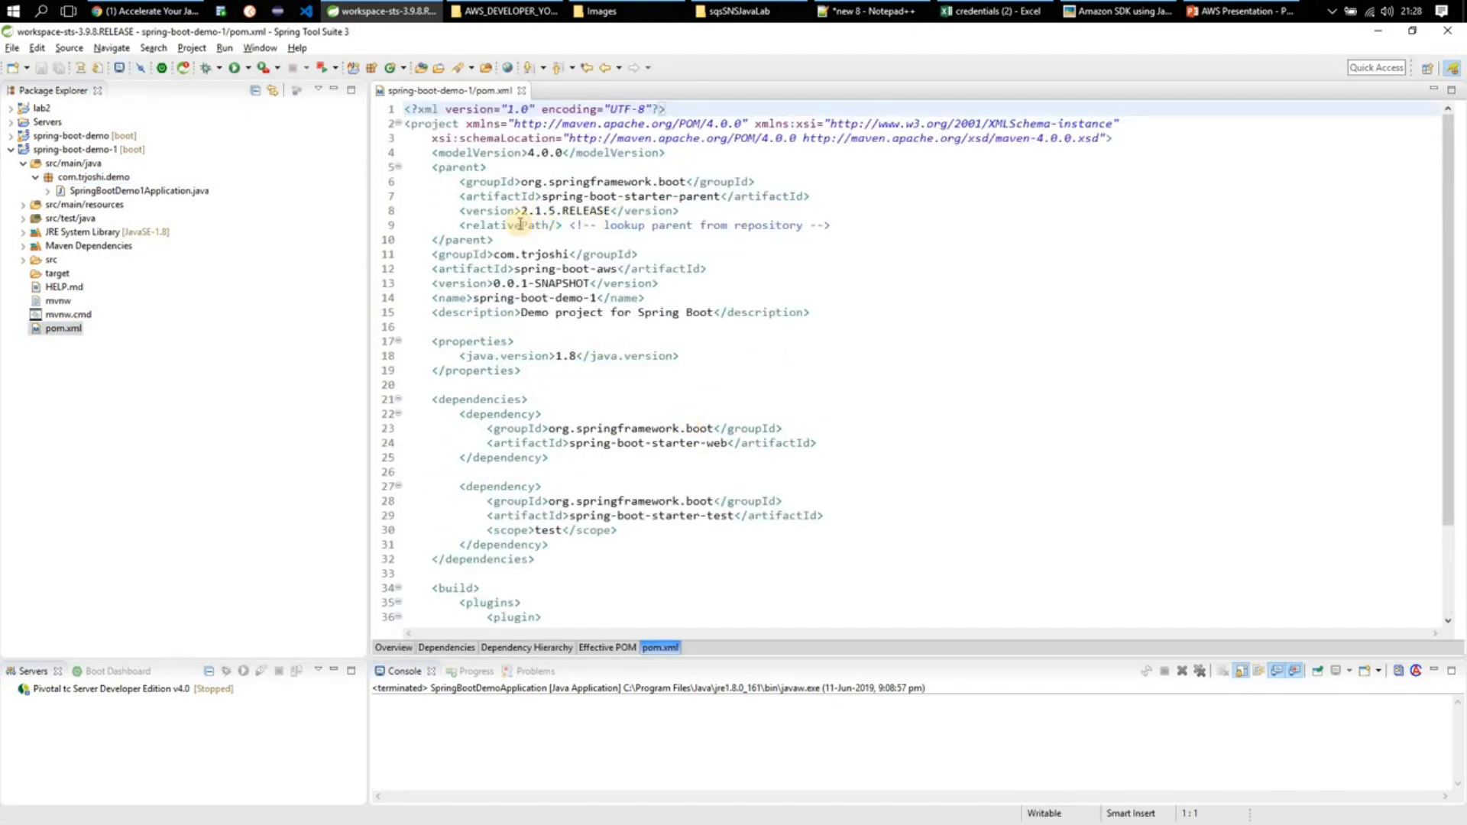
scroll(down, 3)
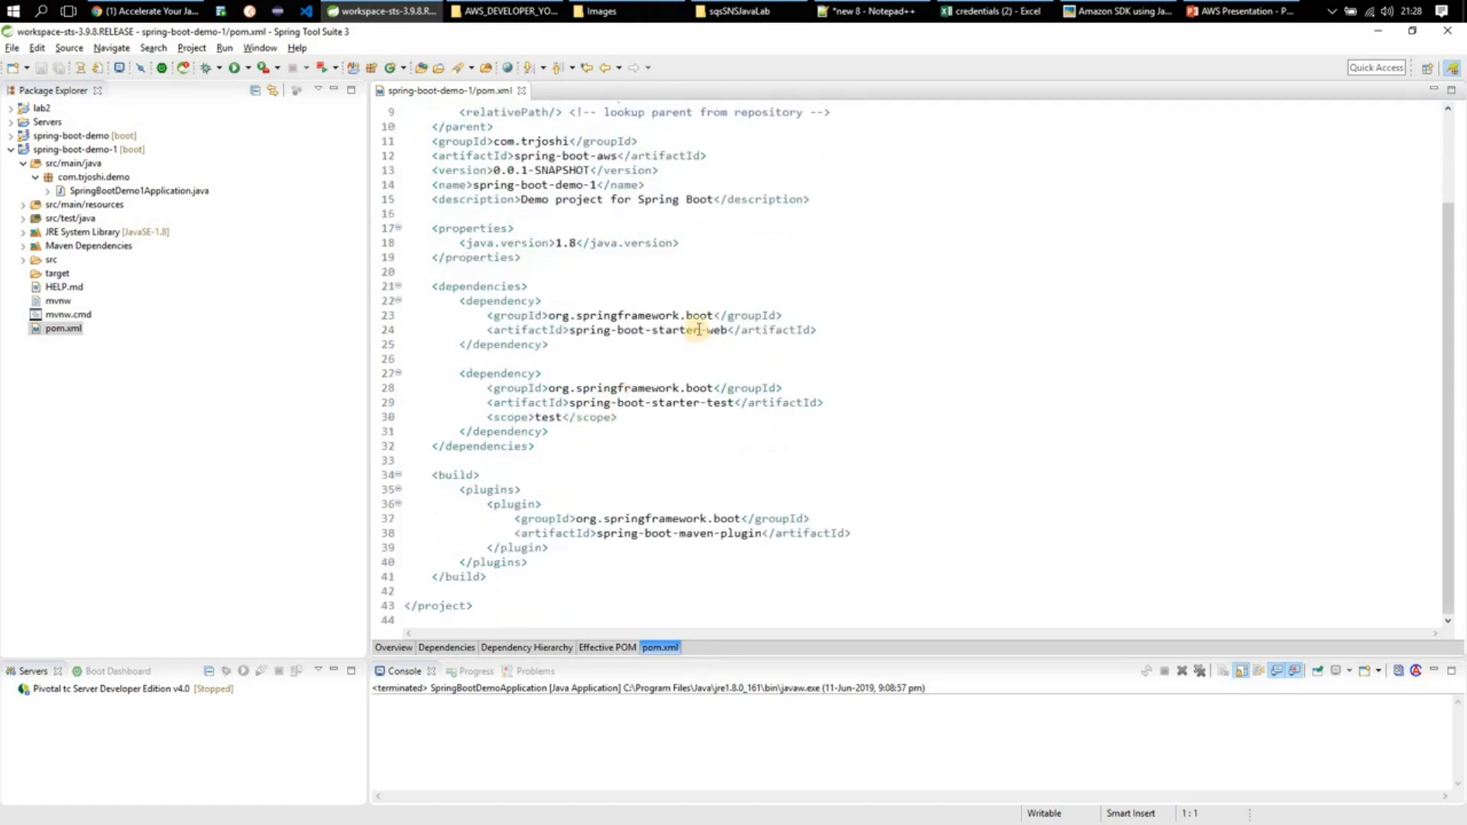
click(729, 403)
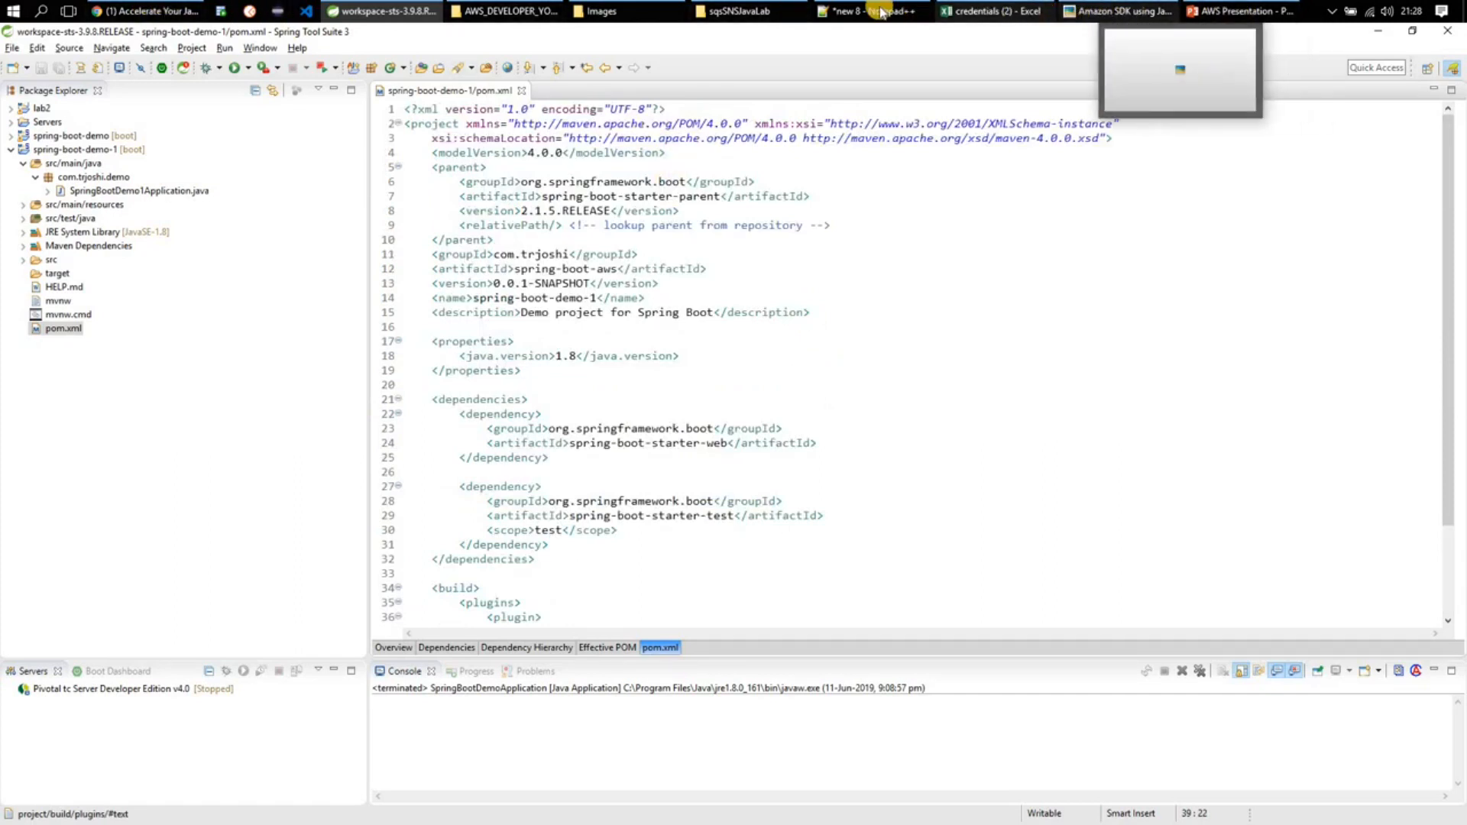
- Paste aws-java-sdk-s3 and the aws-java-sdk-bom 1.11.379 dependencyManagement block into pom.xml
click(866, 12)
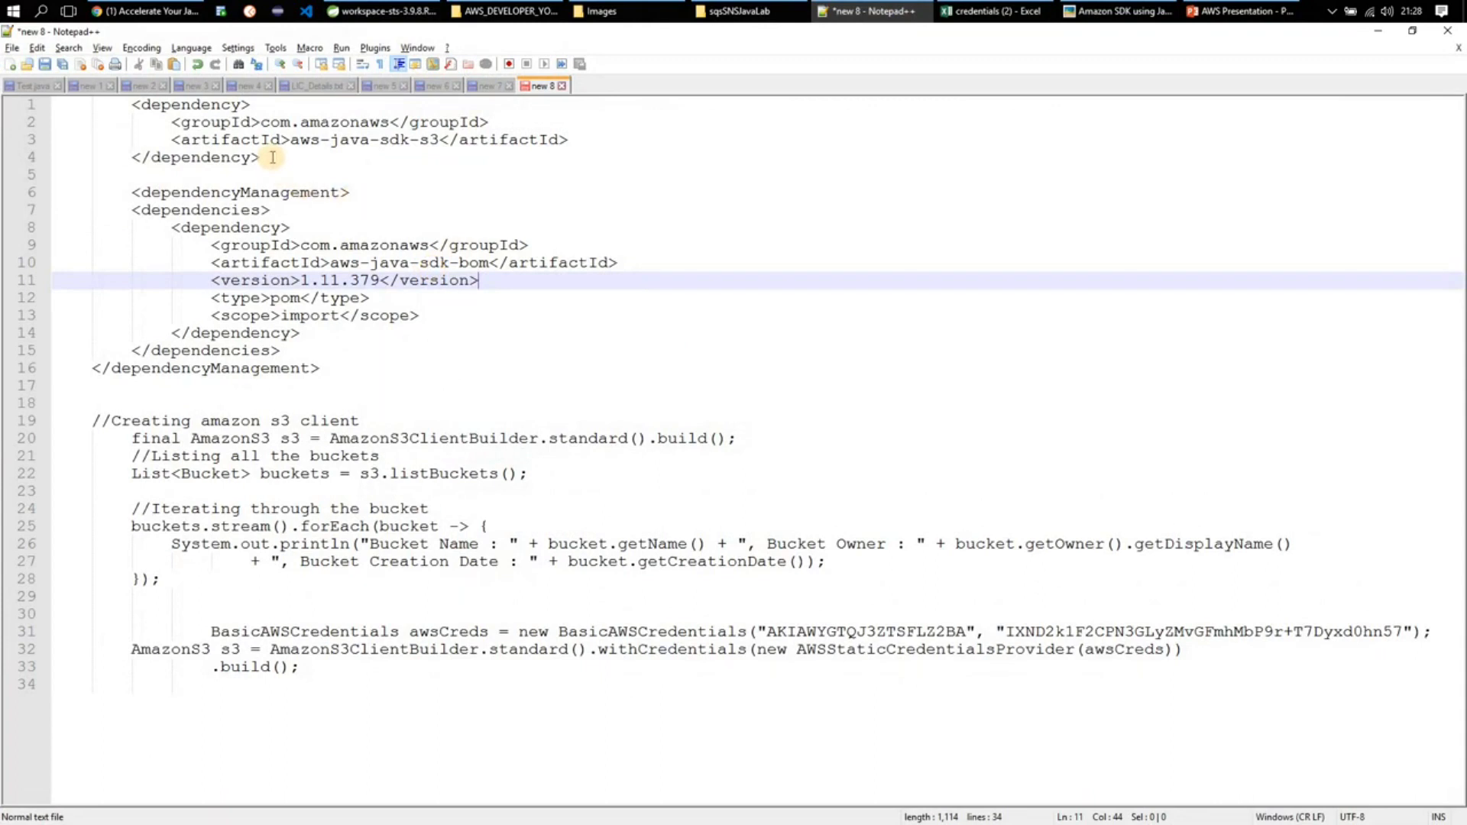
drag(265, 156, 171, 122)
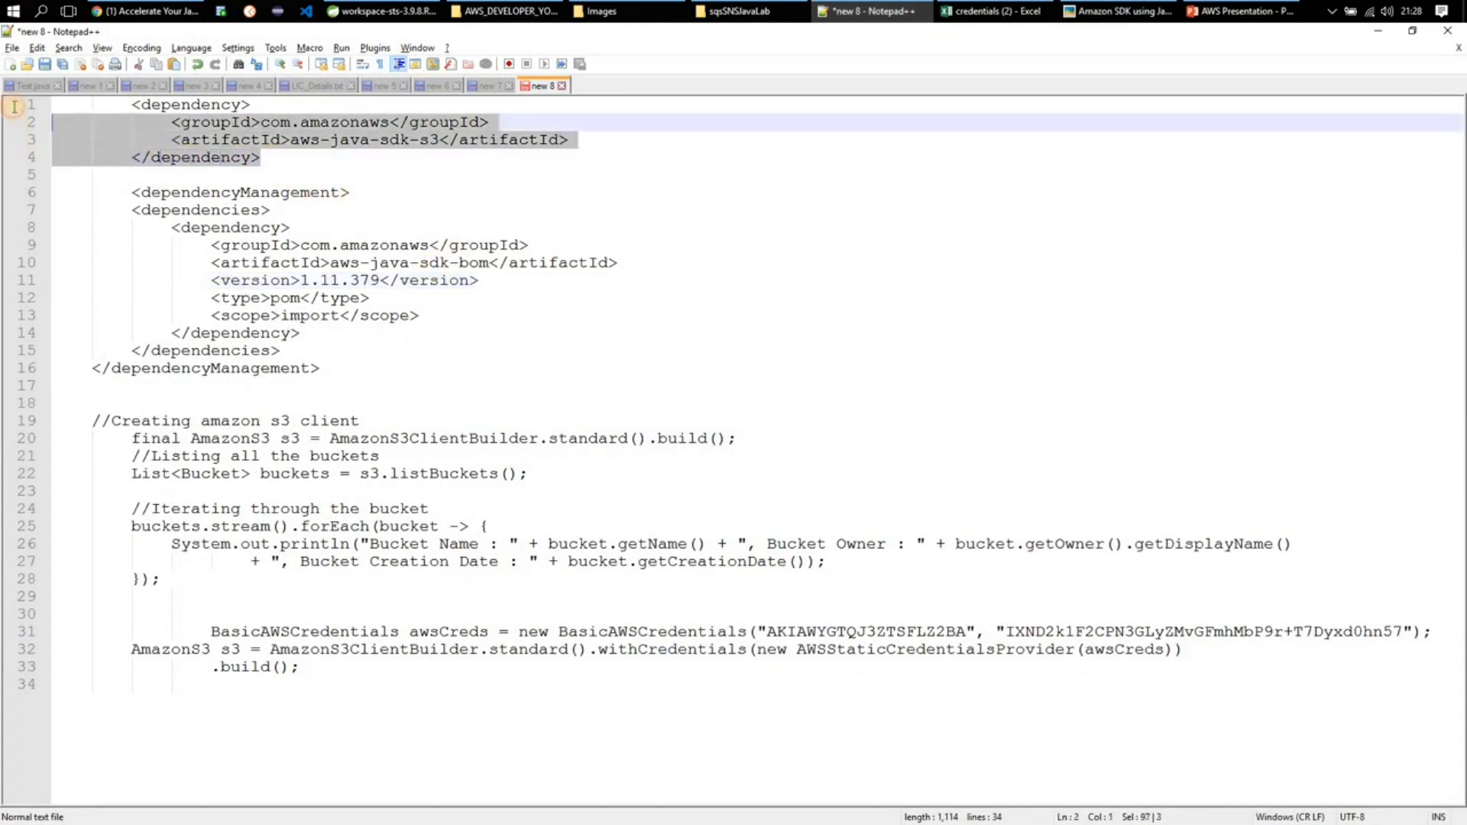
click(380, 11)
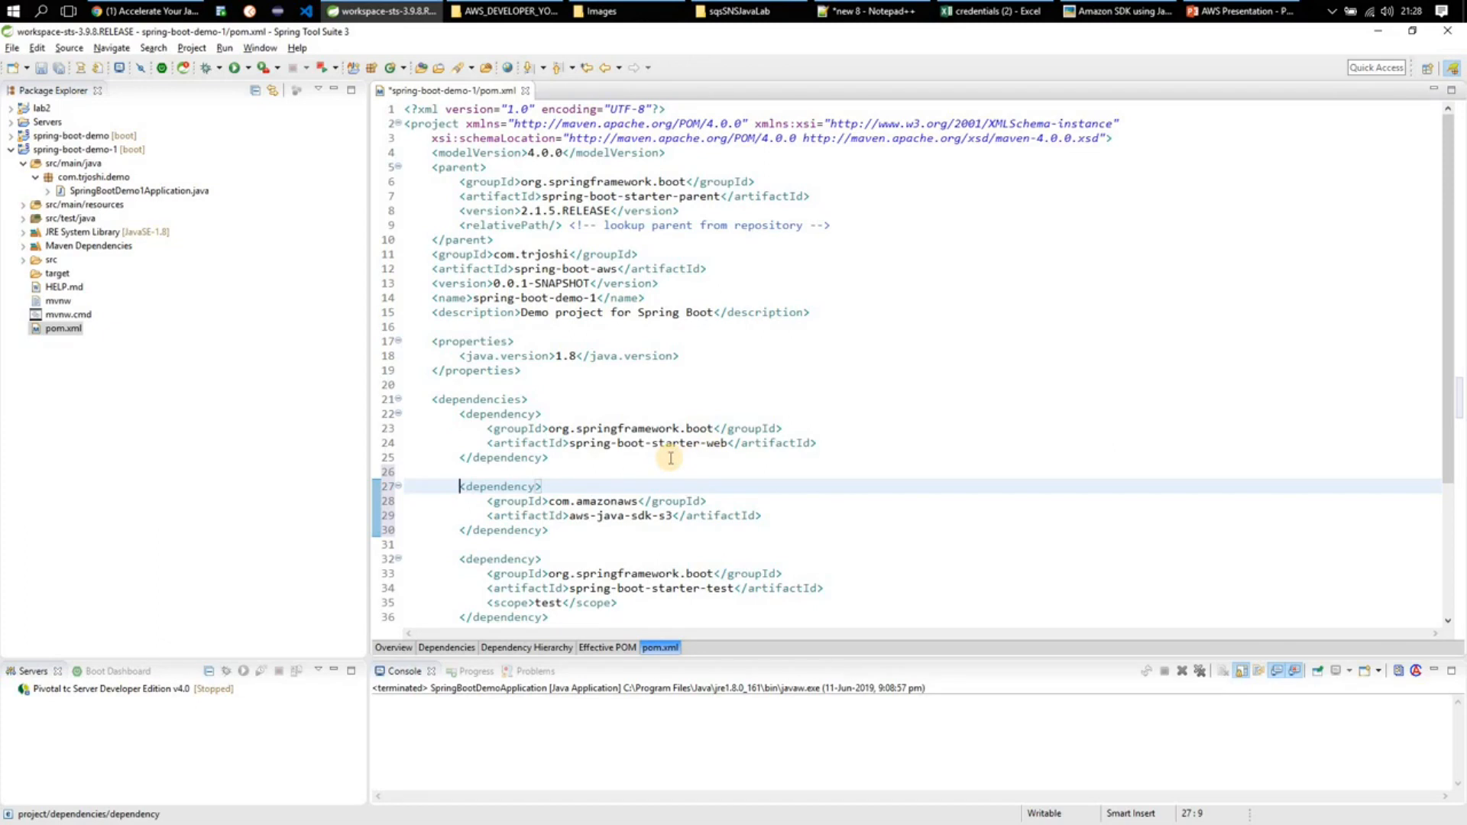
click(866, 11)
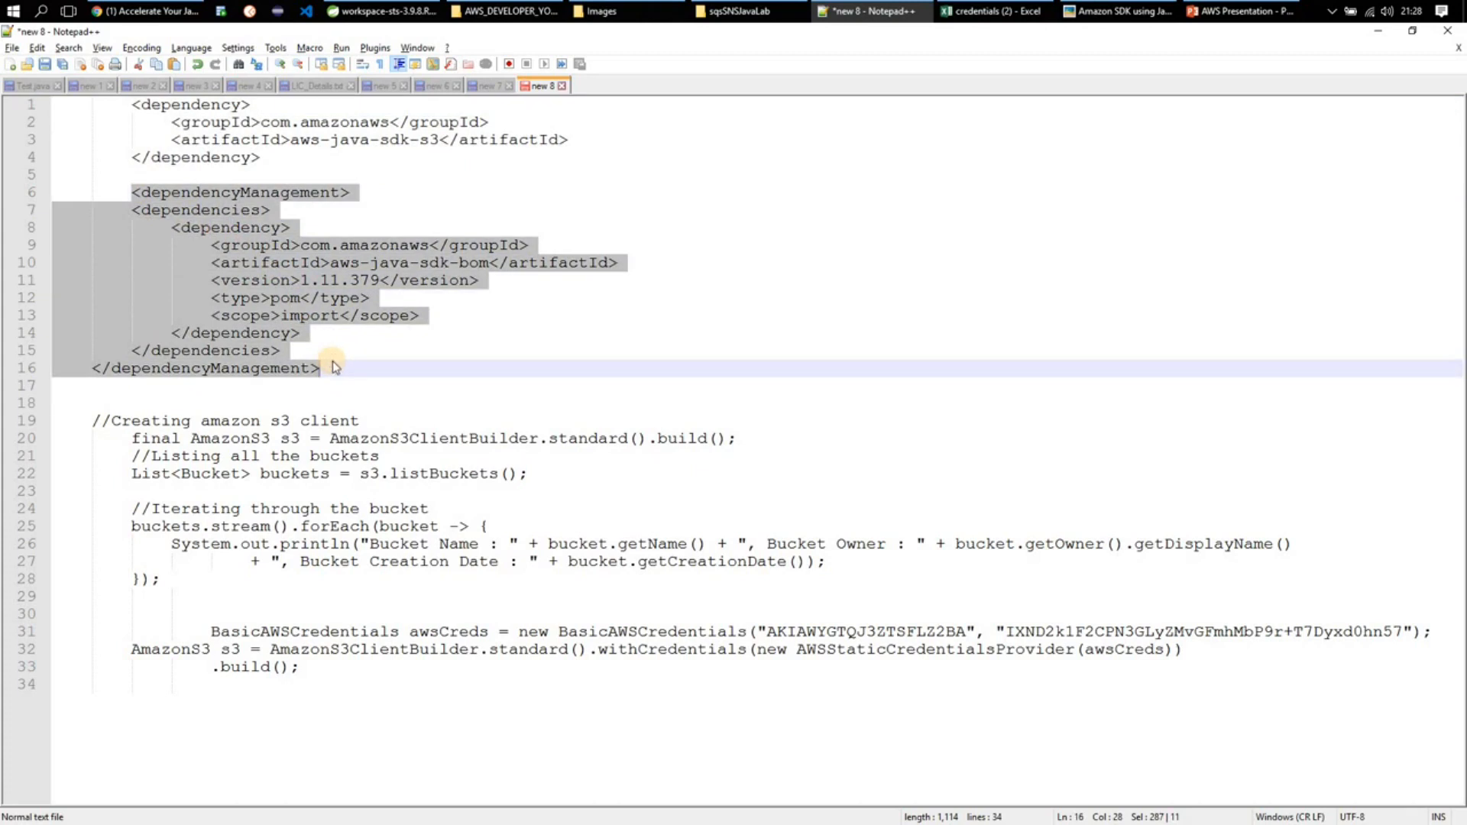
click(379, 12)
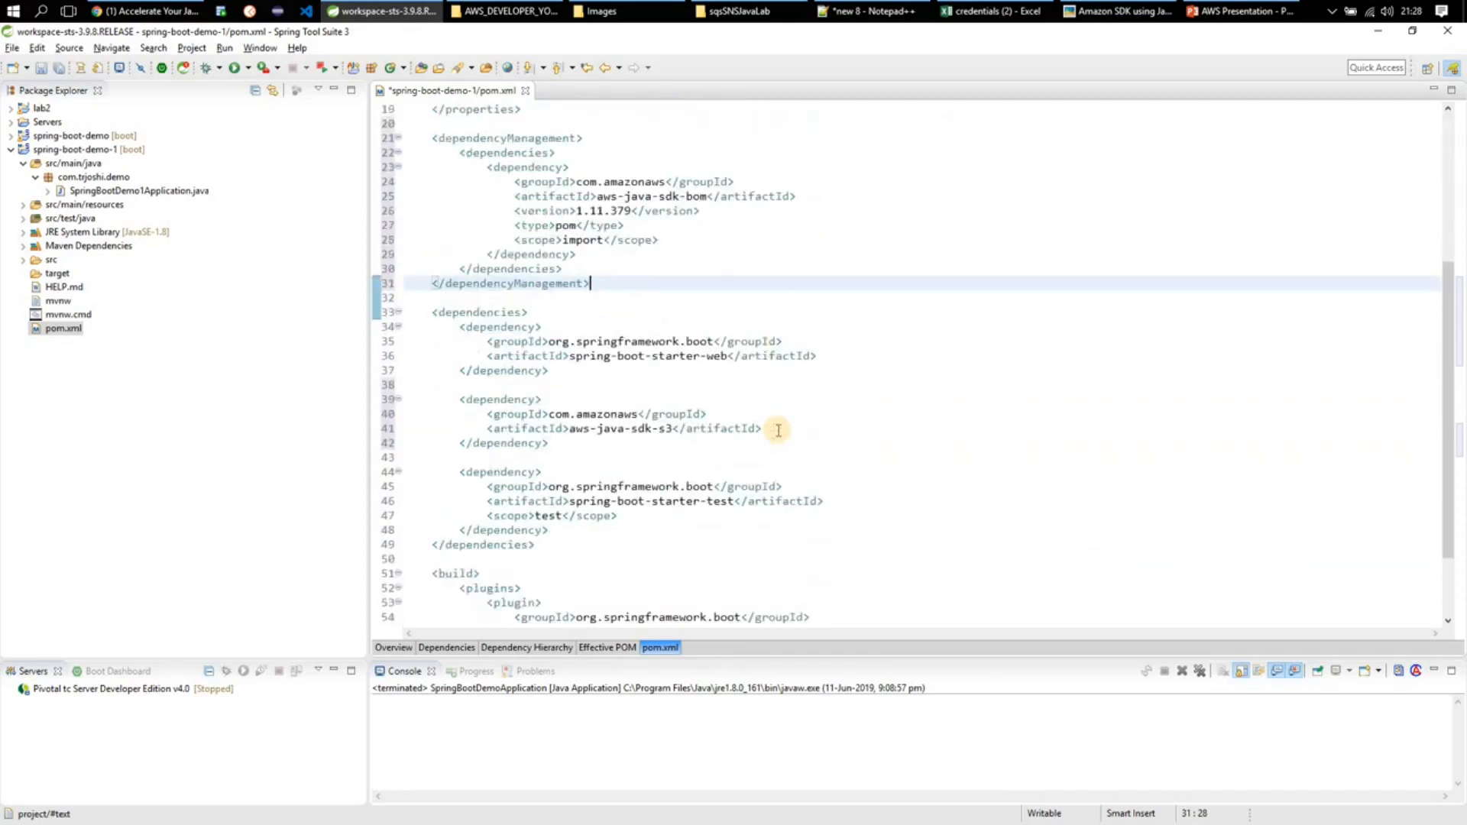
- Expand Maven Dependencies and inspect the aws-java-sdk-core jar entry
key(ctrl+a)
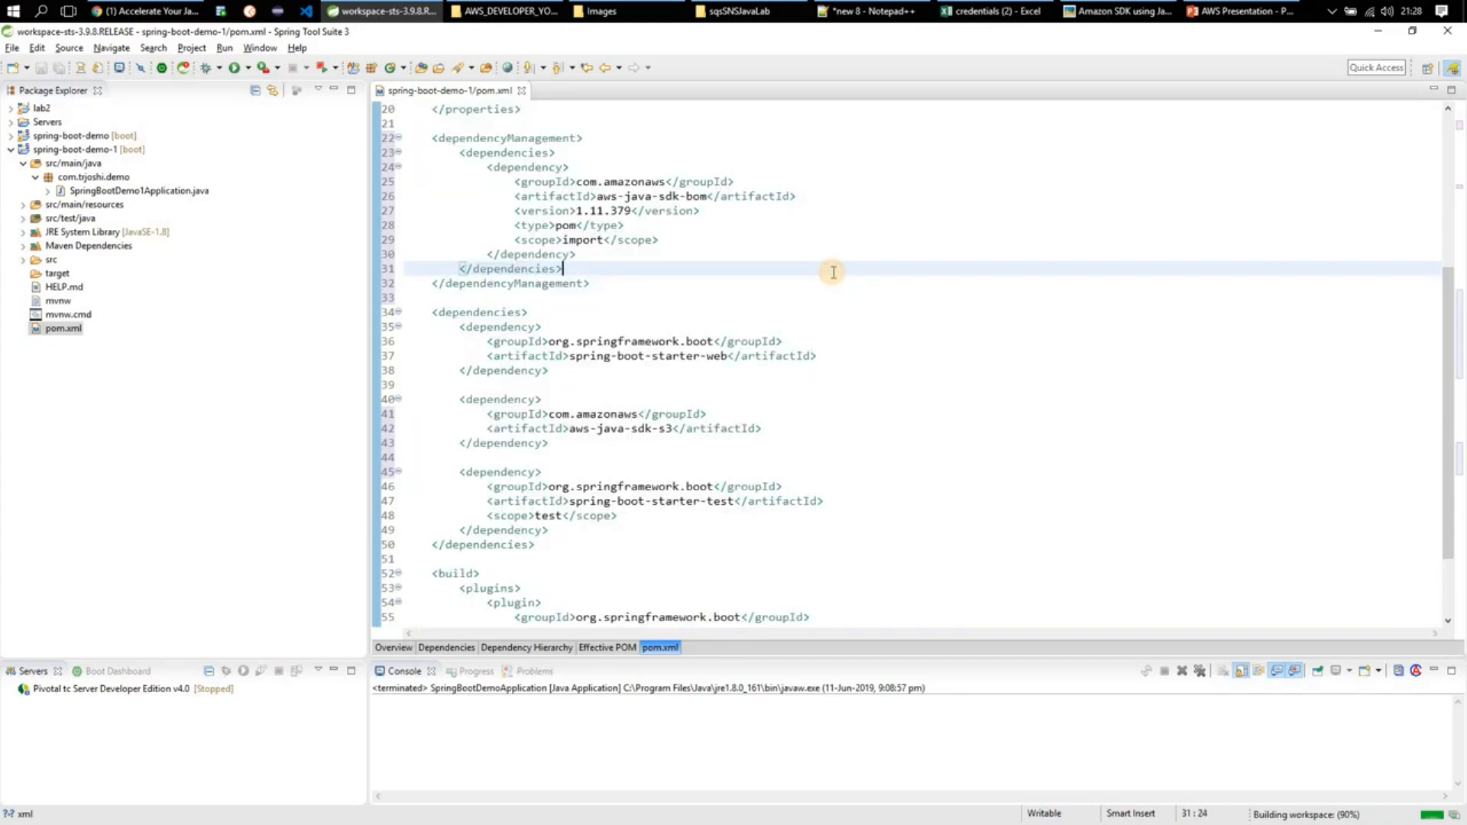
mouse_move(761, 288)
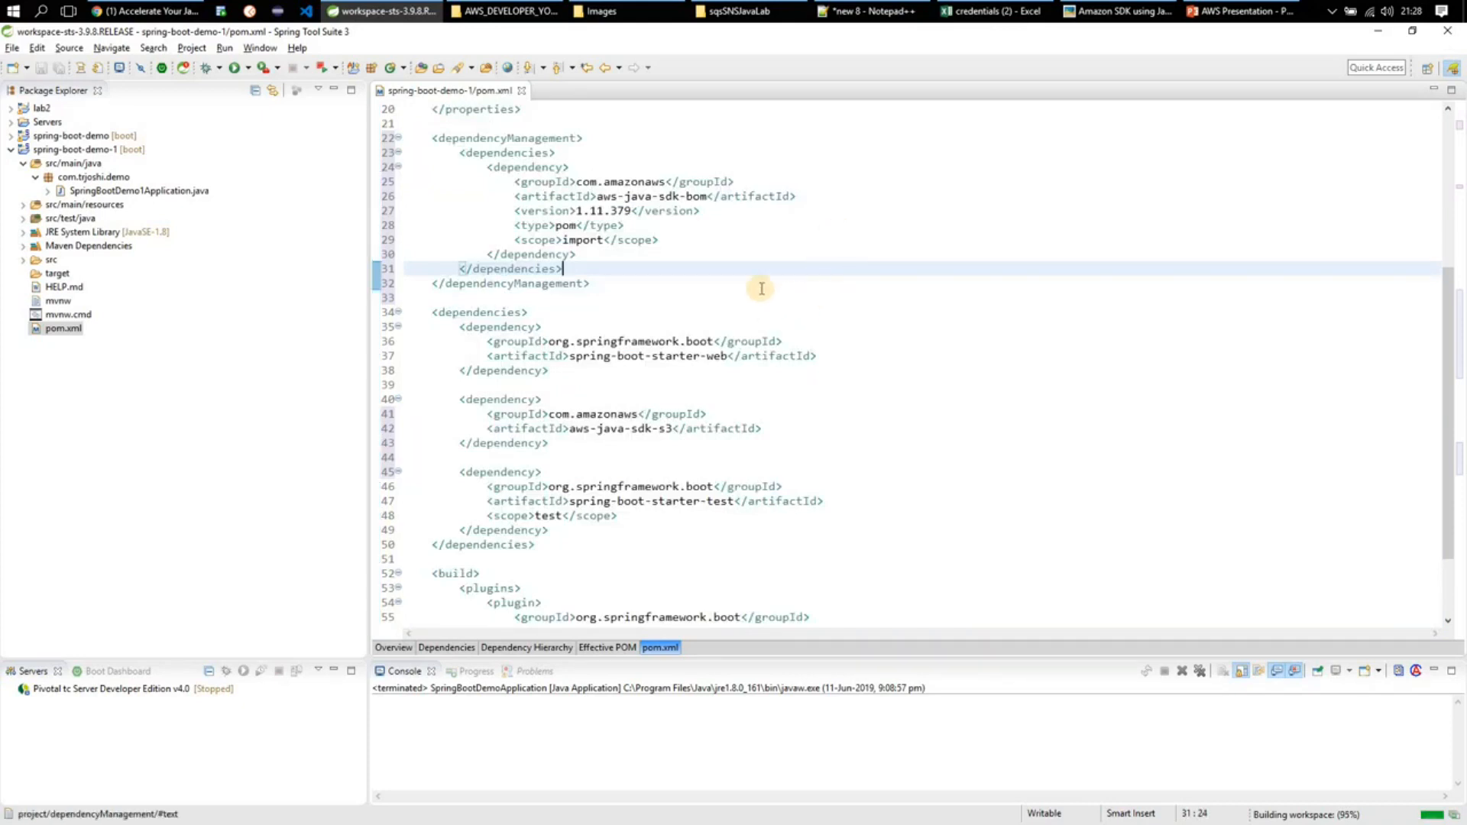
scroll(up, 3)
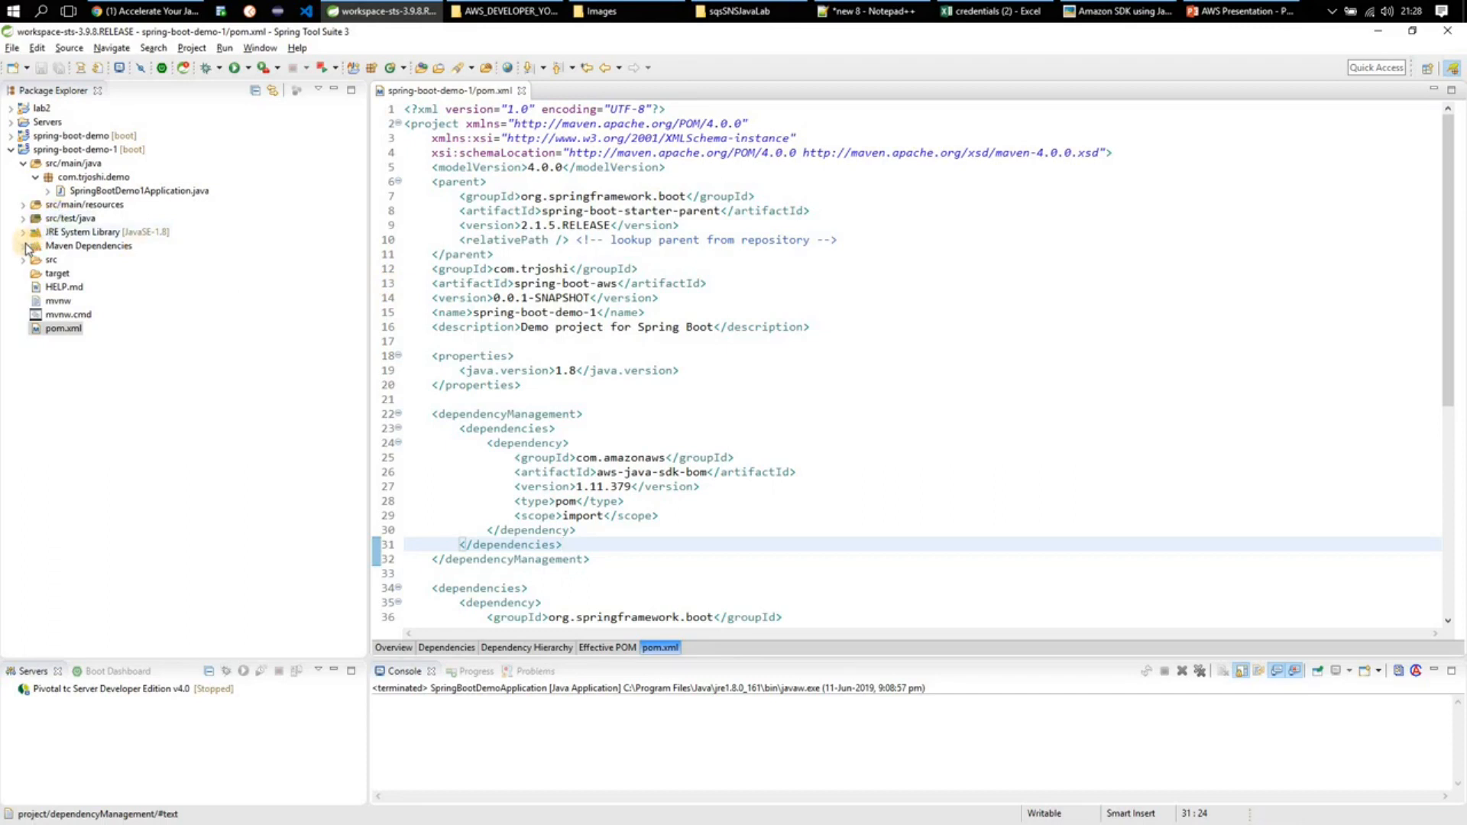
click(24, 245)
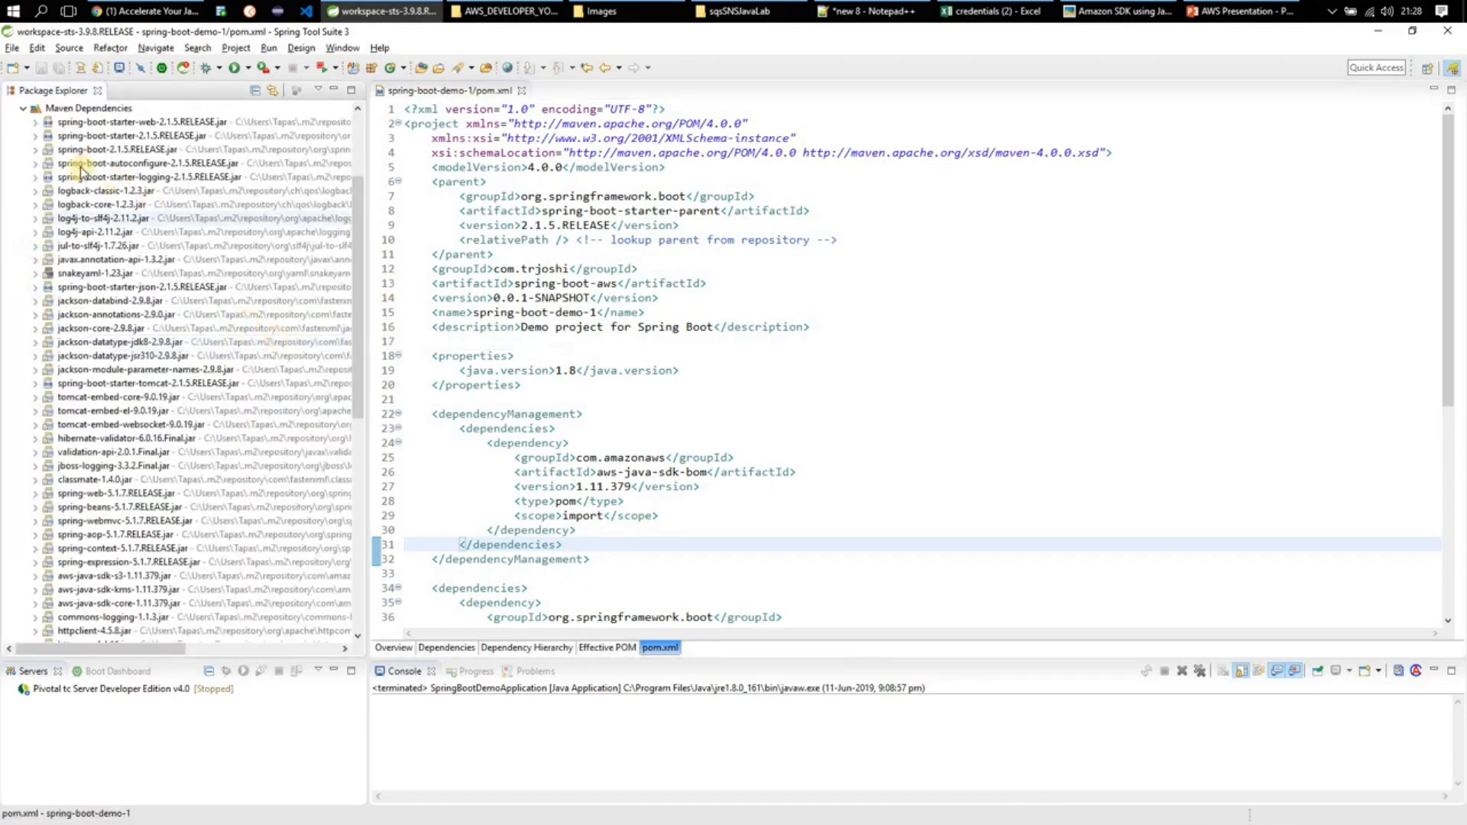
scroll(down, 3)
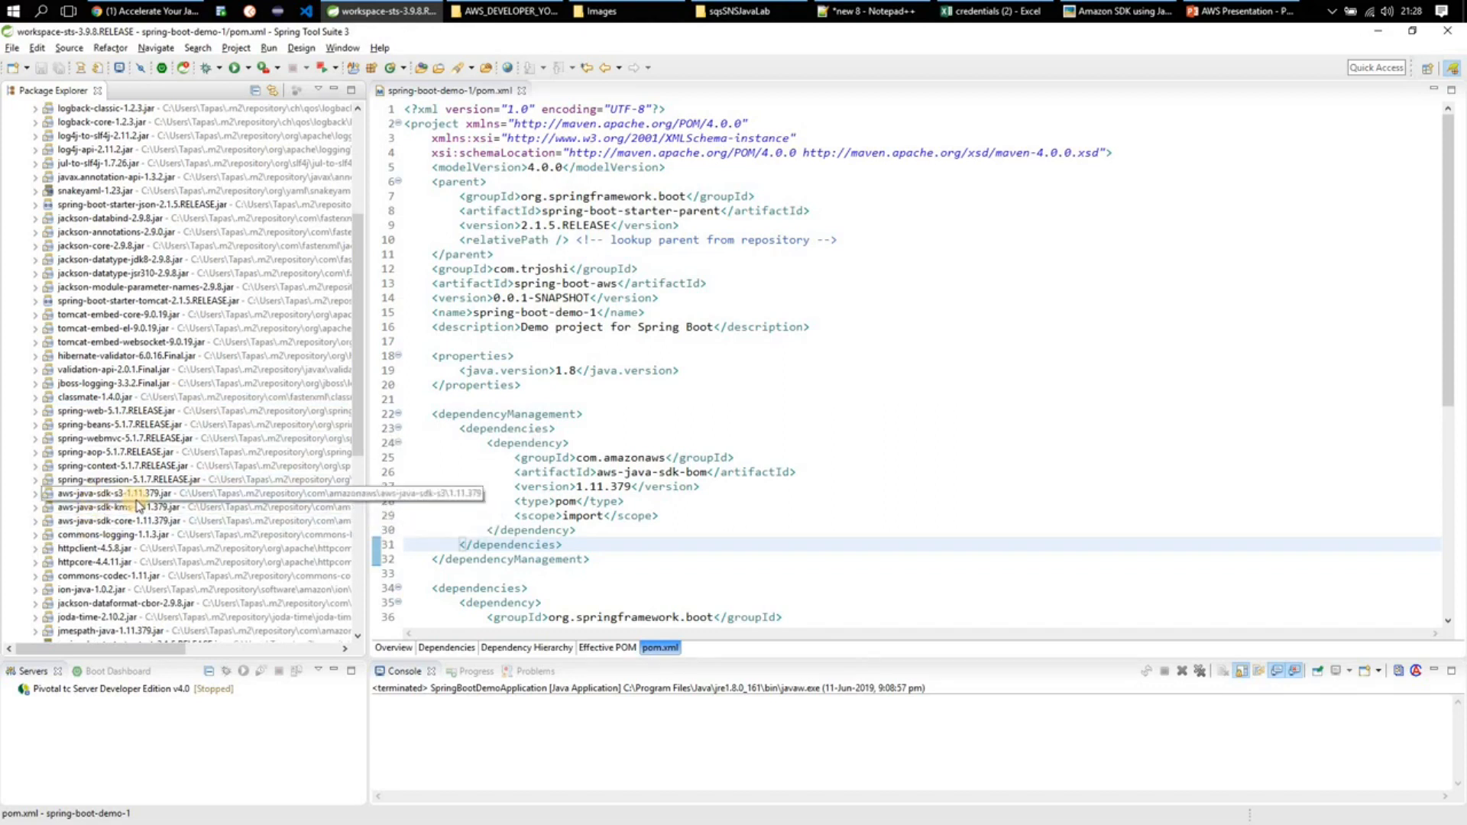
mouse_move(136, 506)
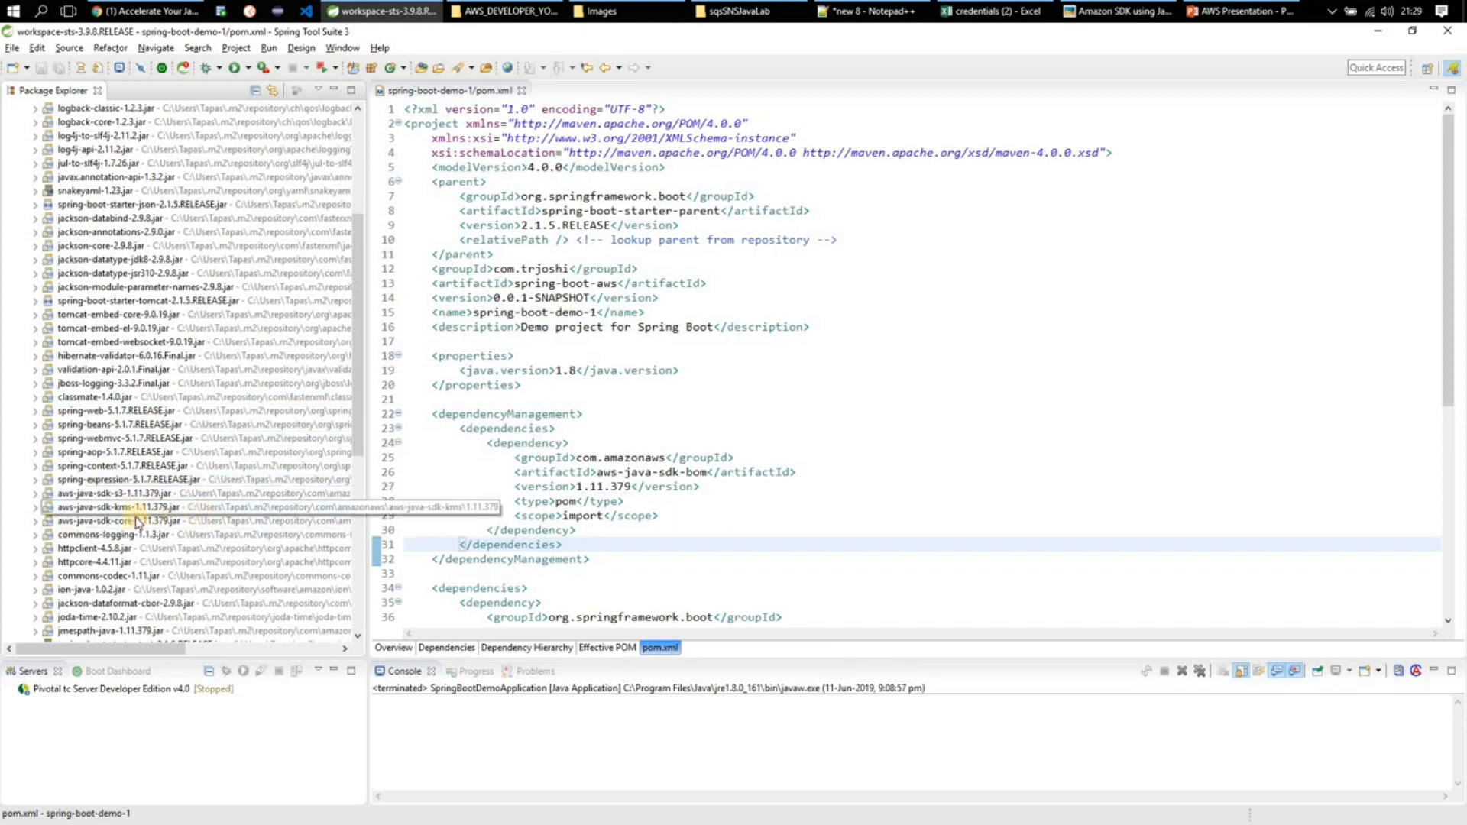
click(108, 520)
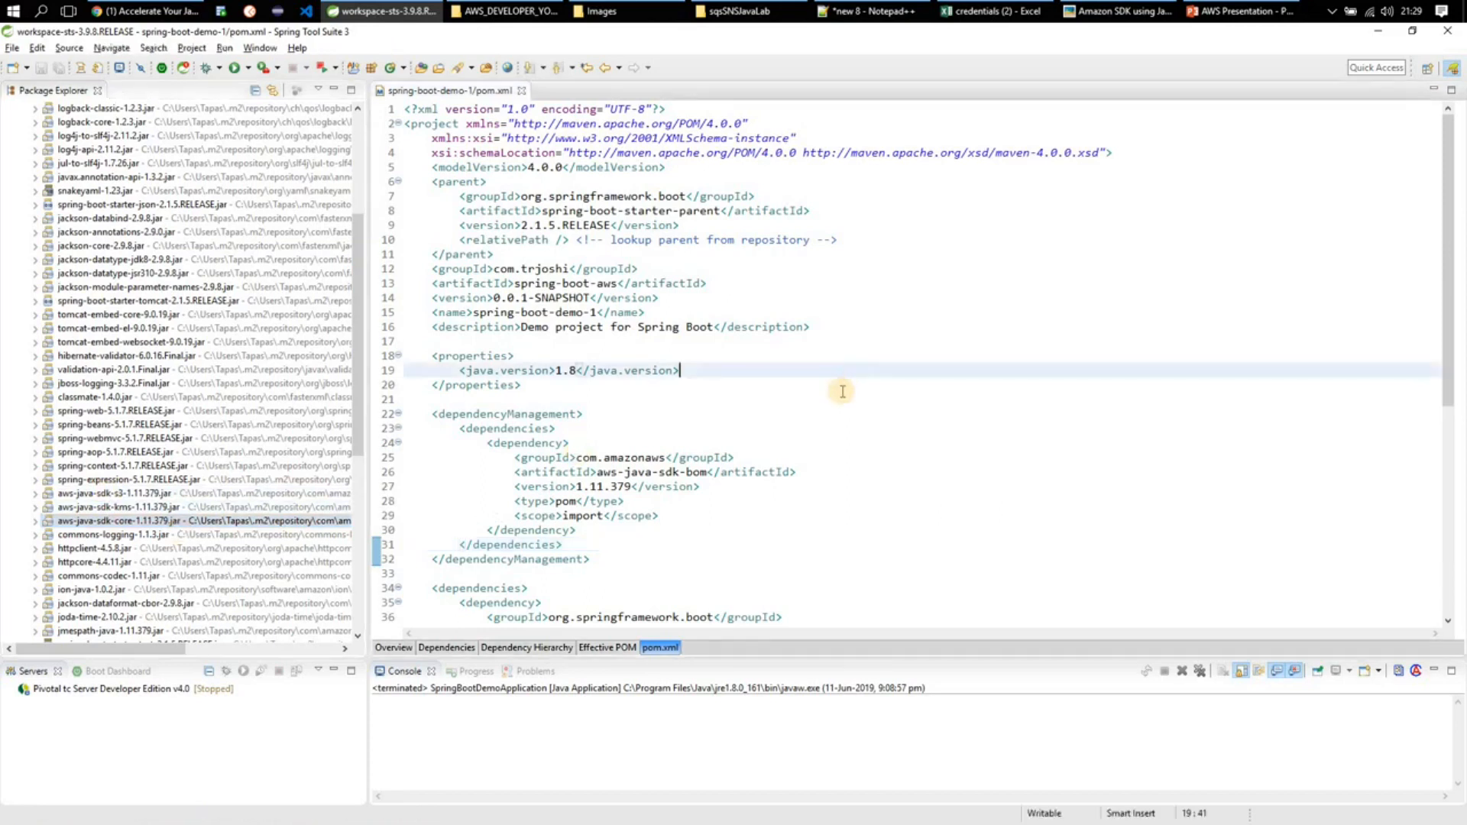
- Keep the pom.xml artifactId as aws-java-sdk-s3
scroll(down, 3)
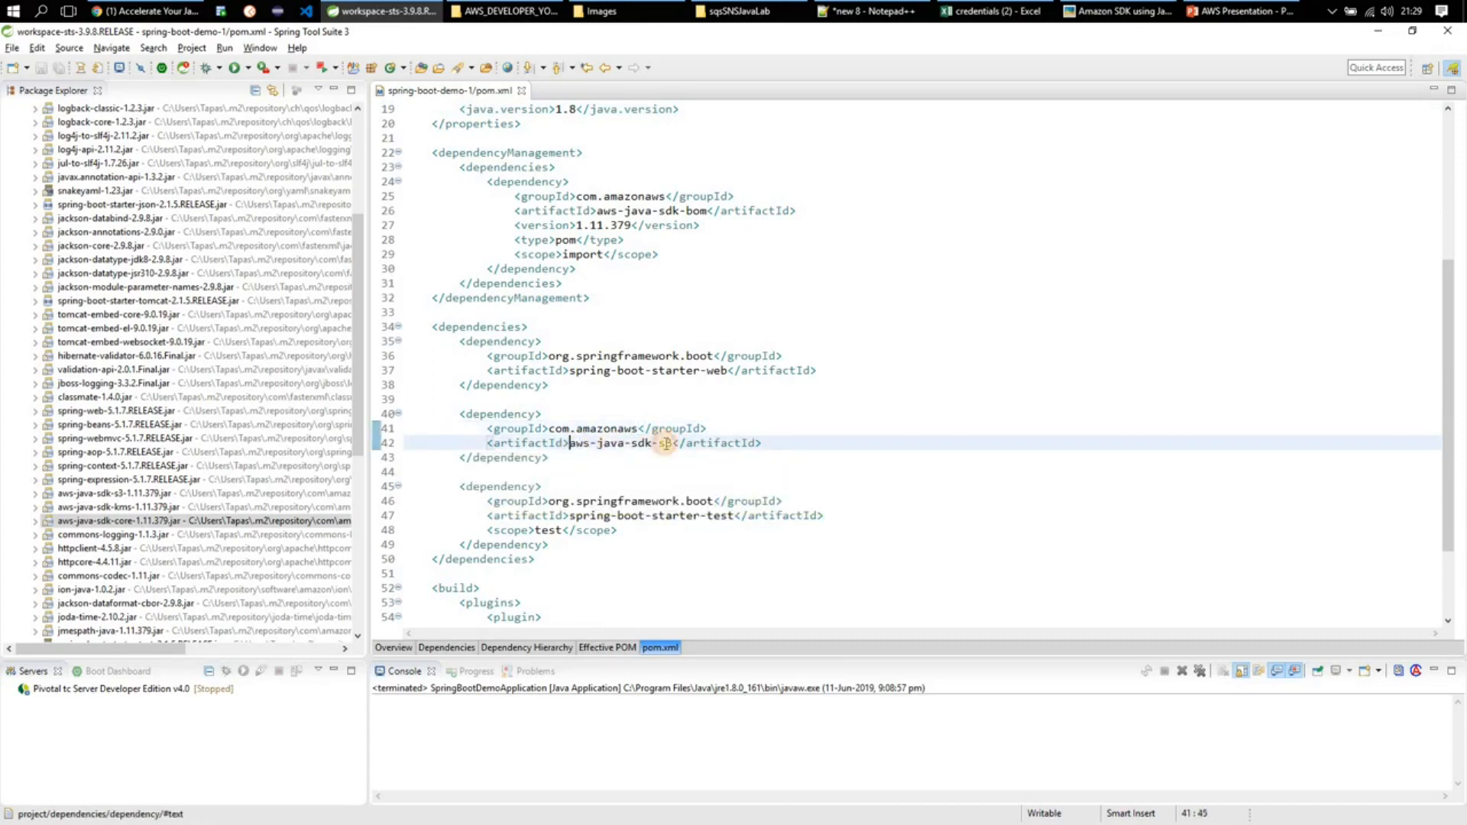
double_click(615, 442)
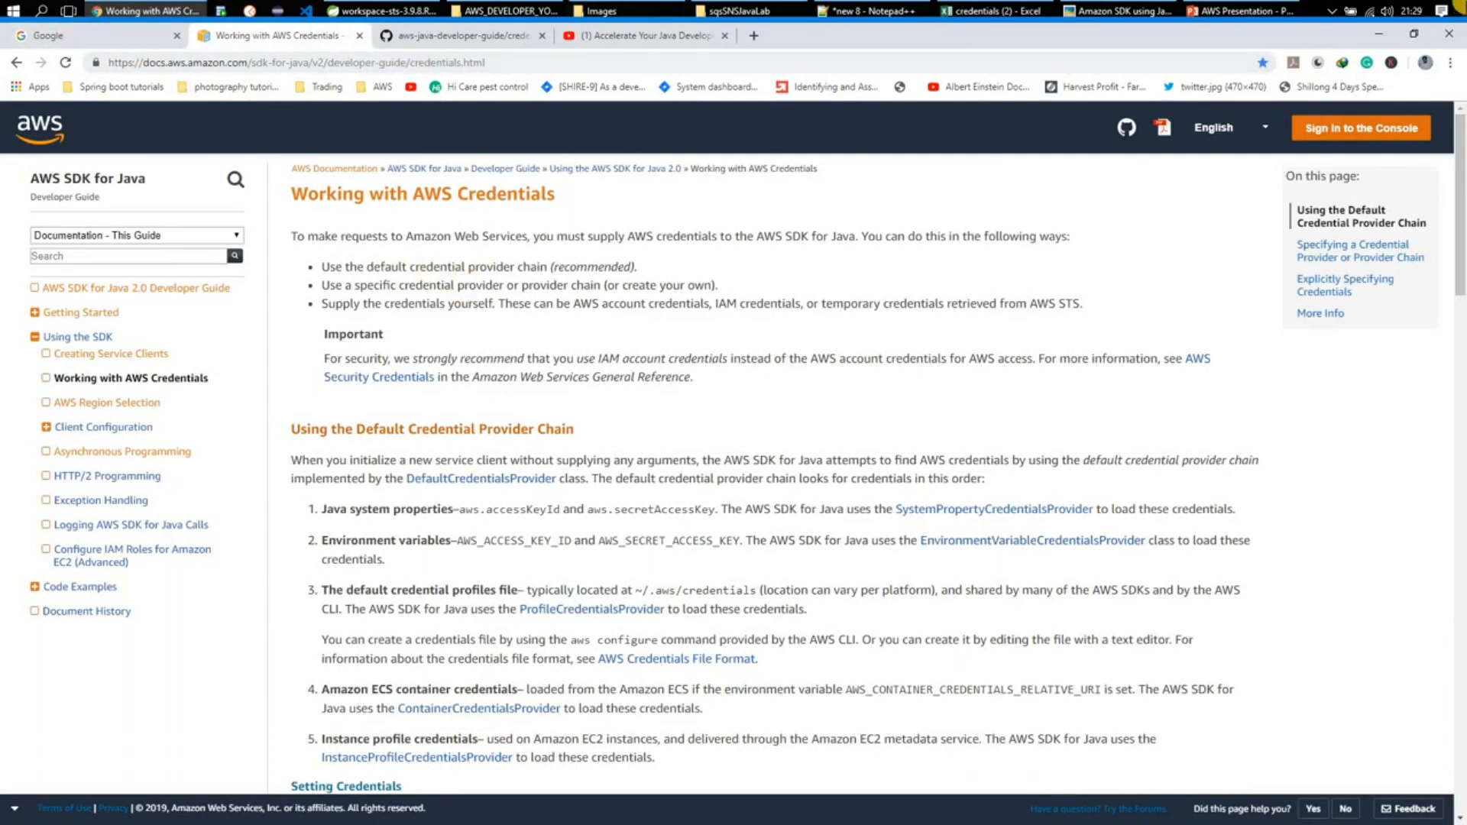
click(375, 10)
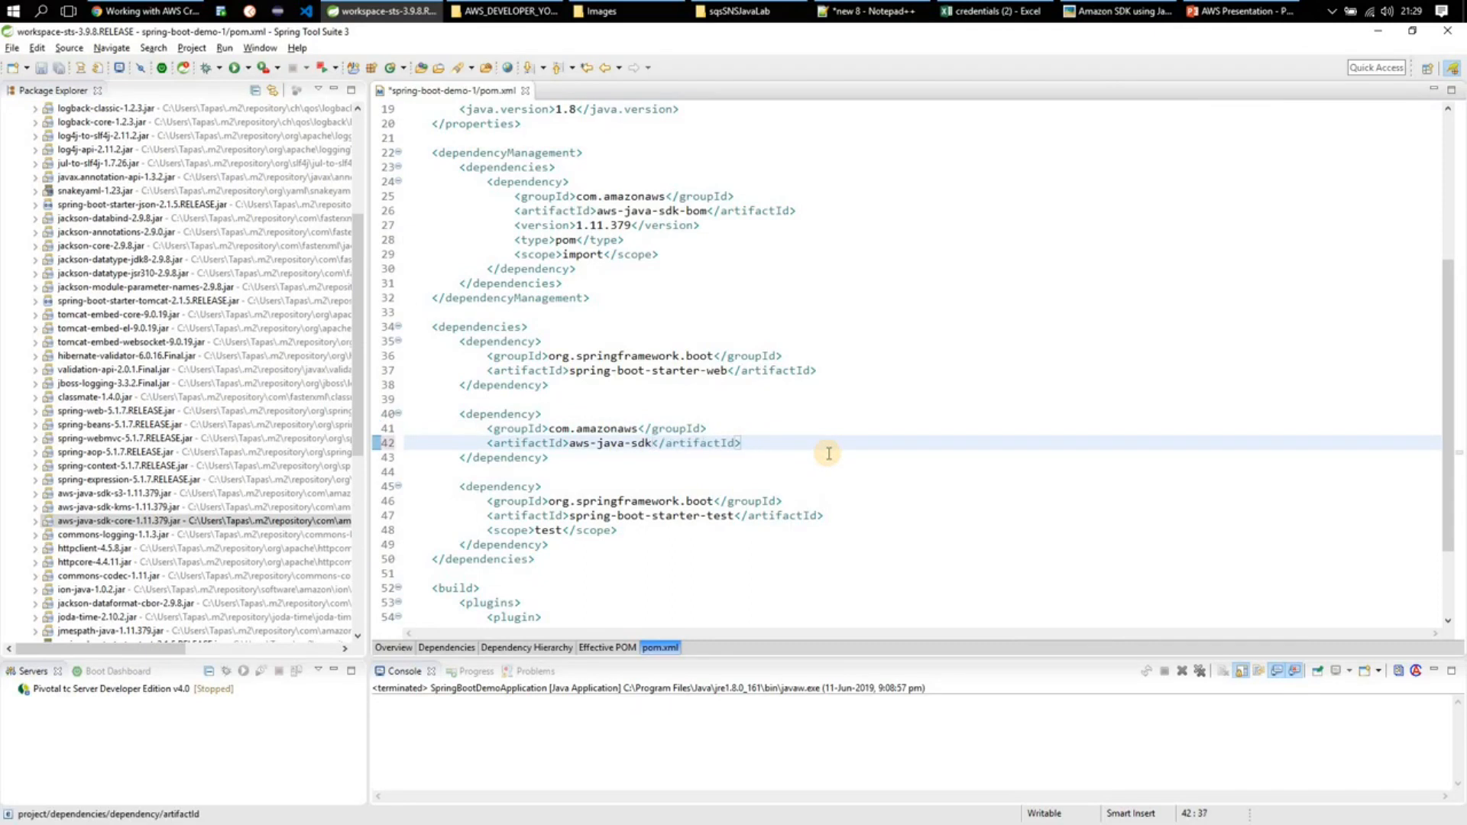
text(-s3)
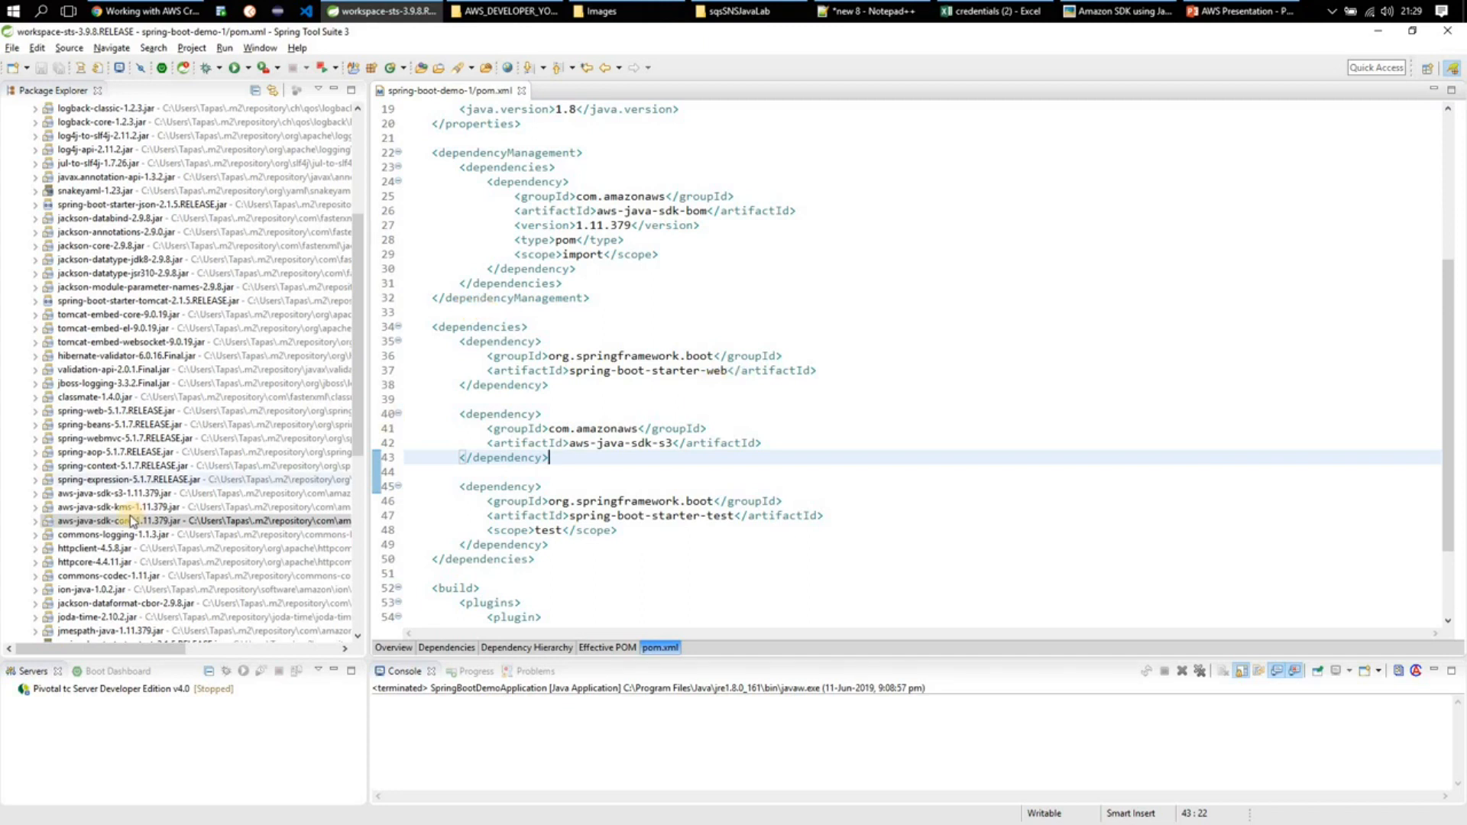
mouse_move(116, 521)
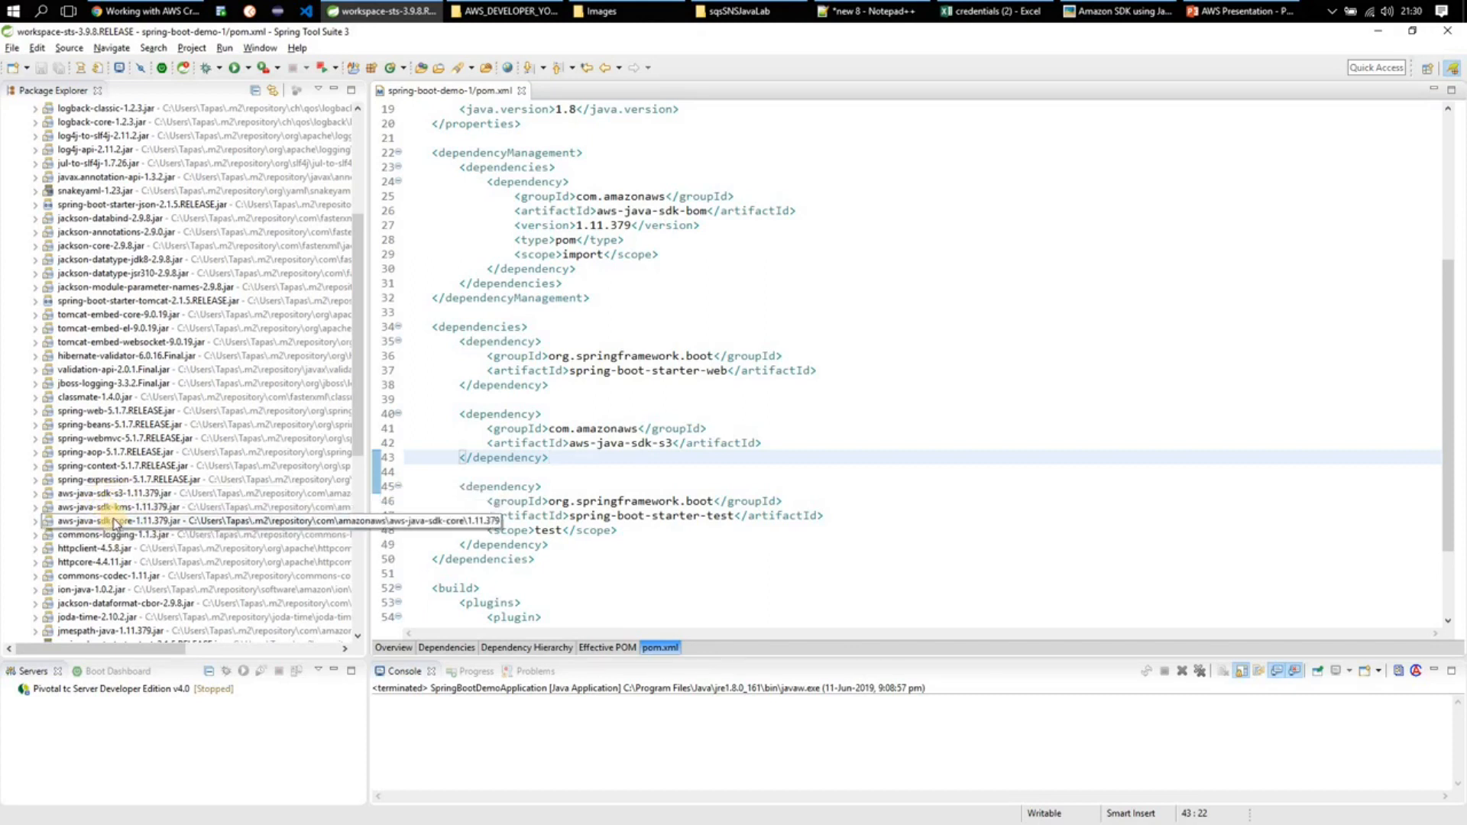
mouse_move(1041, 507)
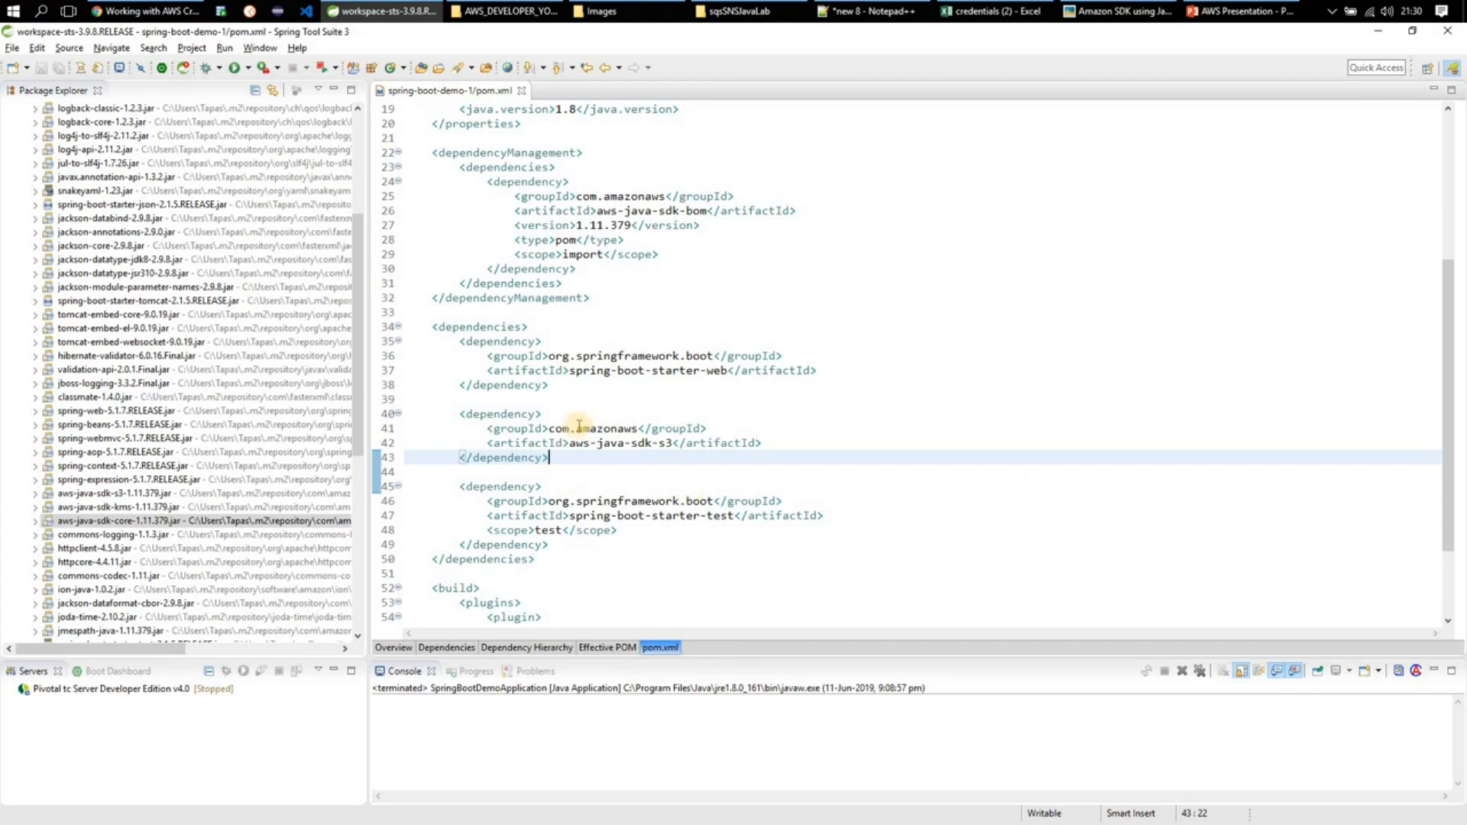
double_click(613, 442)
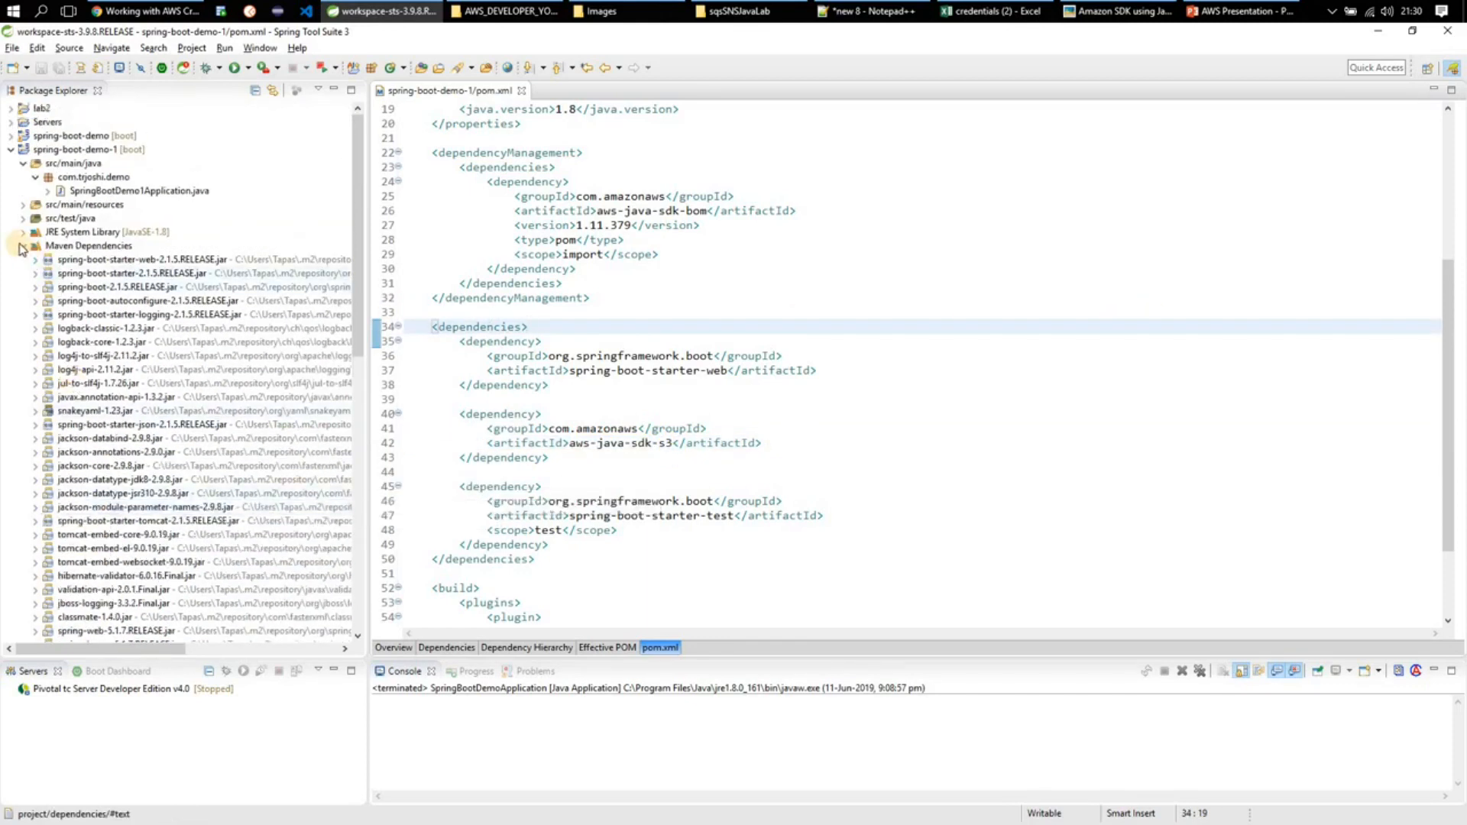
- Collapse Maven Dependencies and open SpringBootDemo1Application.java with a blank line inside main
click(21, 246)
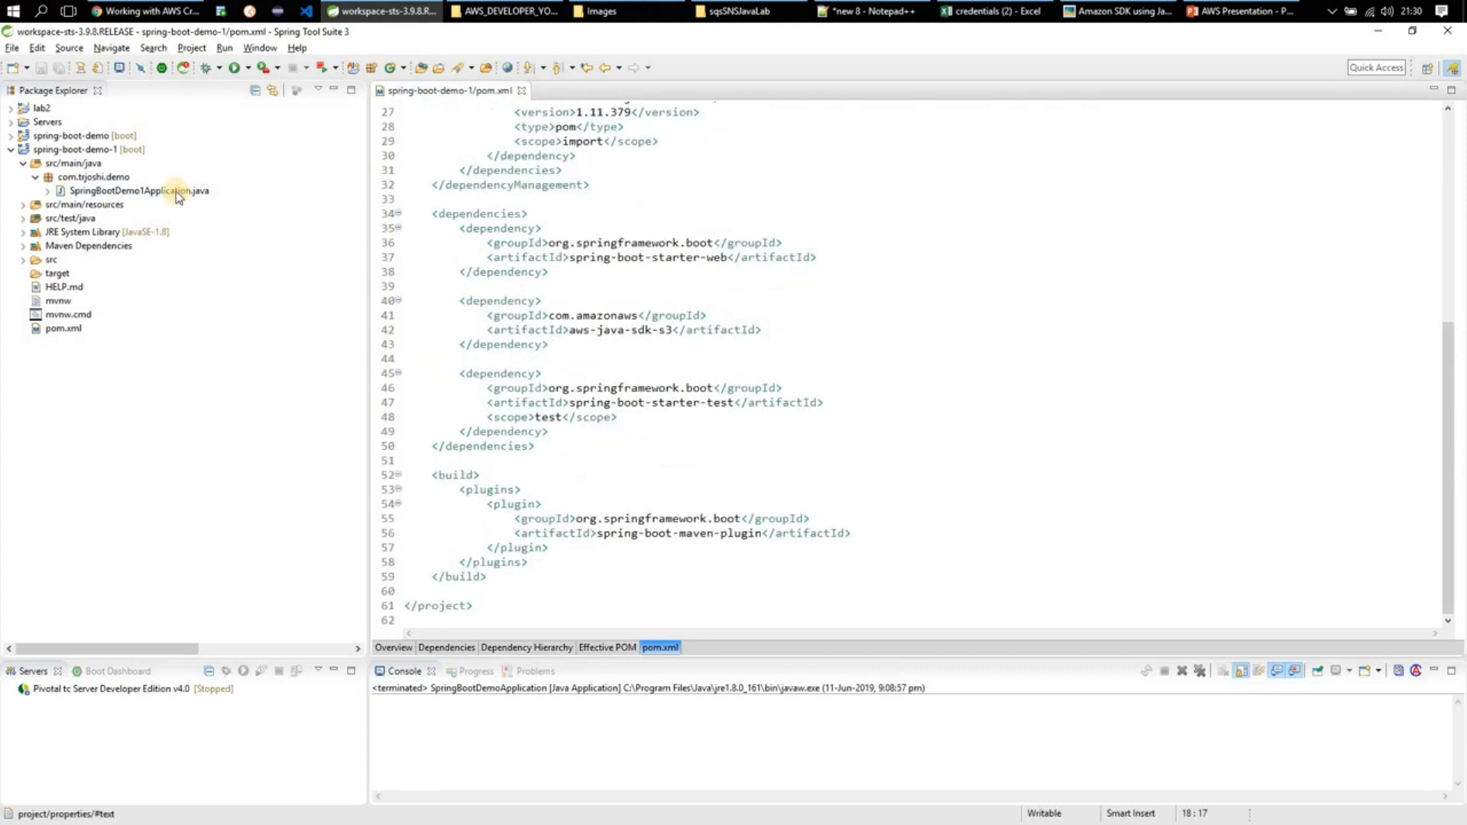
double_click(141, 190)
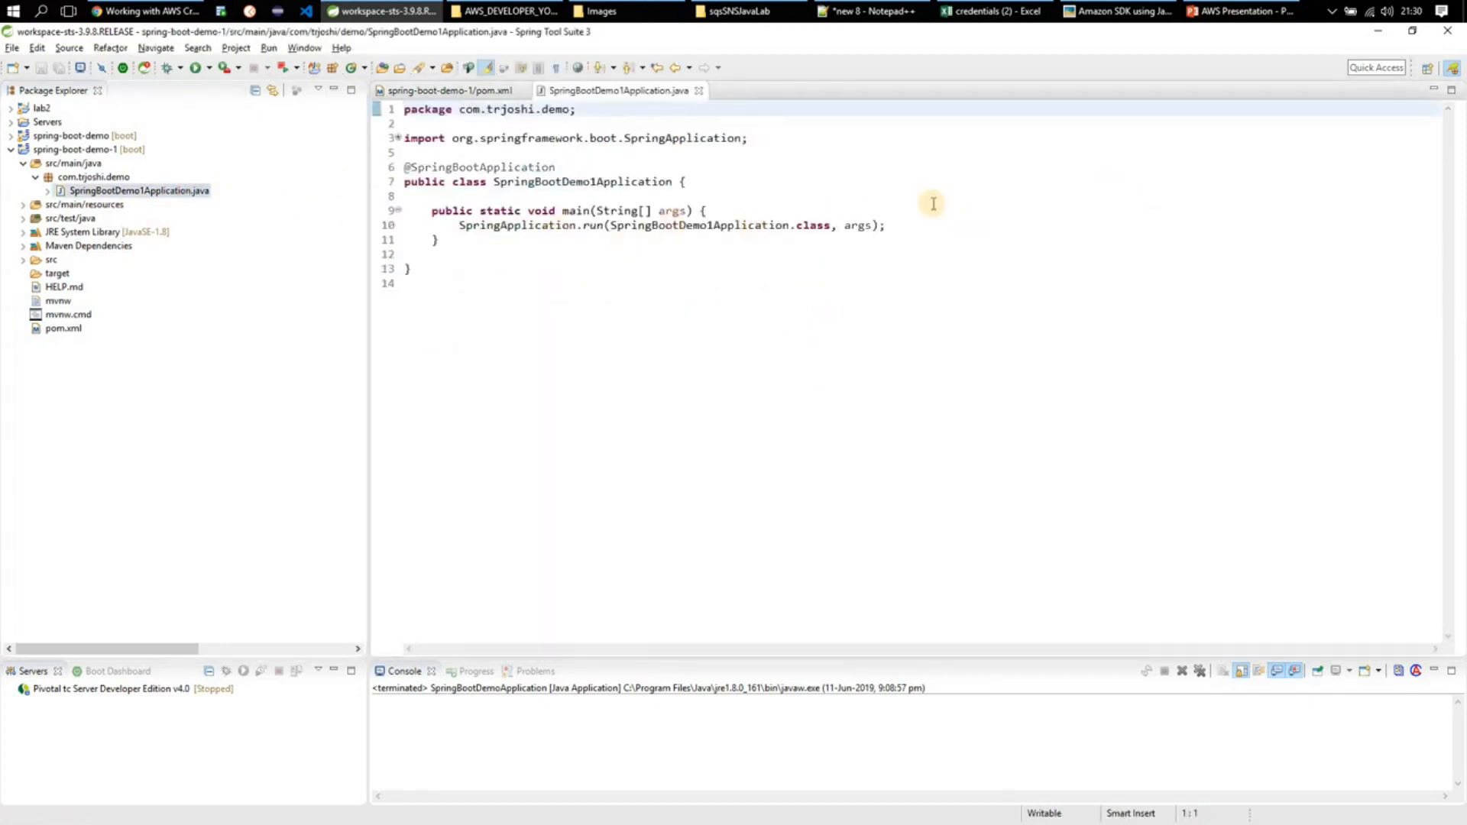
click(884, 225)
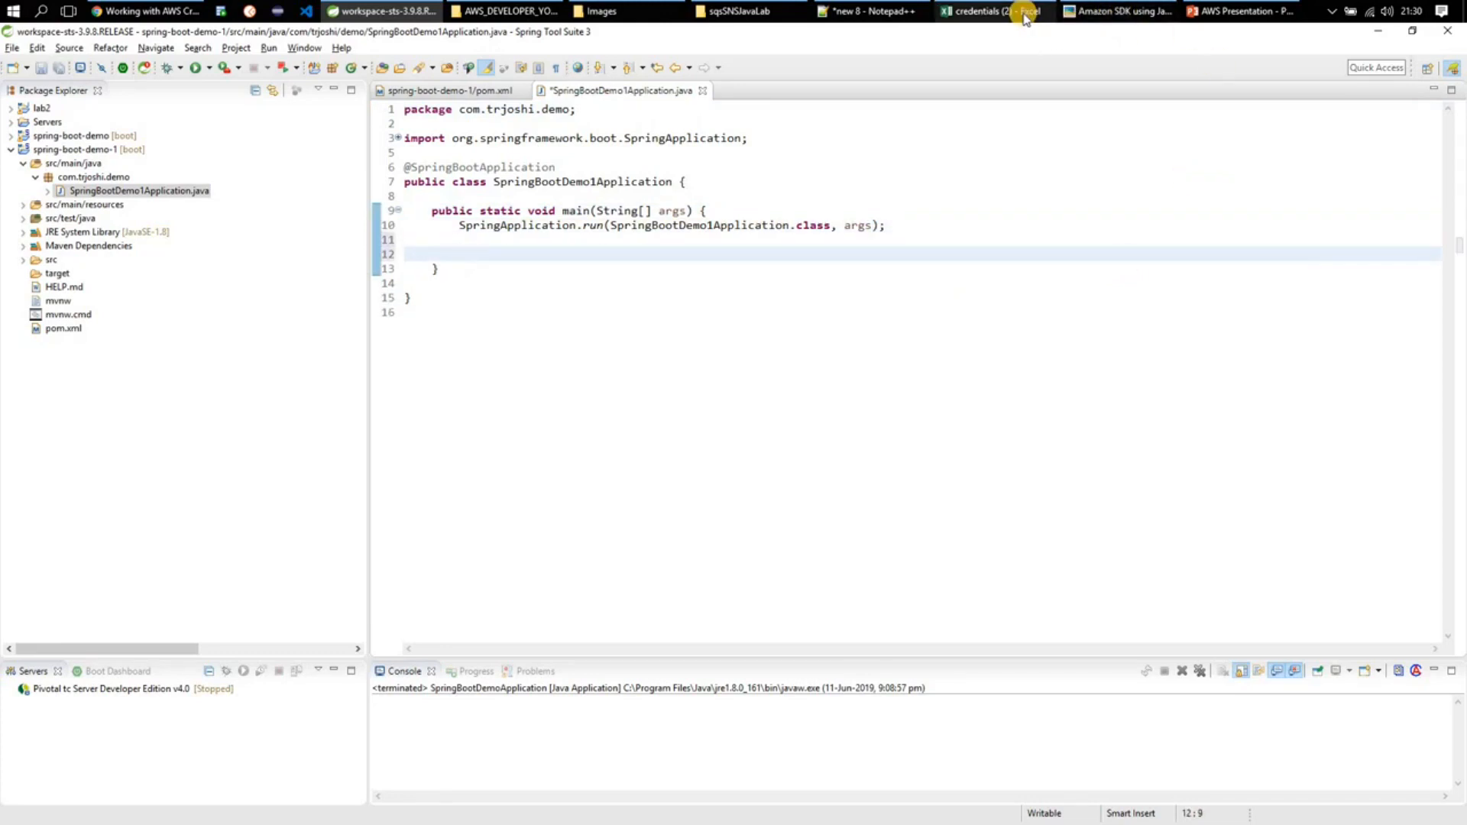
- Switch to the Notepad++ new 8 tab holding the S3 code snippets
click(869, 11)
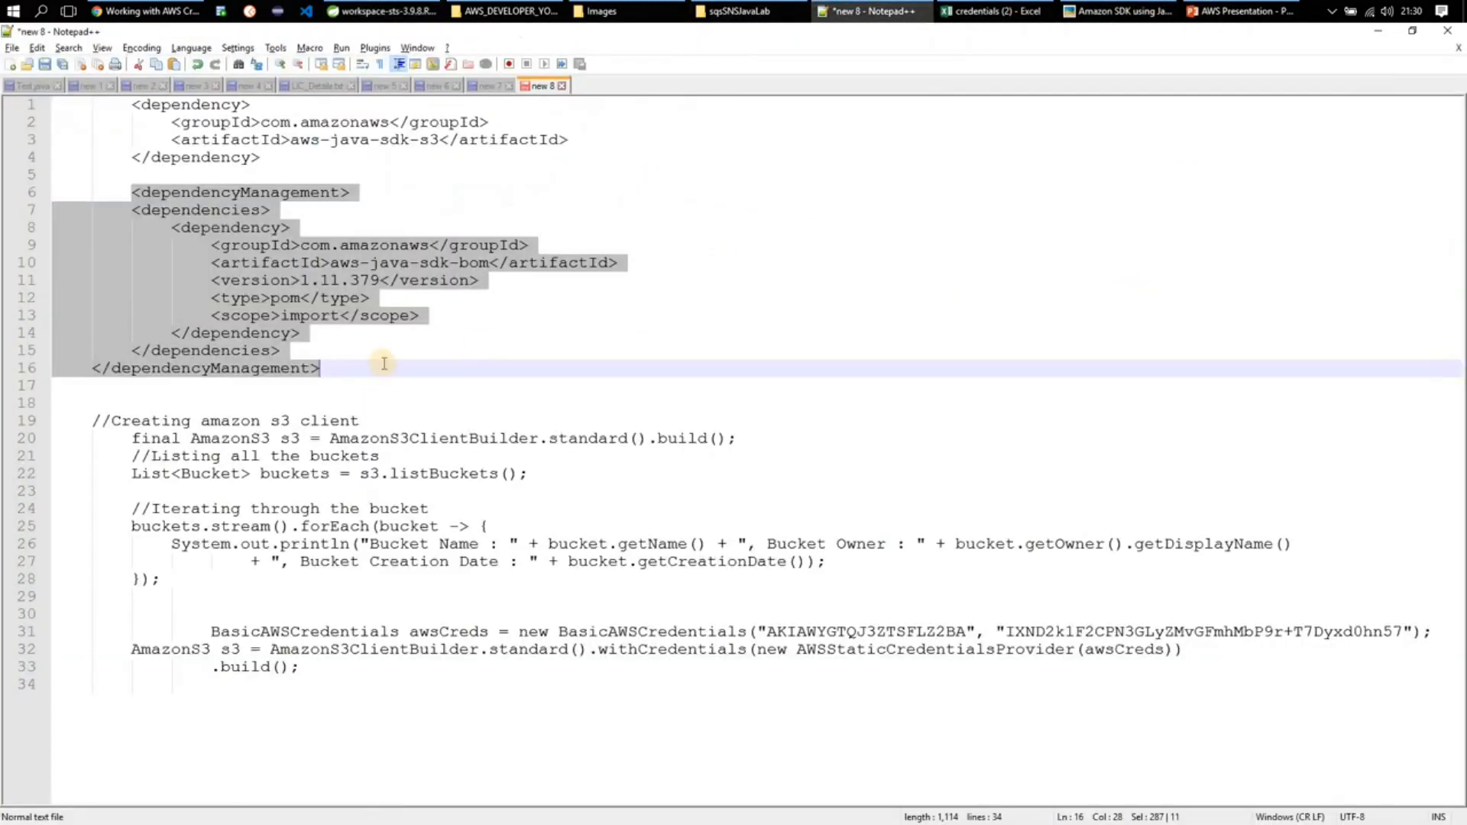
click(418, 456)
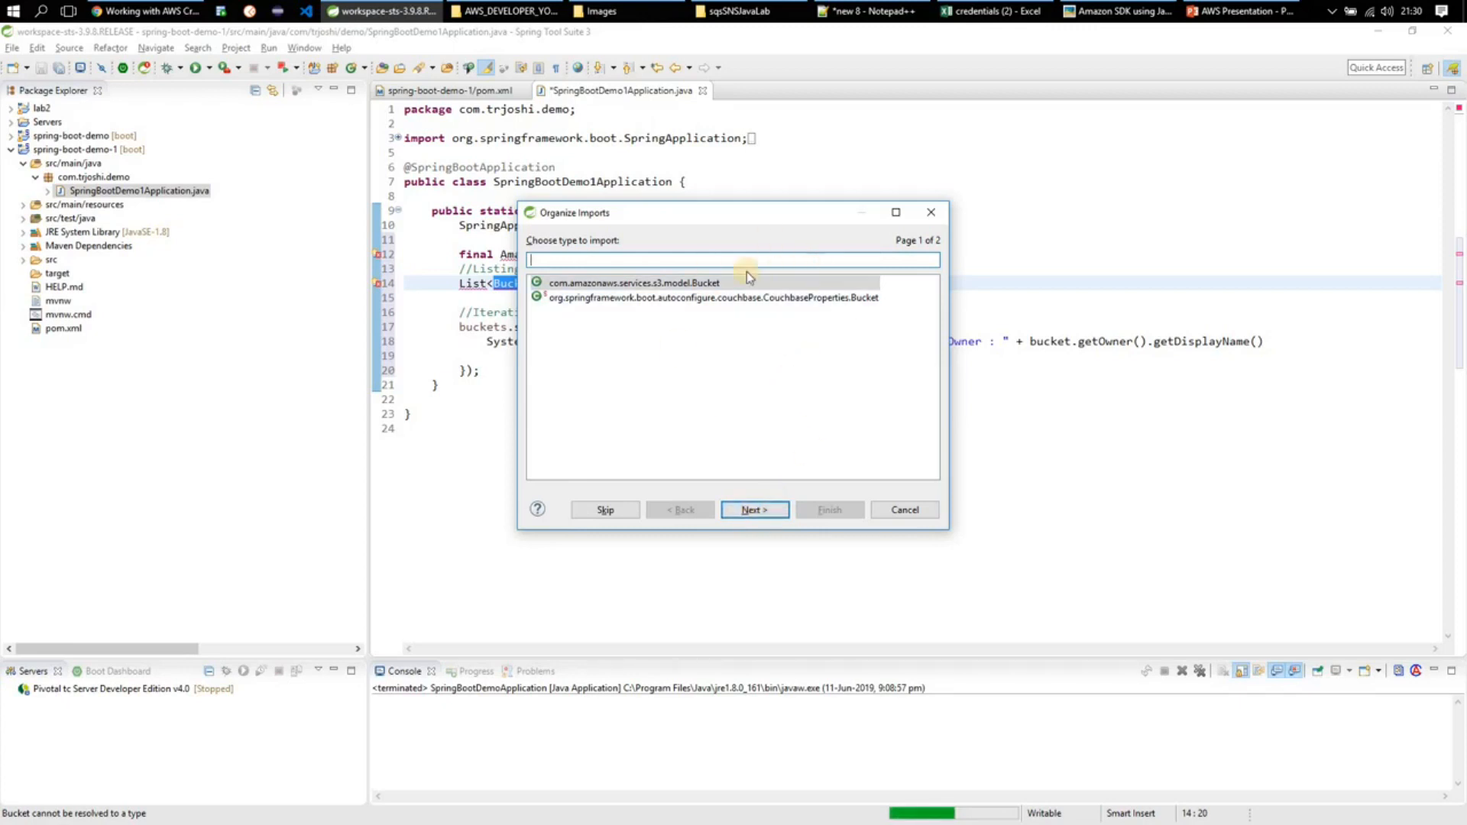
- Import the S3 Bucket class and java.util.List, and add a '//Create s3 client' comment
click(754, 509)
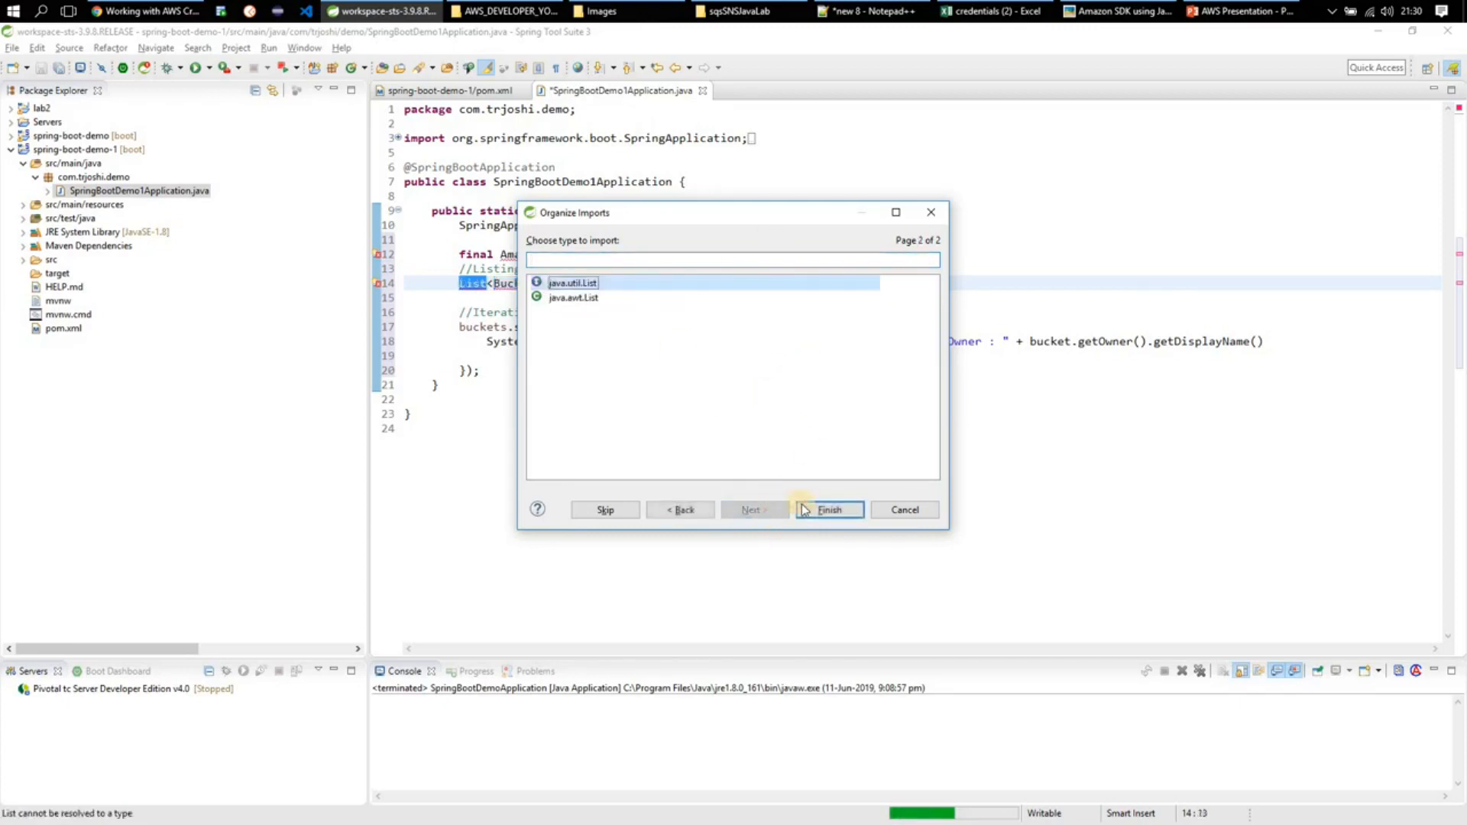
click(827, 510)
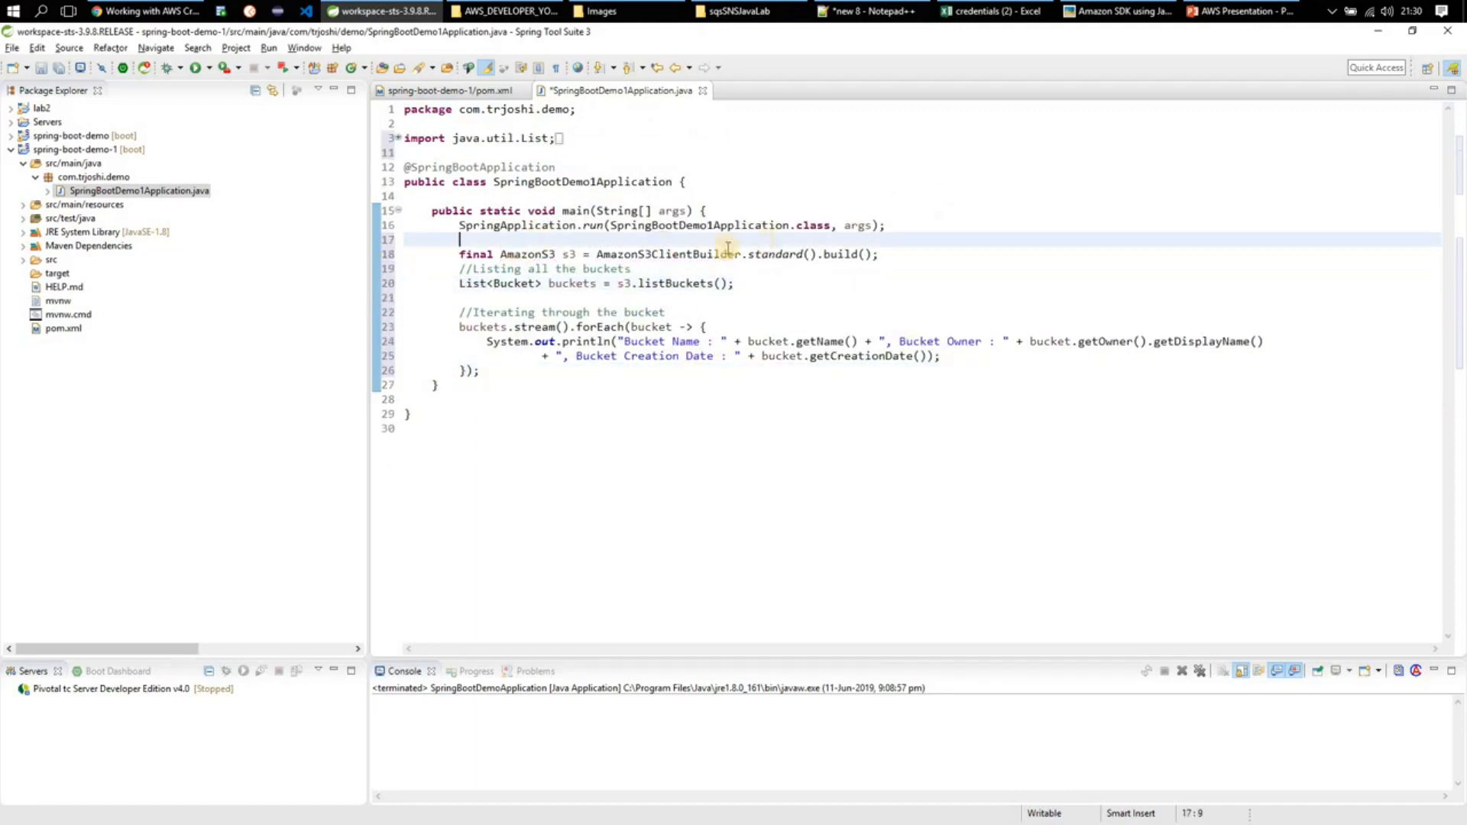
text(//)
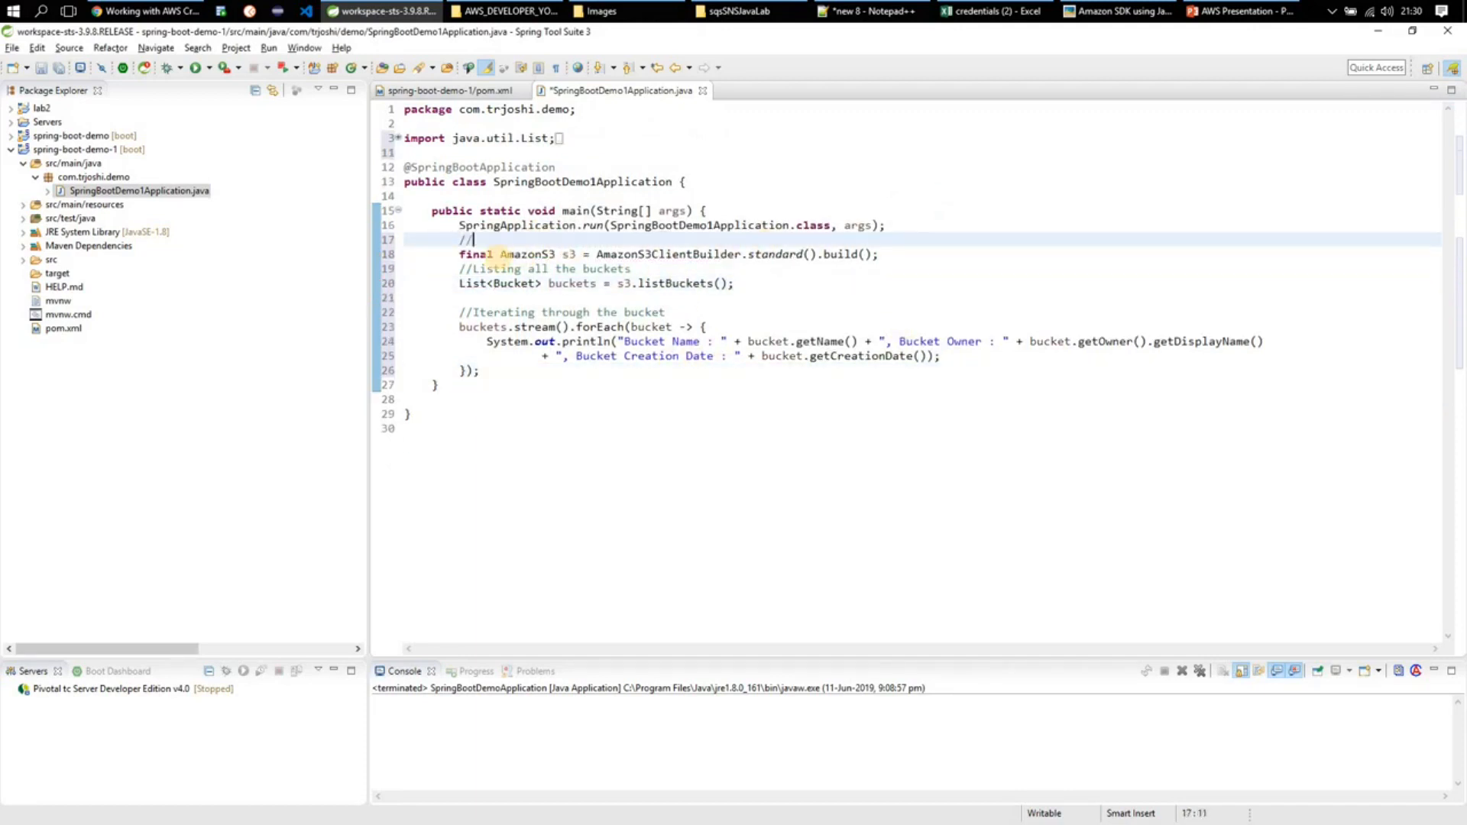
text(Cre)
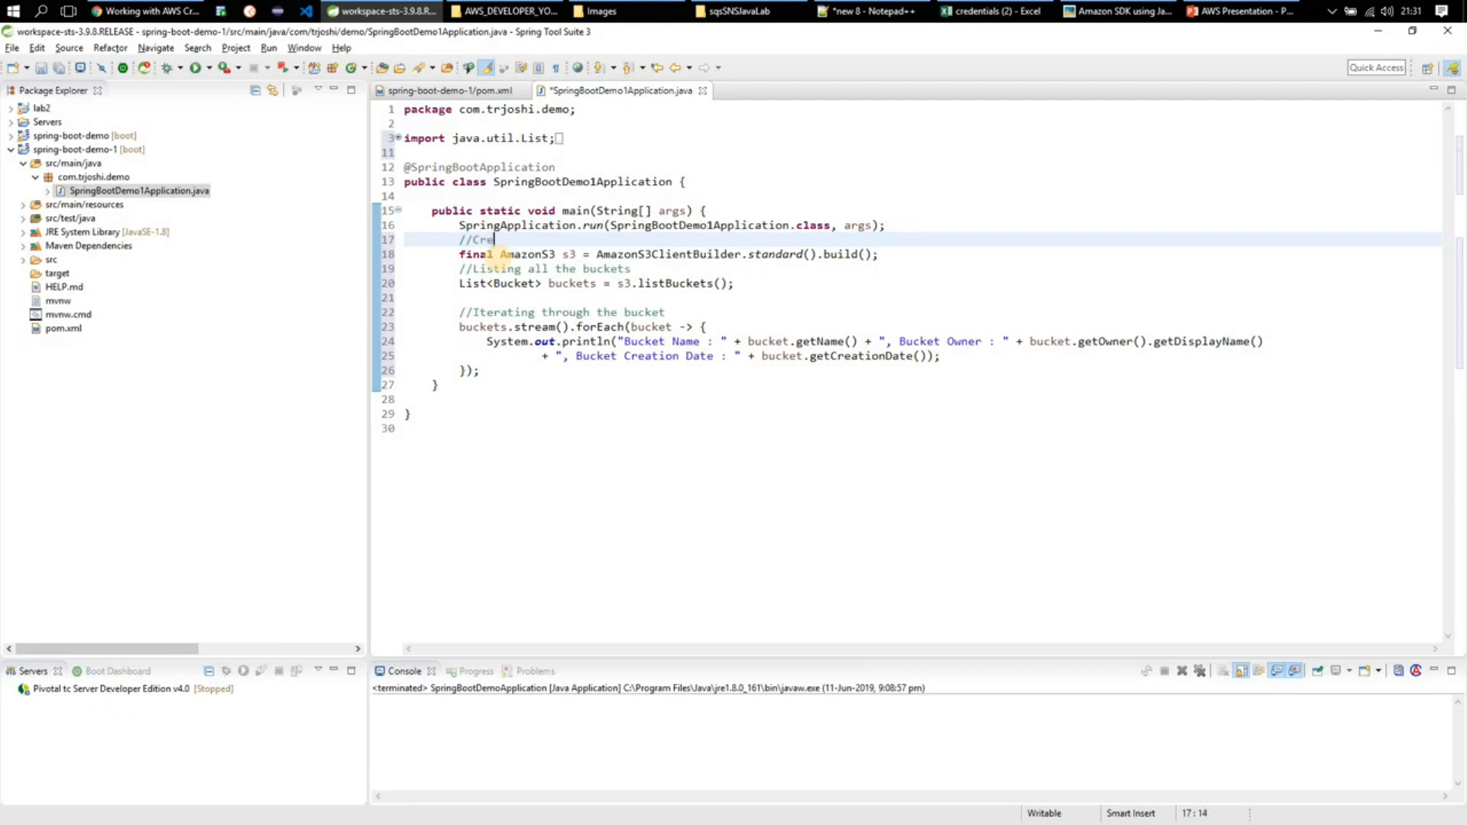
text(ate clie)
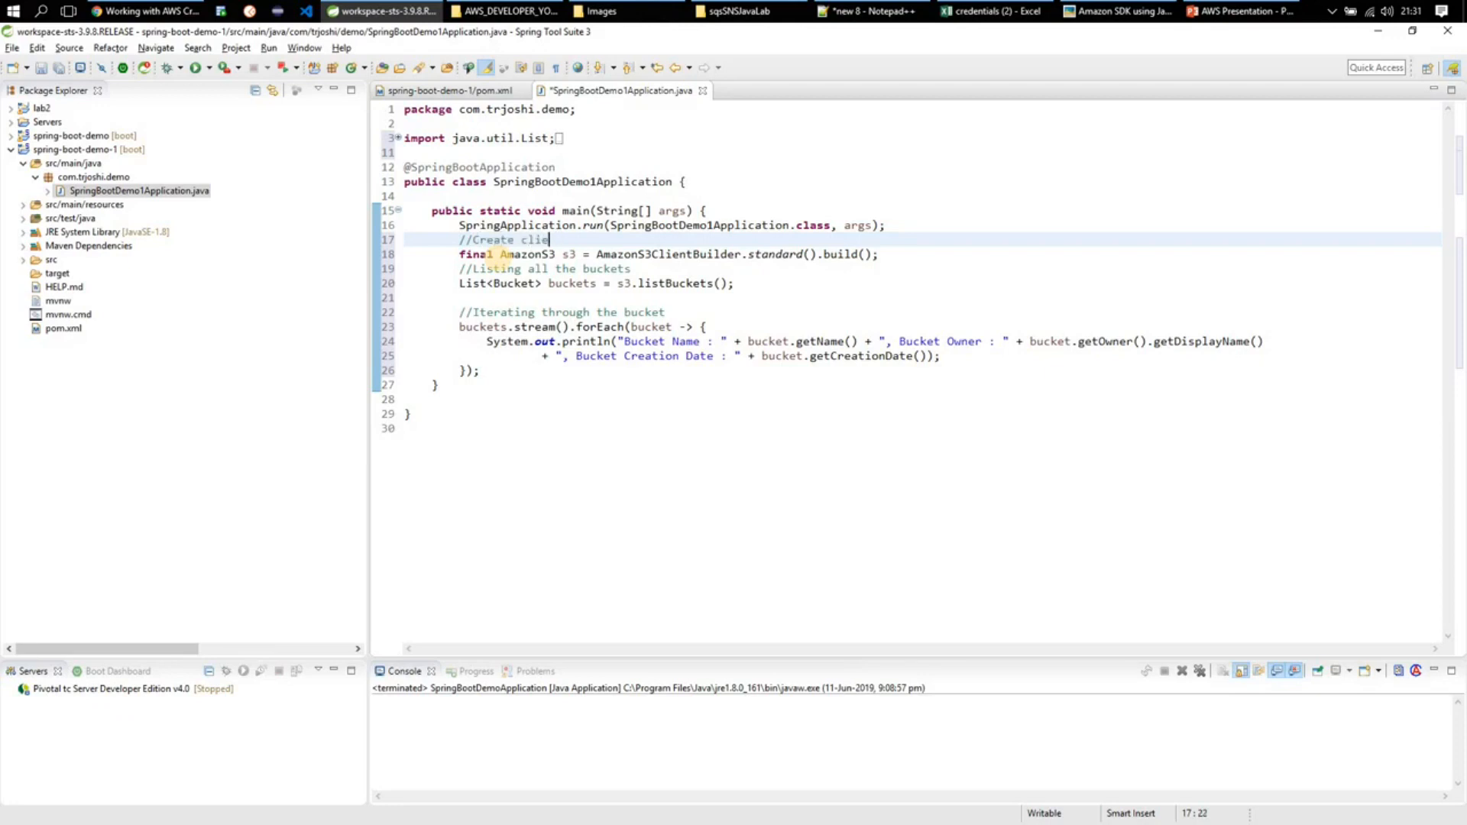
key(BackSpace)
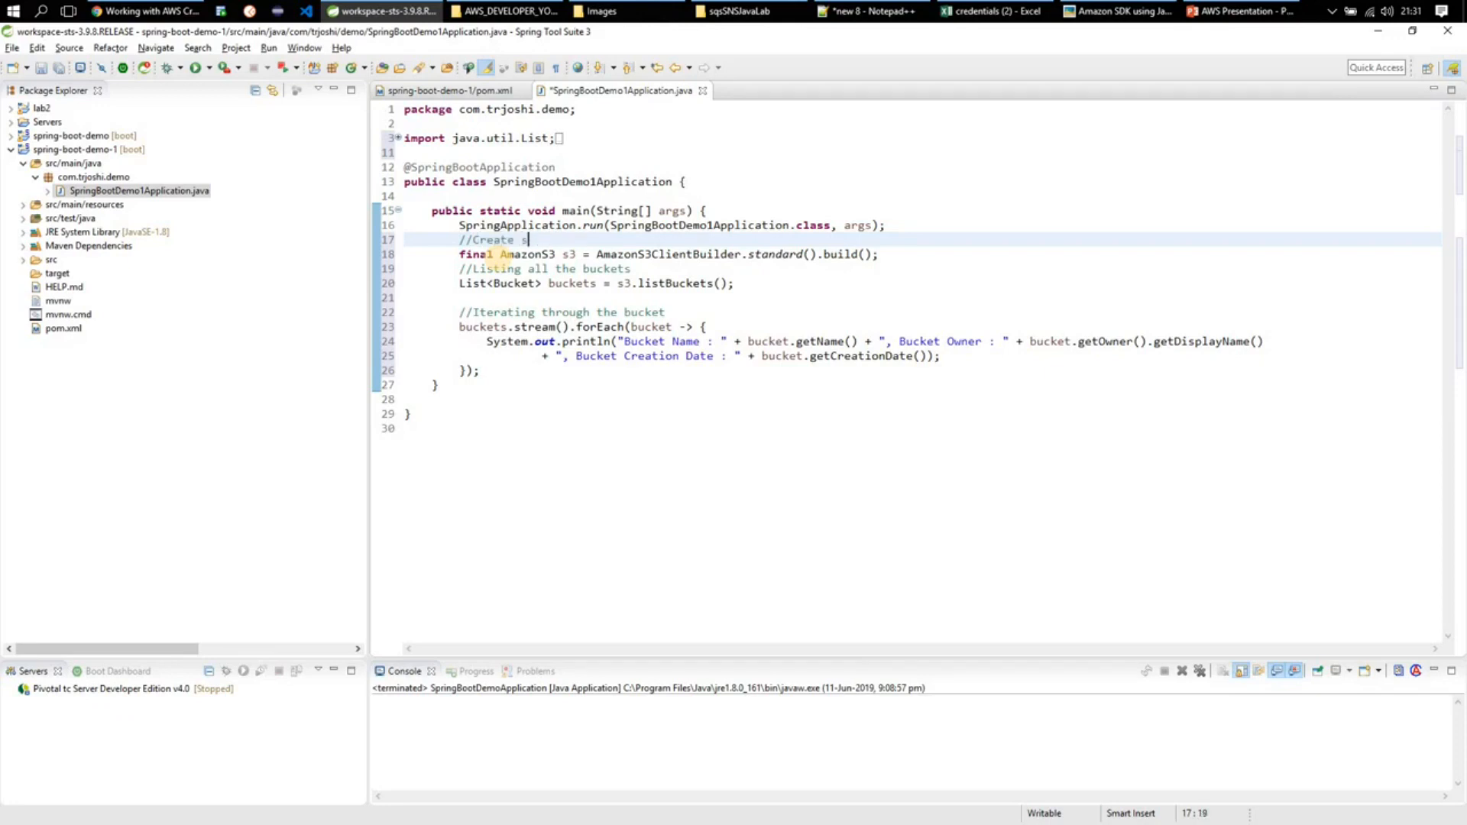
text(3 client)
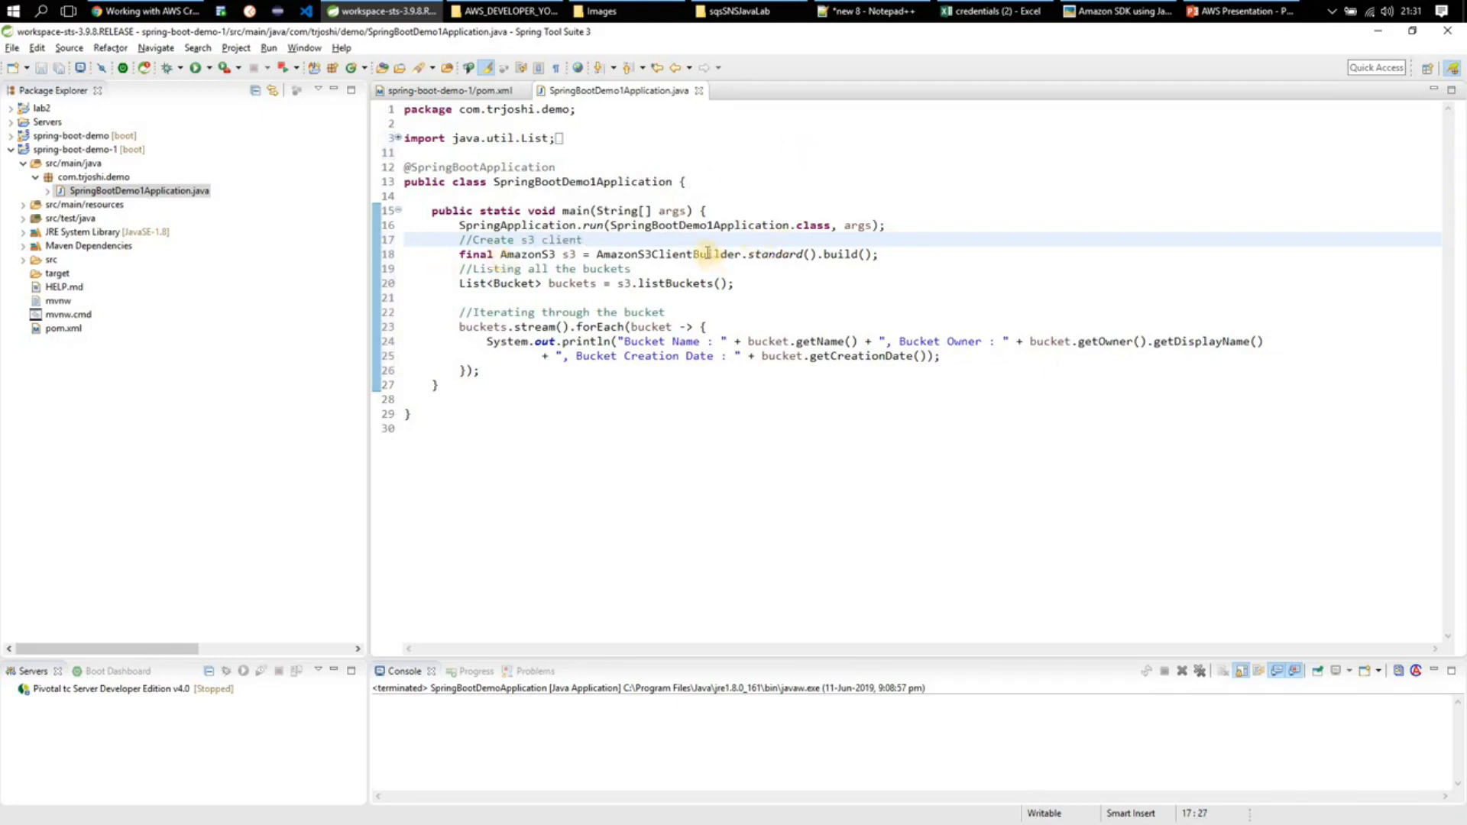
- Review the AmazonS3ClientBuilder and Bucket identifiers in the main code
double_click(665, 254)
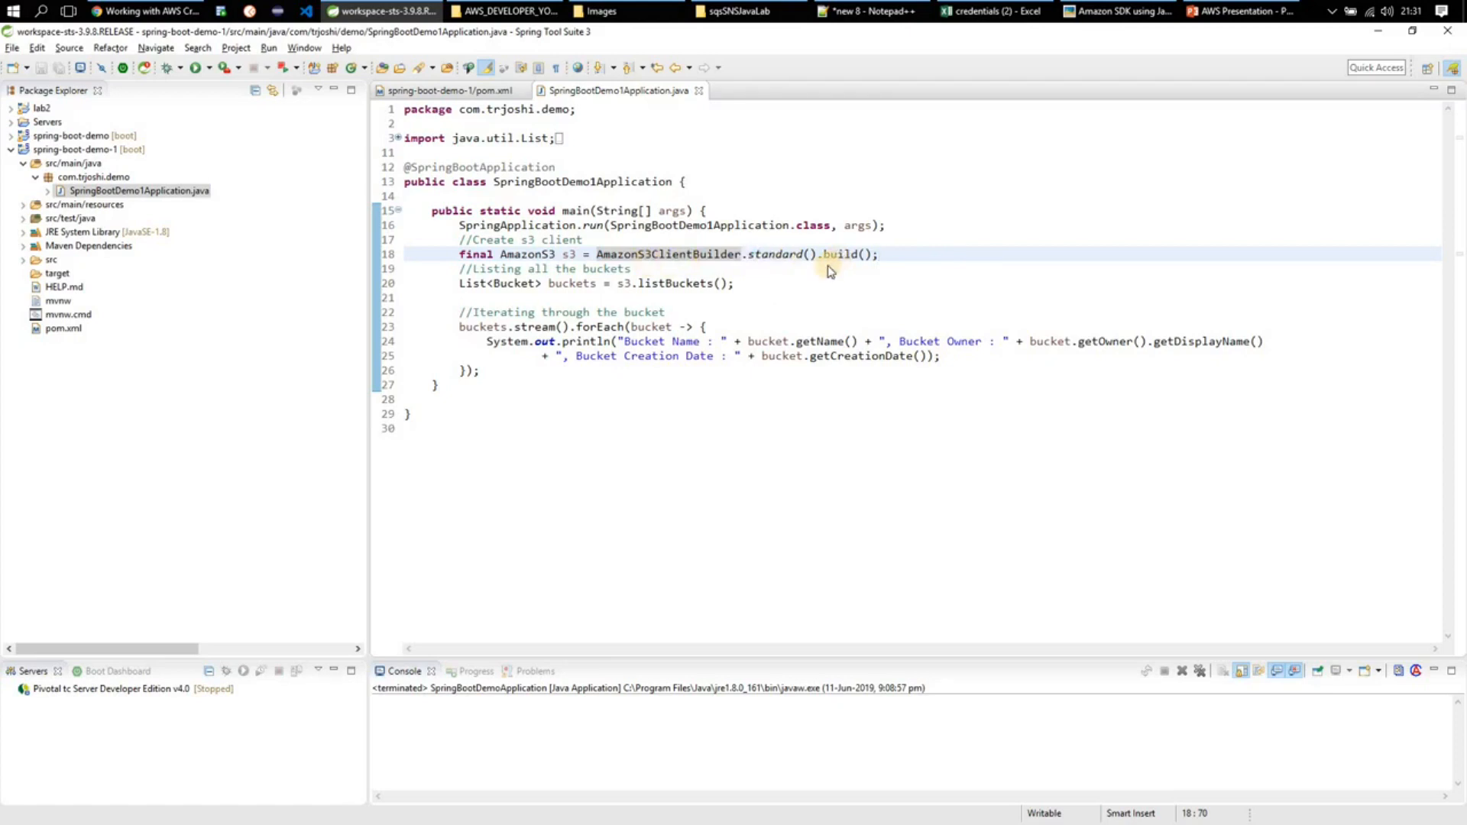
click(655, 284)
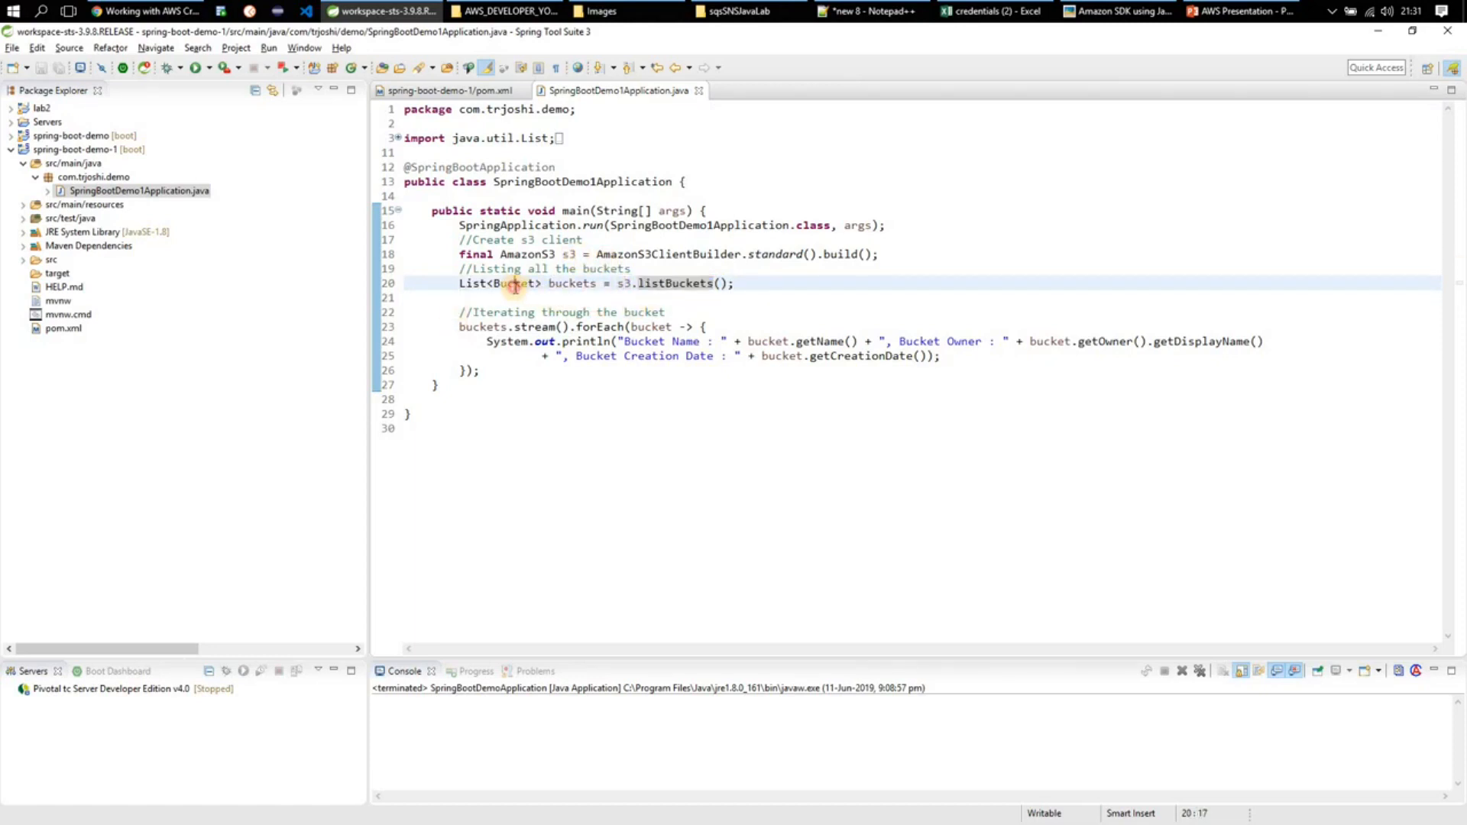
double_click(513, 284)
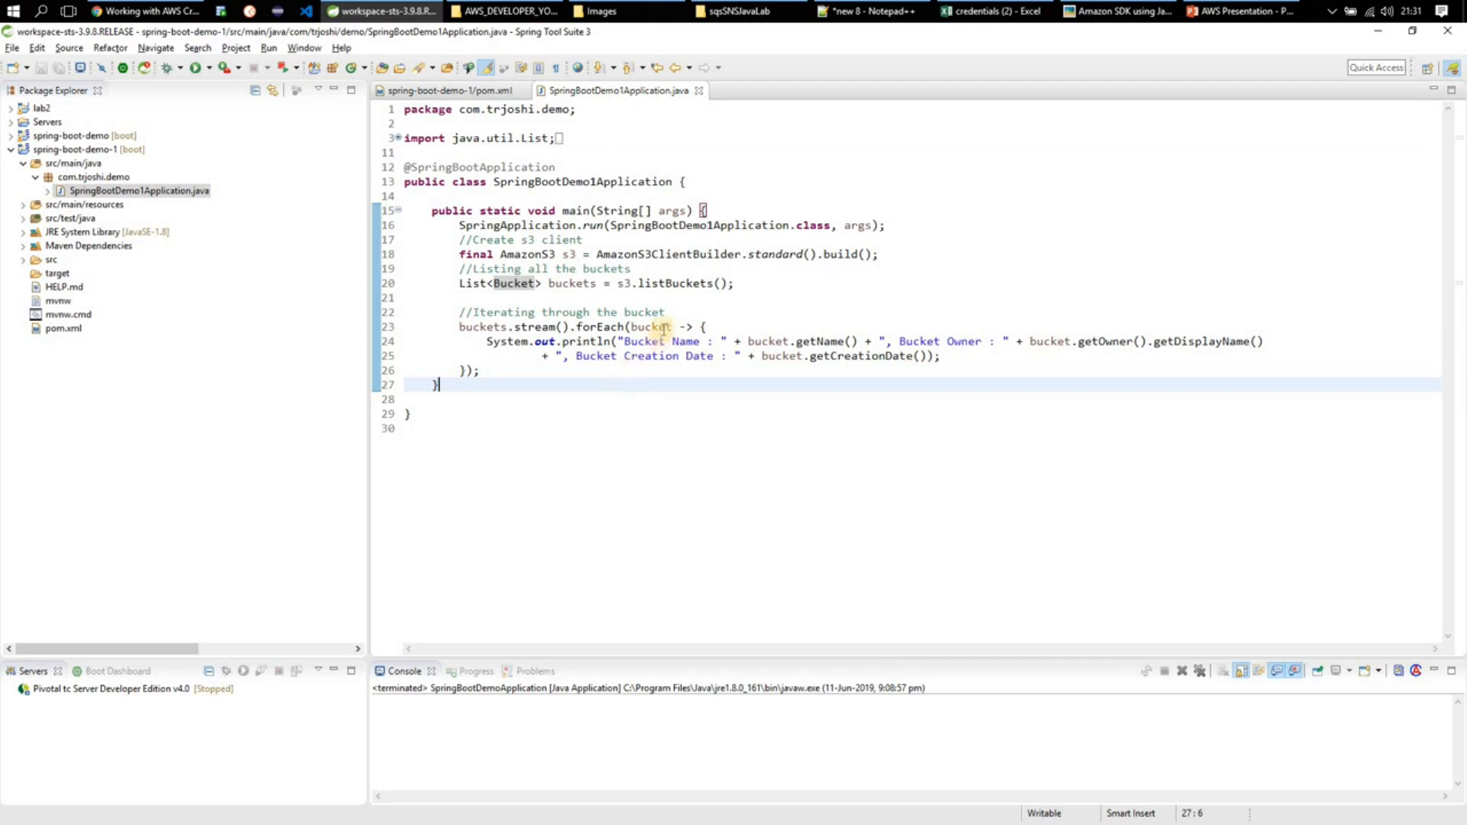
mouse_move(934, 245)
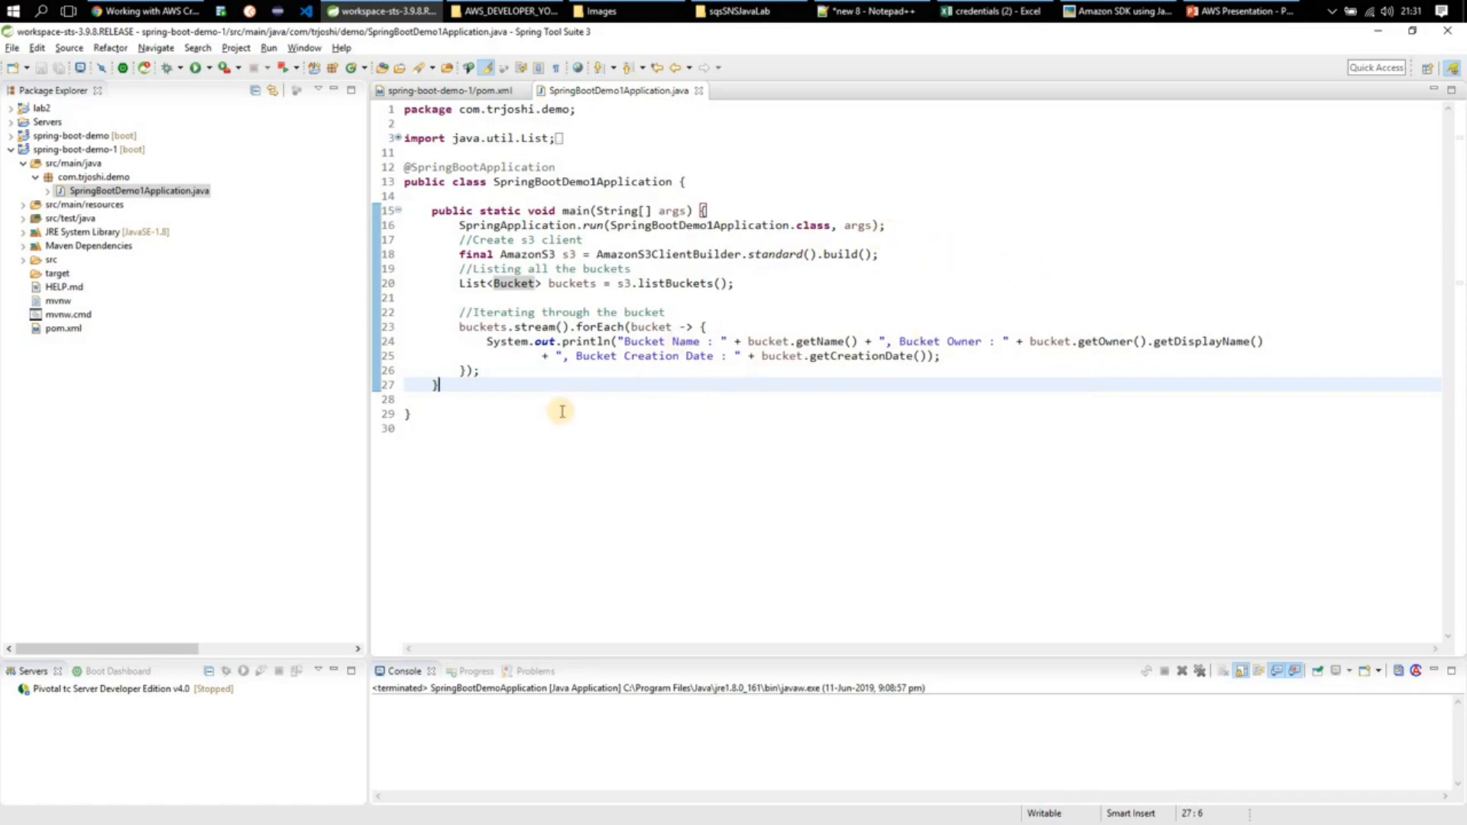
mouse_move(551, 367)
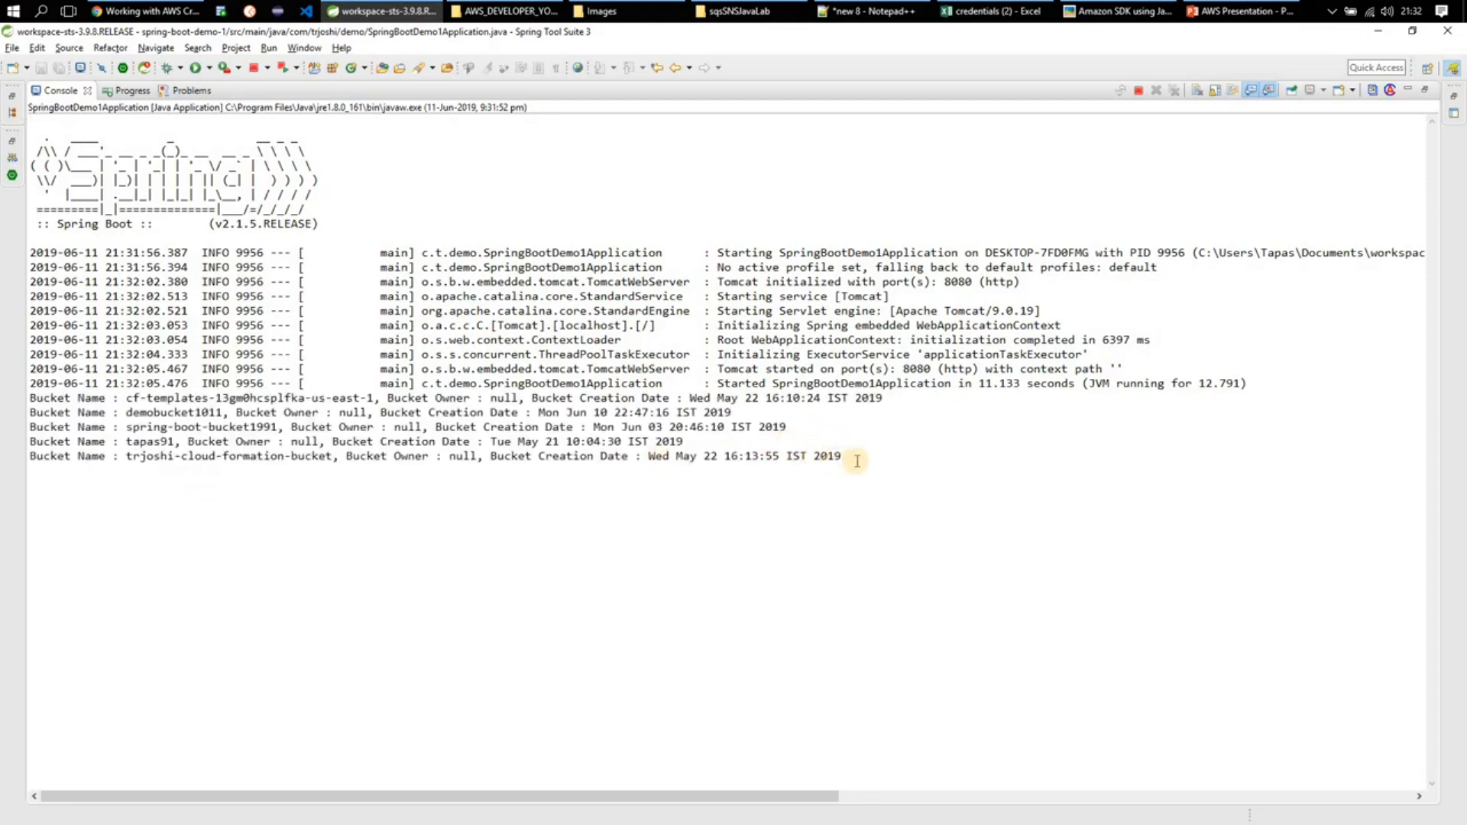
- Run the app and maximize the Console to read the five listed S3 buckets
drag(853, 459, 37, 398)
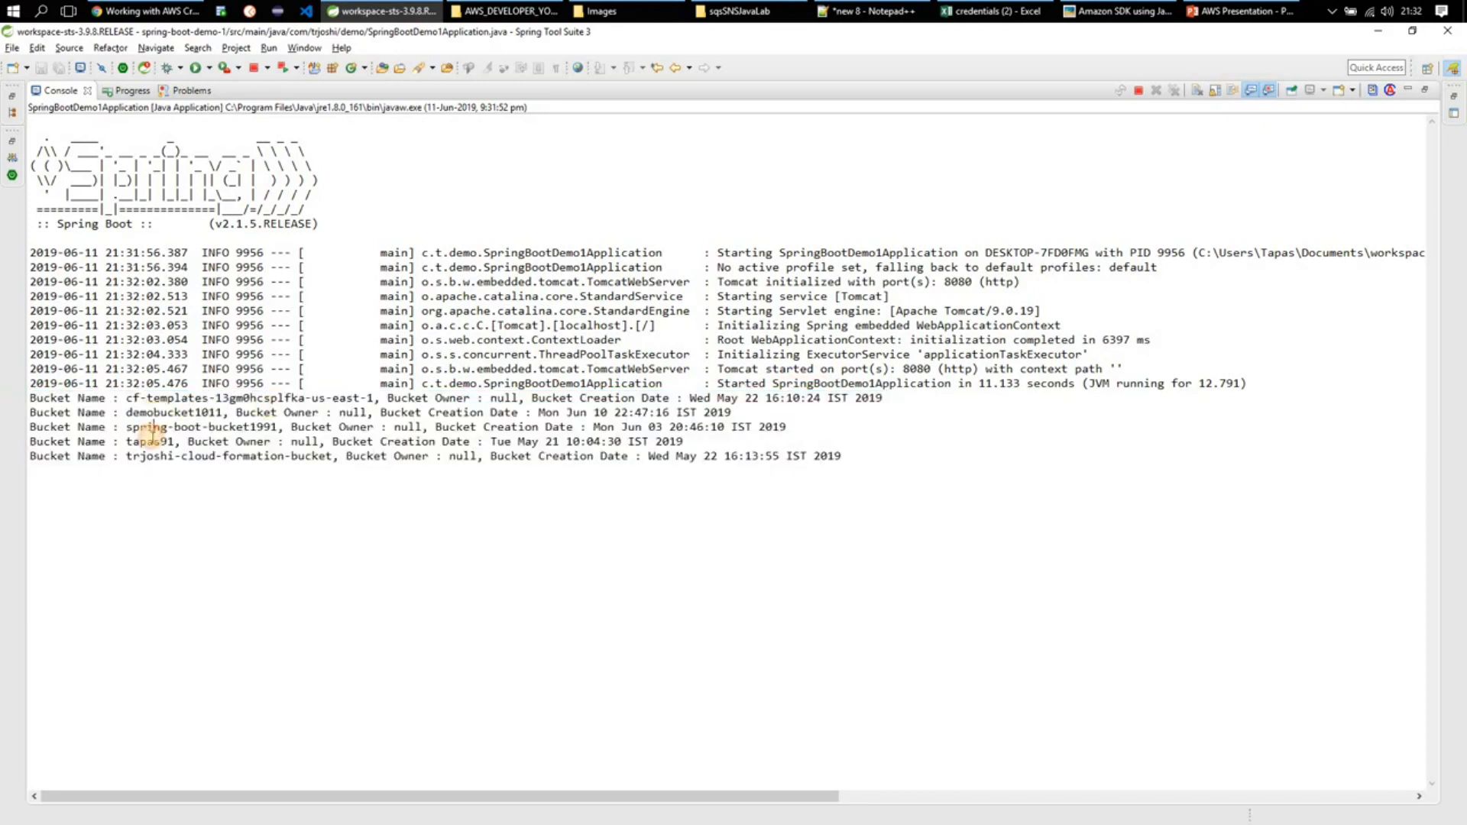
double_click(150, 441)
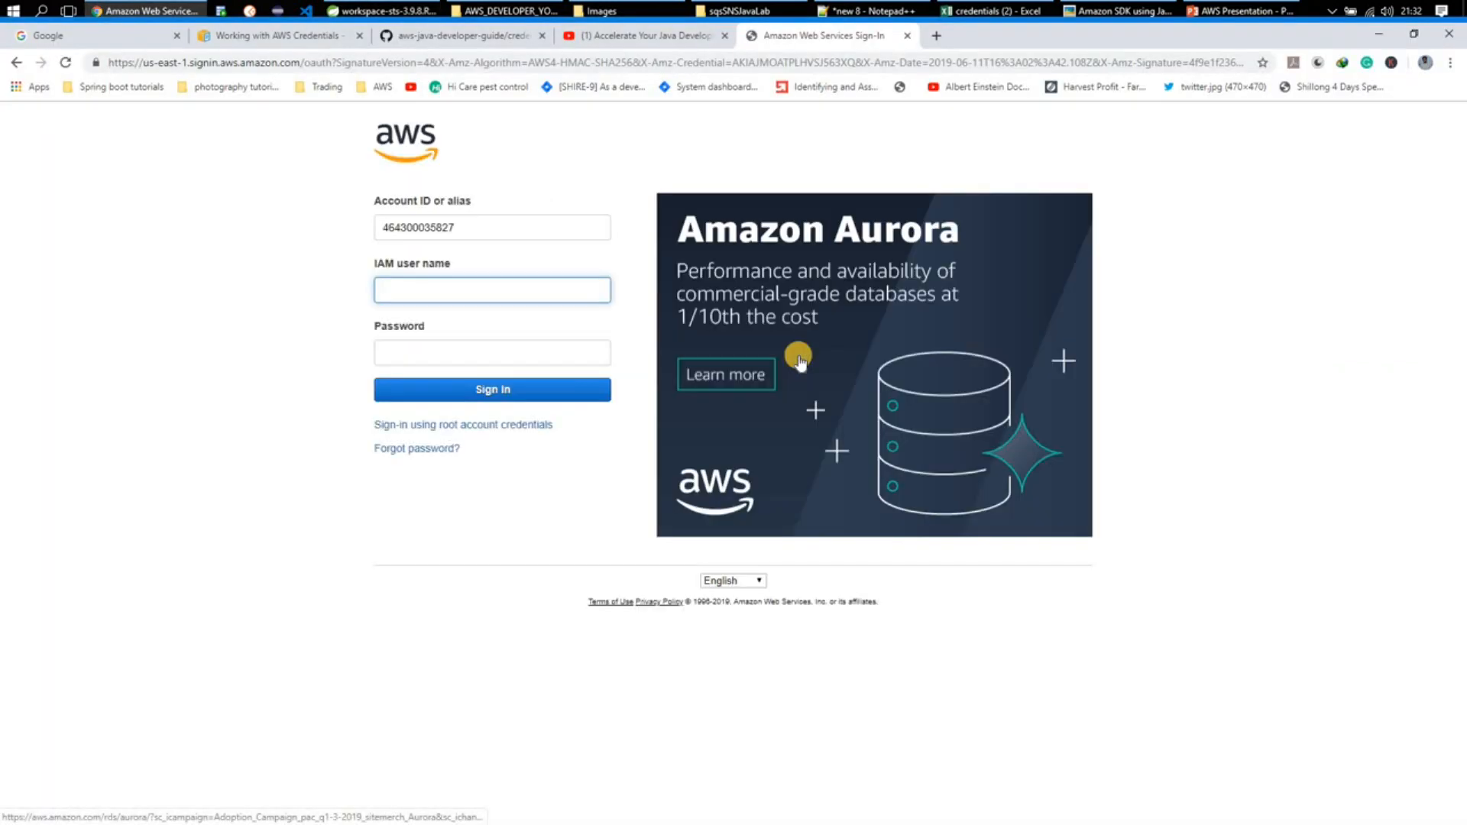
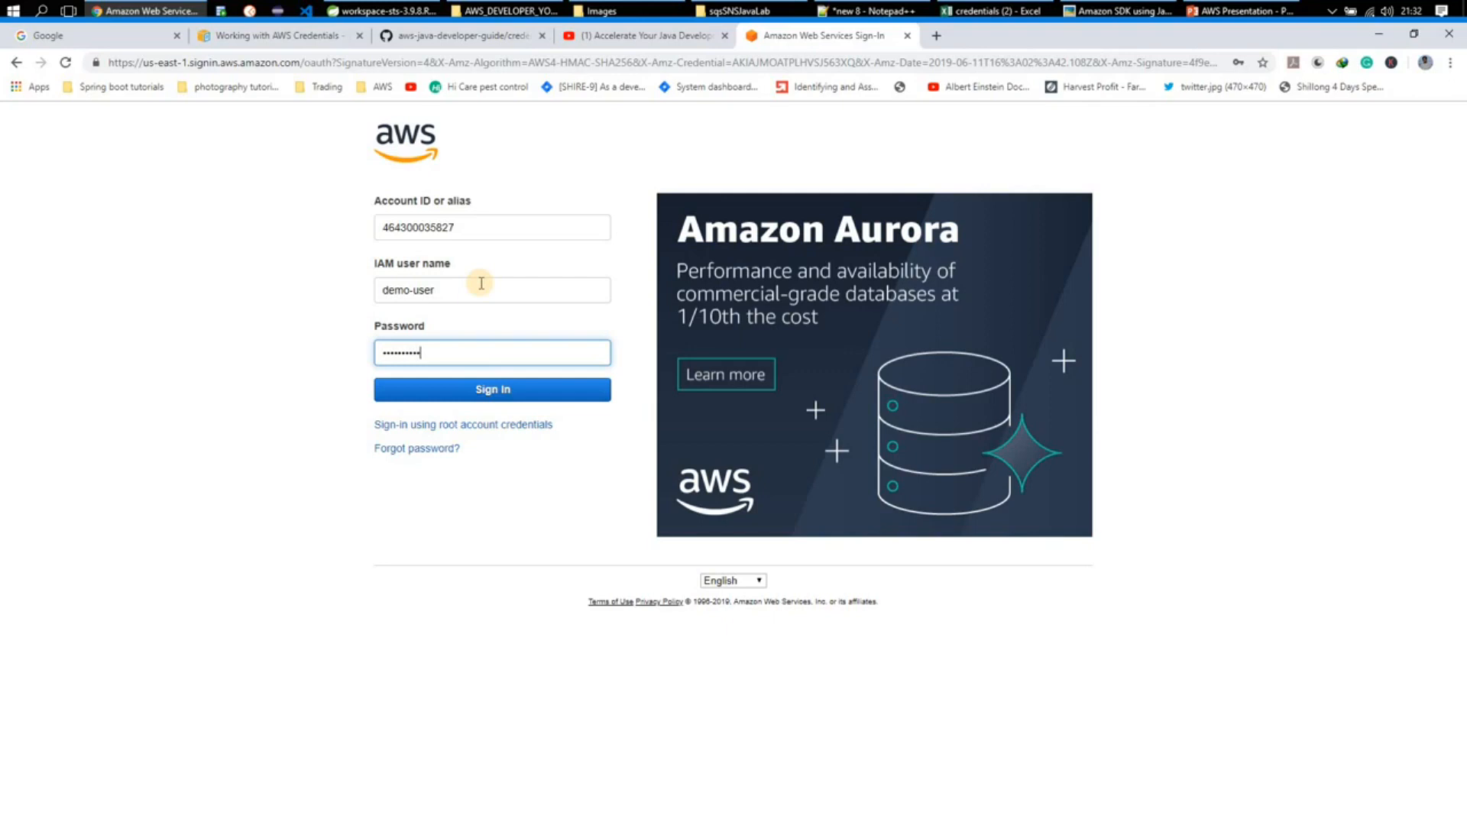
- Sign in to the AWS Management Console as IAM user 'demo-user' with its password
click(492, 389)
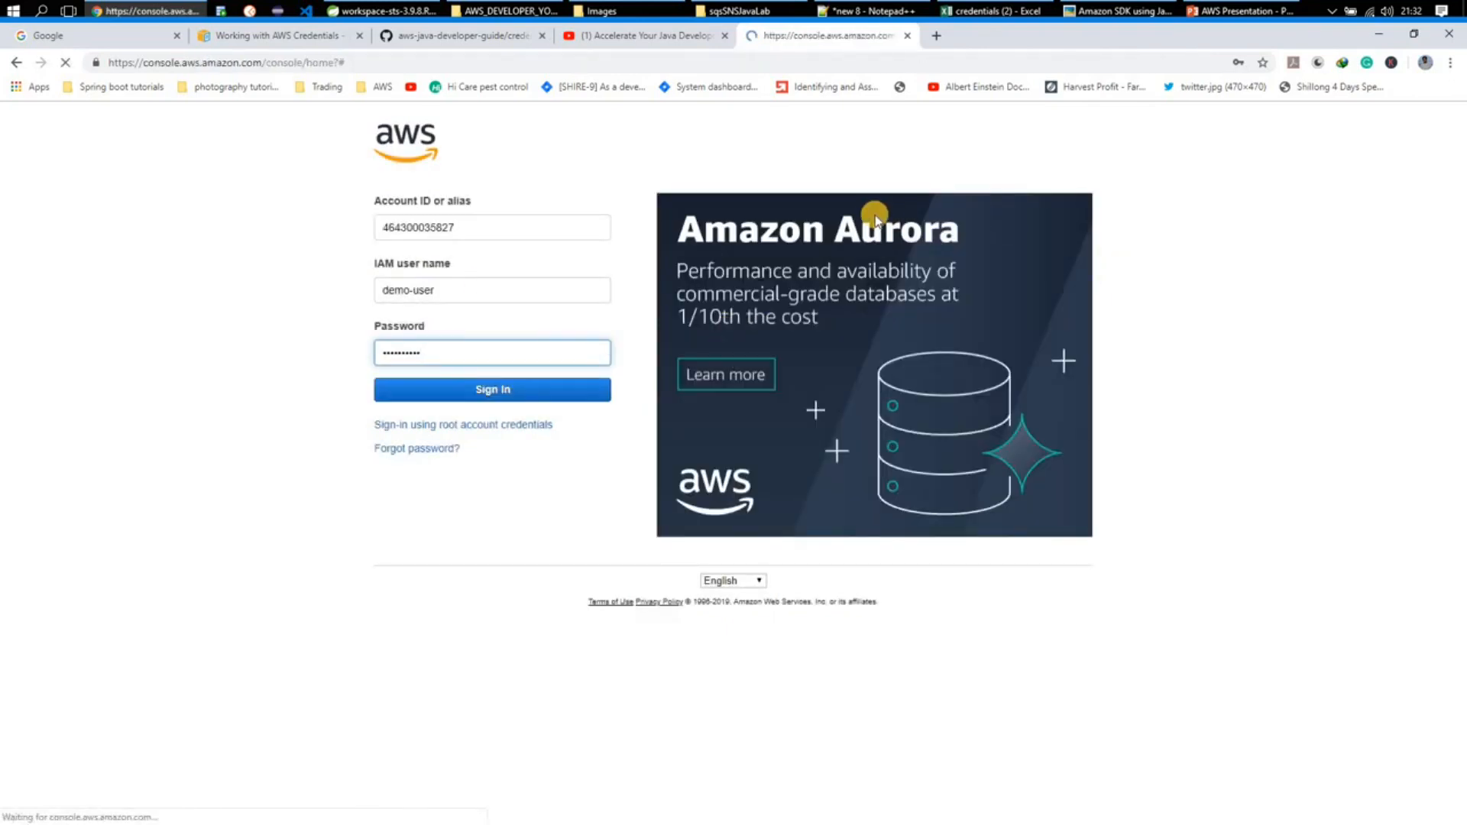
click(491, 389)
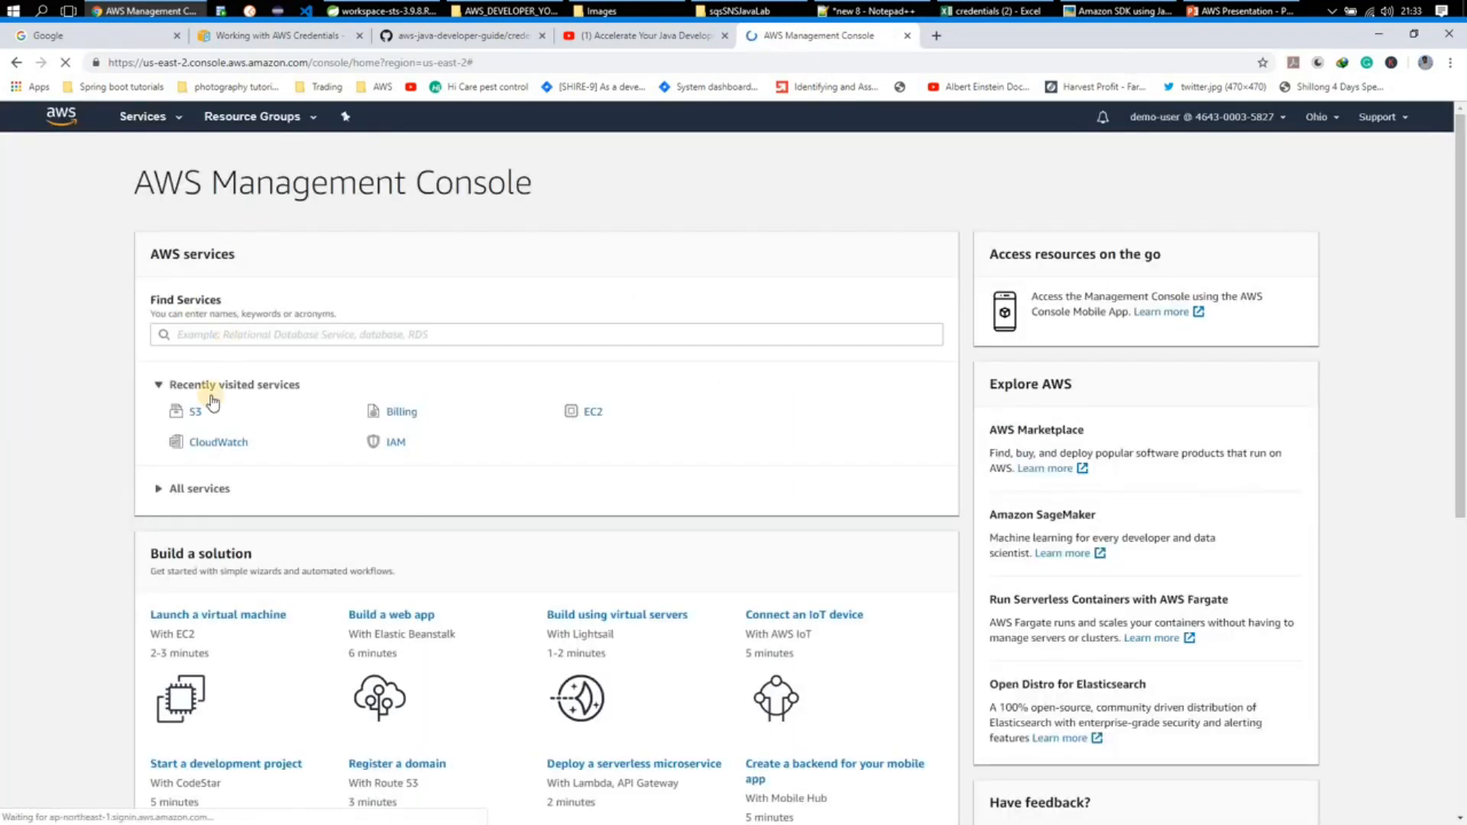
- Open S3 from recently visited services to confirm the same five buckets
click(195, 412)
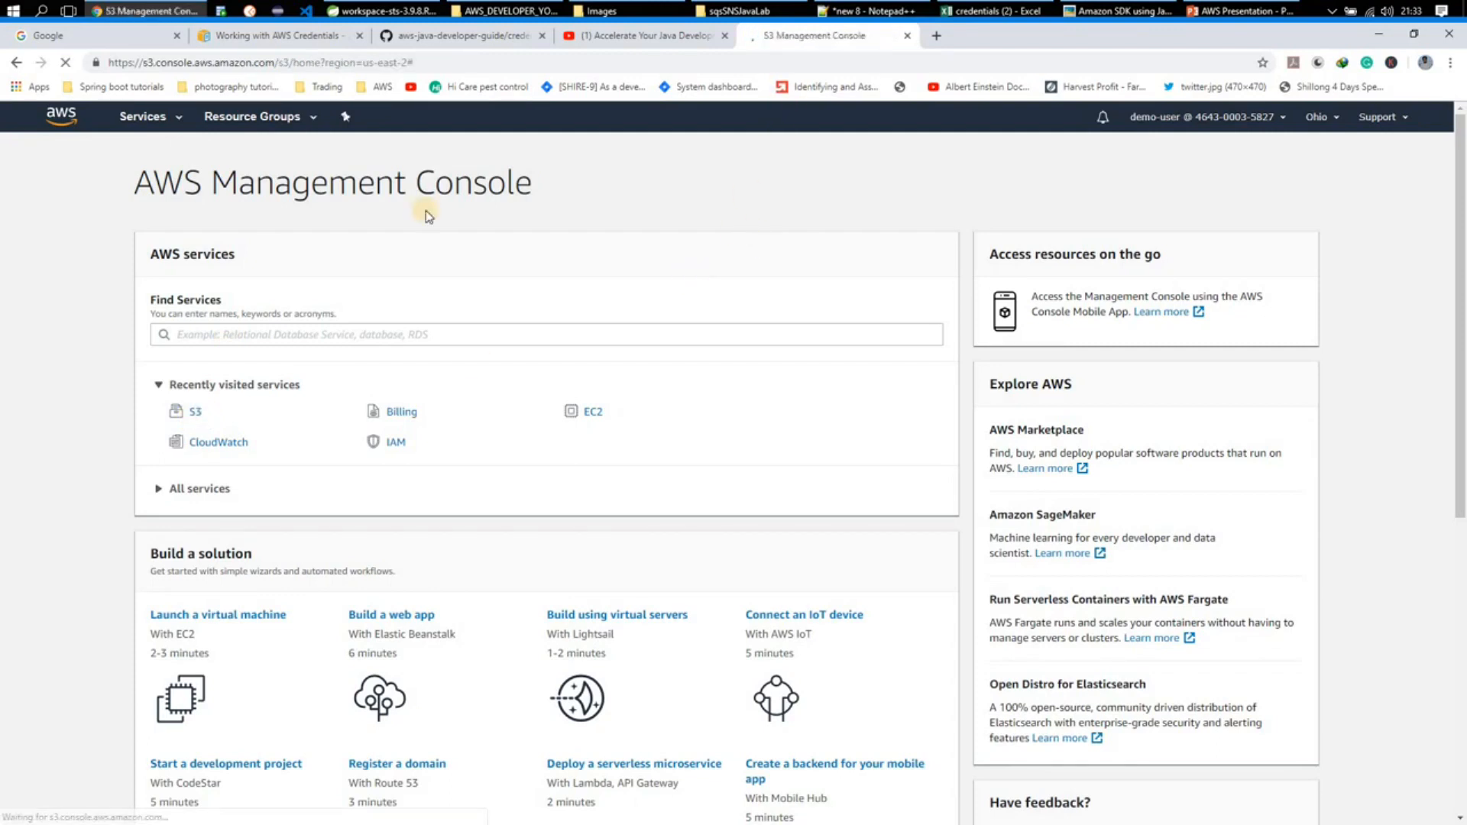
click(195, 412)
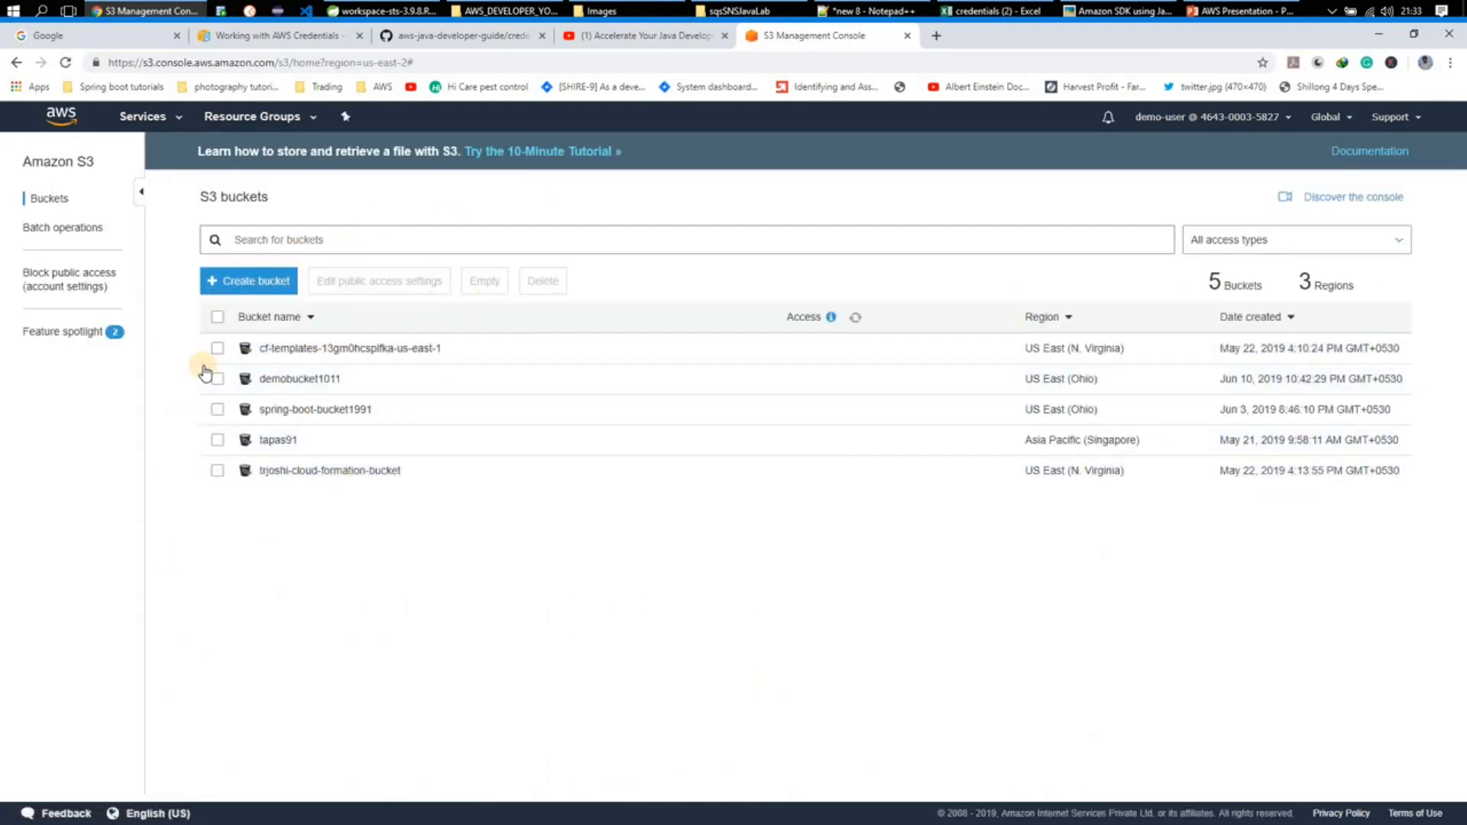
click(379, 10)
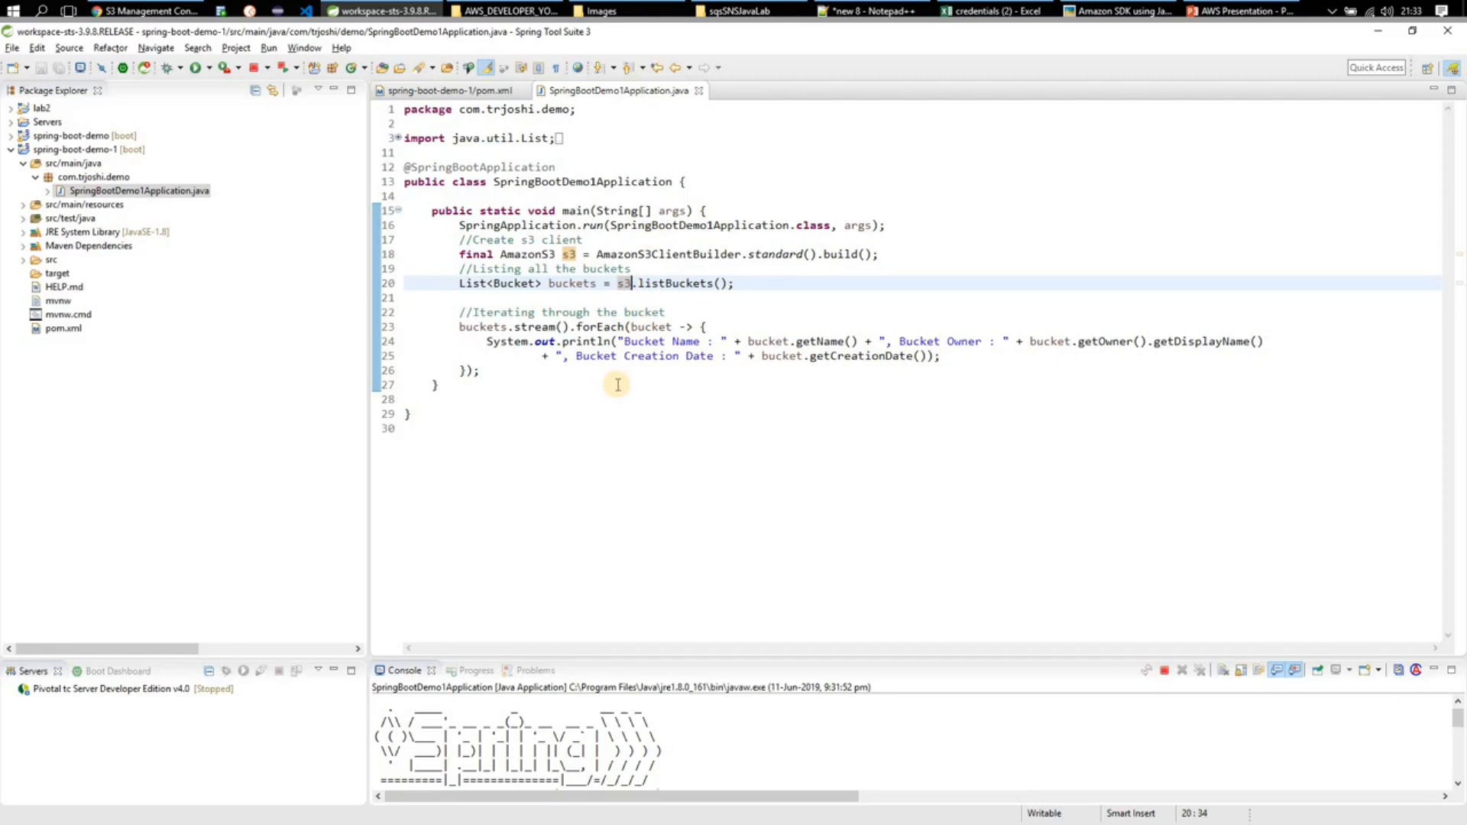
mouse_move(609, 555)
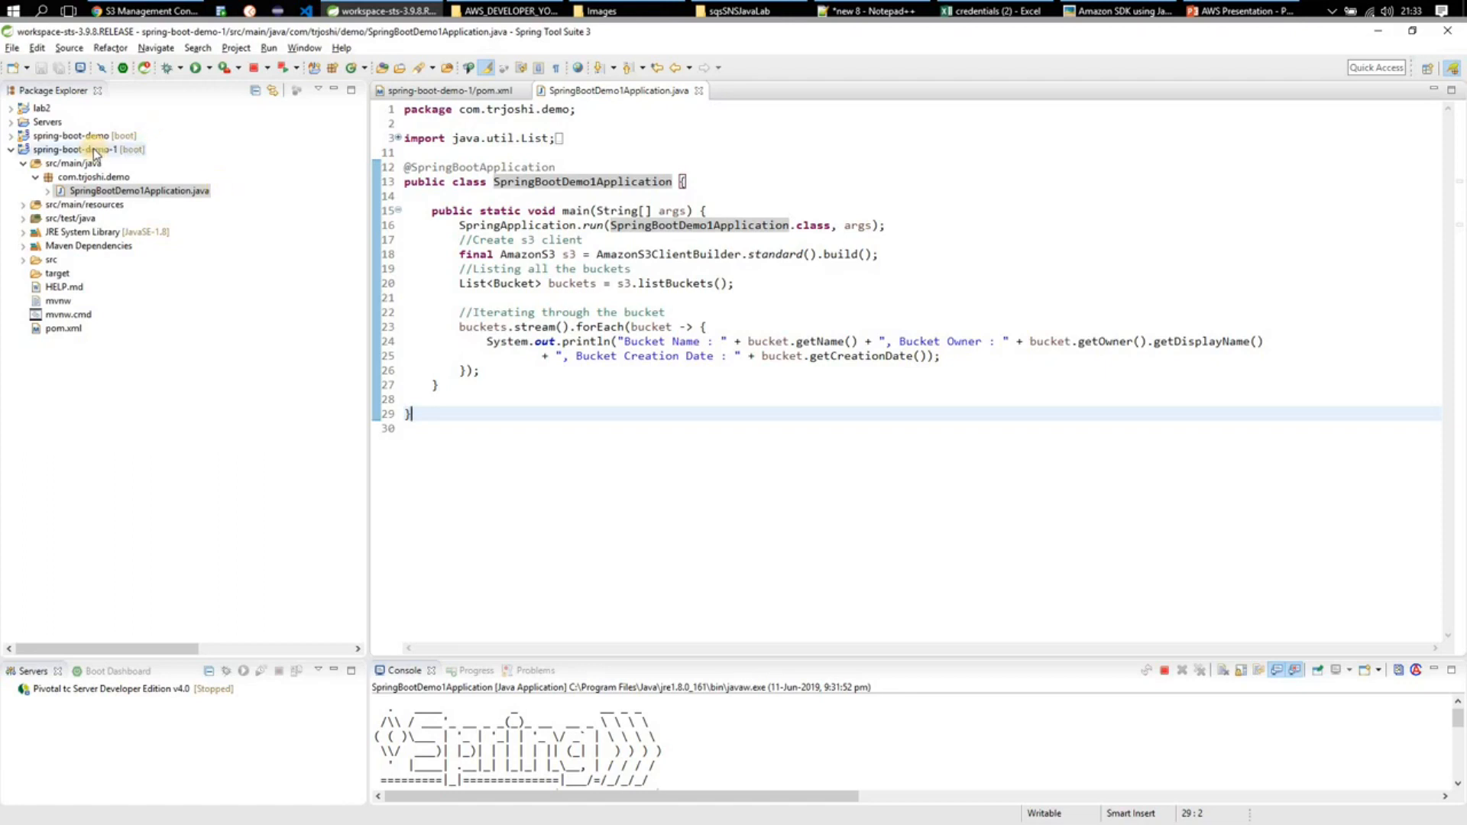
click(452, 91)
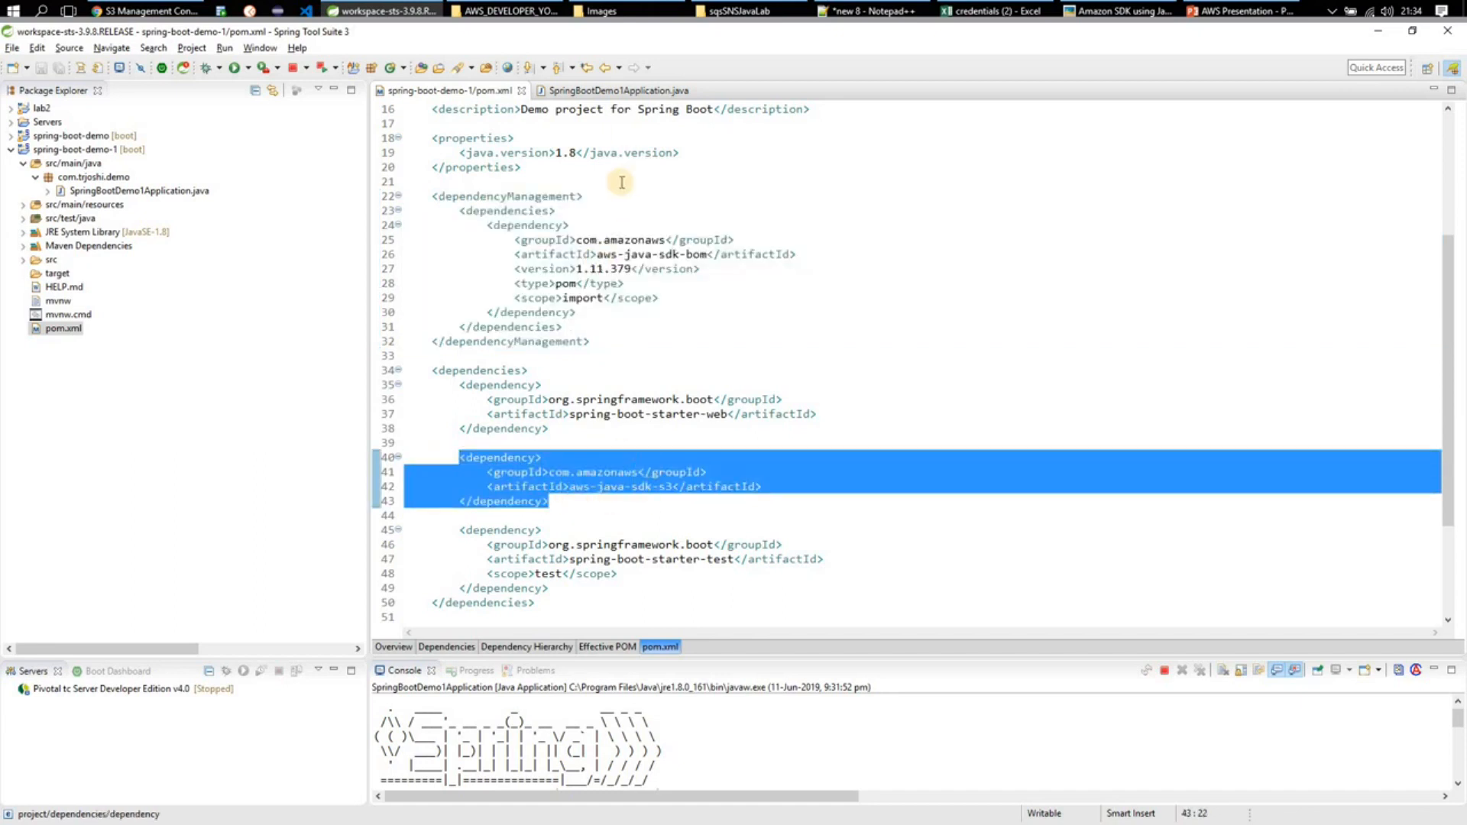
click(613, 90)
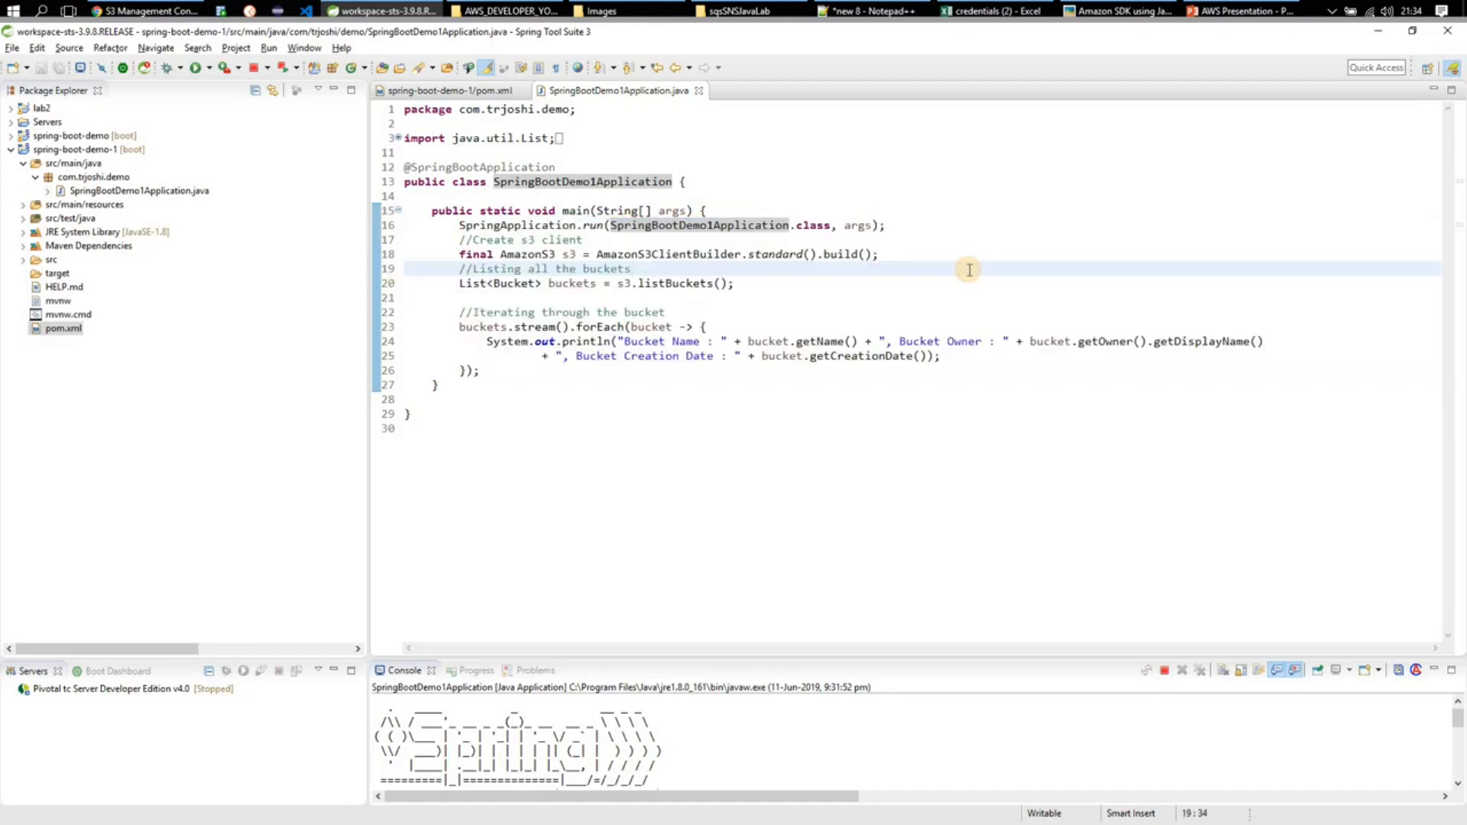
mouse_move(914, 282)
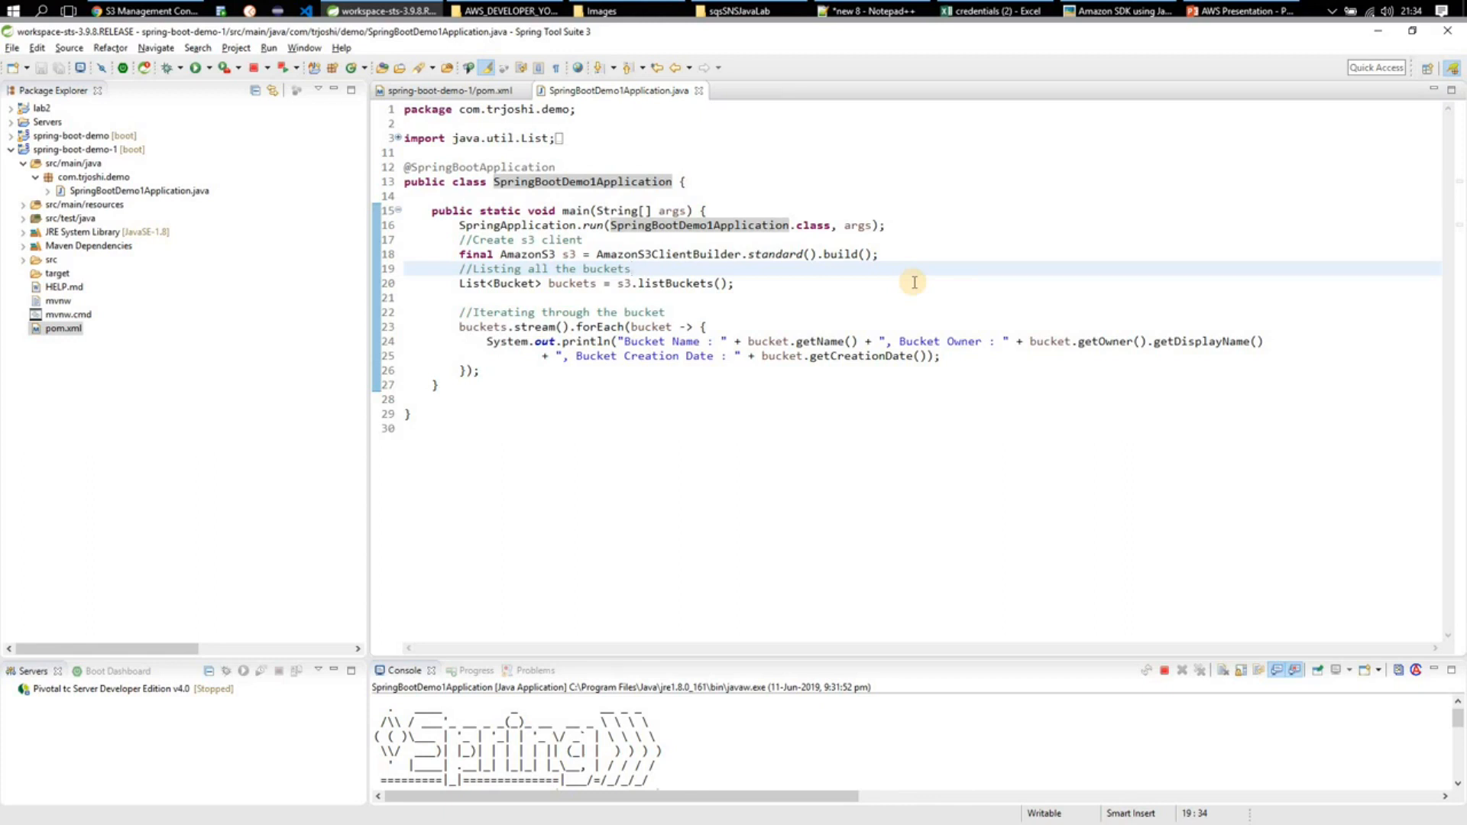
- Bring up File Explorer at Quick access over the Spring Tool Suite editor
click(632, 269)
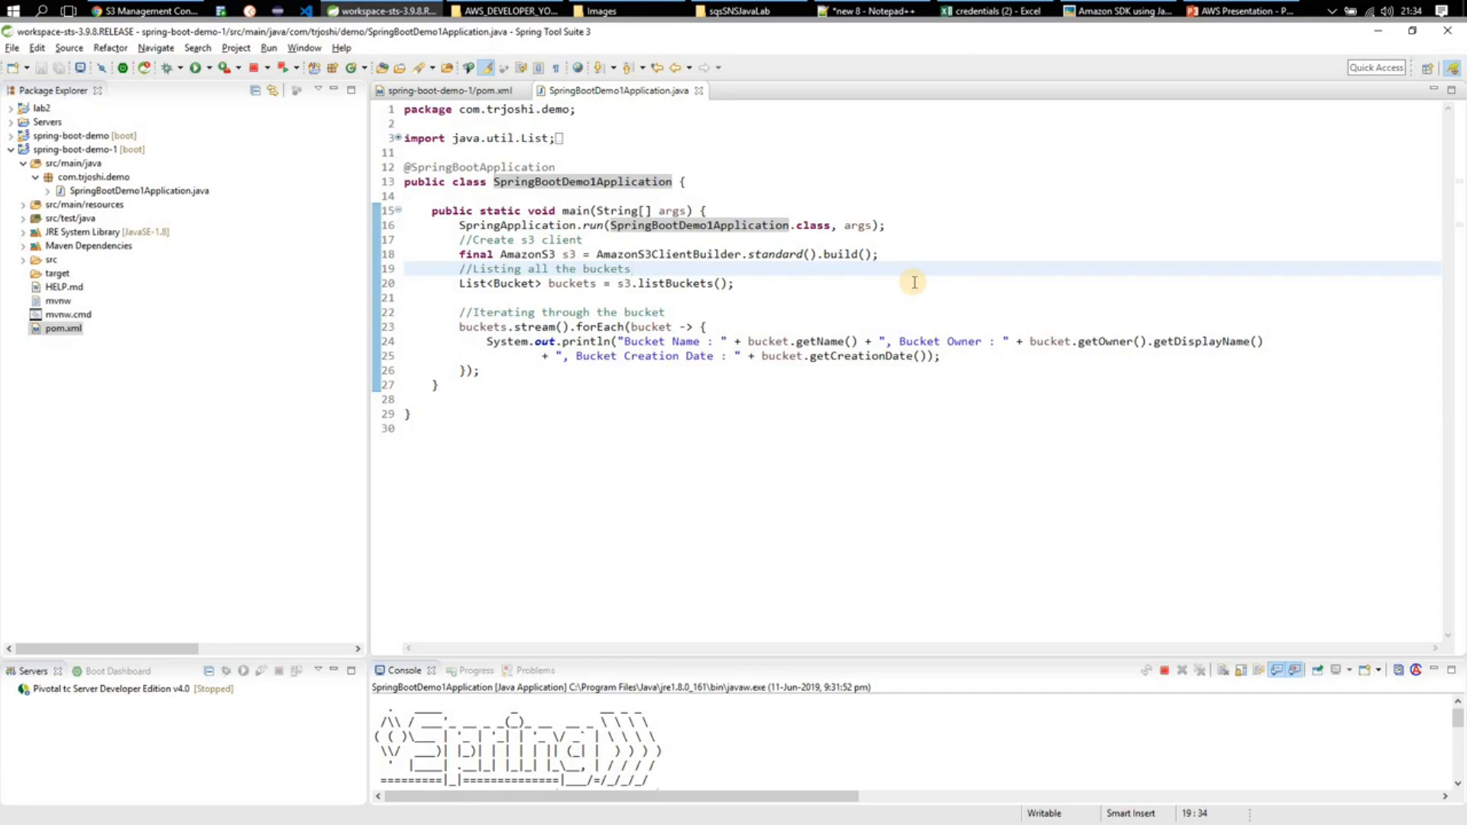
click(814, 10)
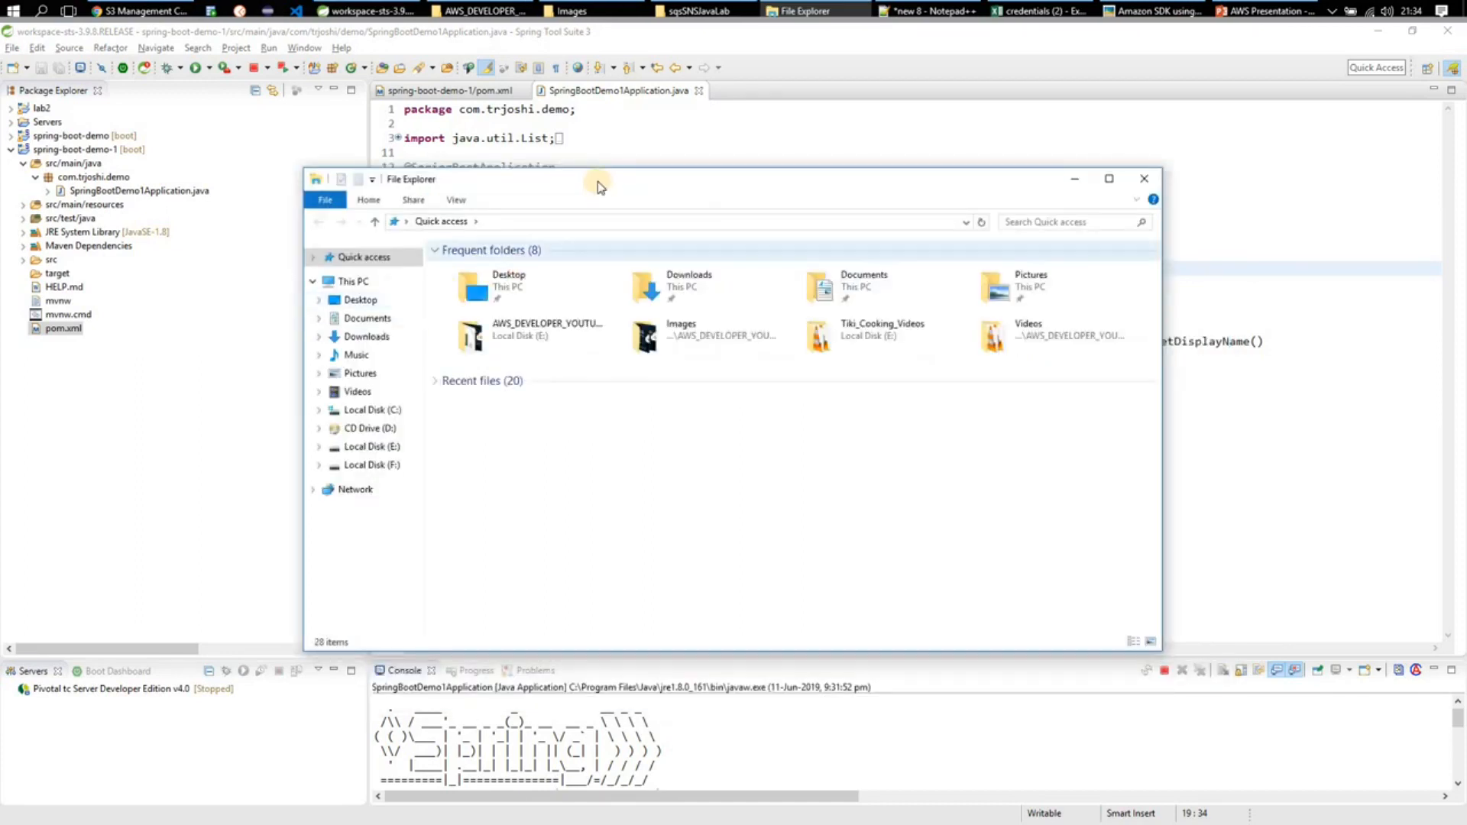
- Open C:\Users\<user>\.aws\credentials in Notepad++ to view the default access keys
click(1109, 179)
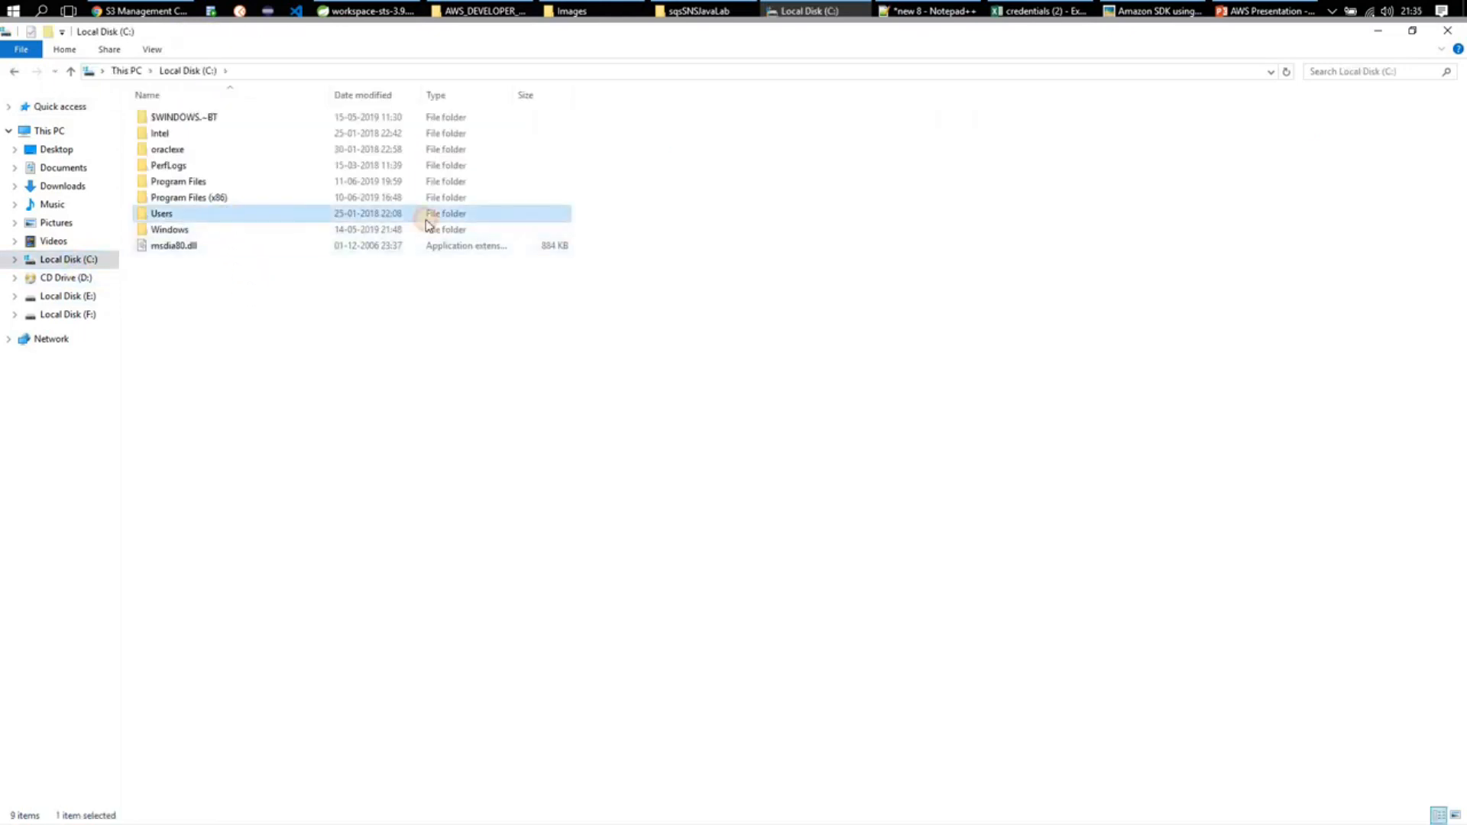
double_click(161, 213)
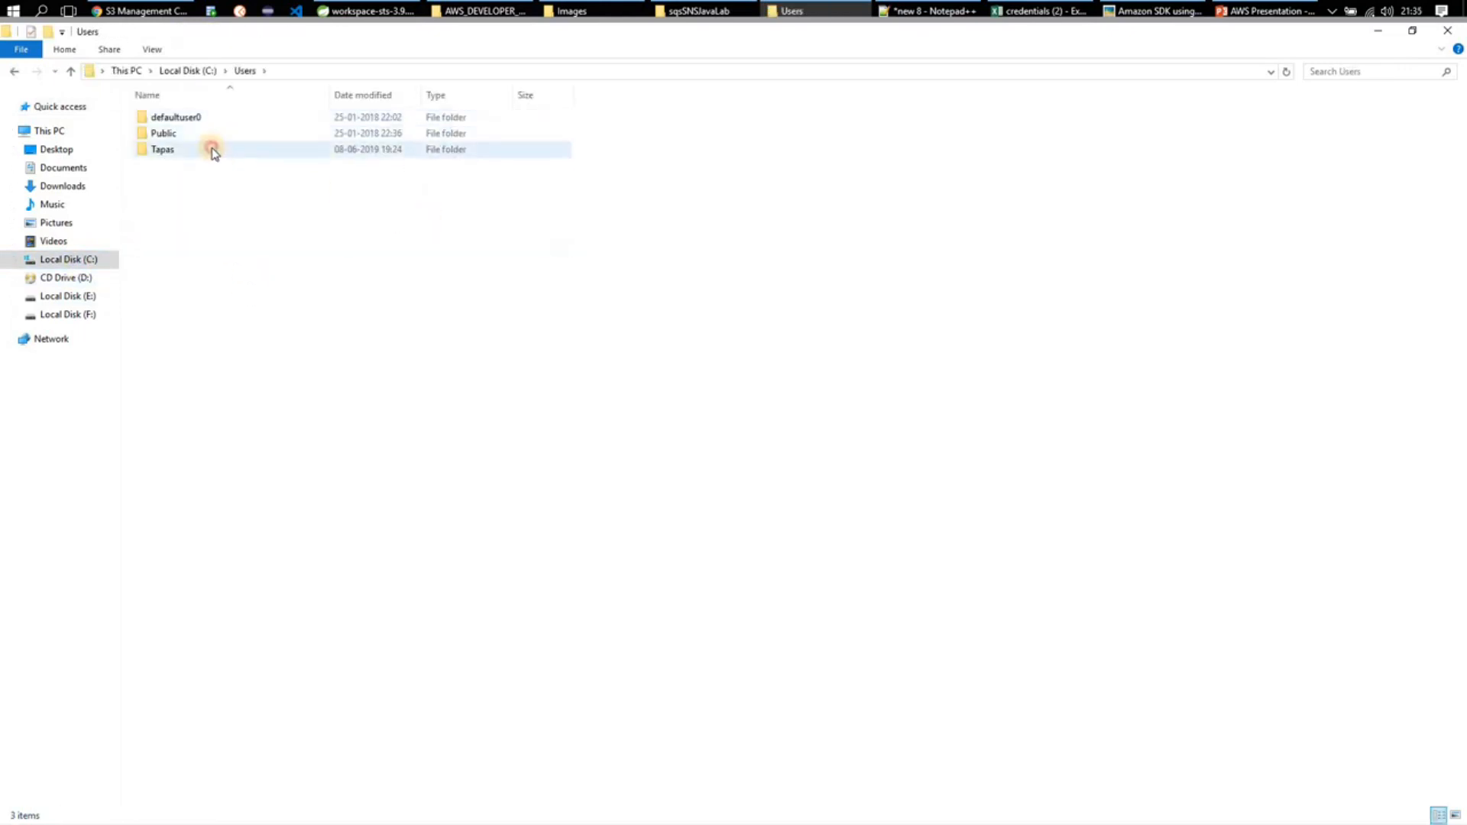
double_click(162, 149)
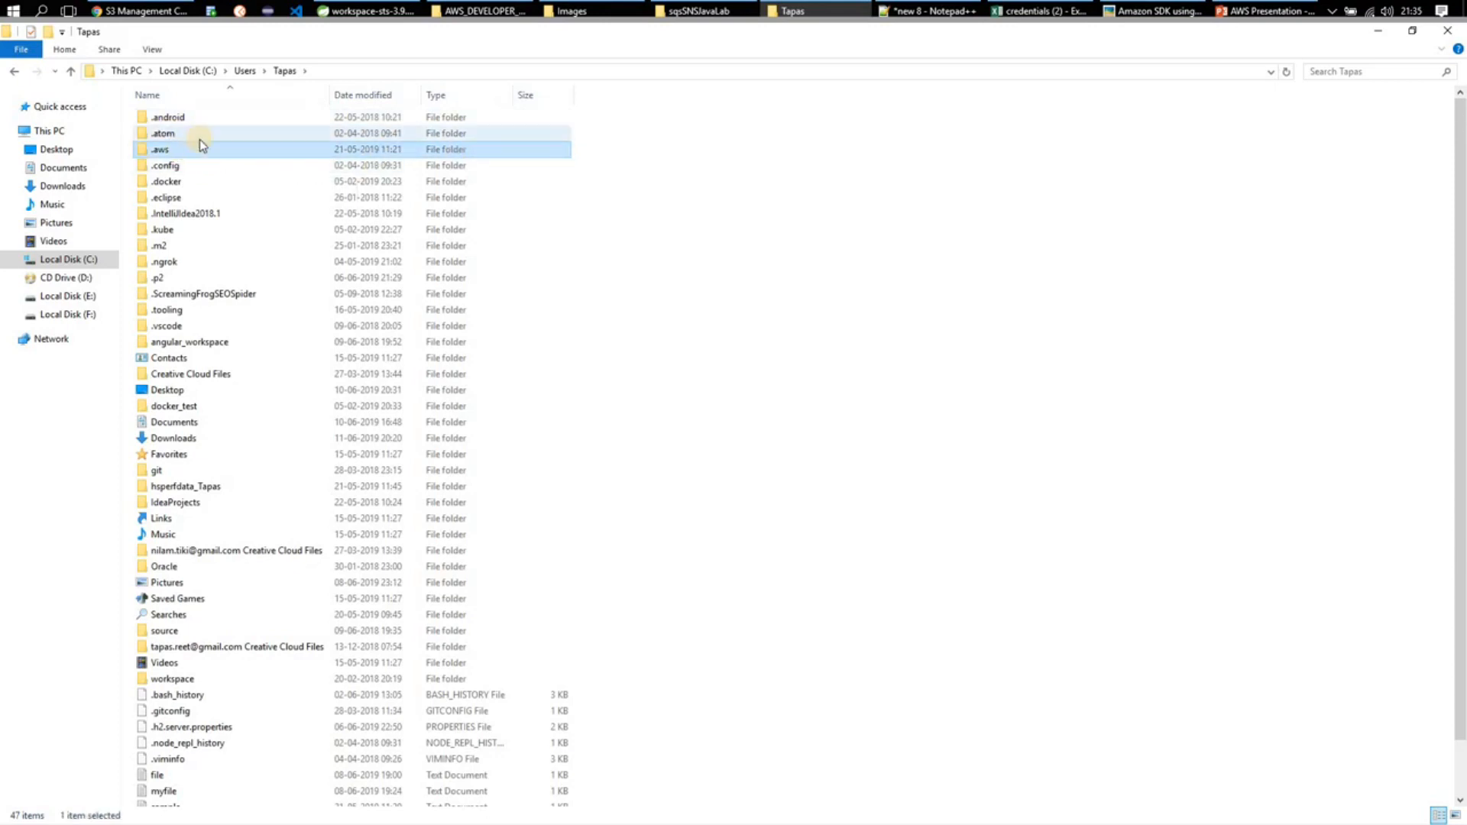
double_click(158, 149)
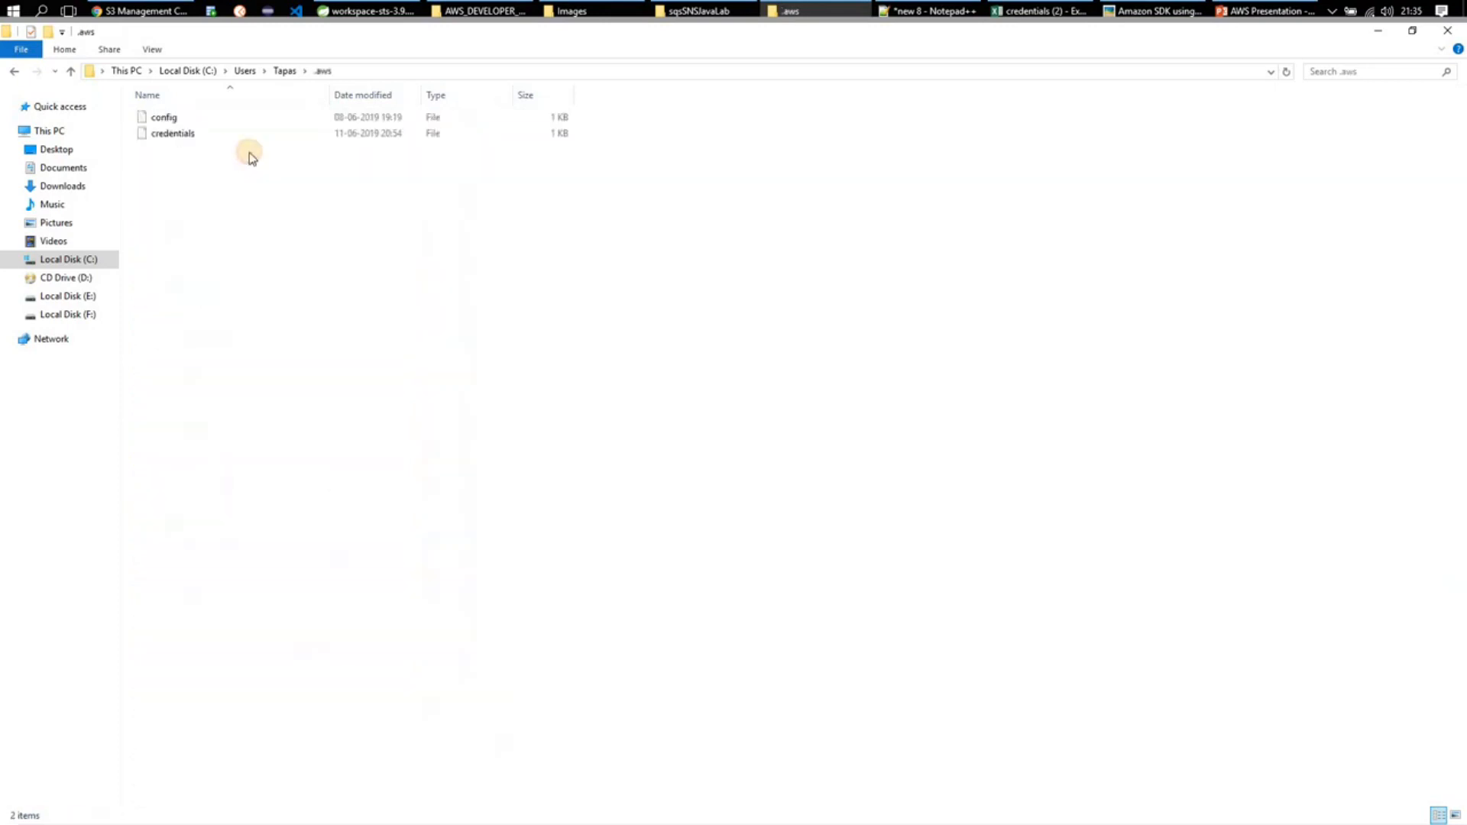
right_click(172, 133)
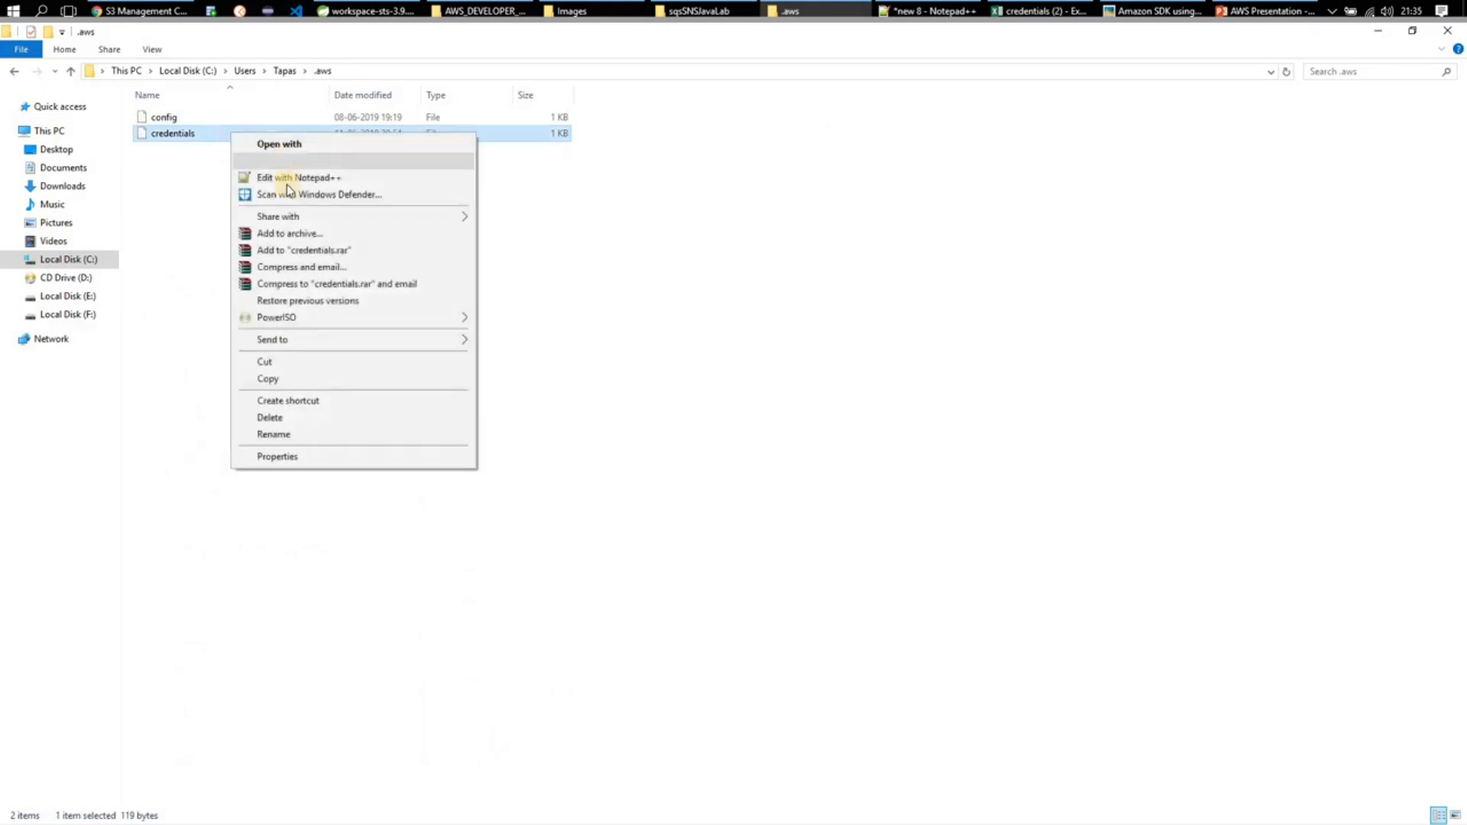
click(299, 178)
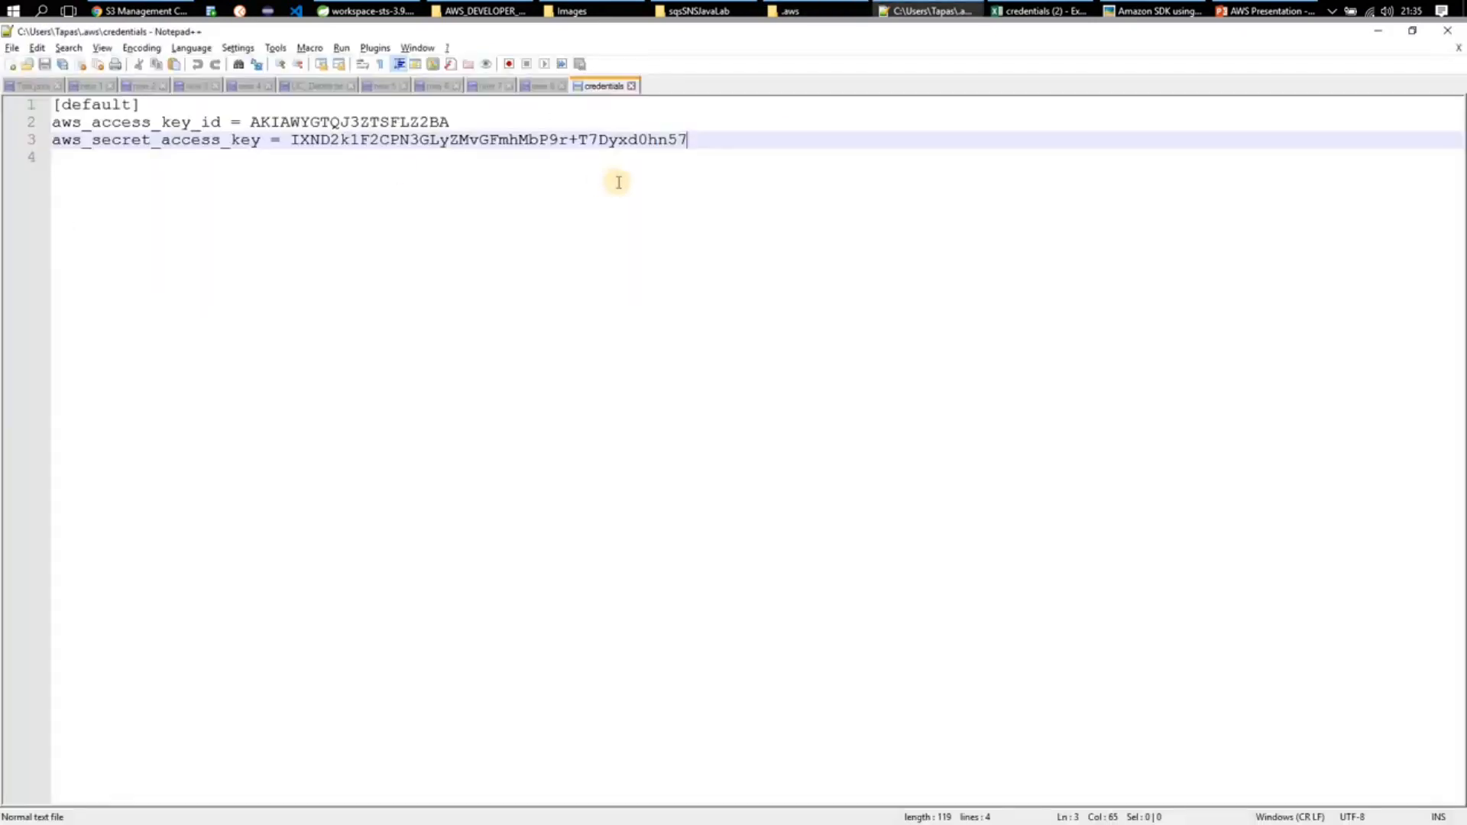
click(365, 10)
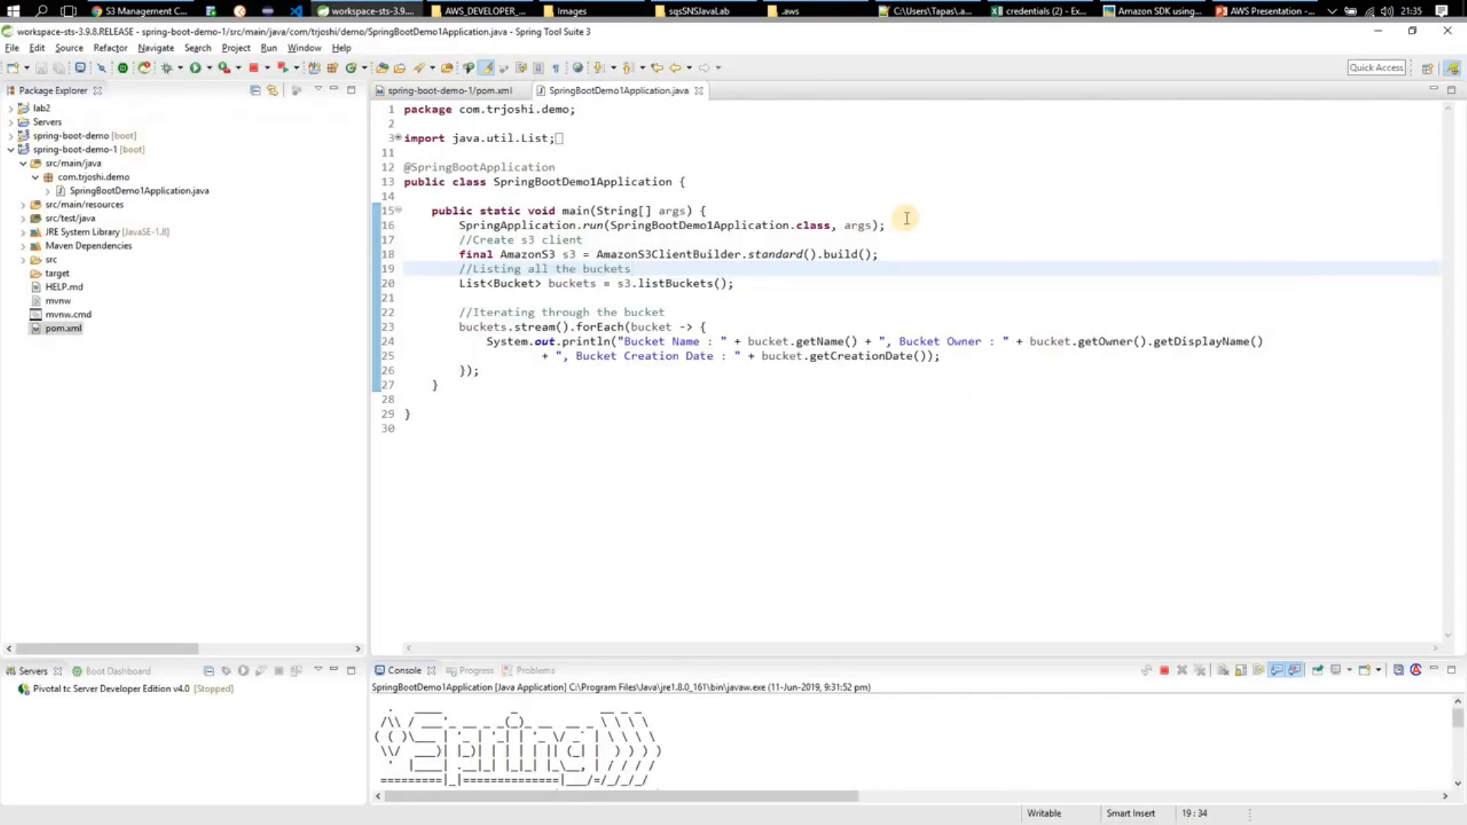
- Reveal the .aws folder's full path in the Explorer address bar, then return to STS
click(633, 269)
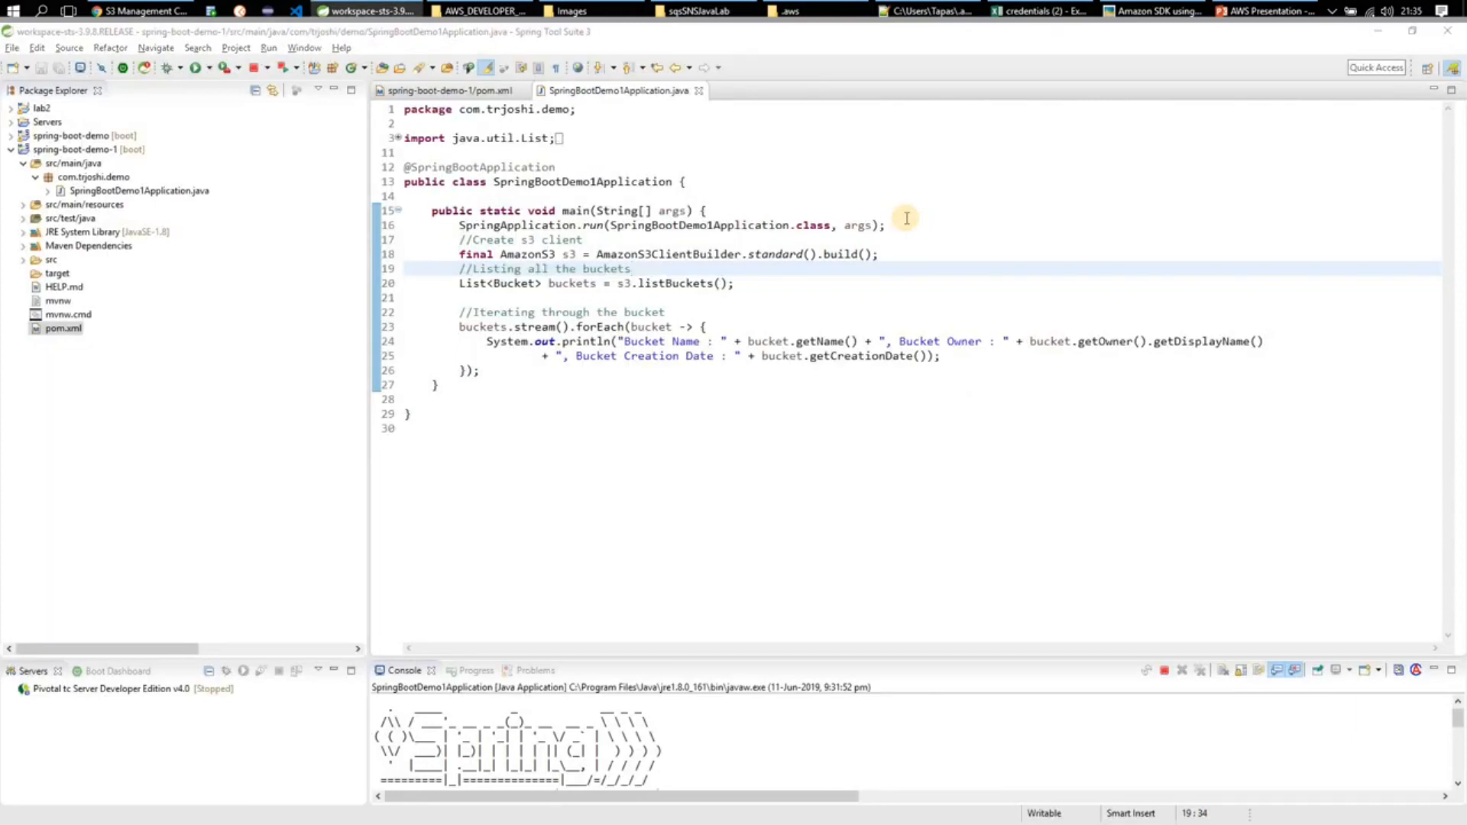
click(788, 10)
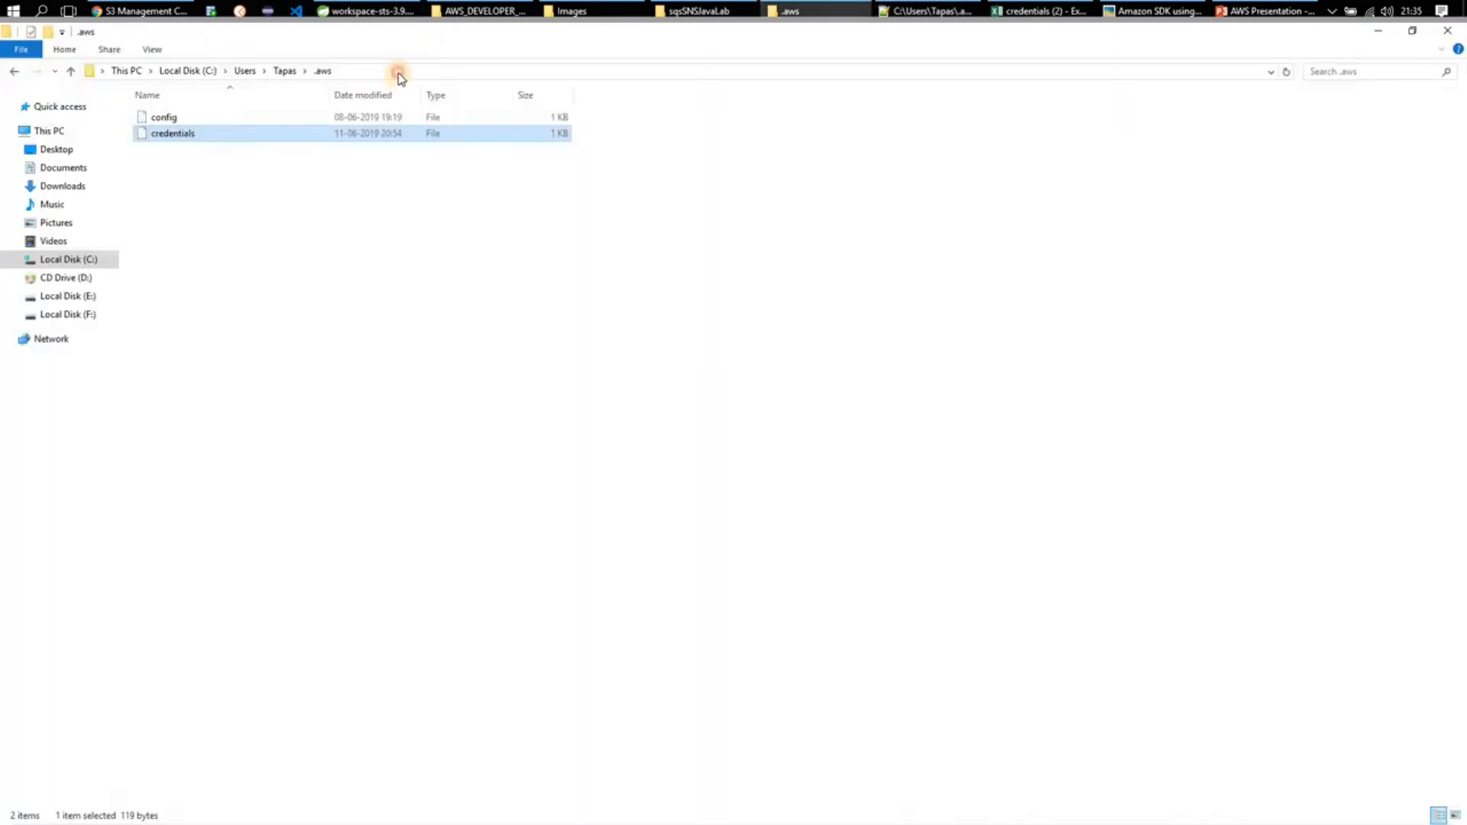
click(397, 71)
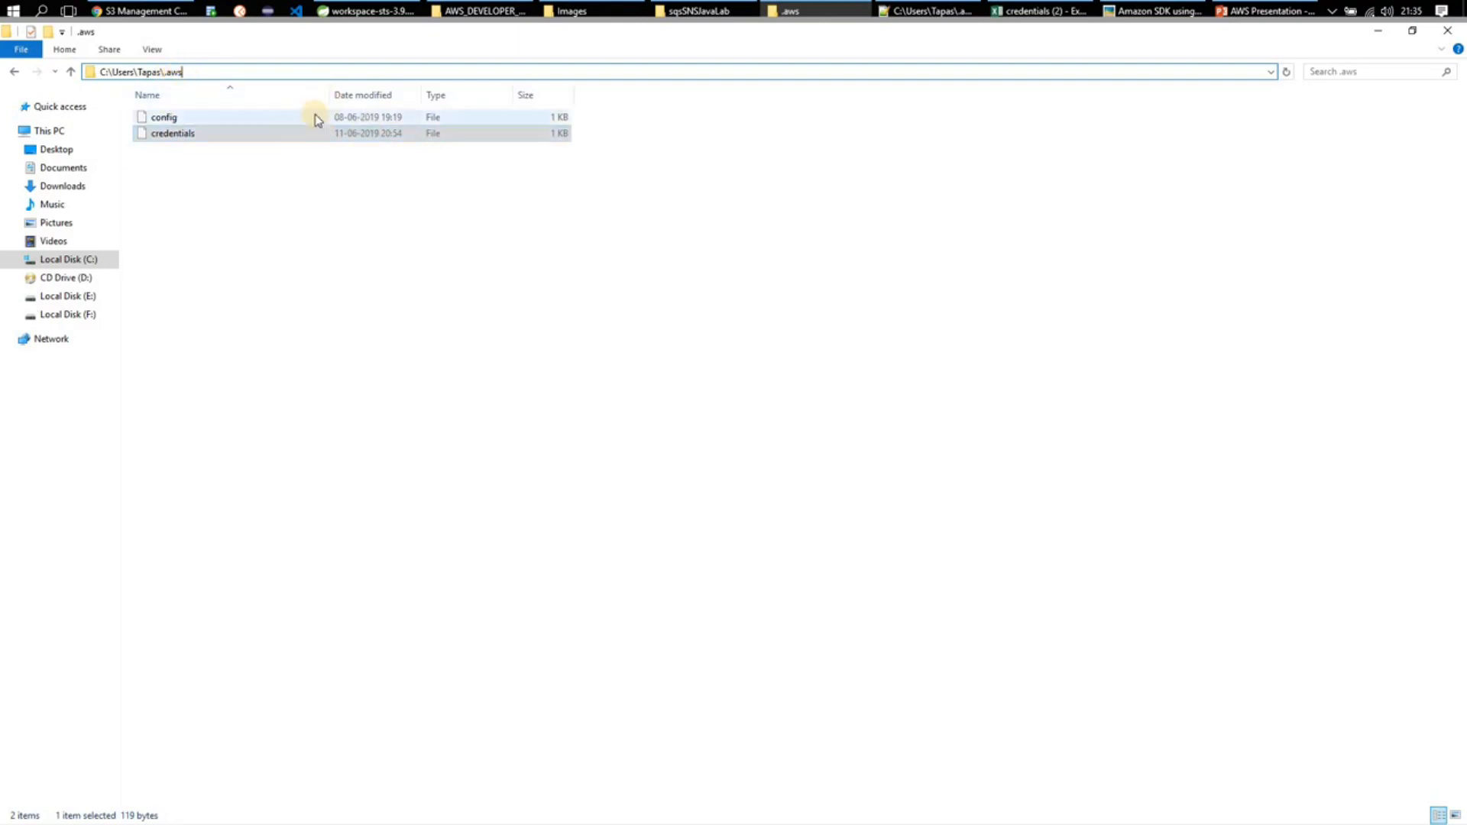
click(172, 133)
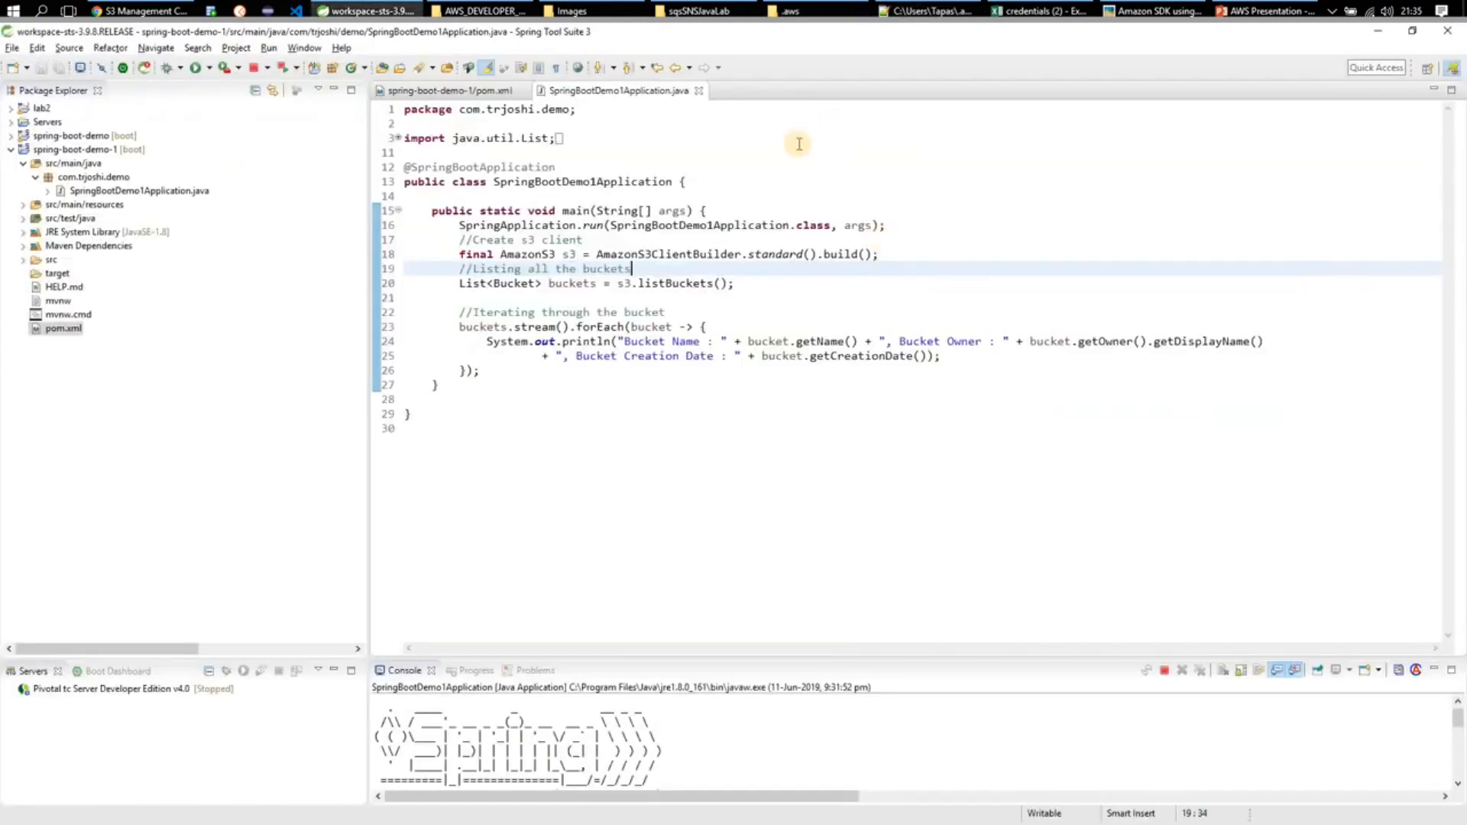
mouse_move(820, 322)
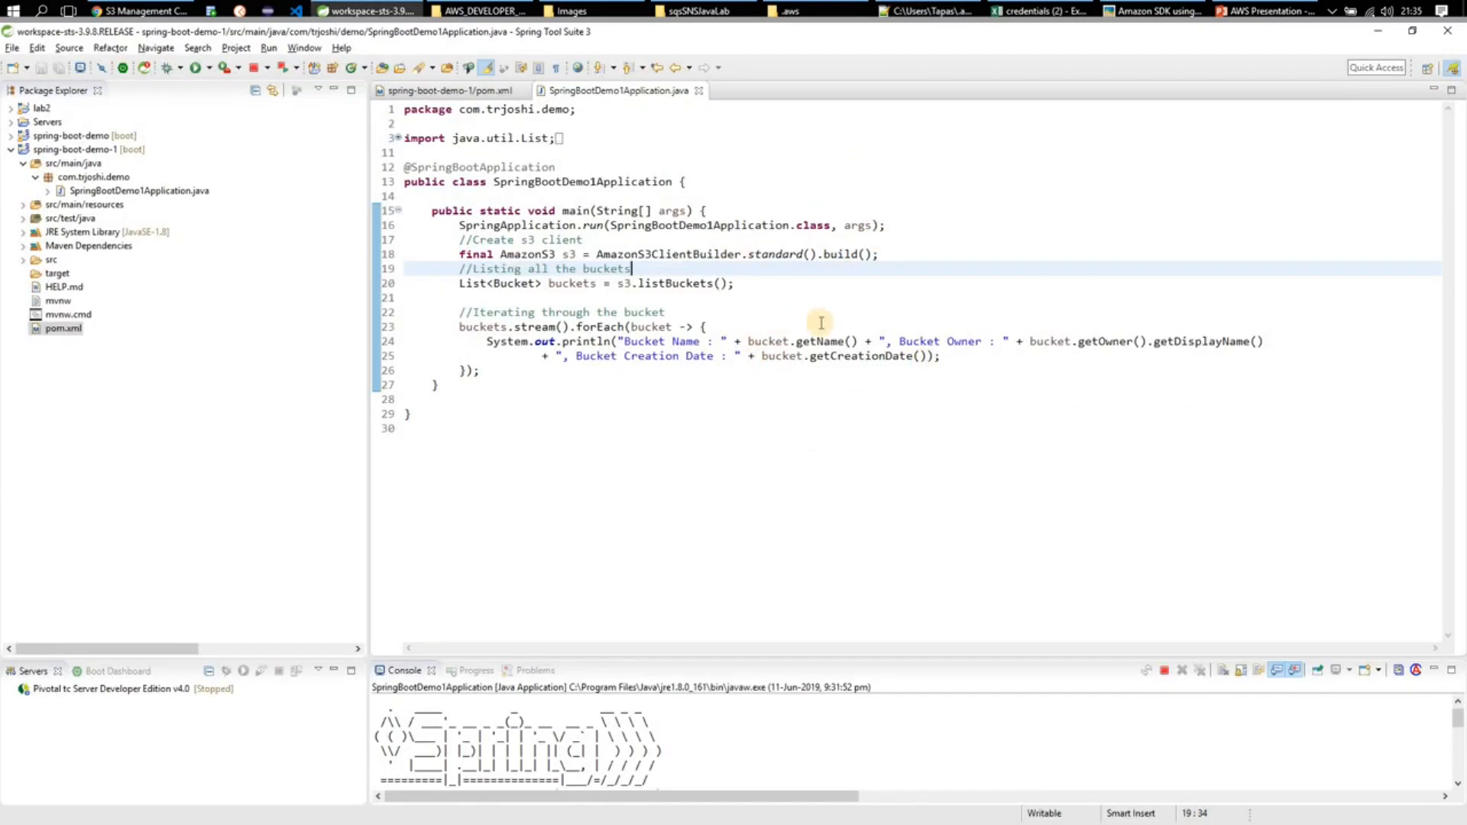
mouse_move(758, 253)
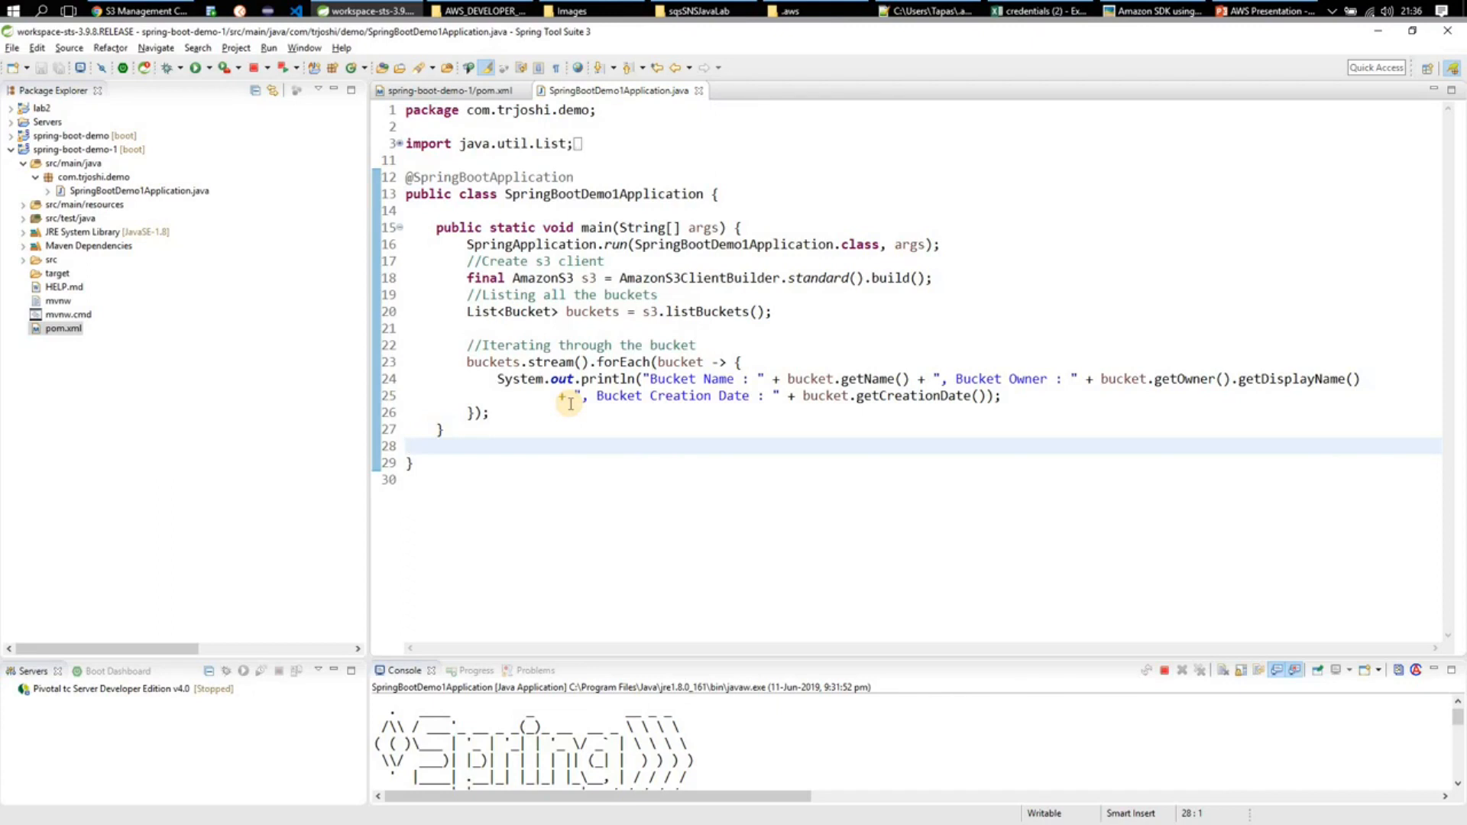
- Place the cursor on empty line 28 after the main method in SpringBootDemo1Application
click(406, 446)
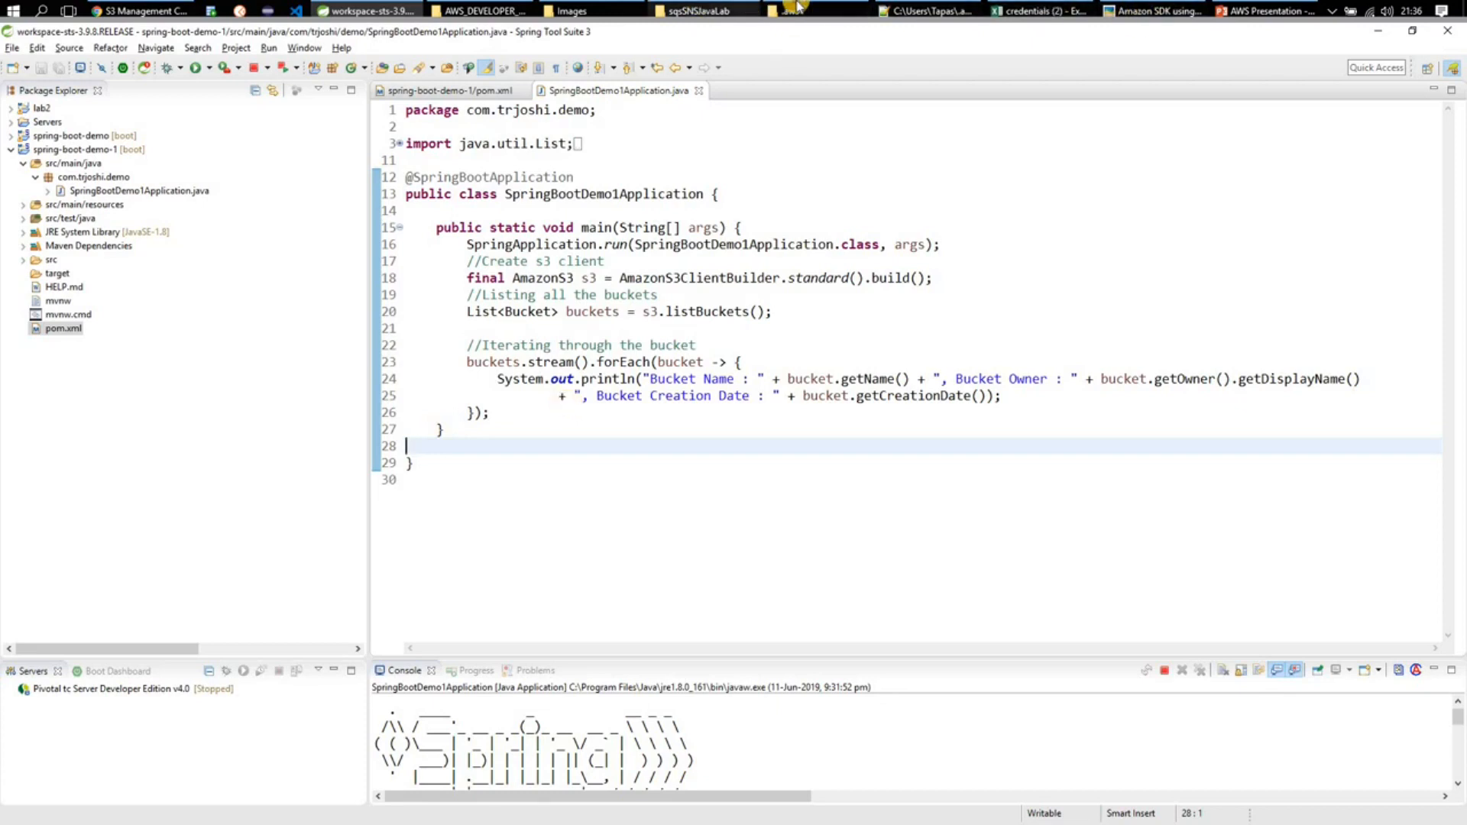
- Edit the credentials file with Notepad++, then return to the Spring Boot workspace
right_click(172, 133)
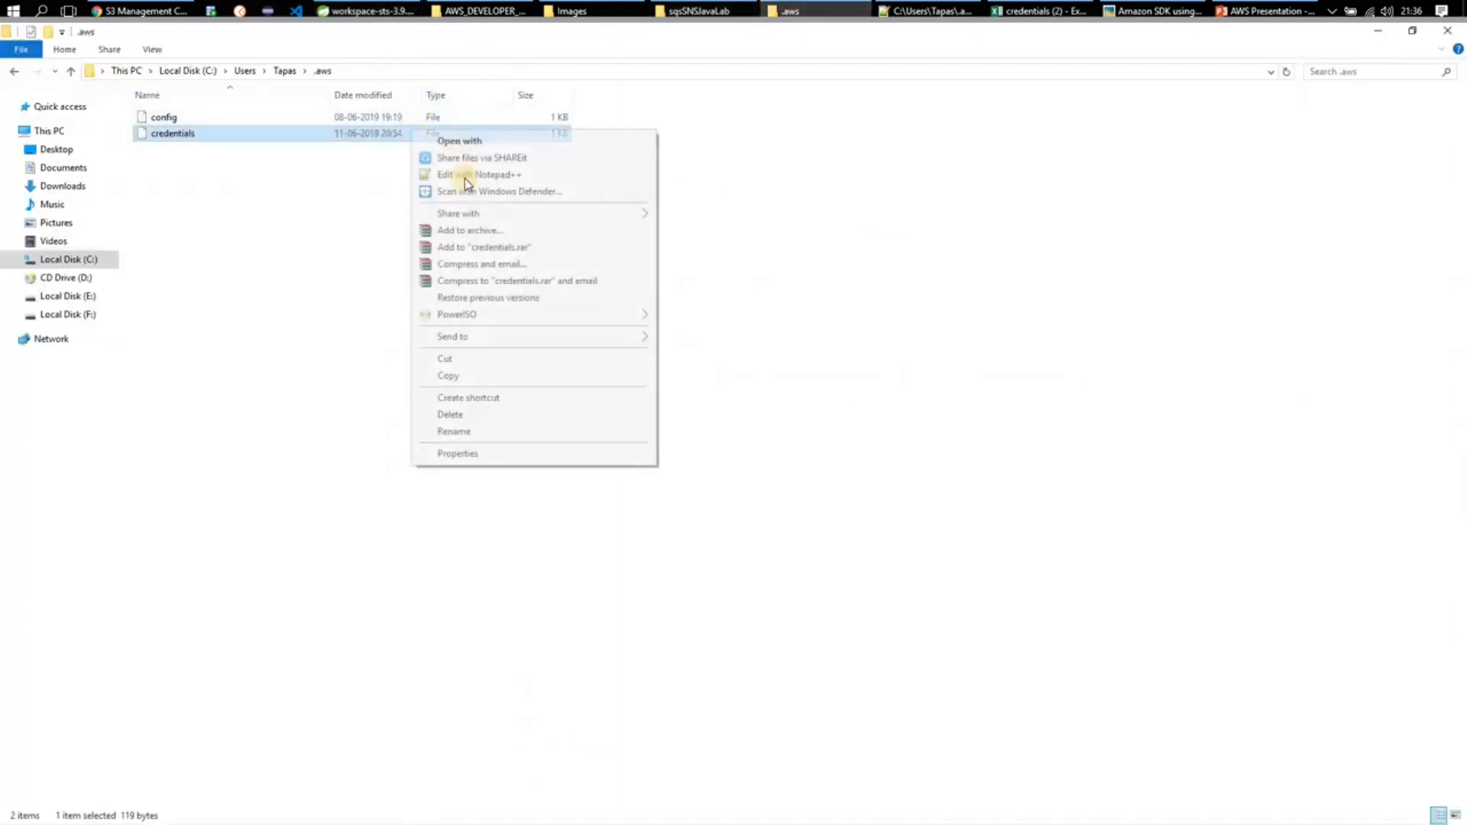
click(477, 175)
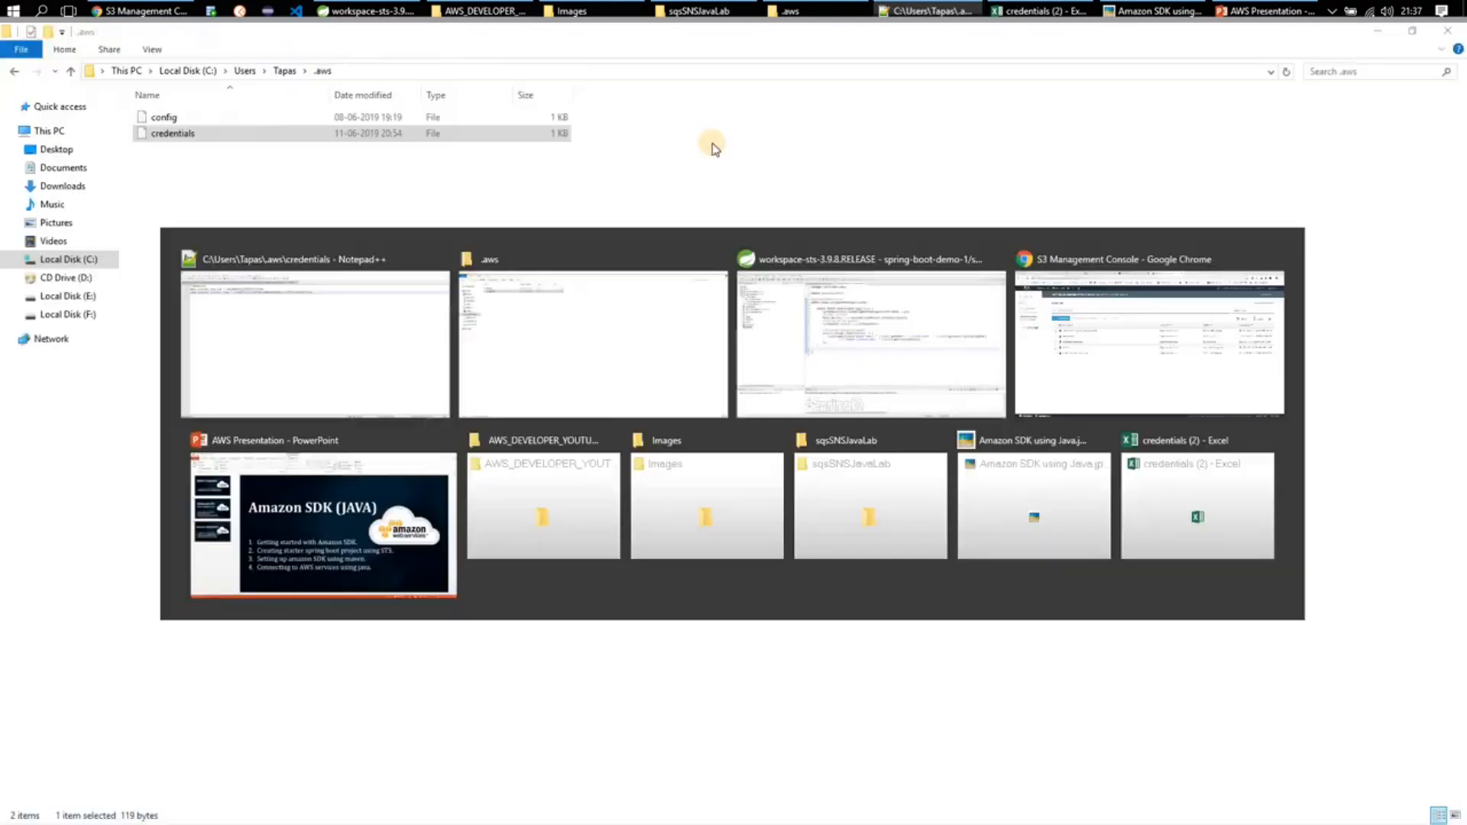
click(870, 337)
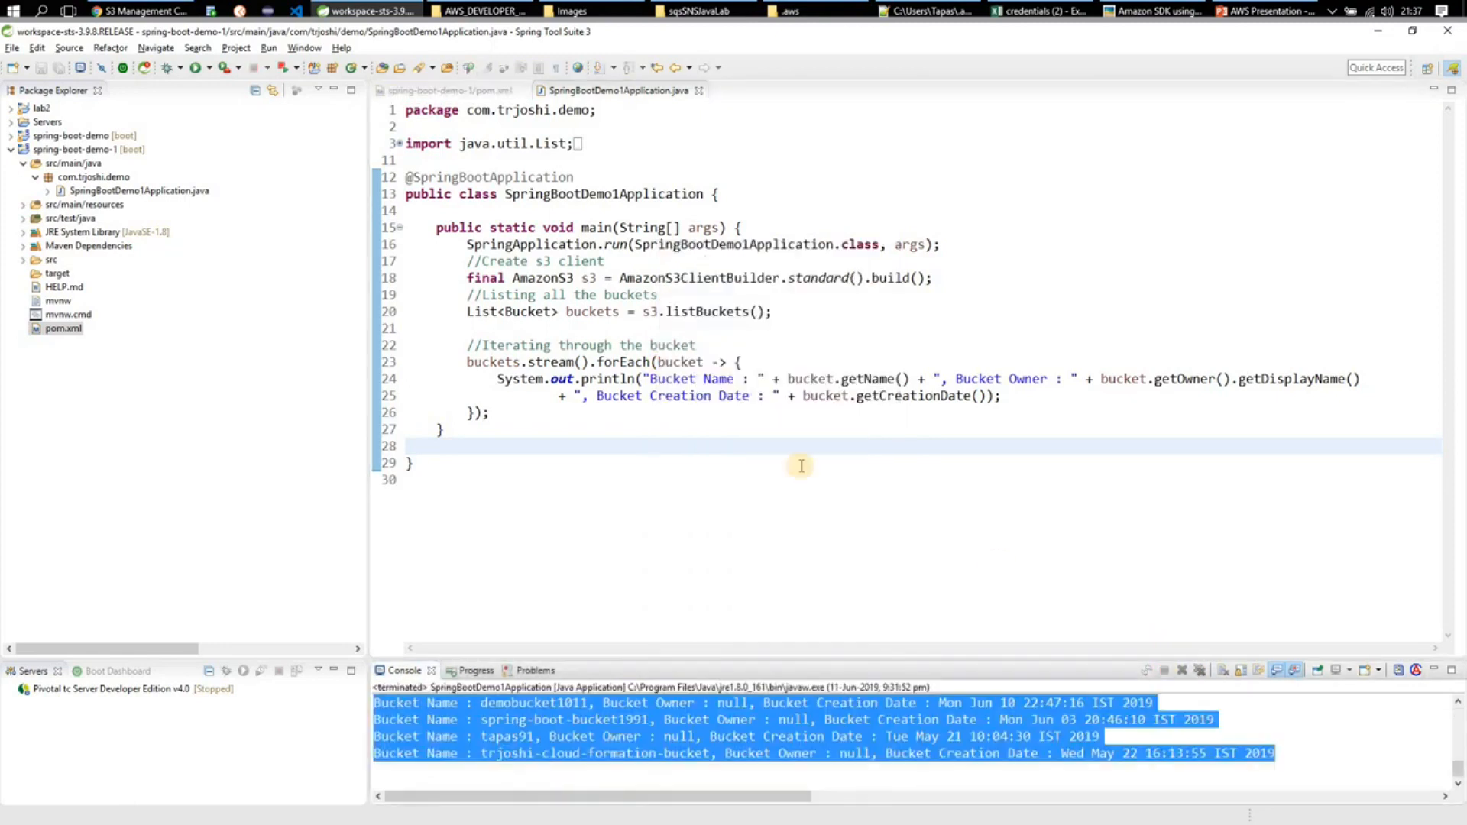
- Run SpringBootDemo1Application and scroll through the 403 signature-mismatch stack trace
right_click(800, 465)
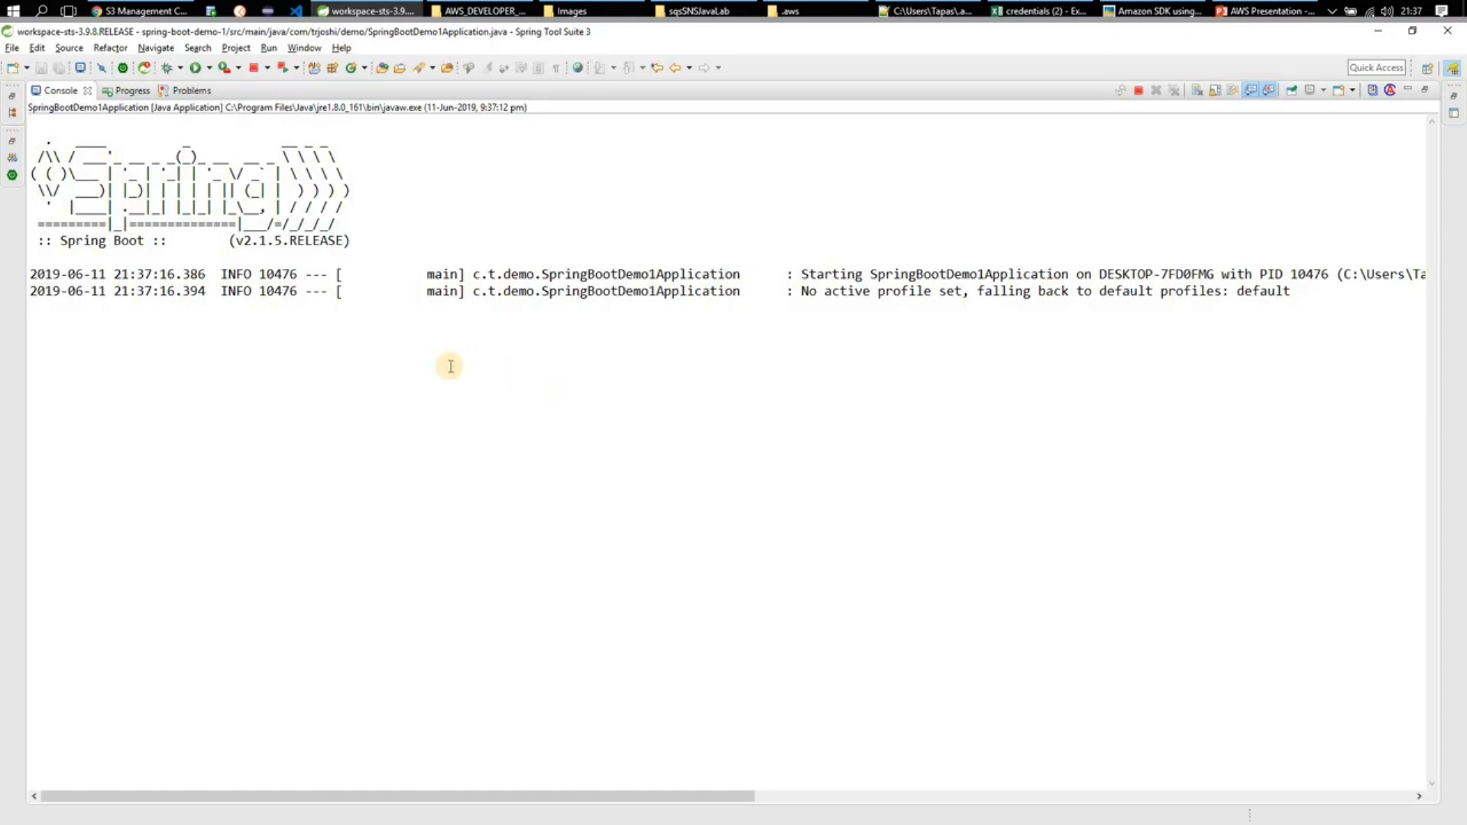
mouse_move(918, 334)
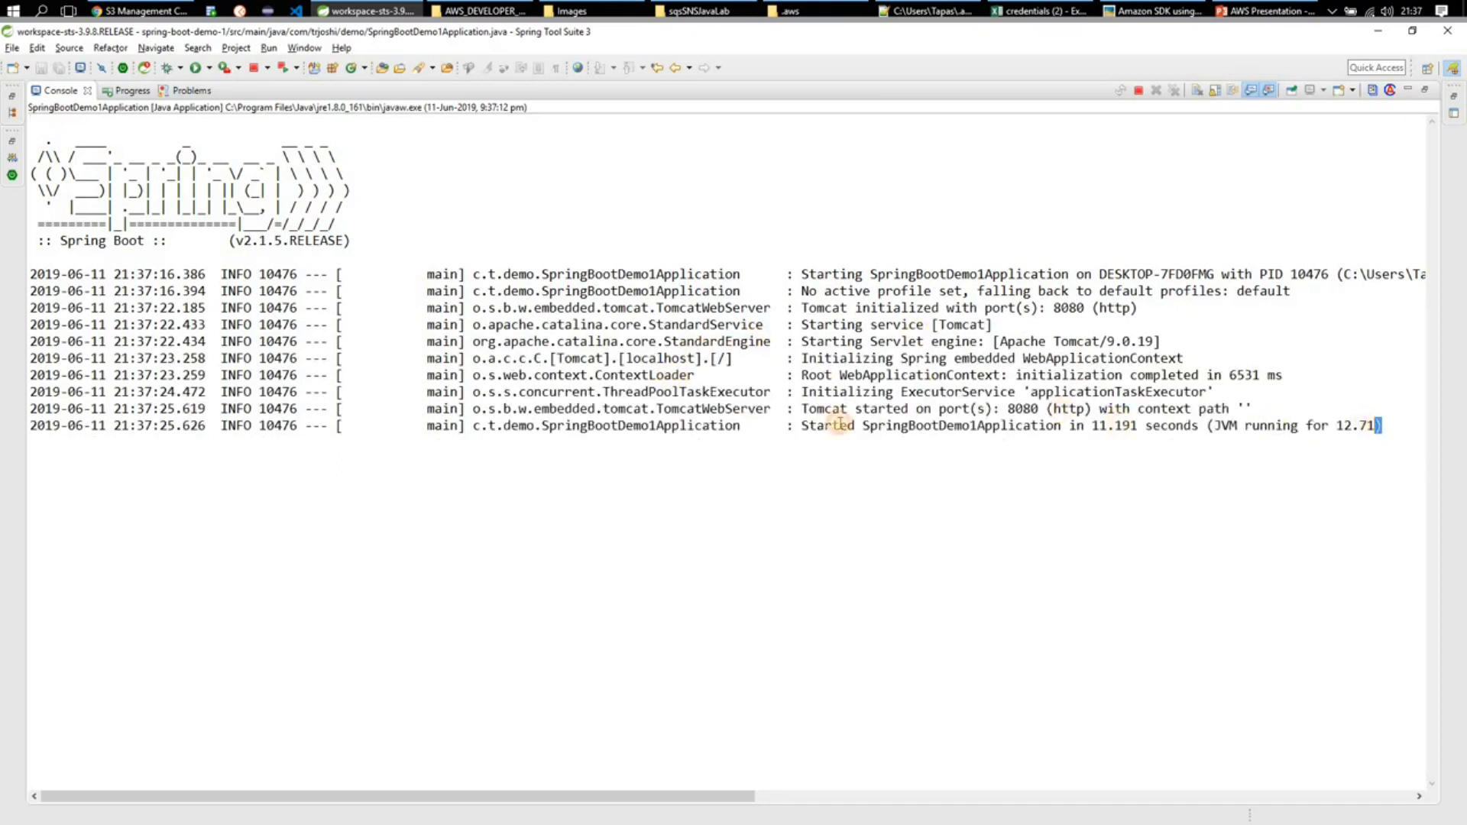
key(ctrl+a)
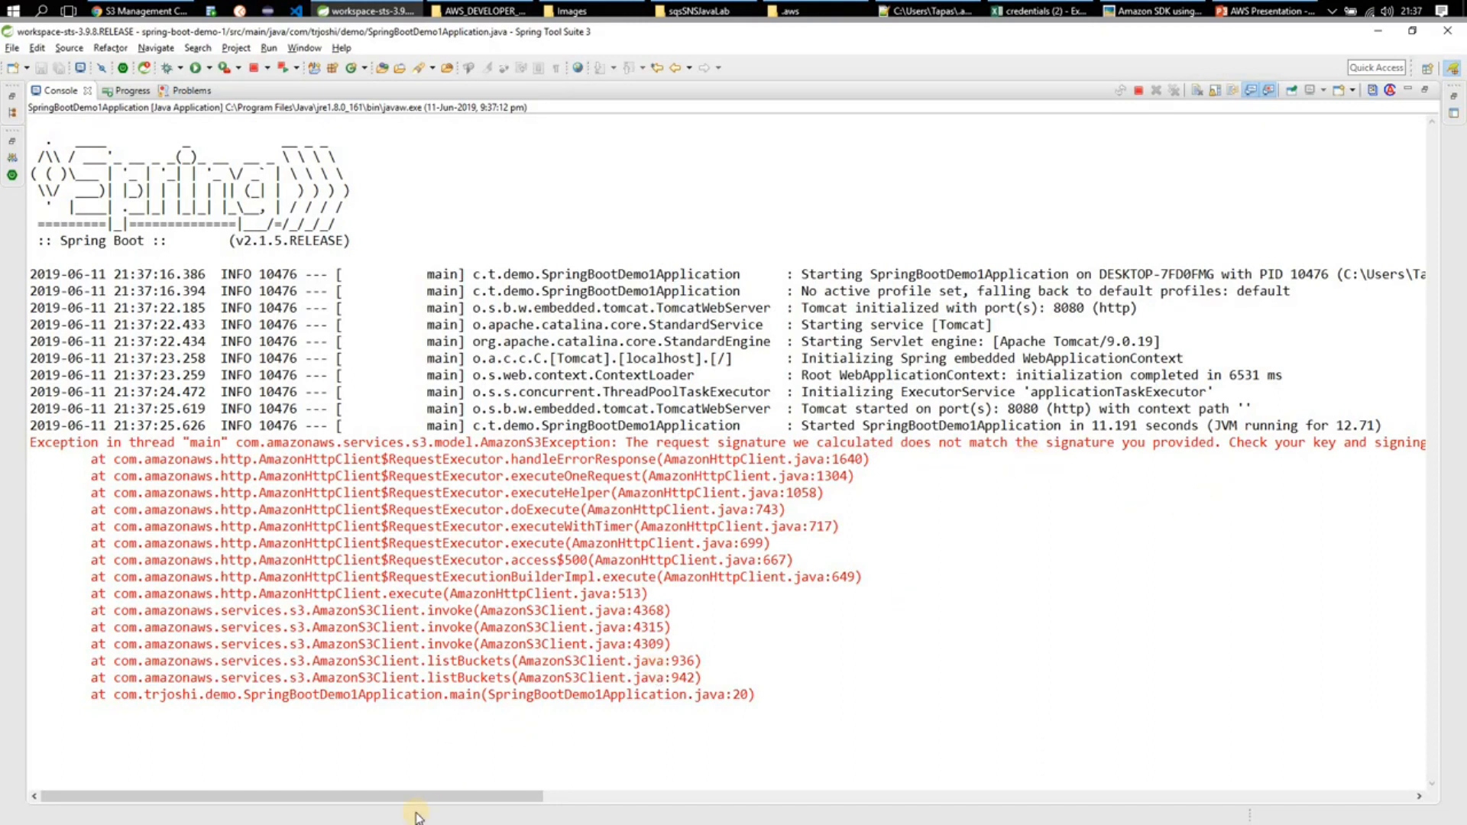
drag(417, 796, 561, 796)
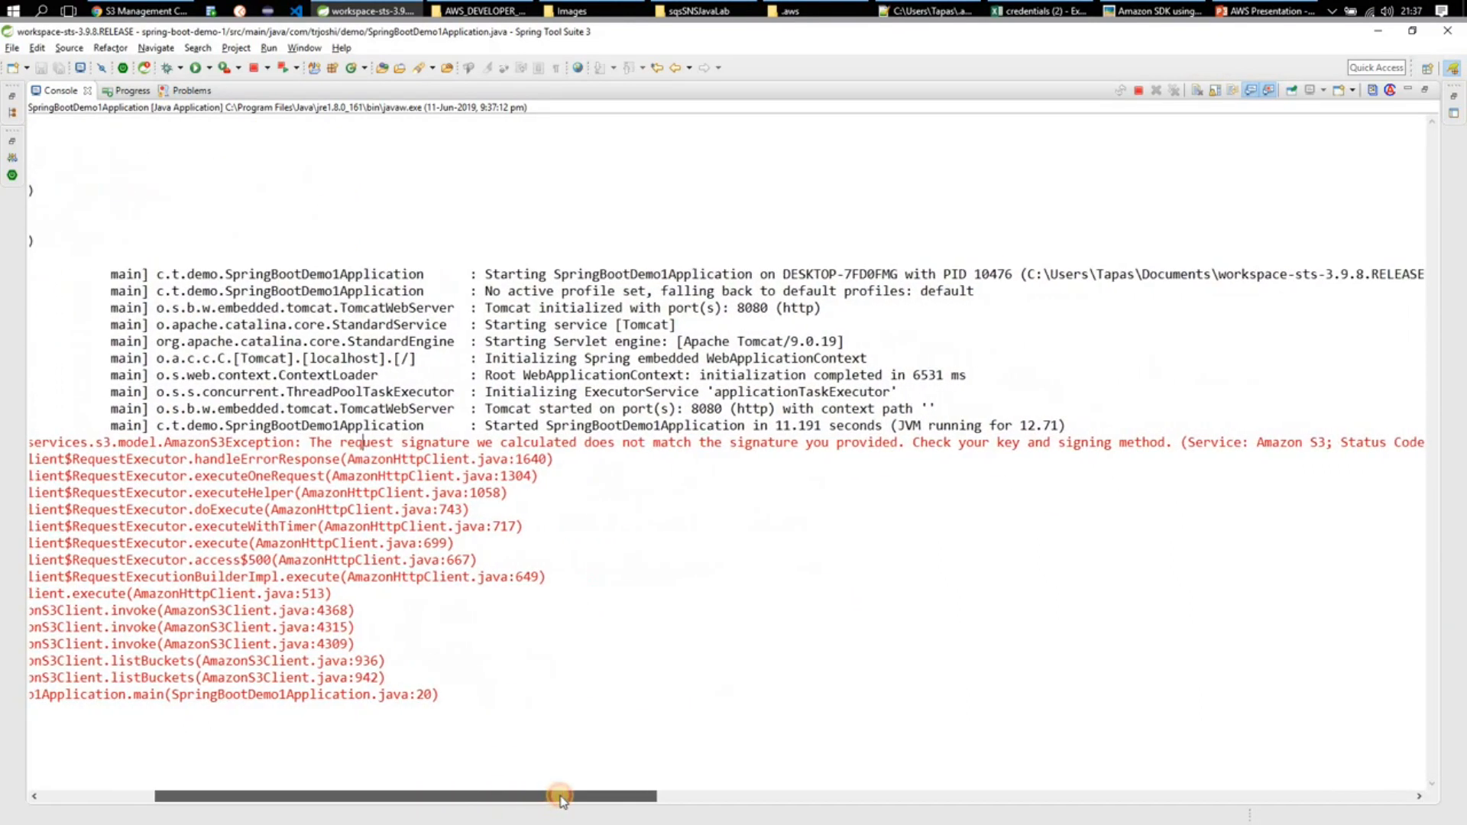
drag(557, 797, 613, 796)
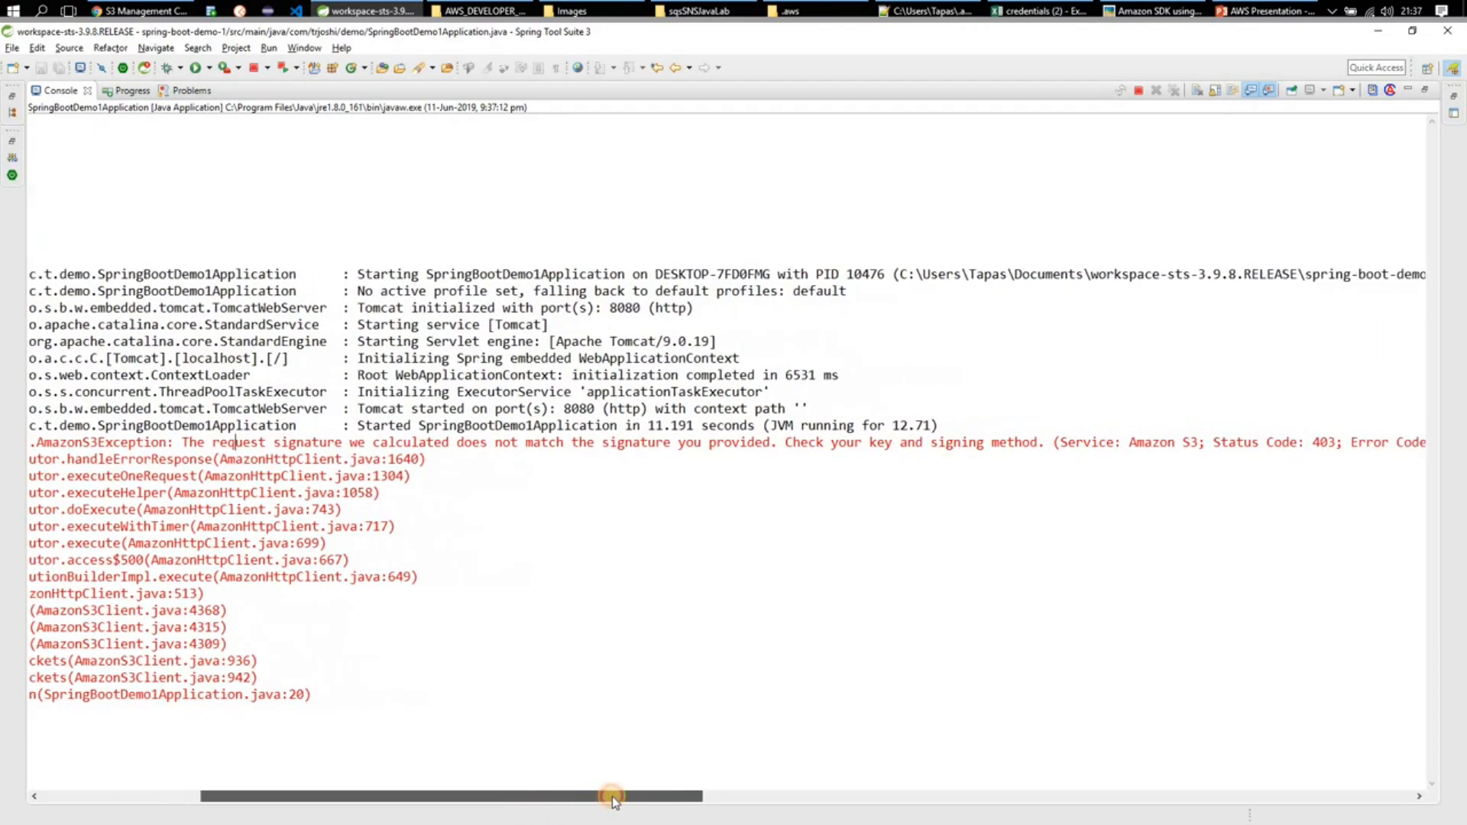
drag(613, 797, 679, 796)
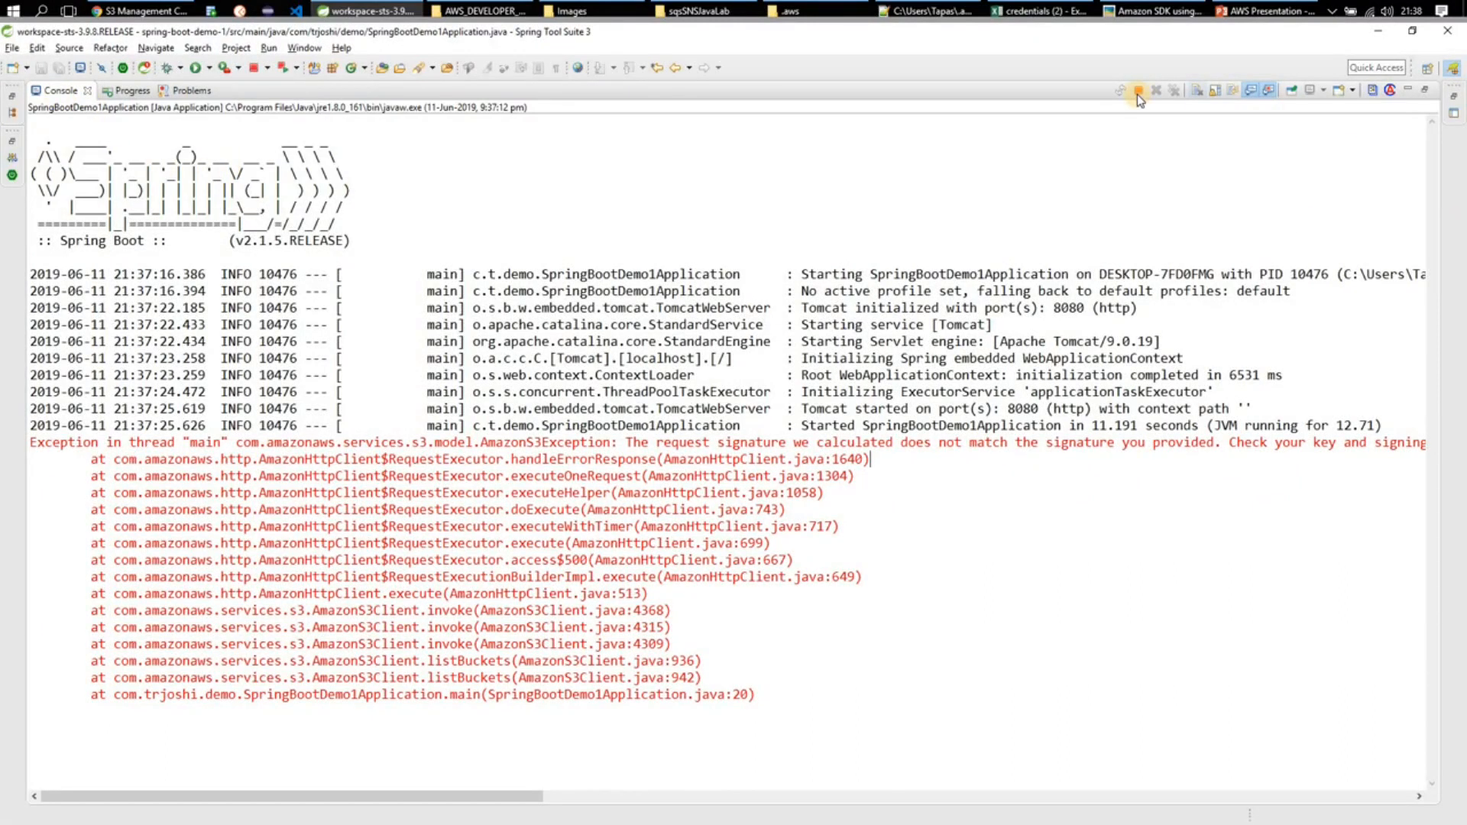
- Restore the editor and console layout and toggle comments on the S3 client-creation lines
click(1139, 91)
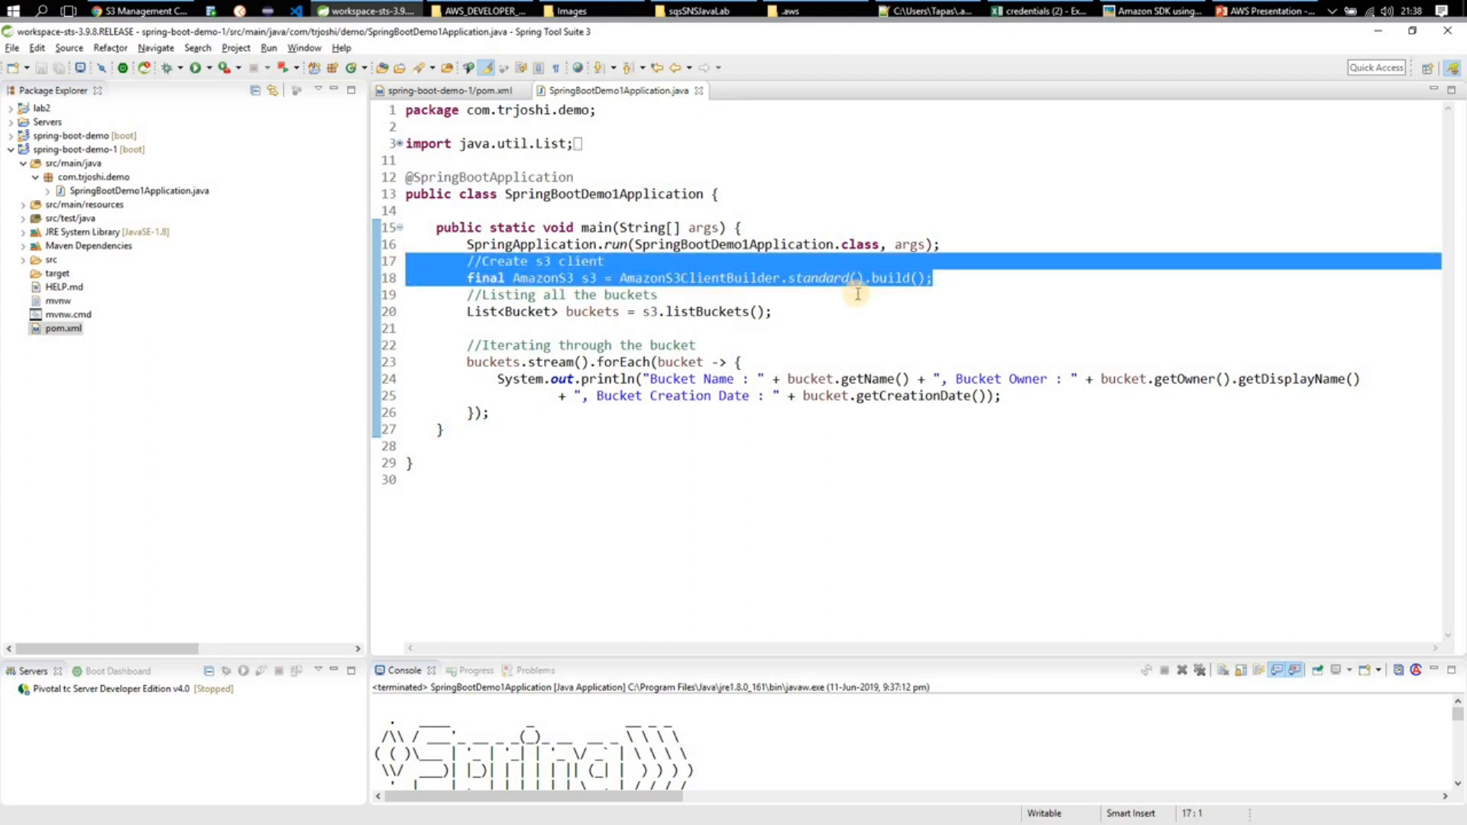
click(858, 279)
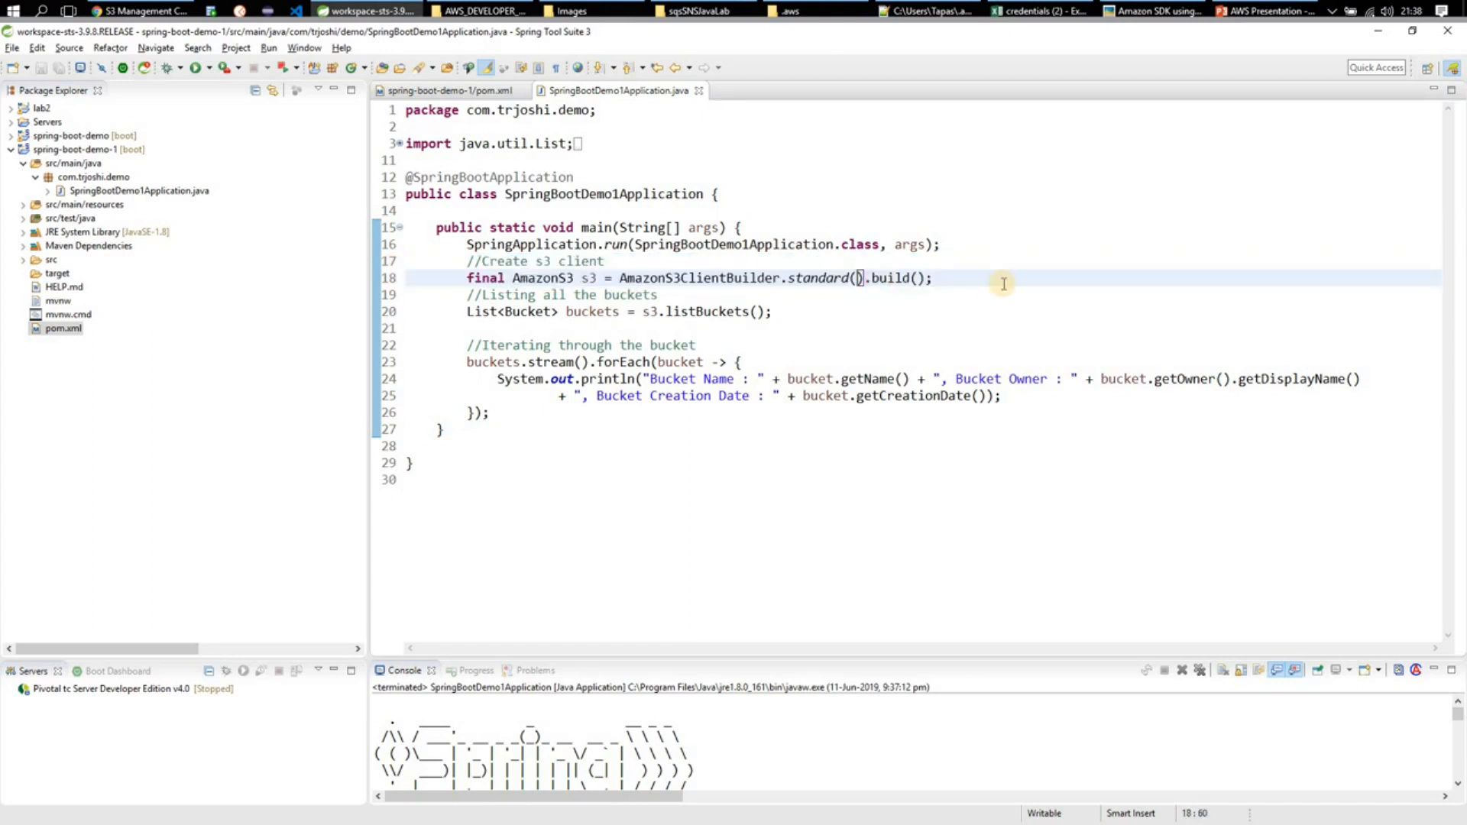
key(ctrl+/)
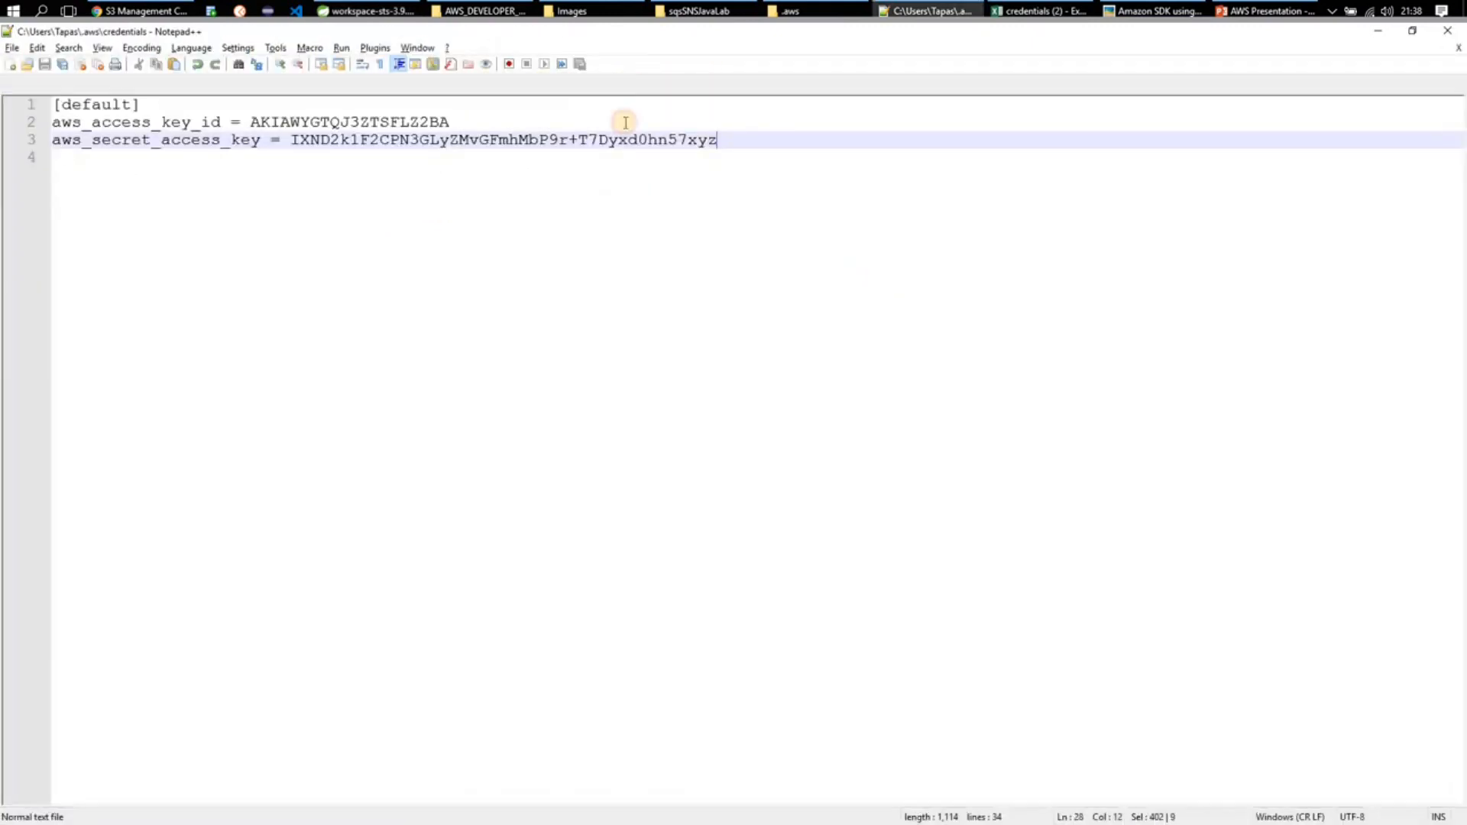
- Create awsCreds with BasicAWSCredentials and build the S3 client via withCredentials
click(541, 85)
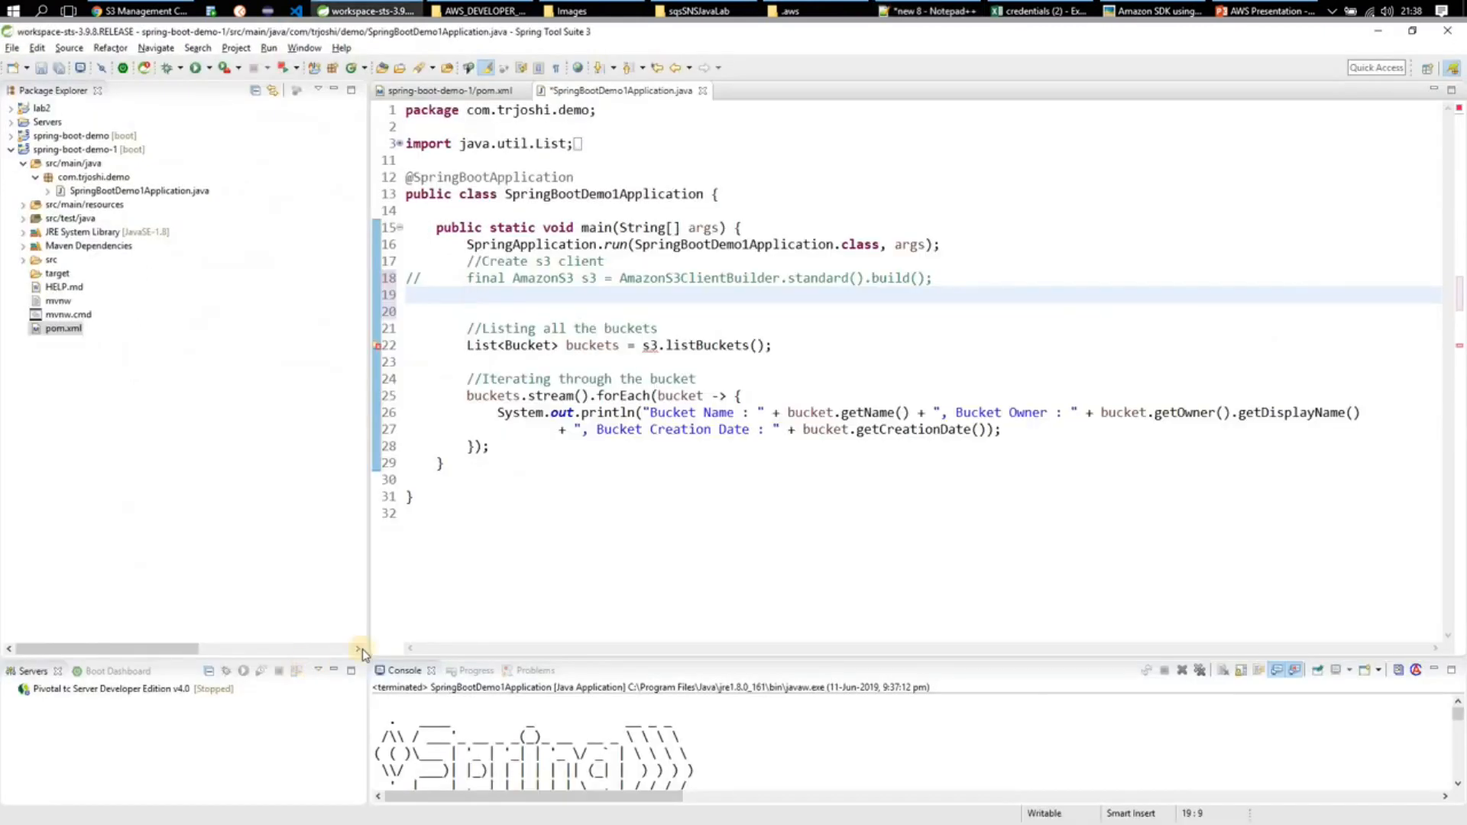
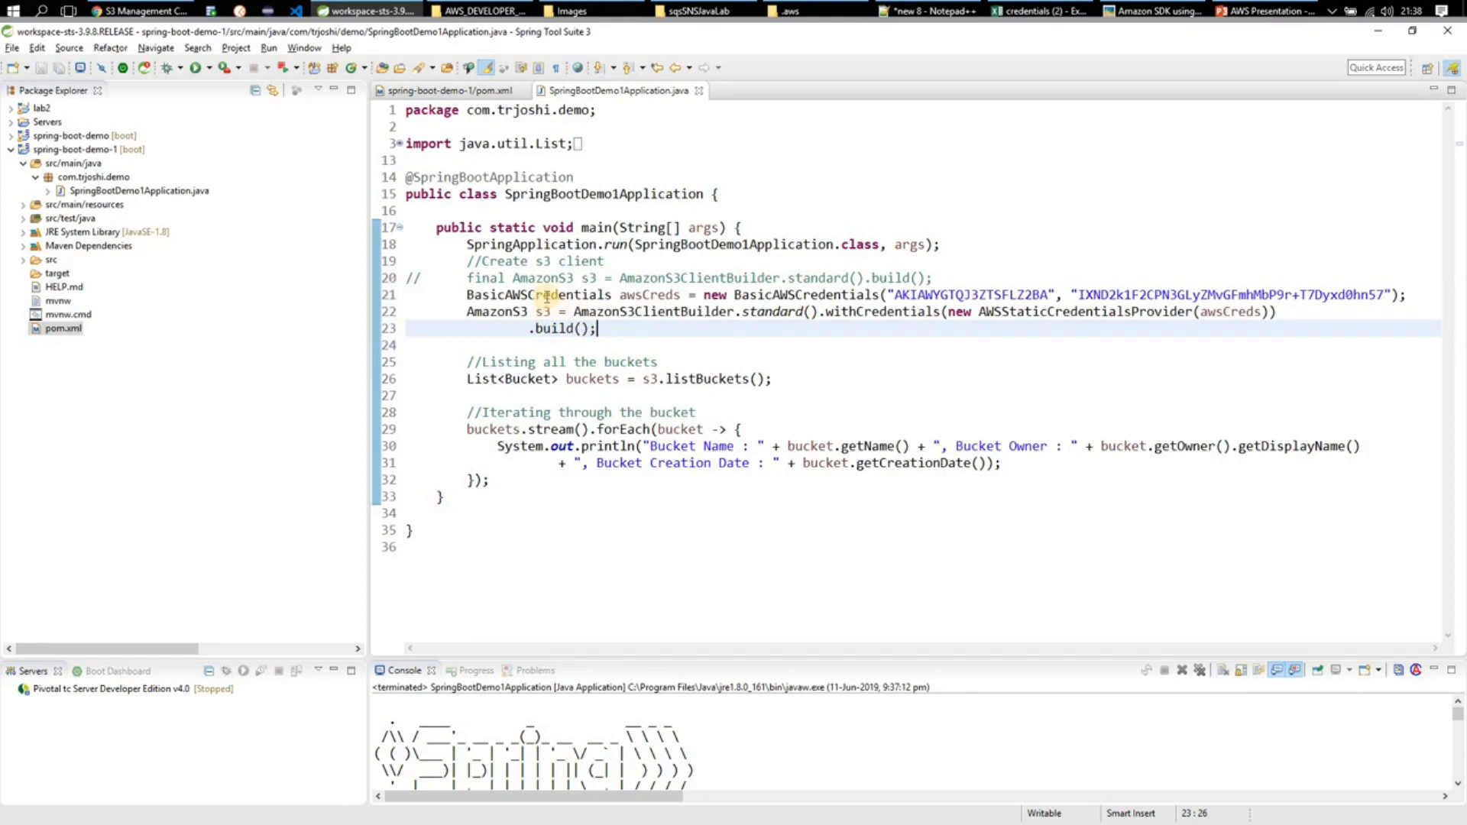
double_click(539, 295)
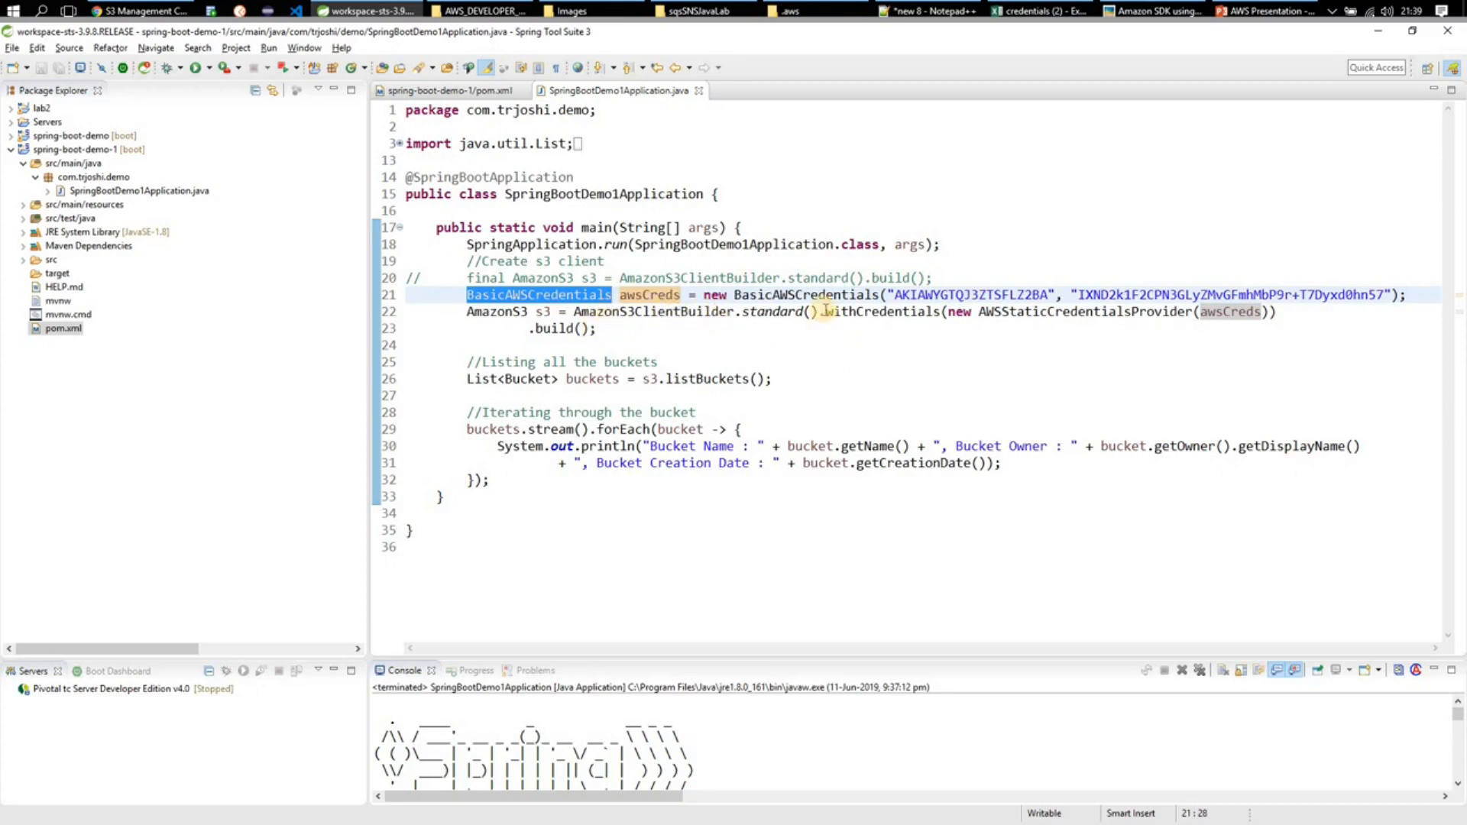
double_click(880, 312)
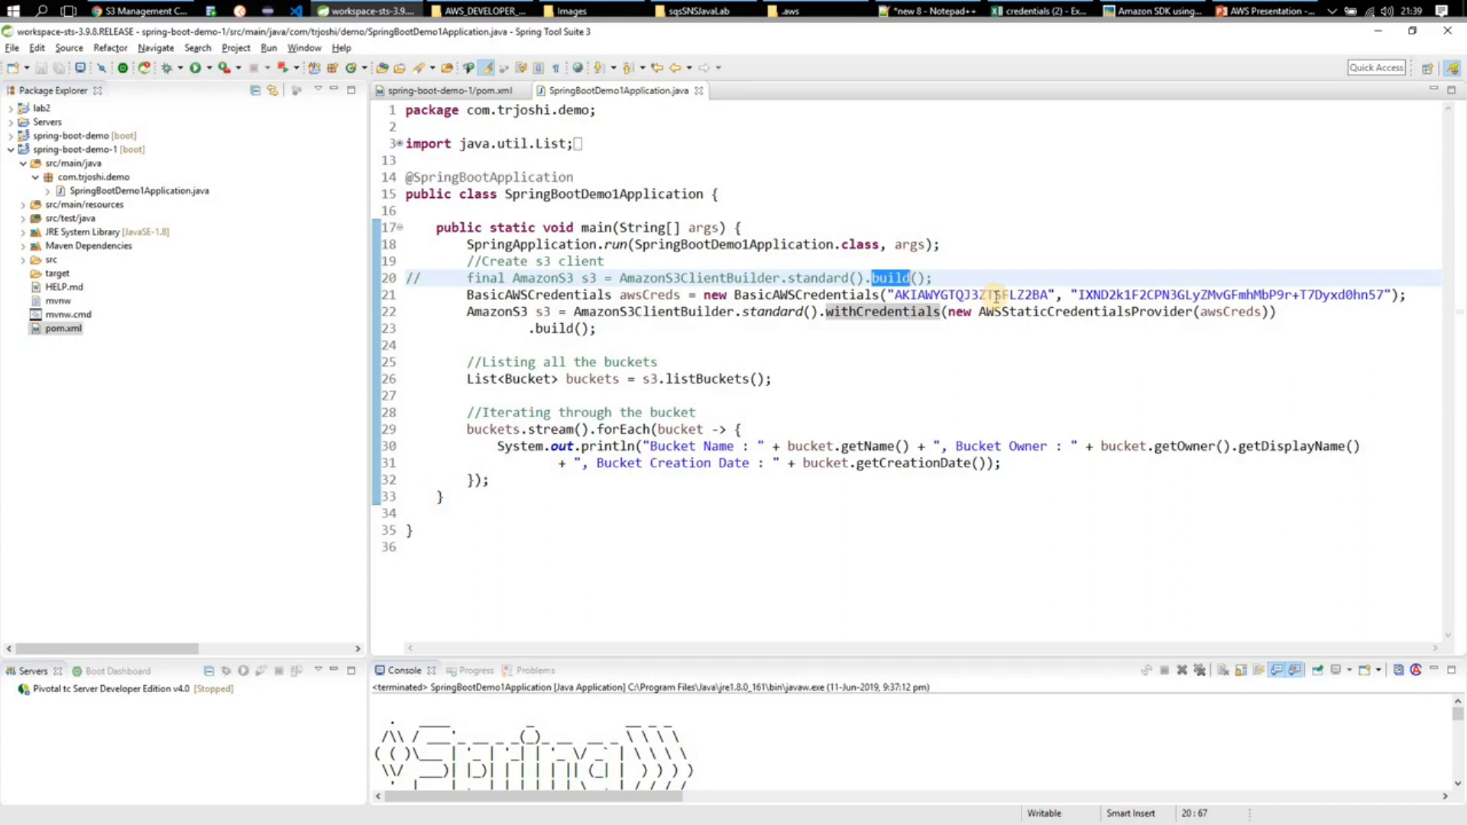
click(1029, 311)
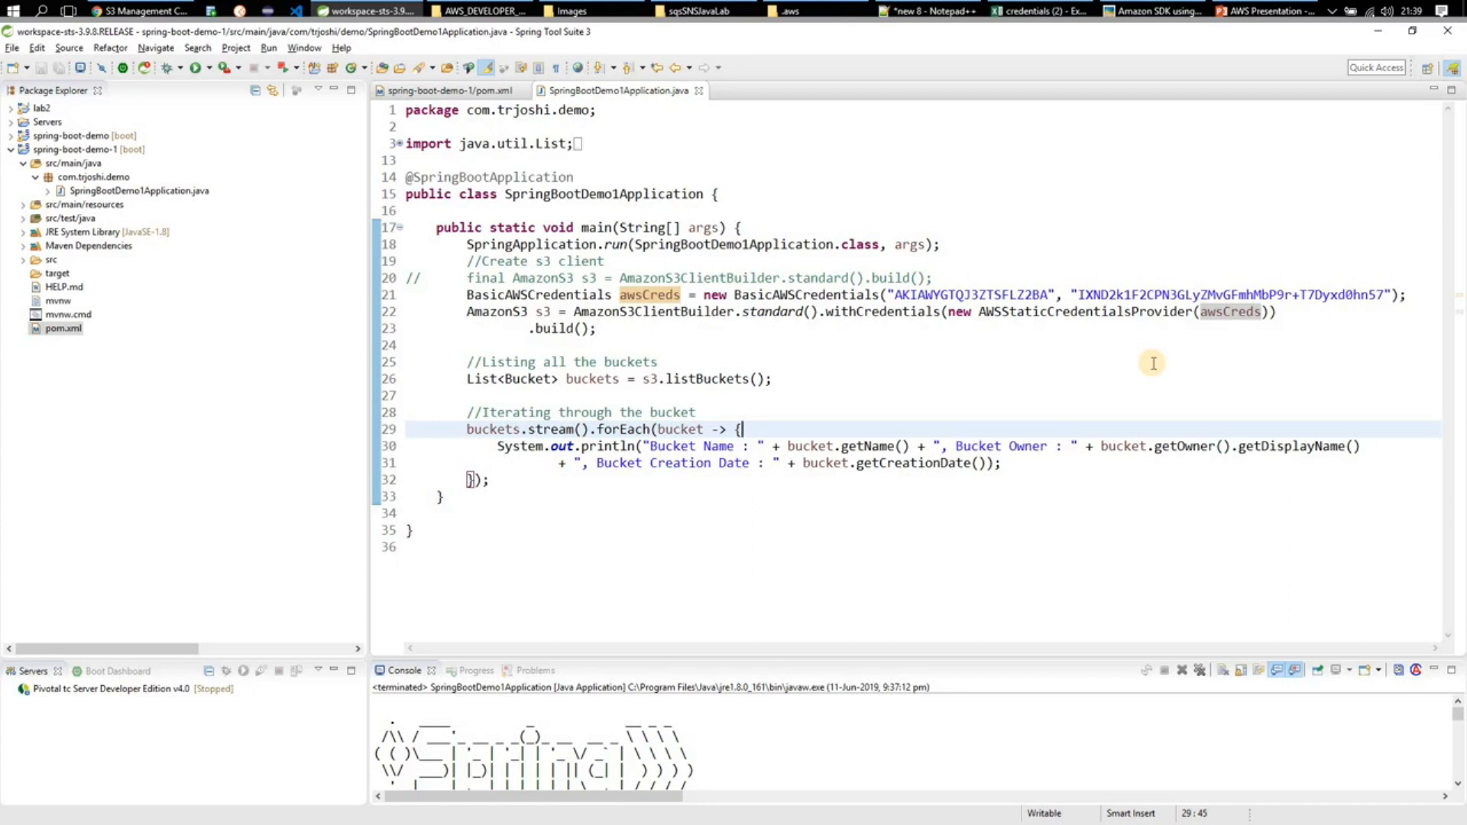
mouse_move(708, 383)
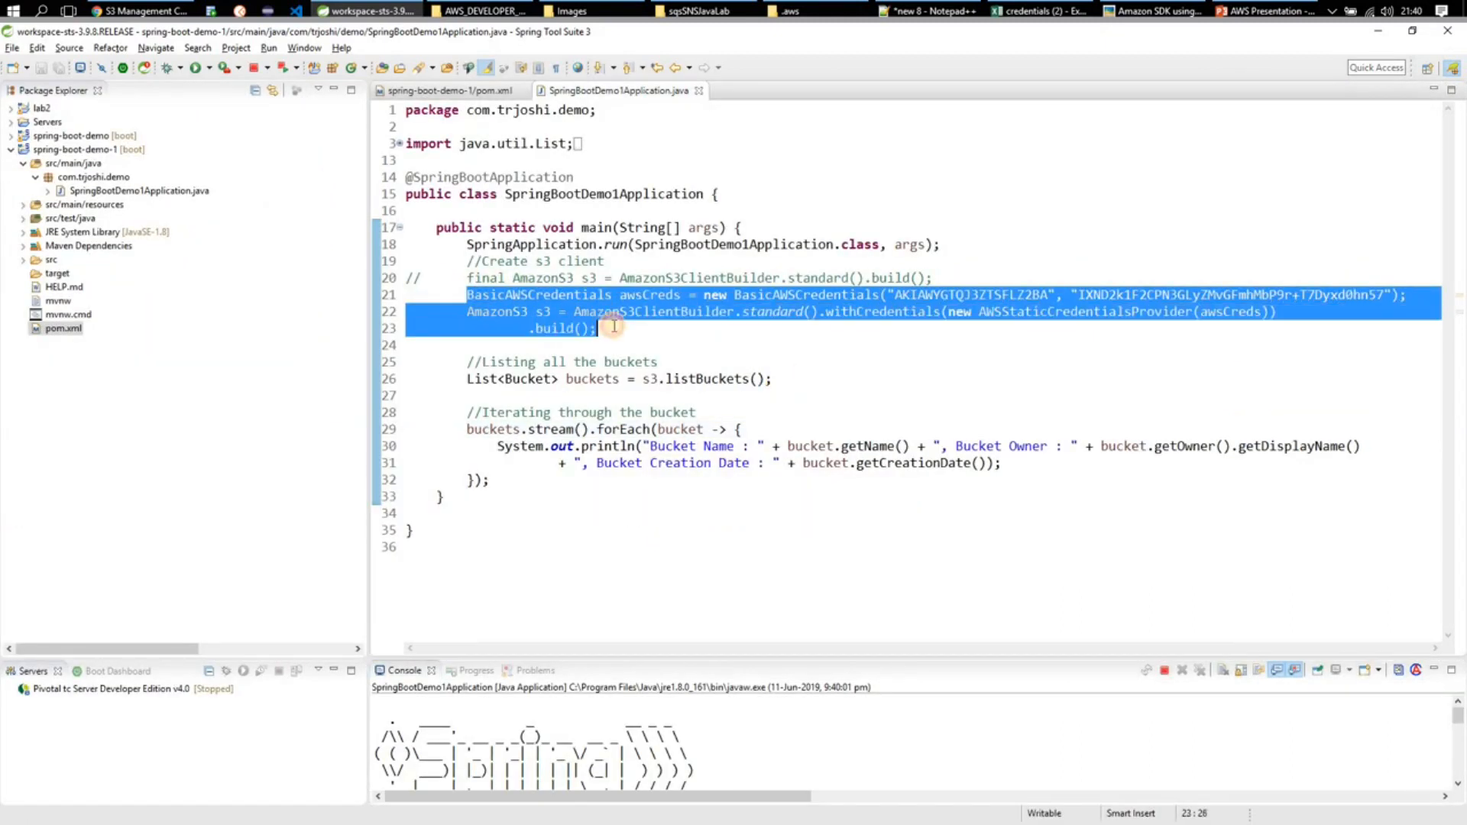
- Deselect the new credential lines in the SpringBootDemo1Application editor
click(599, 312)
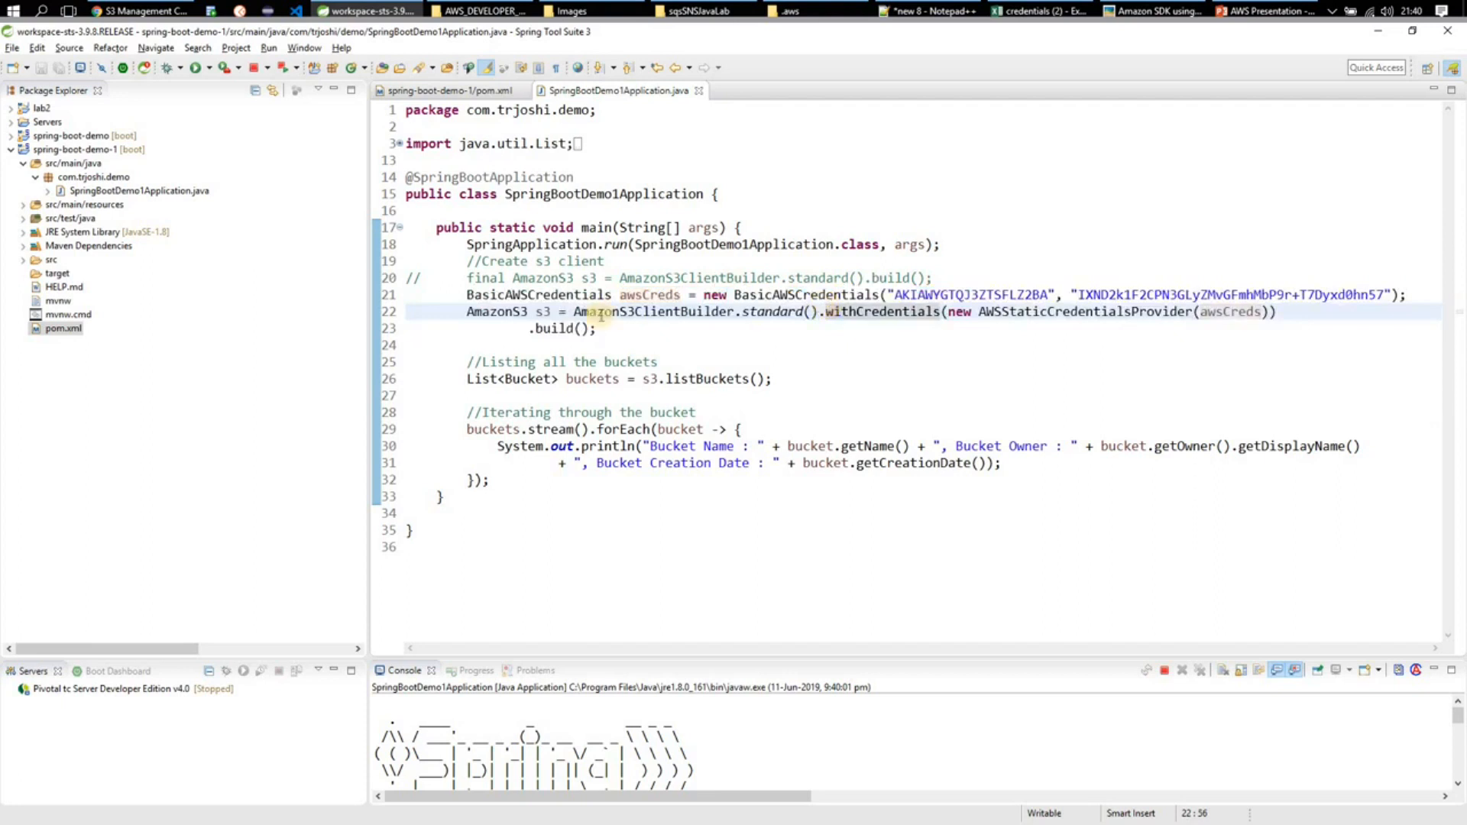
mouse_move(725, 276)
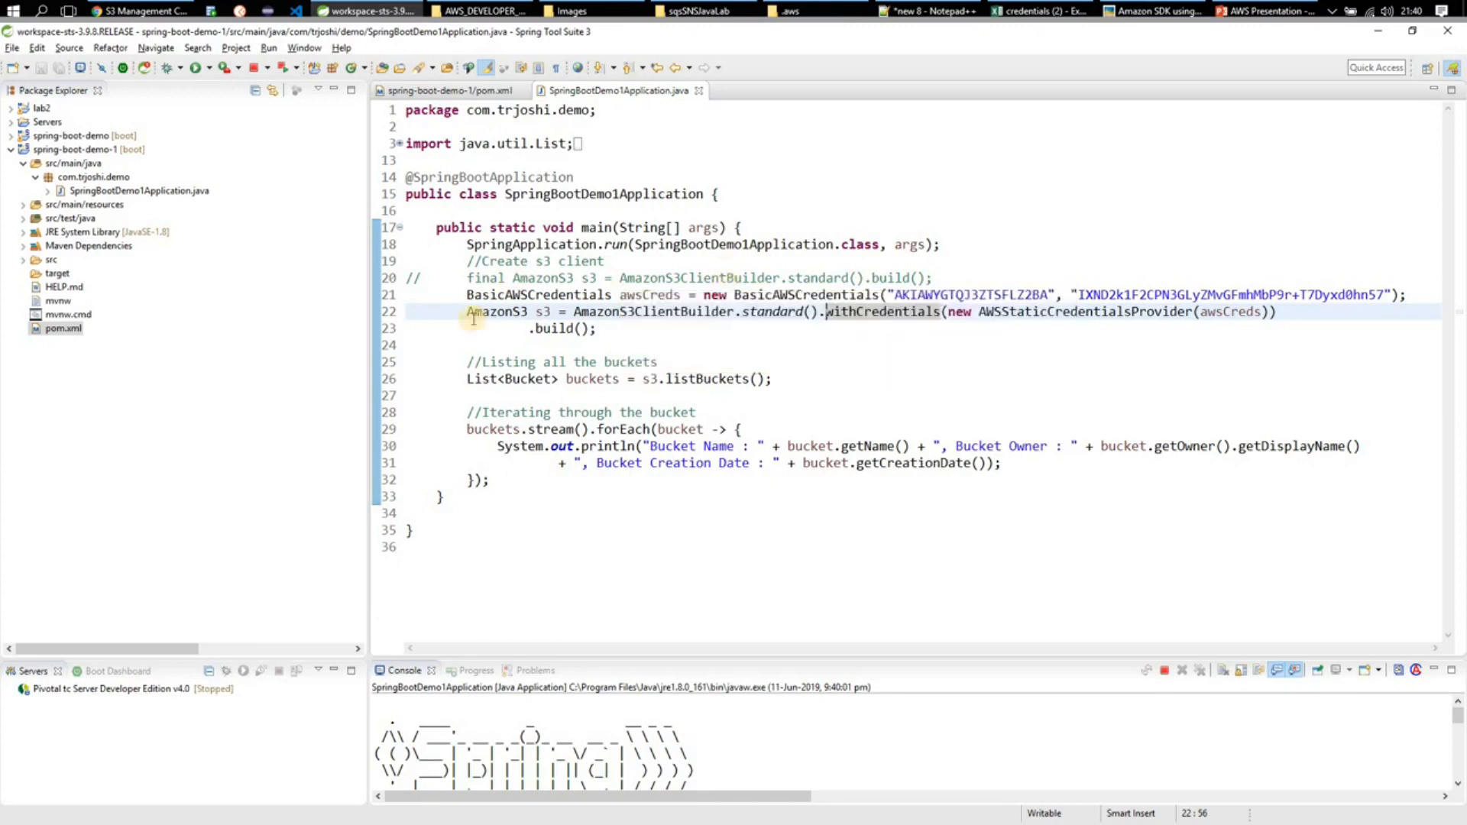
mouse_move(487, 293)
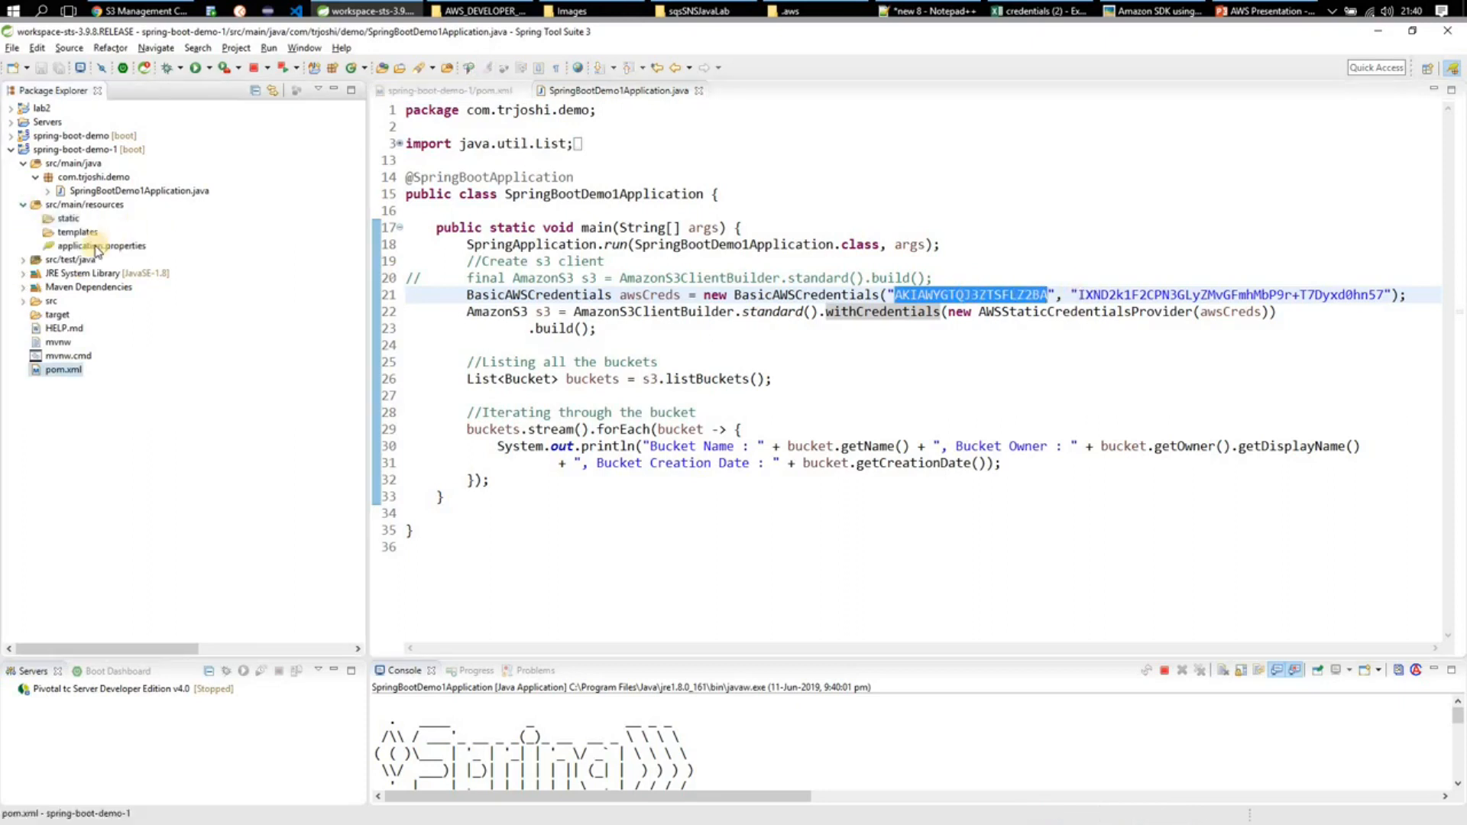
- Create a new application.yml file in src/main/resources
click(92, 204)
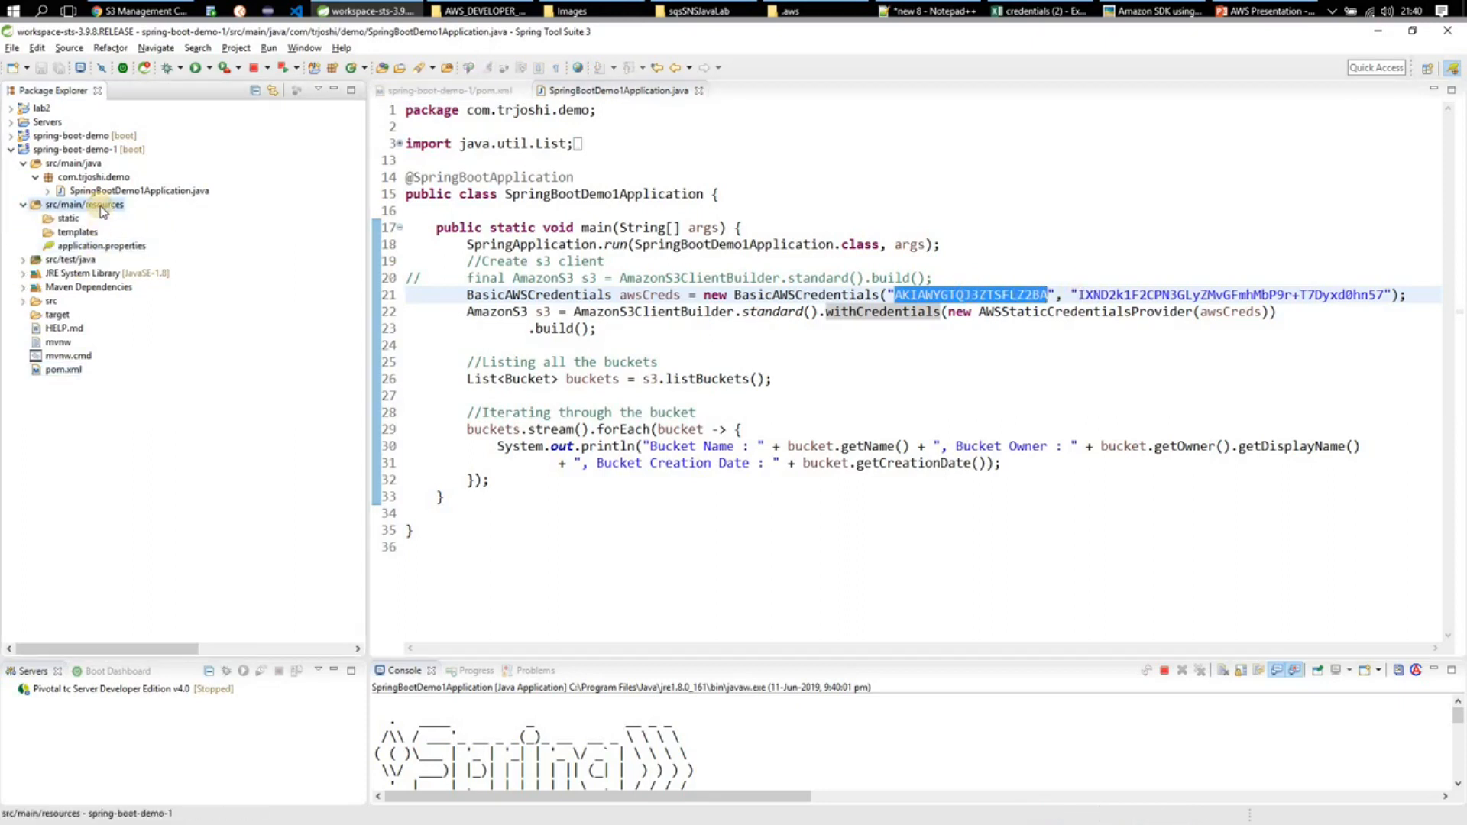
right_click(84, 204)
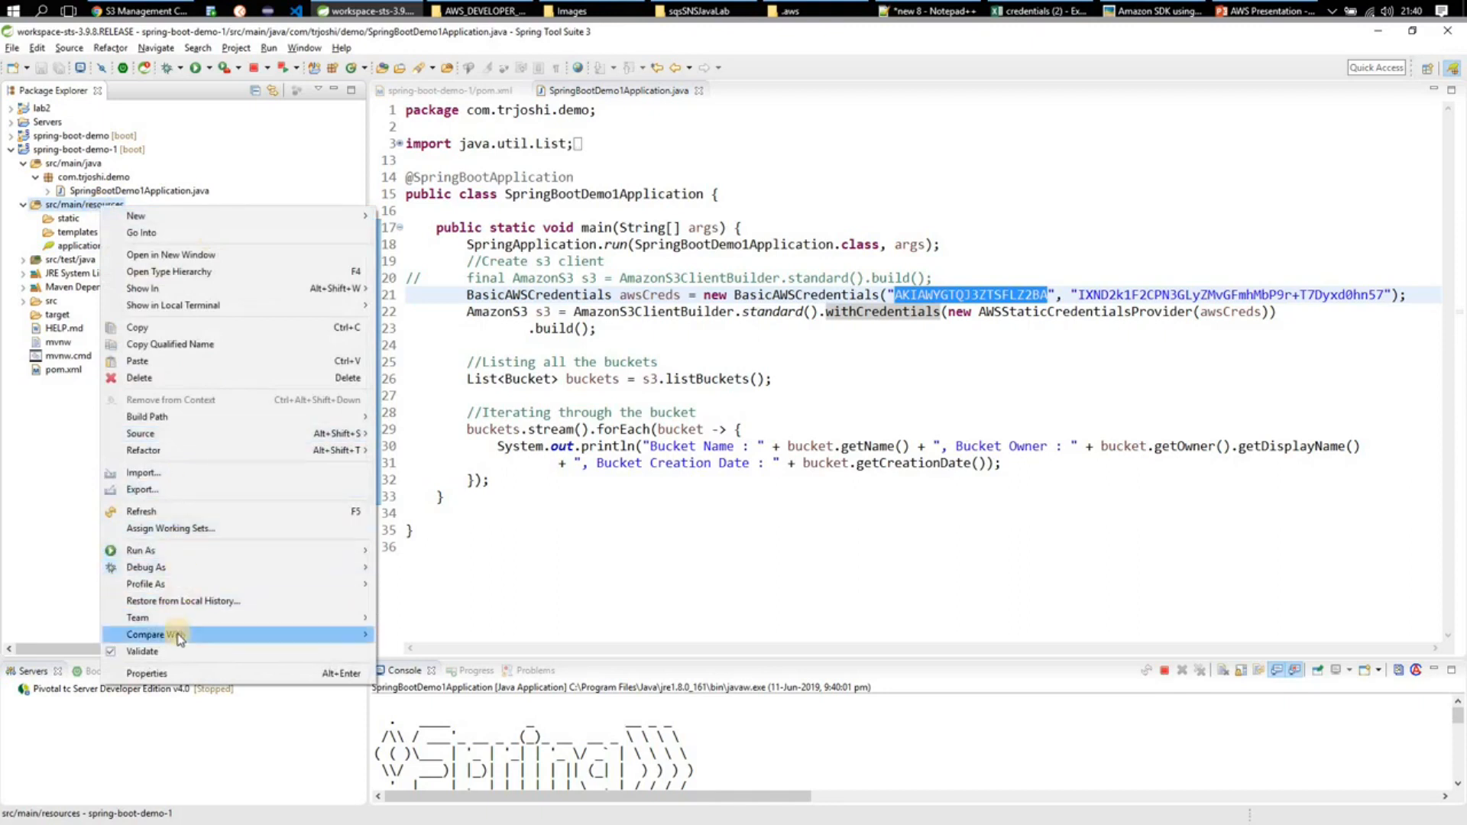
mouse_move(136, 216)
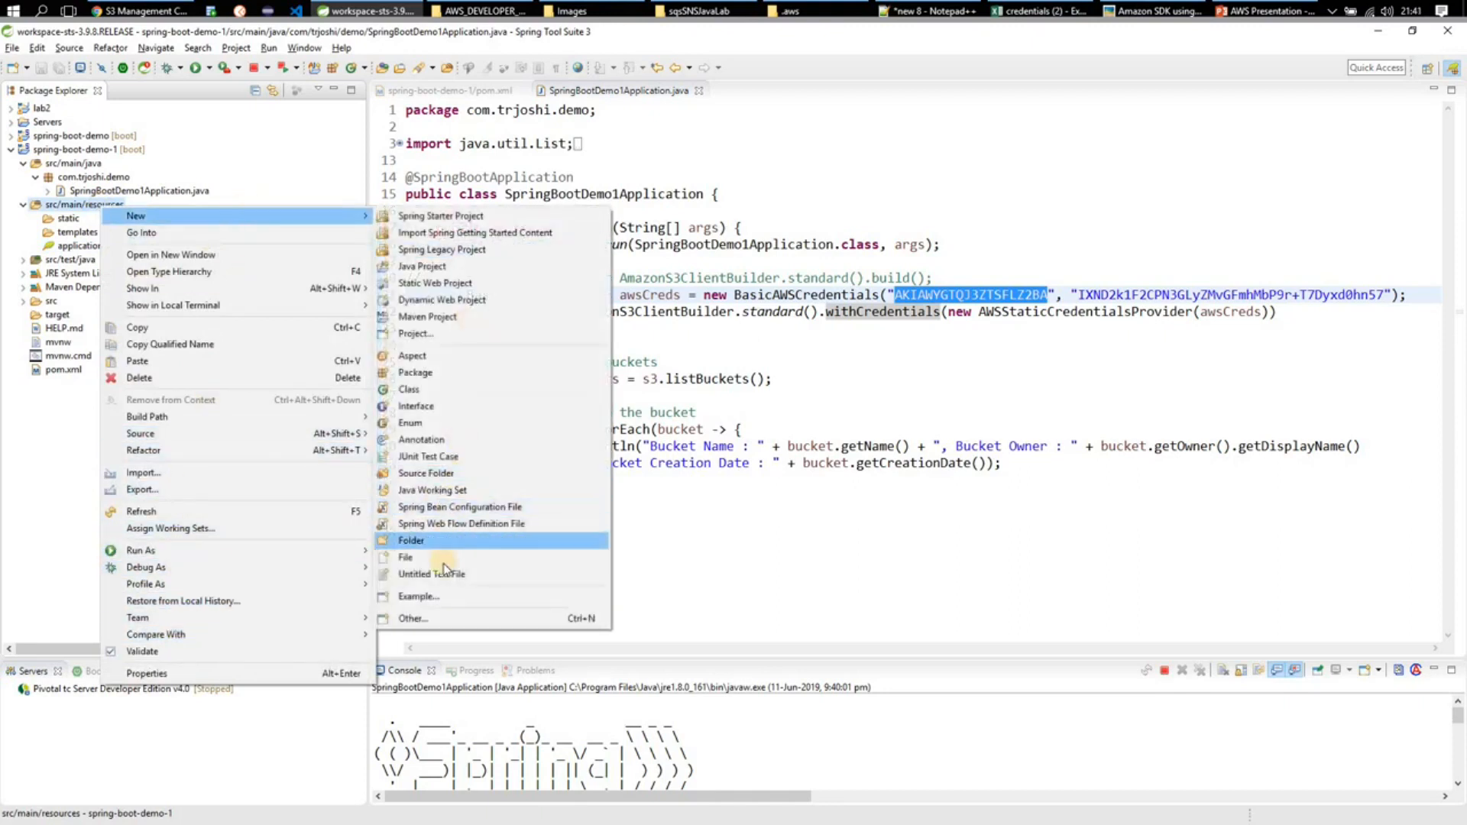
click(406, 557)
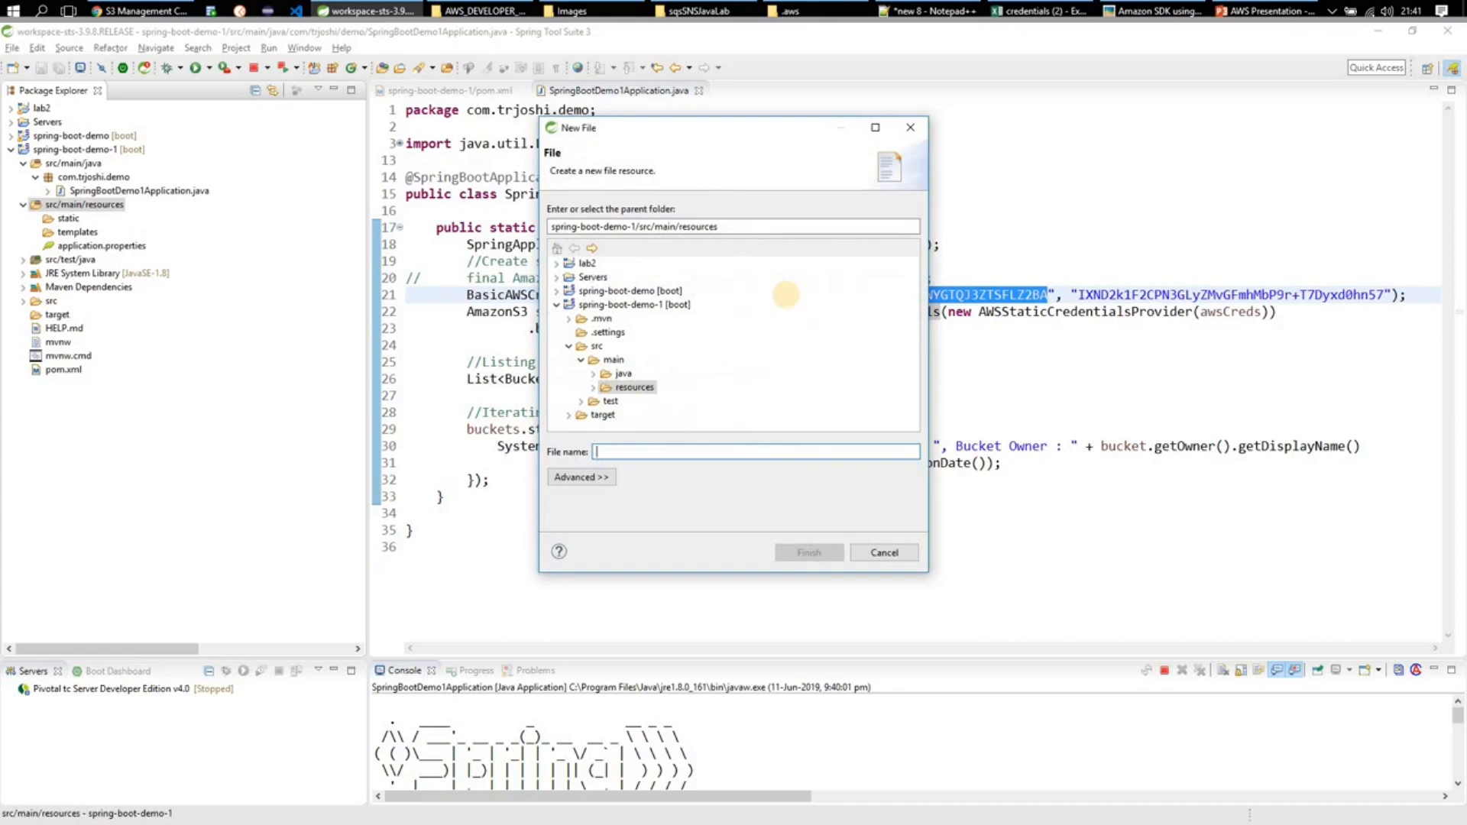
text(application.)
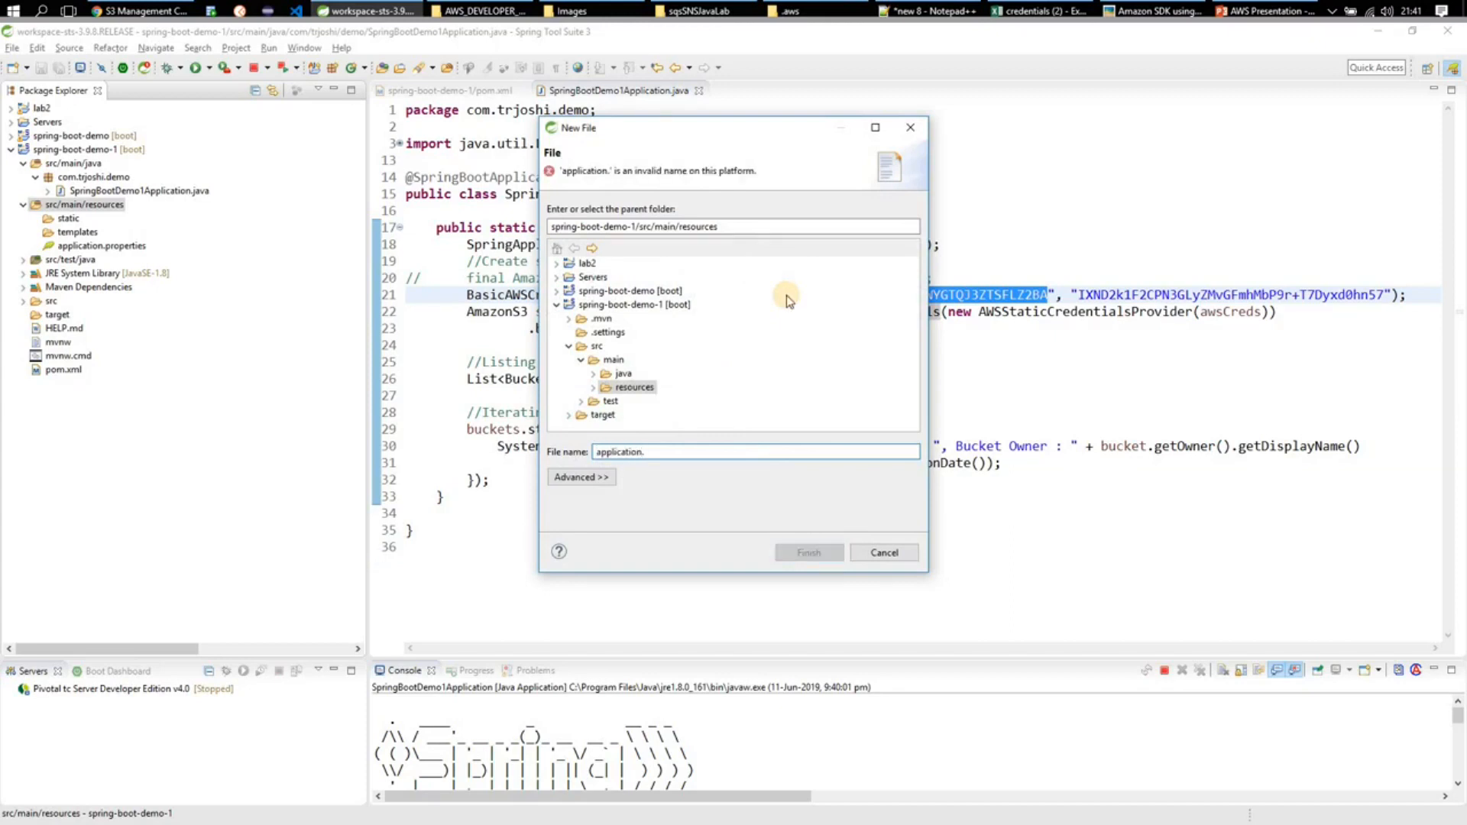
text(yml)
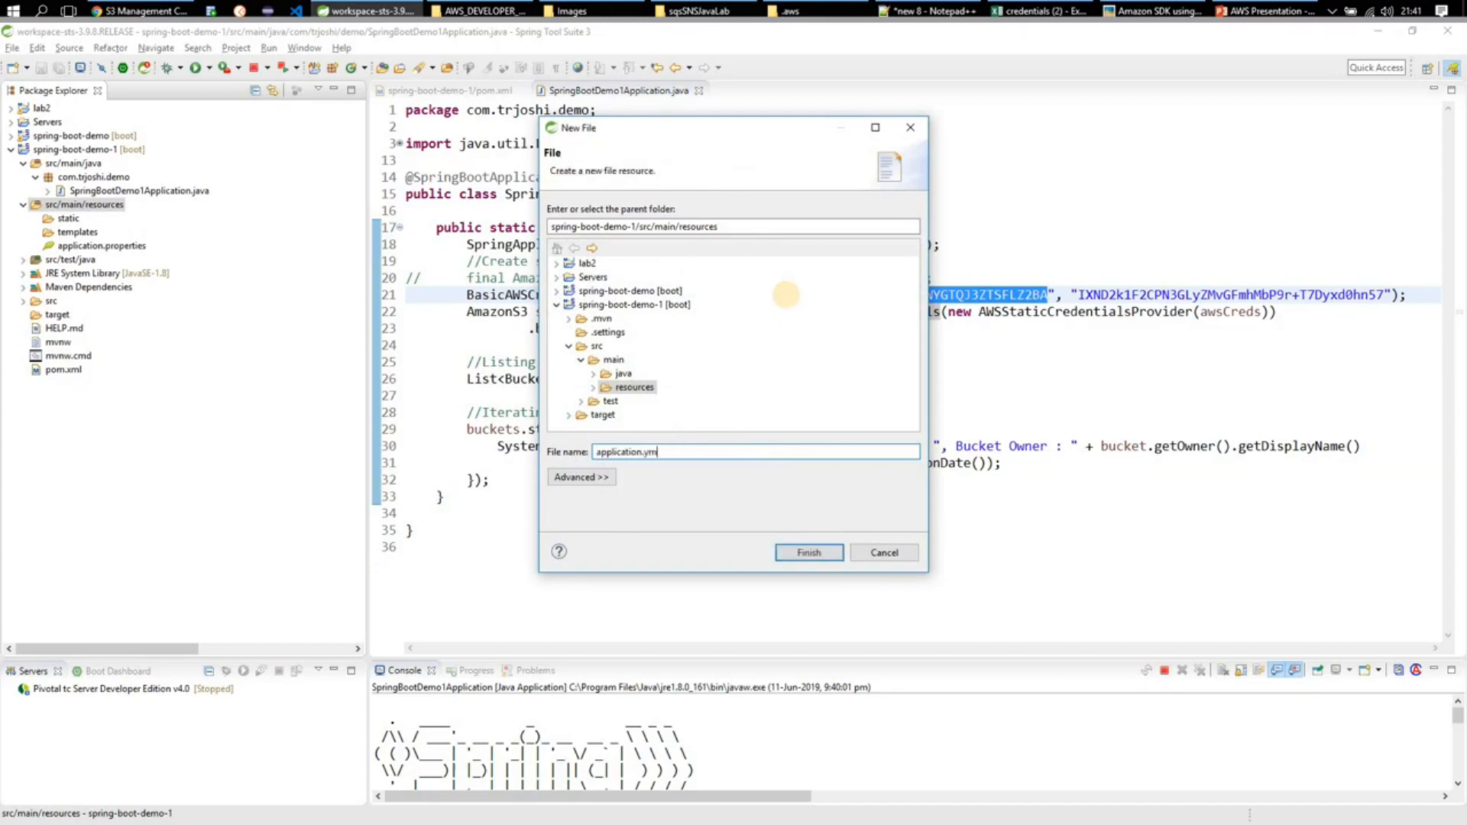
click(807, 552)
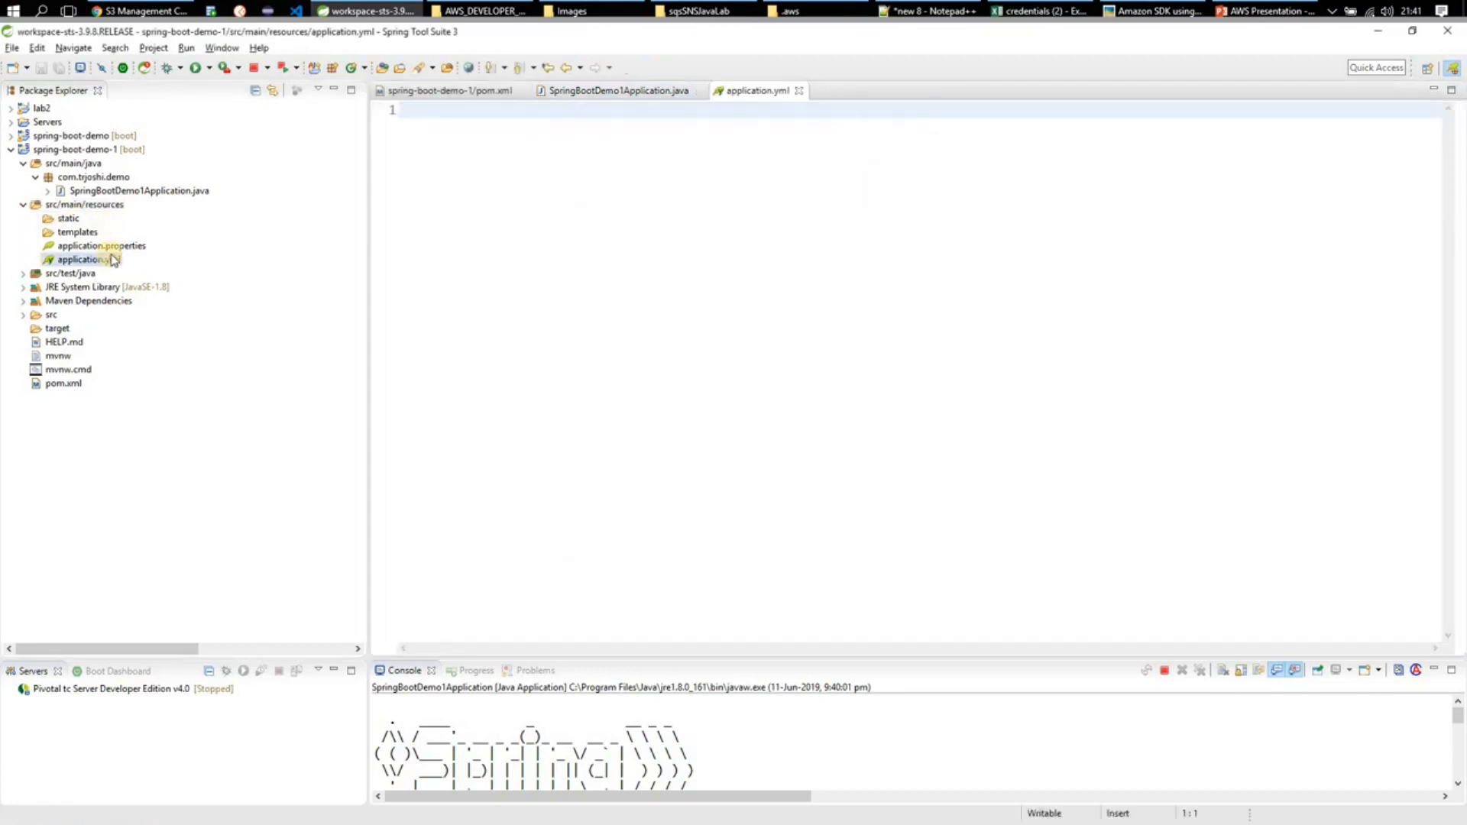
- Set spring.profiles.active to dev in application.yml
click(89, 259)
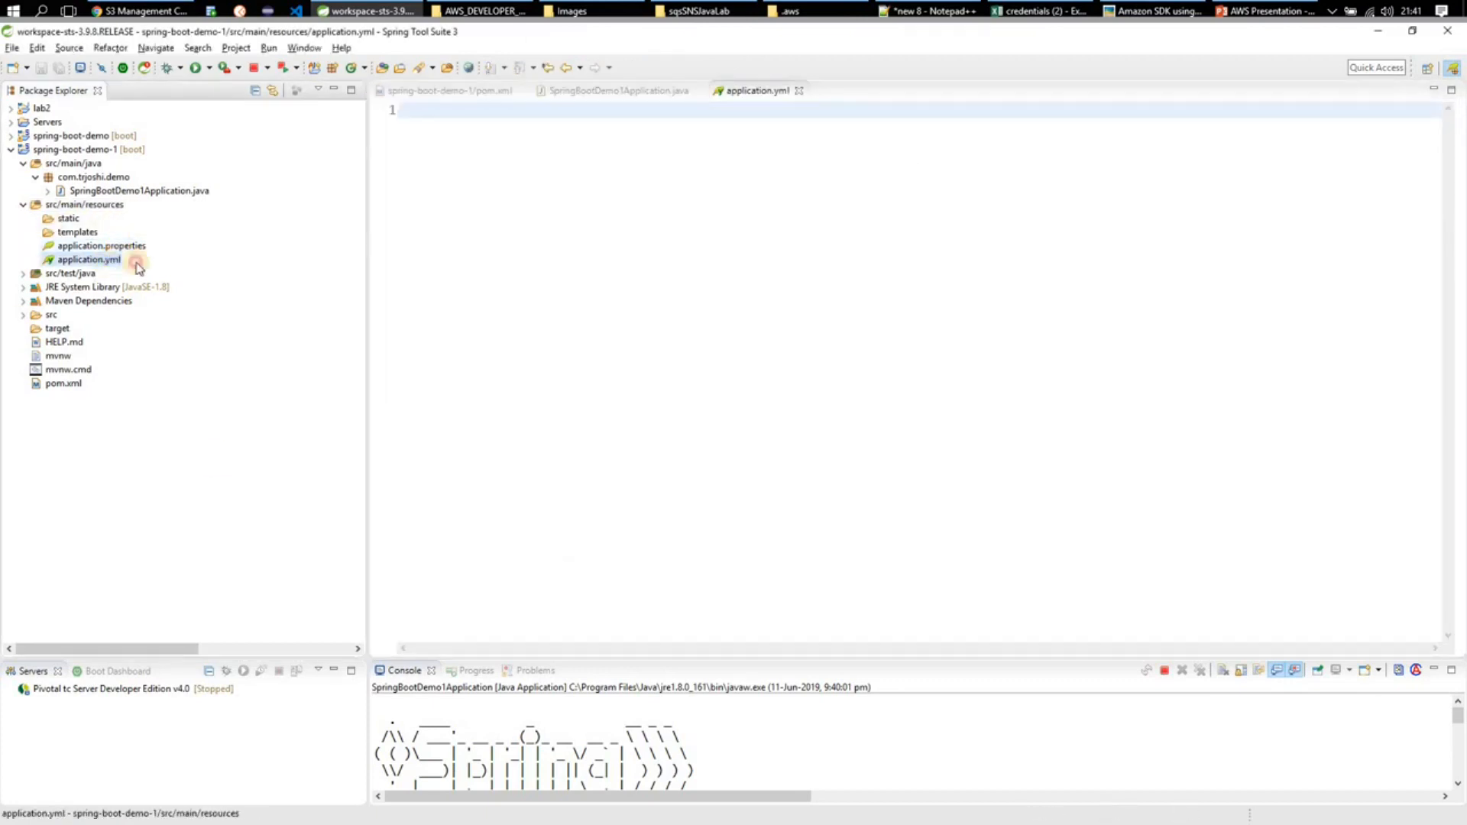
text(pri)
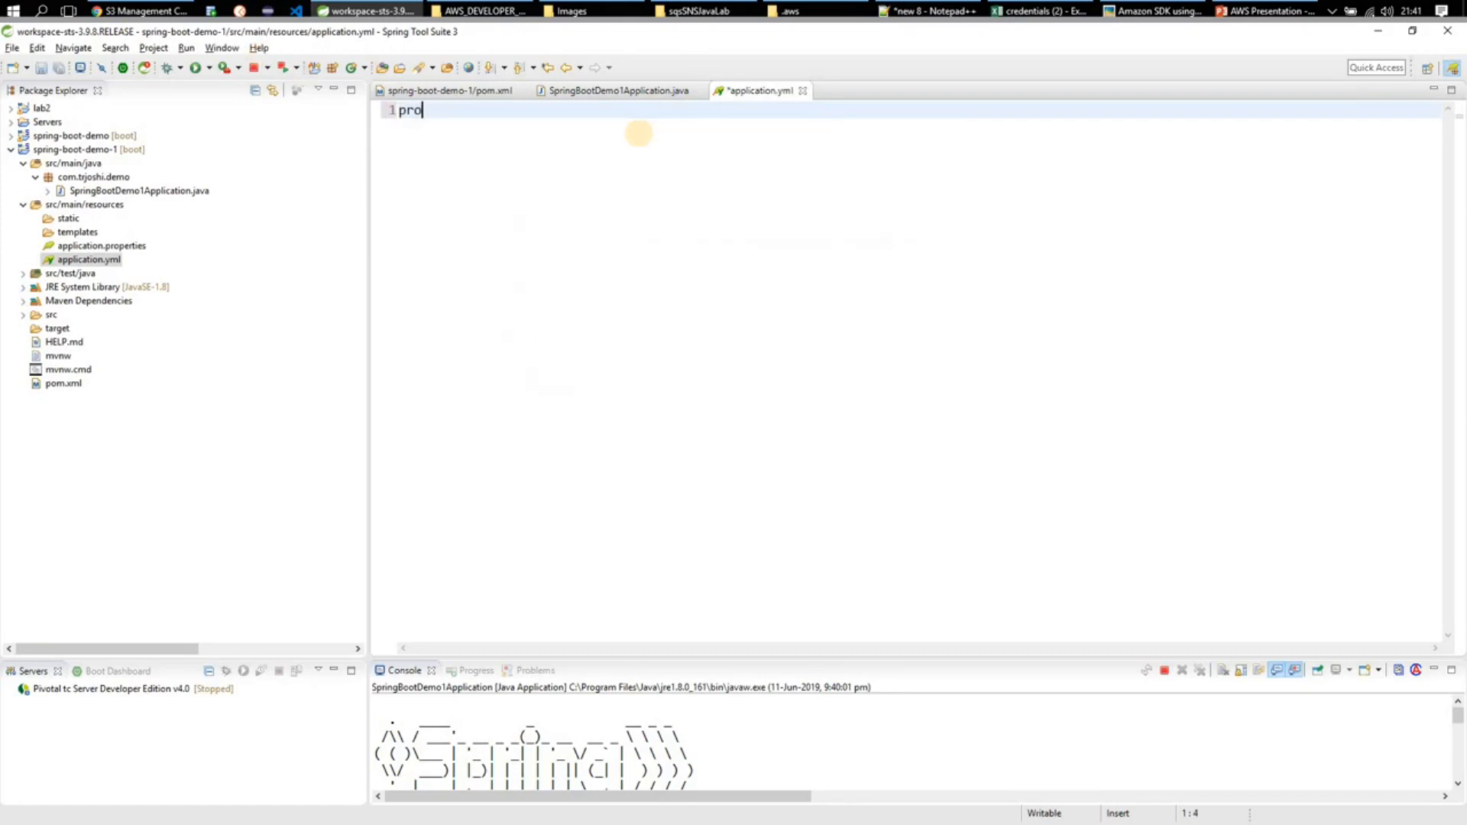
text(files:)
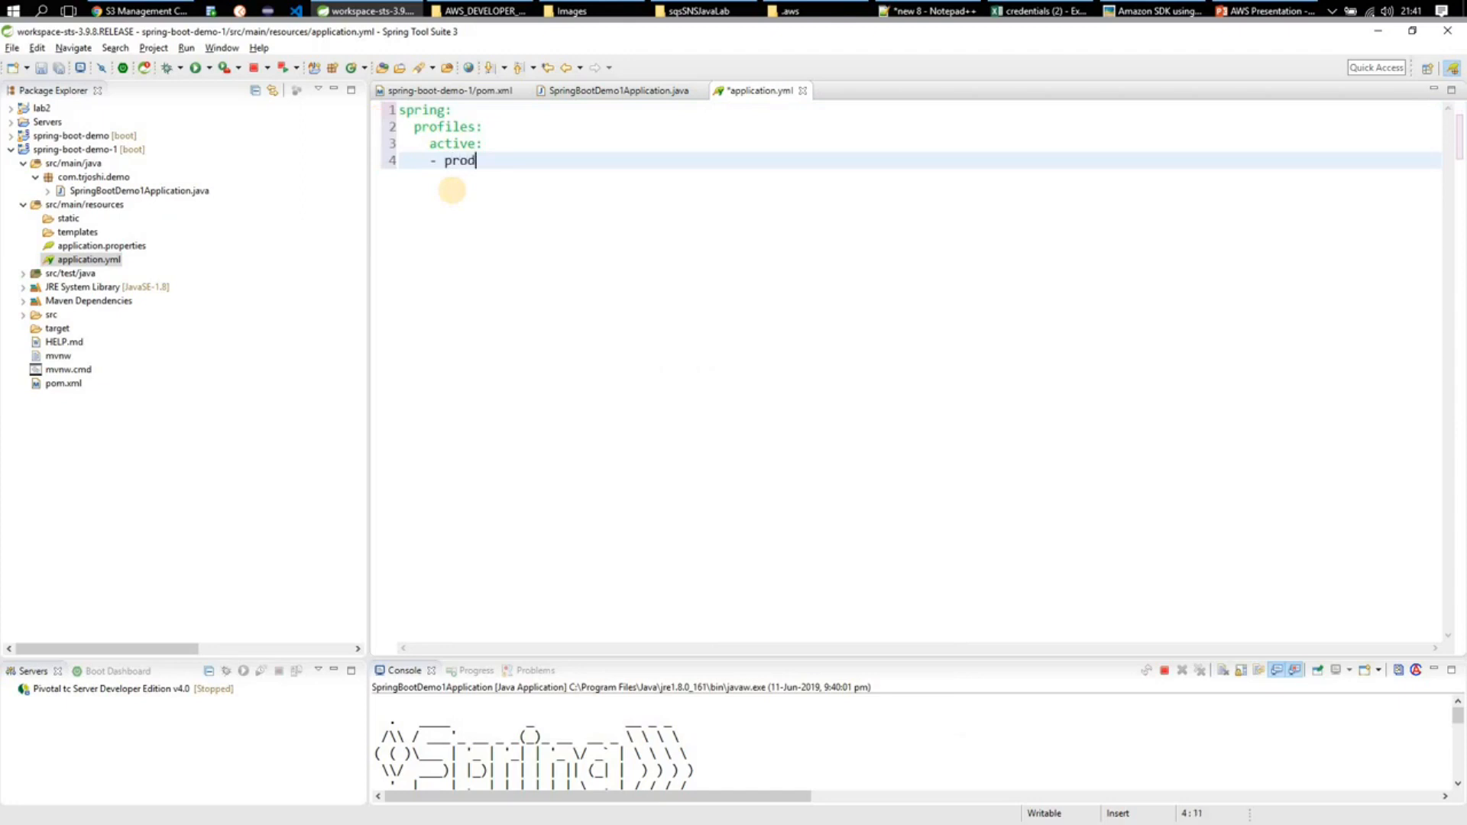
text(dev)
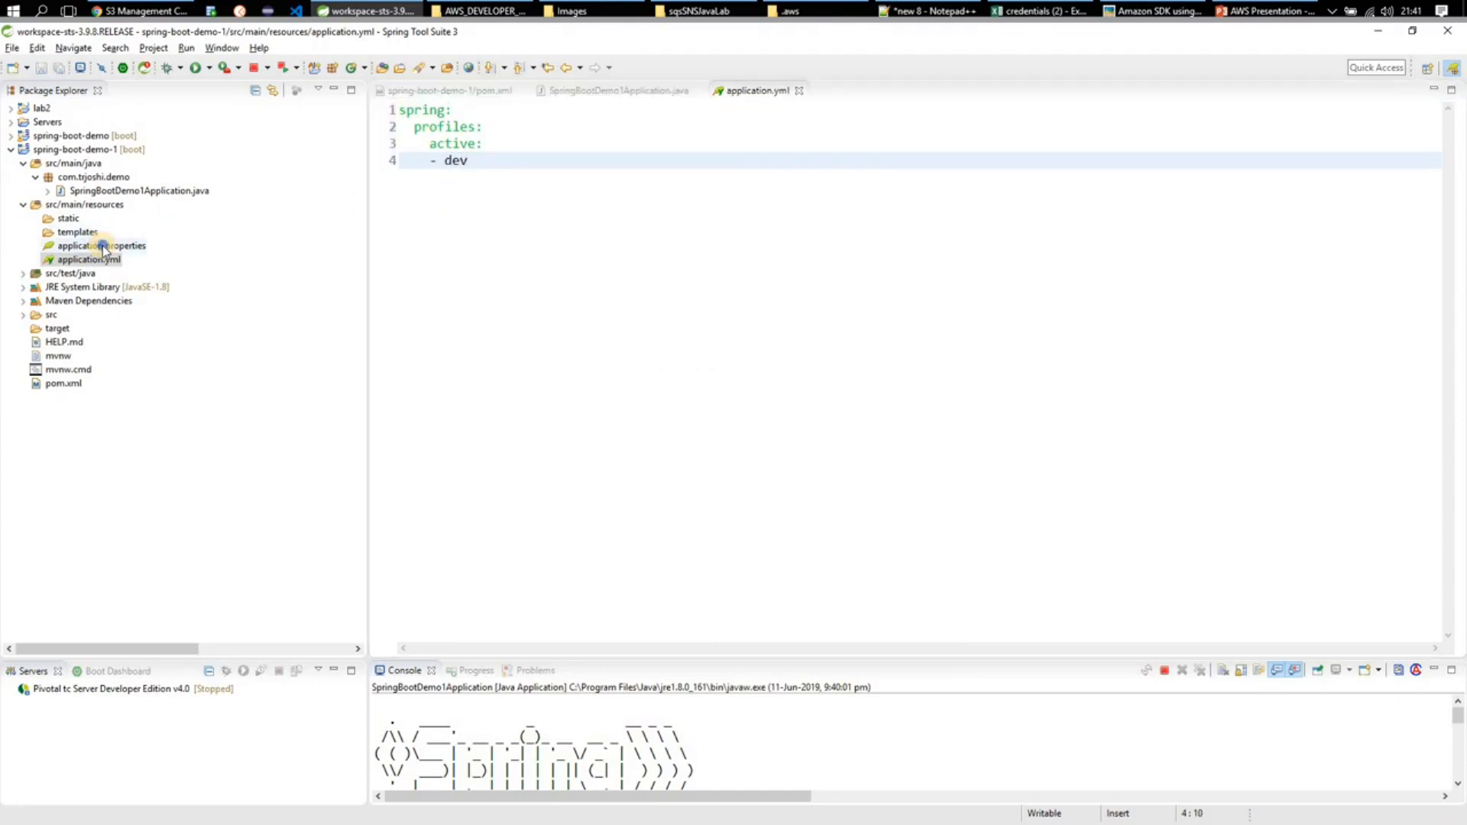
- Rename application.properties to application-dev.properties and delete its blank line
right_click(101, 245)
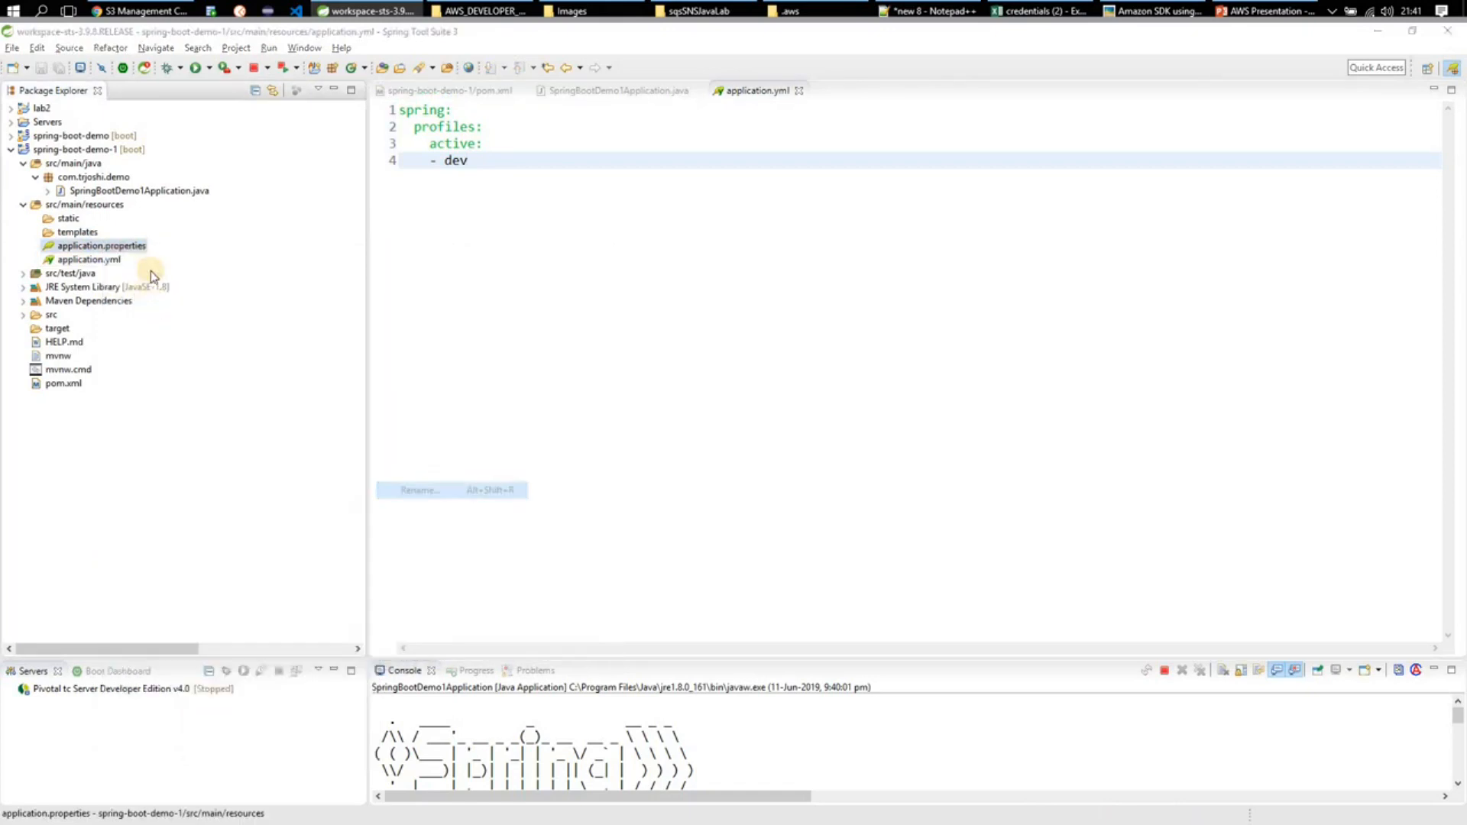
click(420, 489)
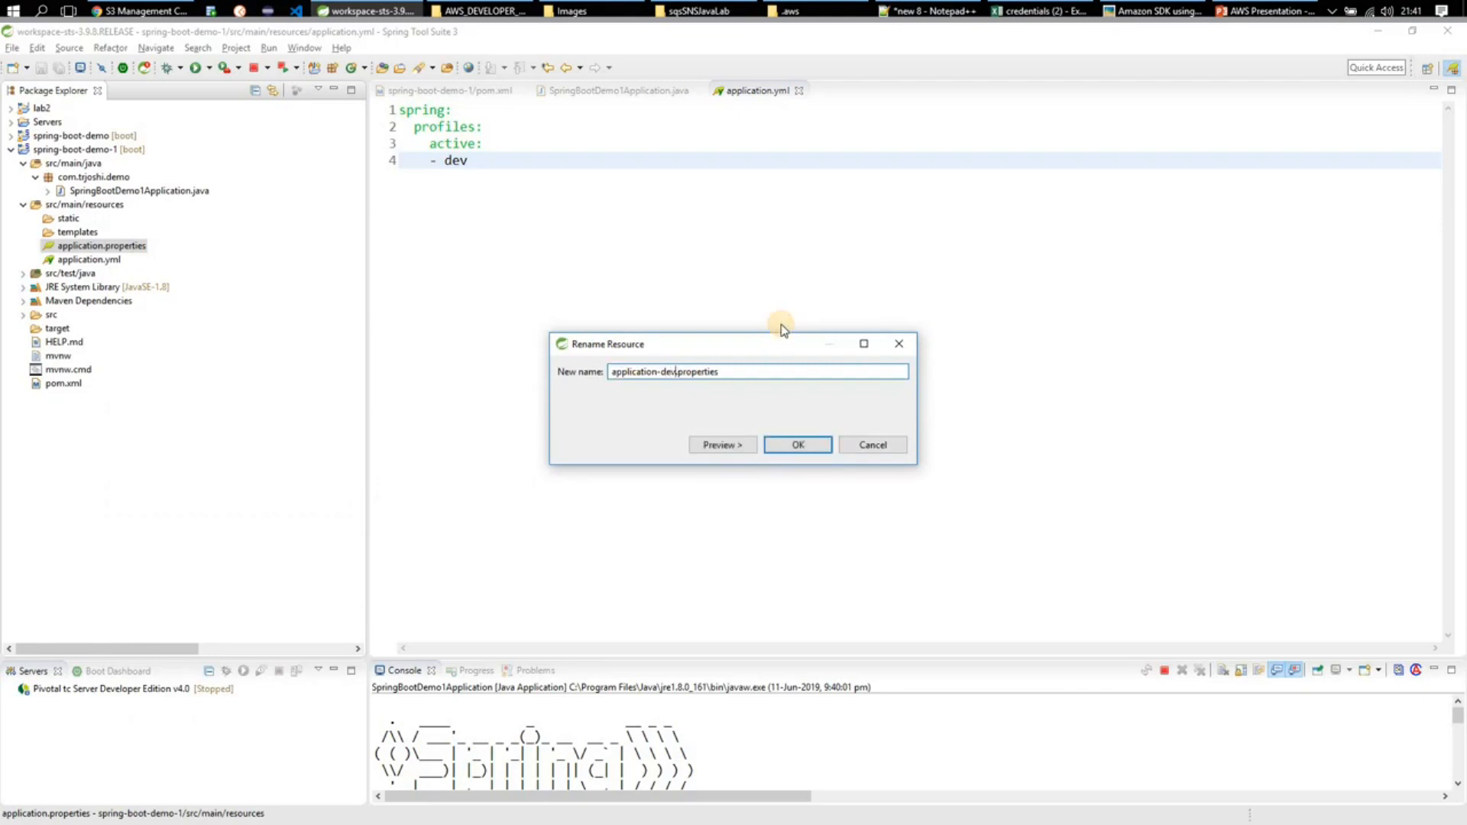
click(796, 445)
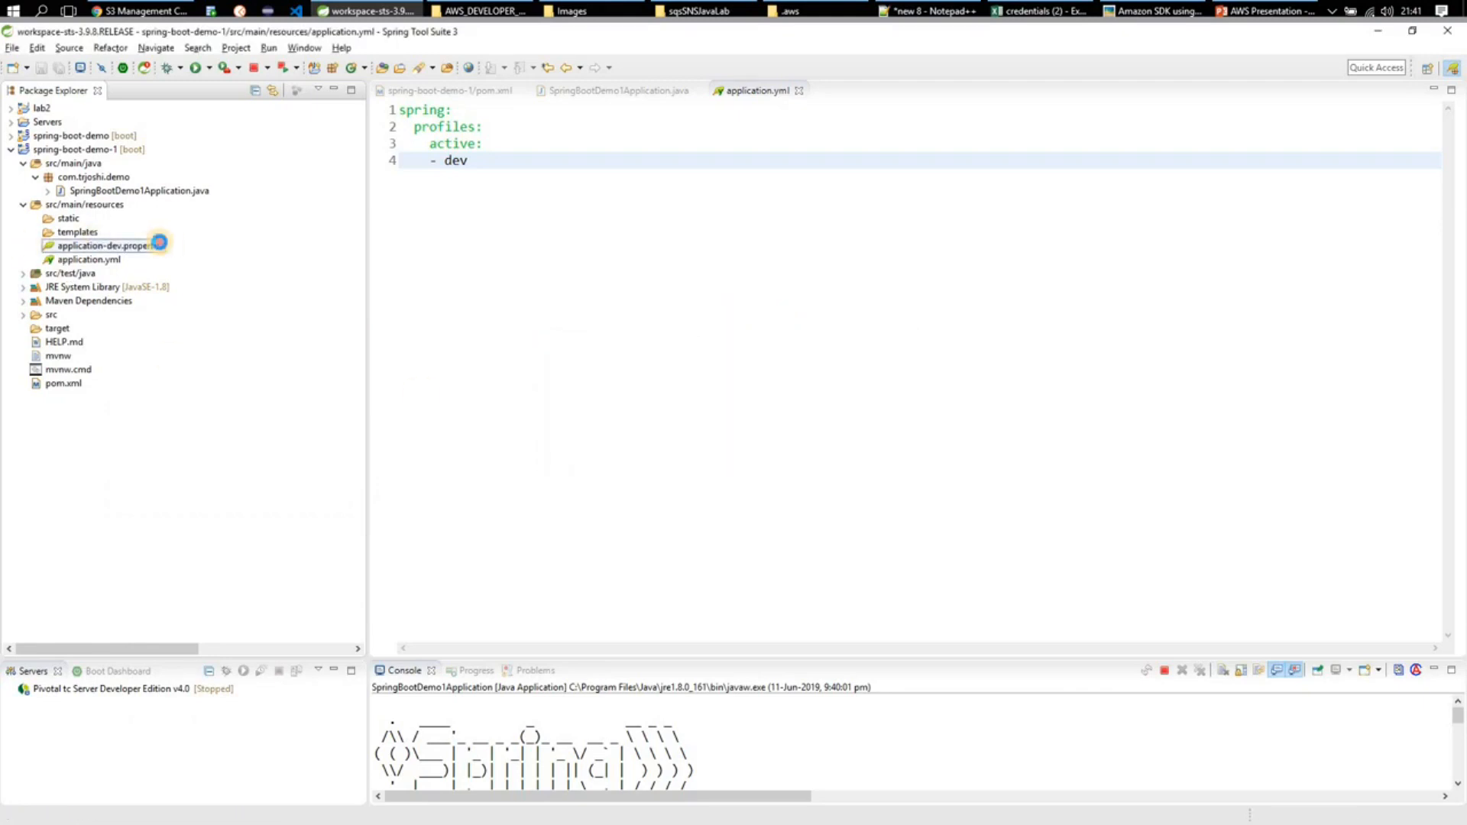
double_click(104, 245)
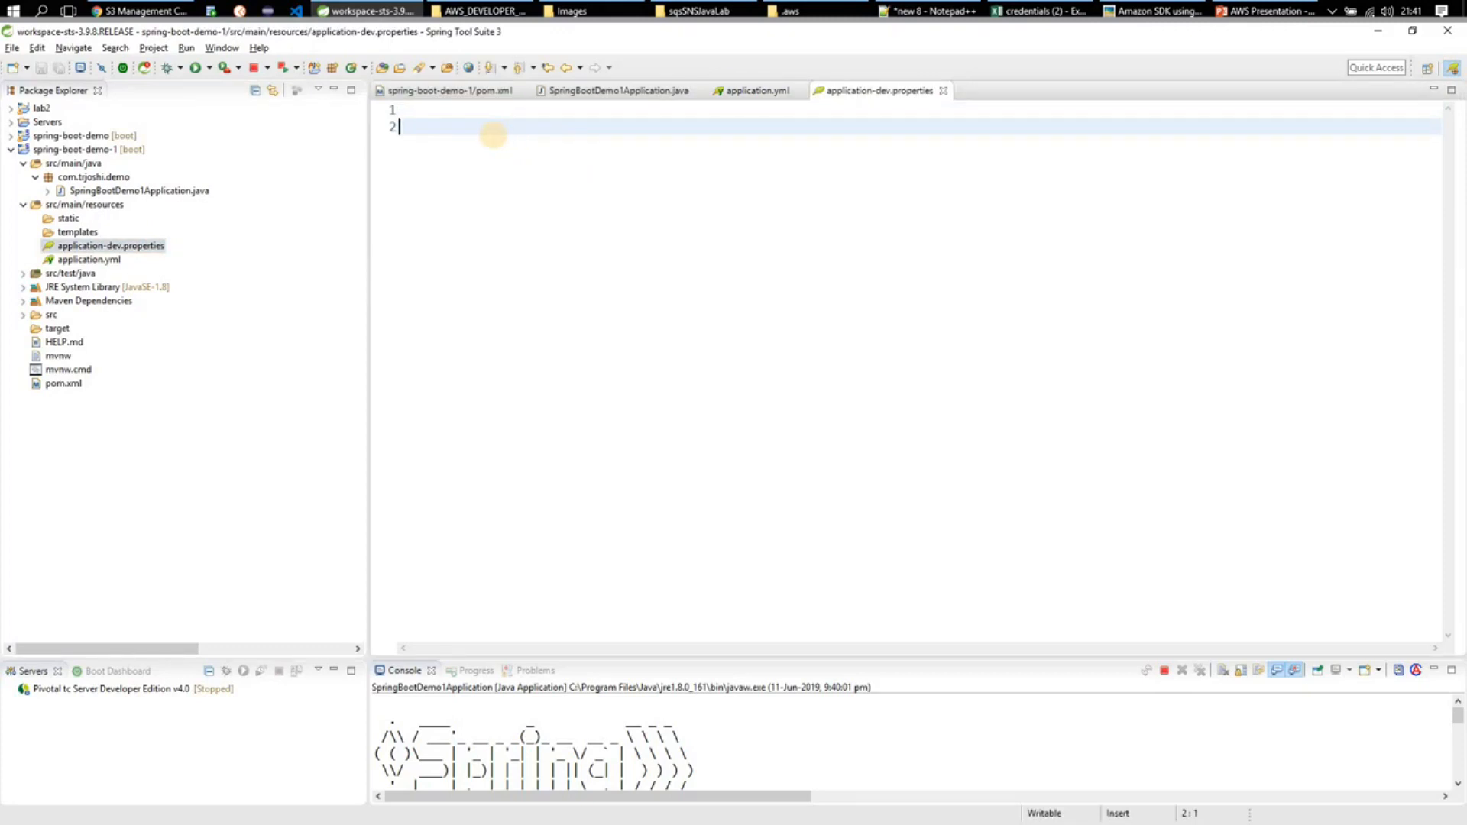
key(Backspace)
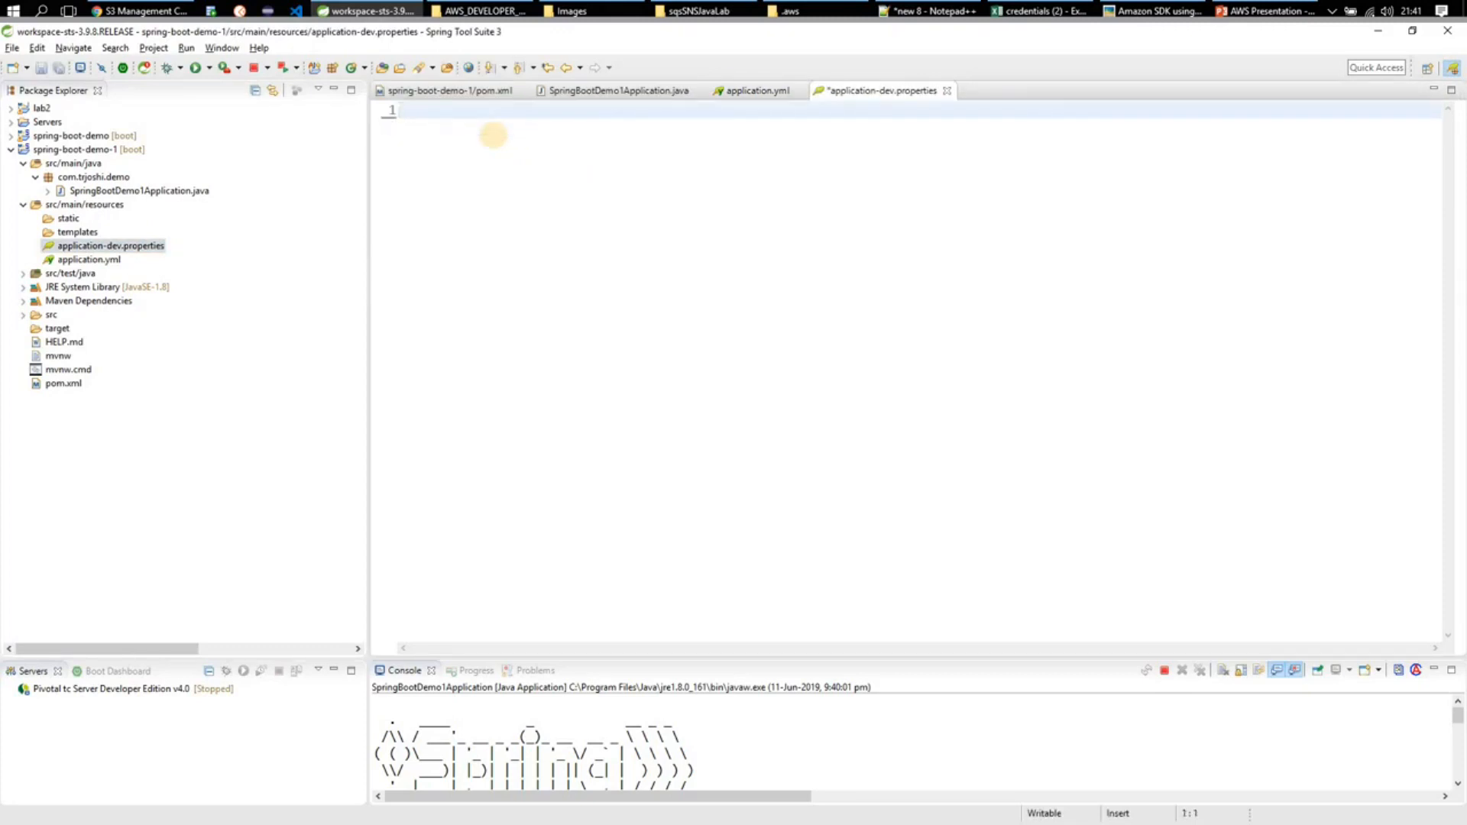
mouse_move(1094, 214)
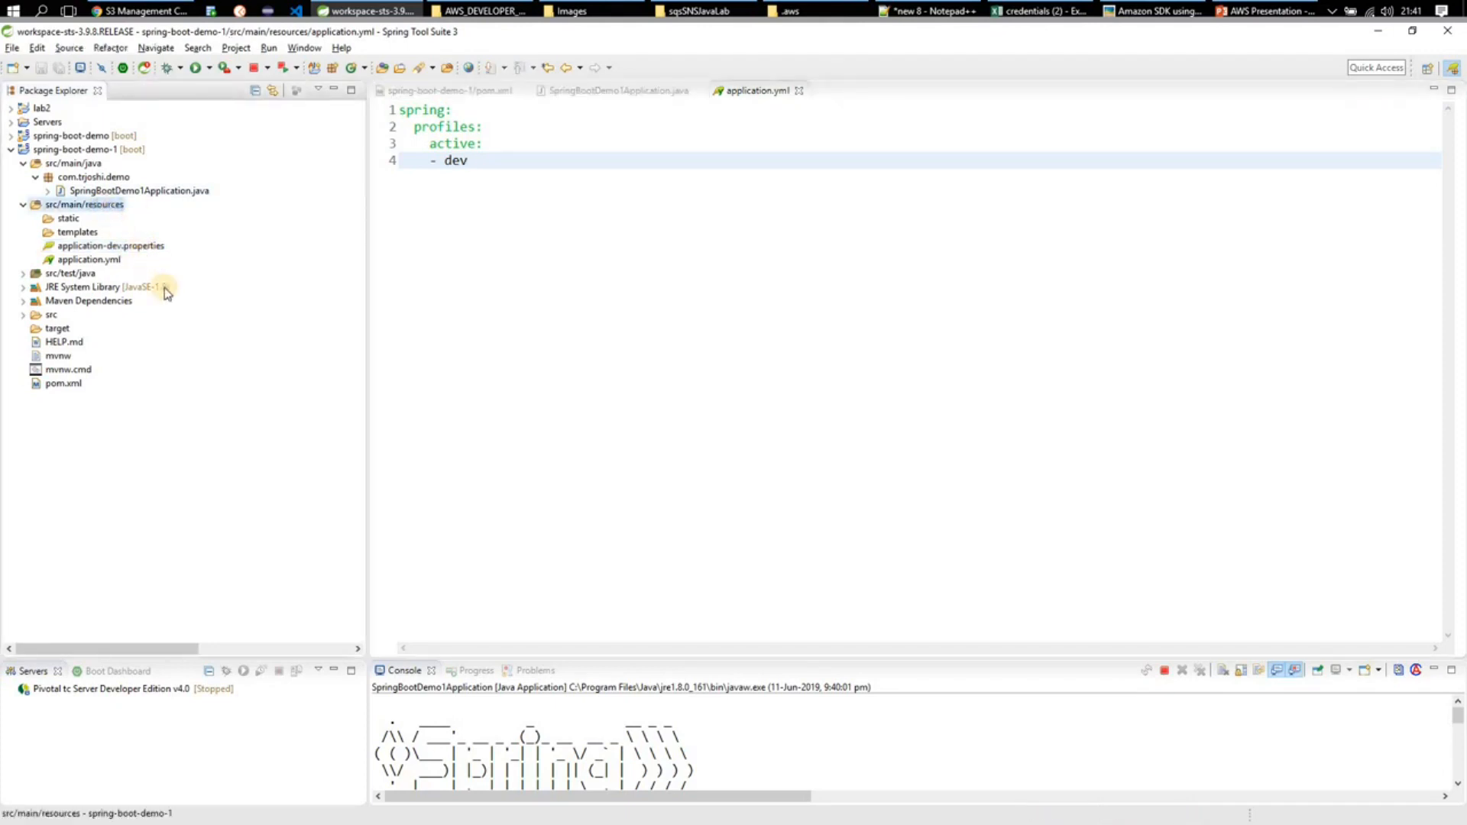
- Create an empty application-prod.properties in src/main/resources, then reopen application-dev.properties
right_click(83, 205)
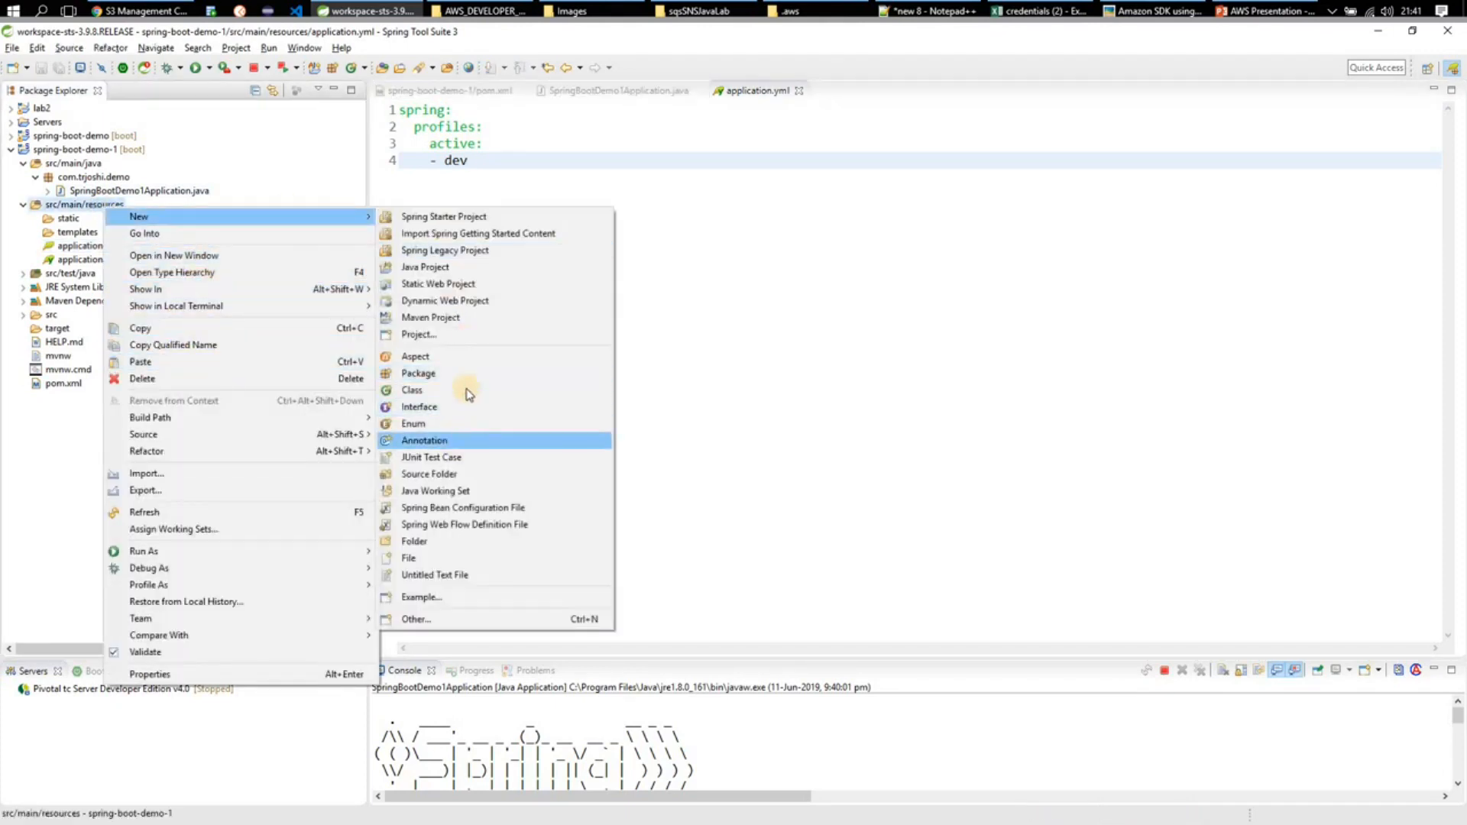
click(408, 558)
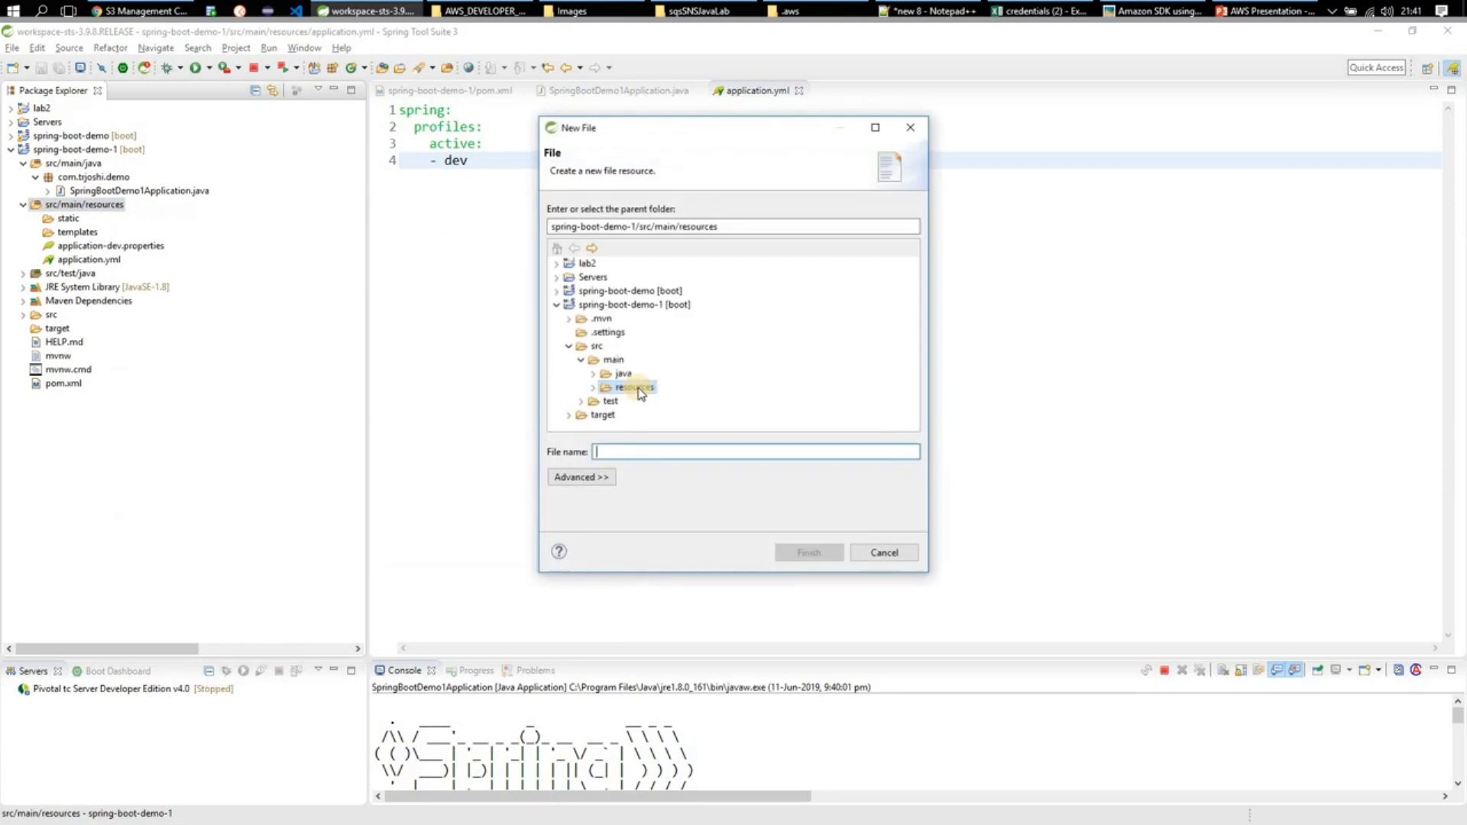
text(application-prod.)
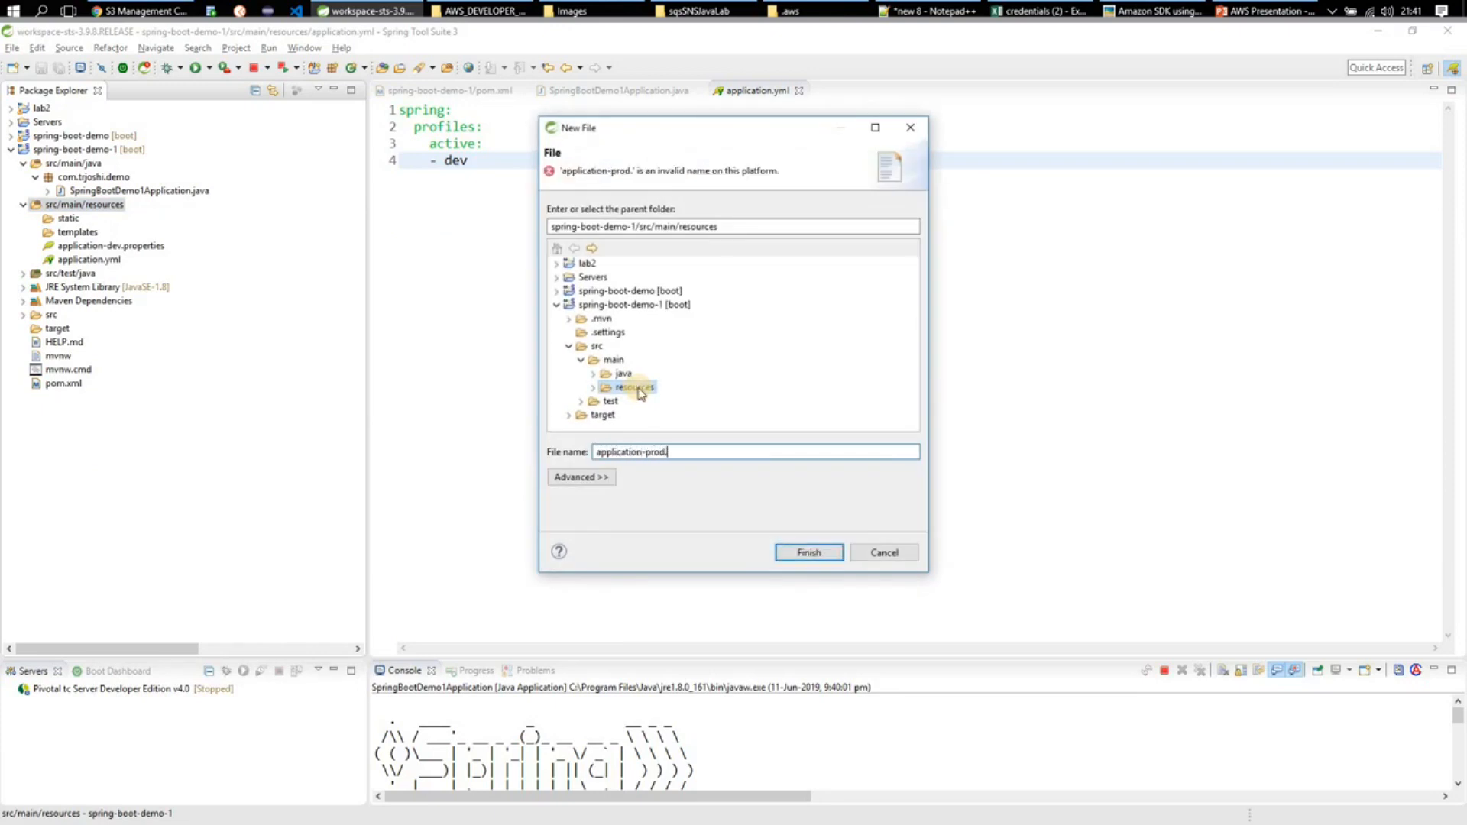
text(properties)
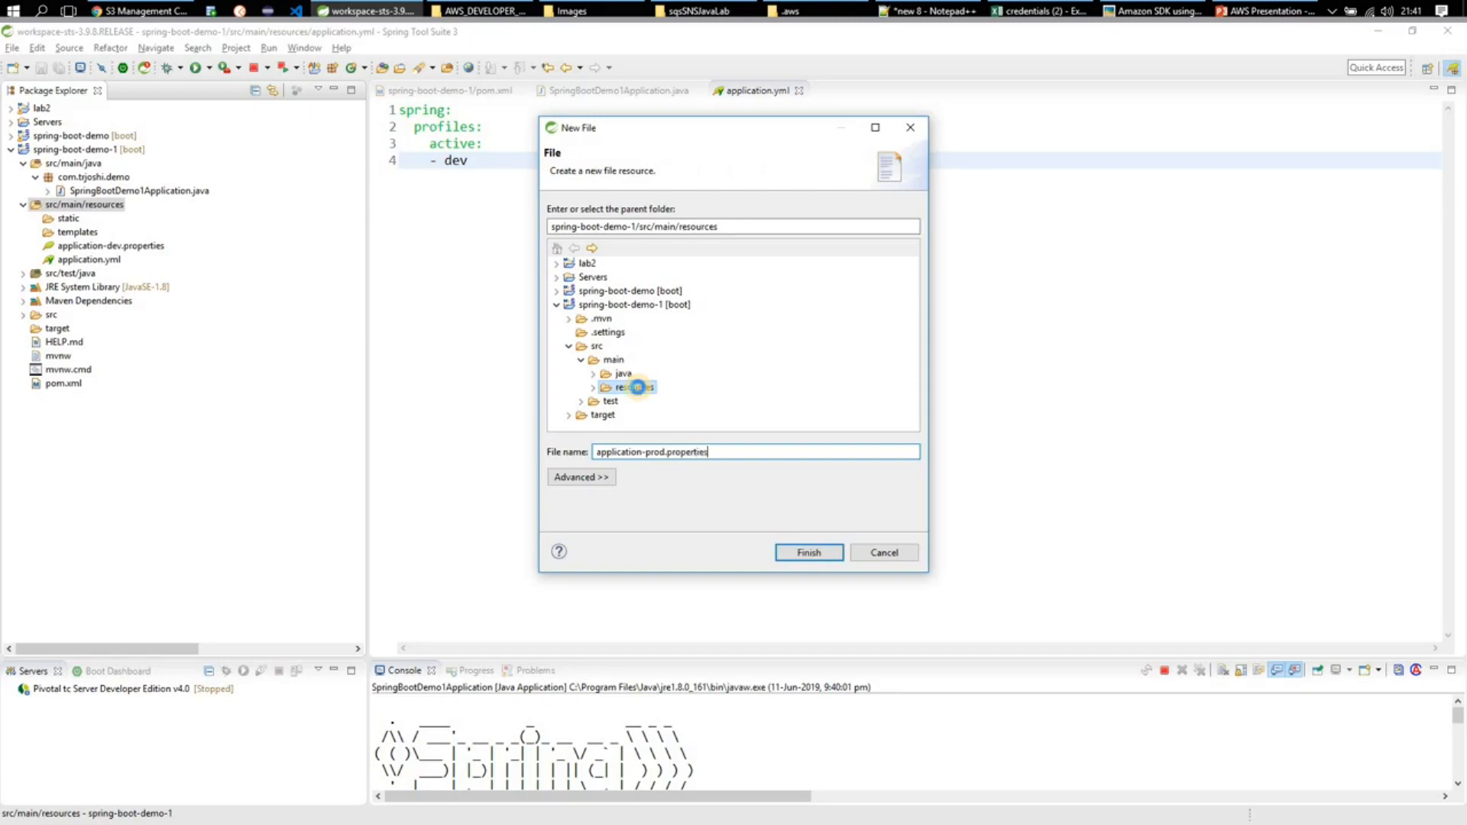
click(808, 552)
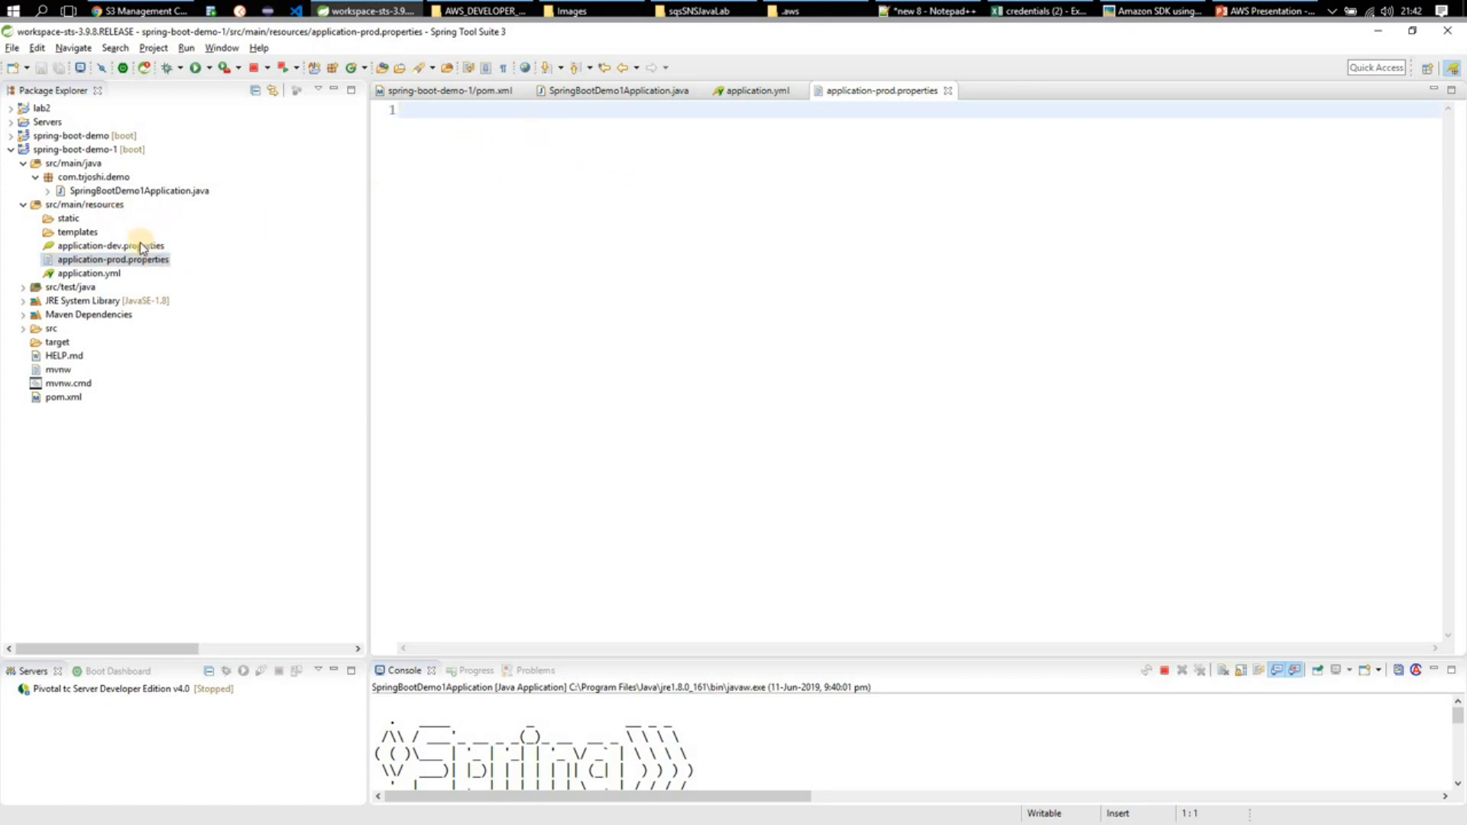
double_click(109, 245)
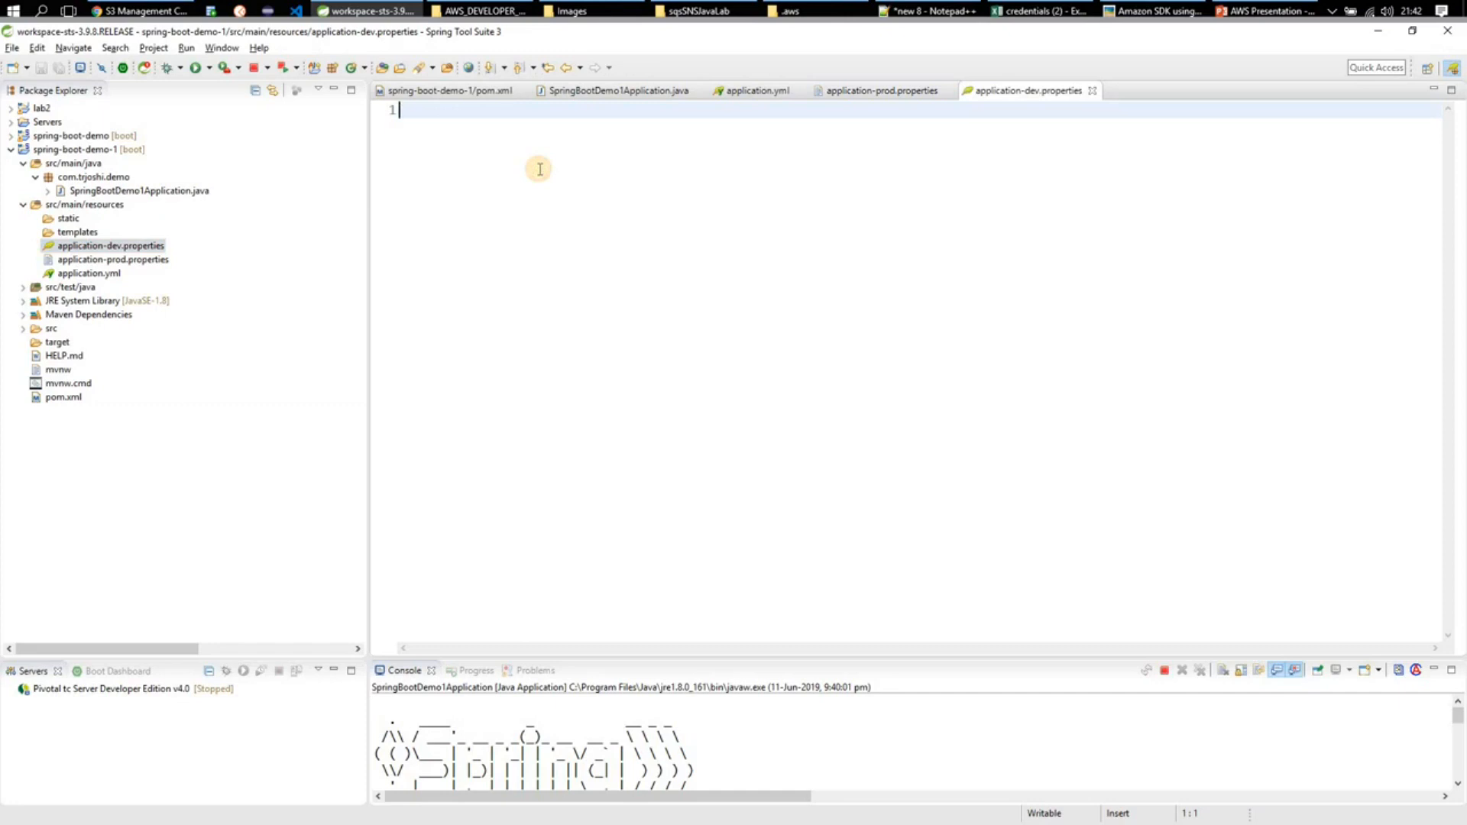
click(613, 90)
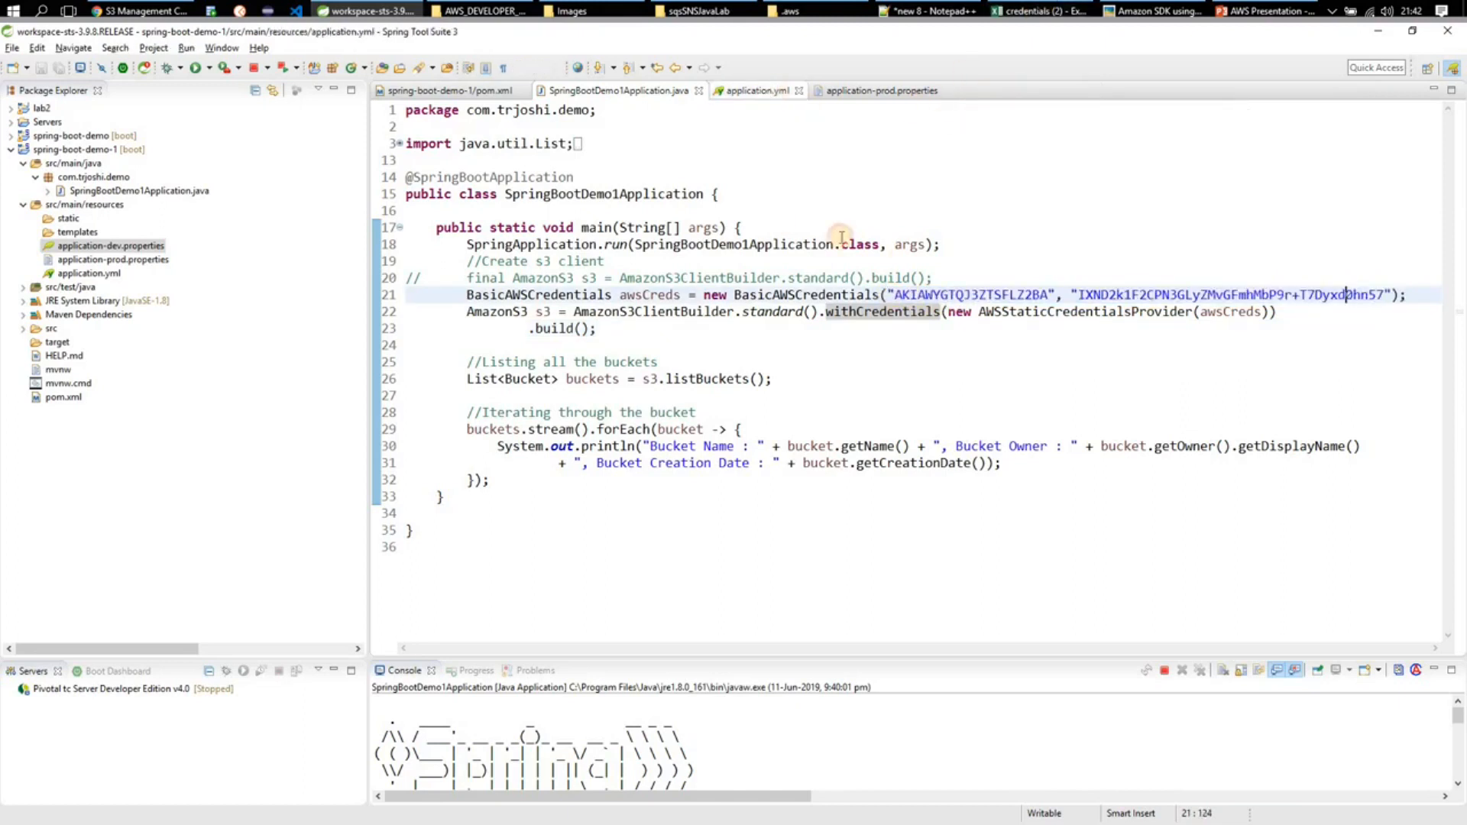
click(758, 91)
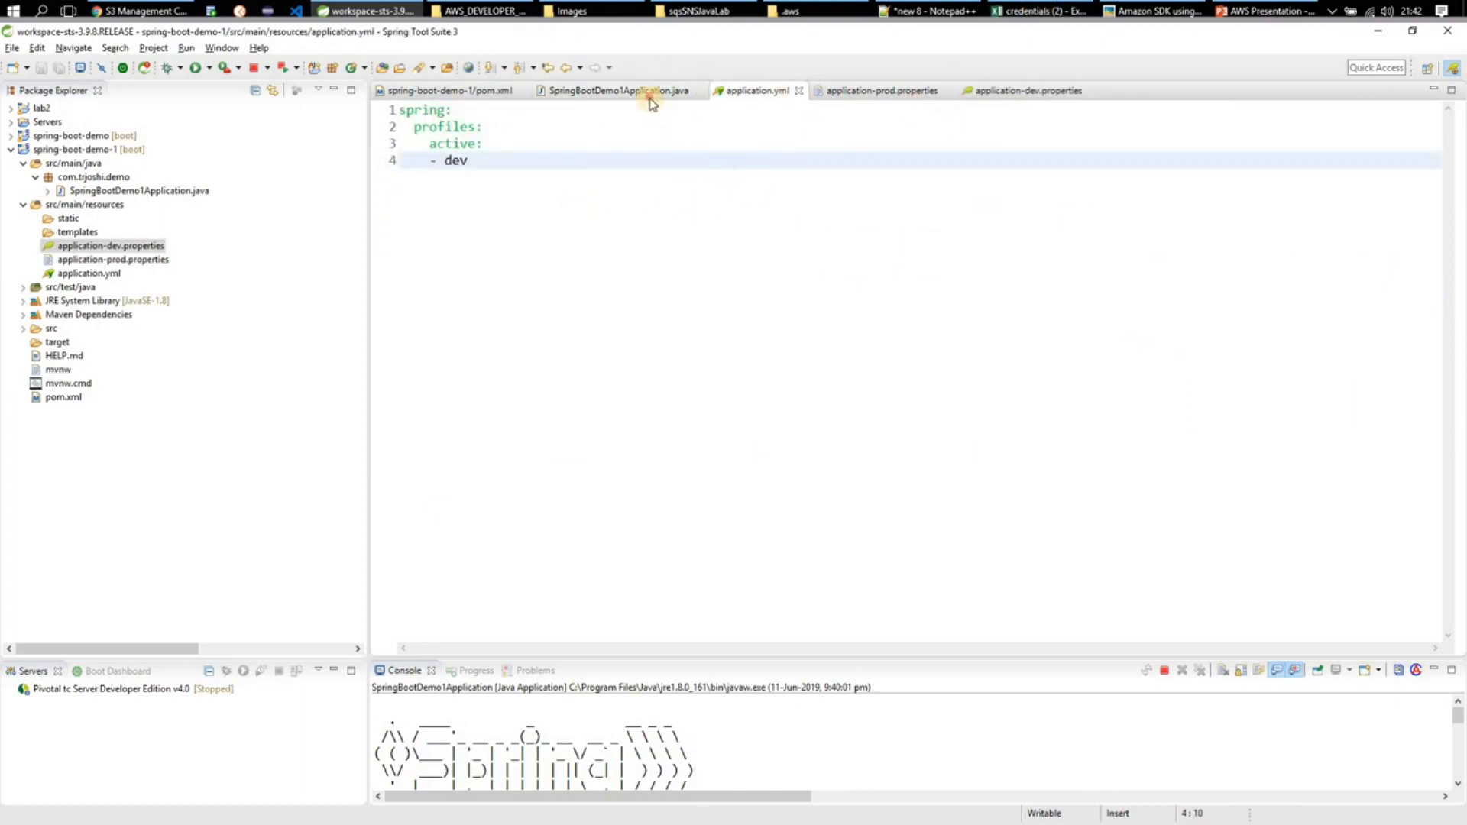
click(613, 91)
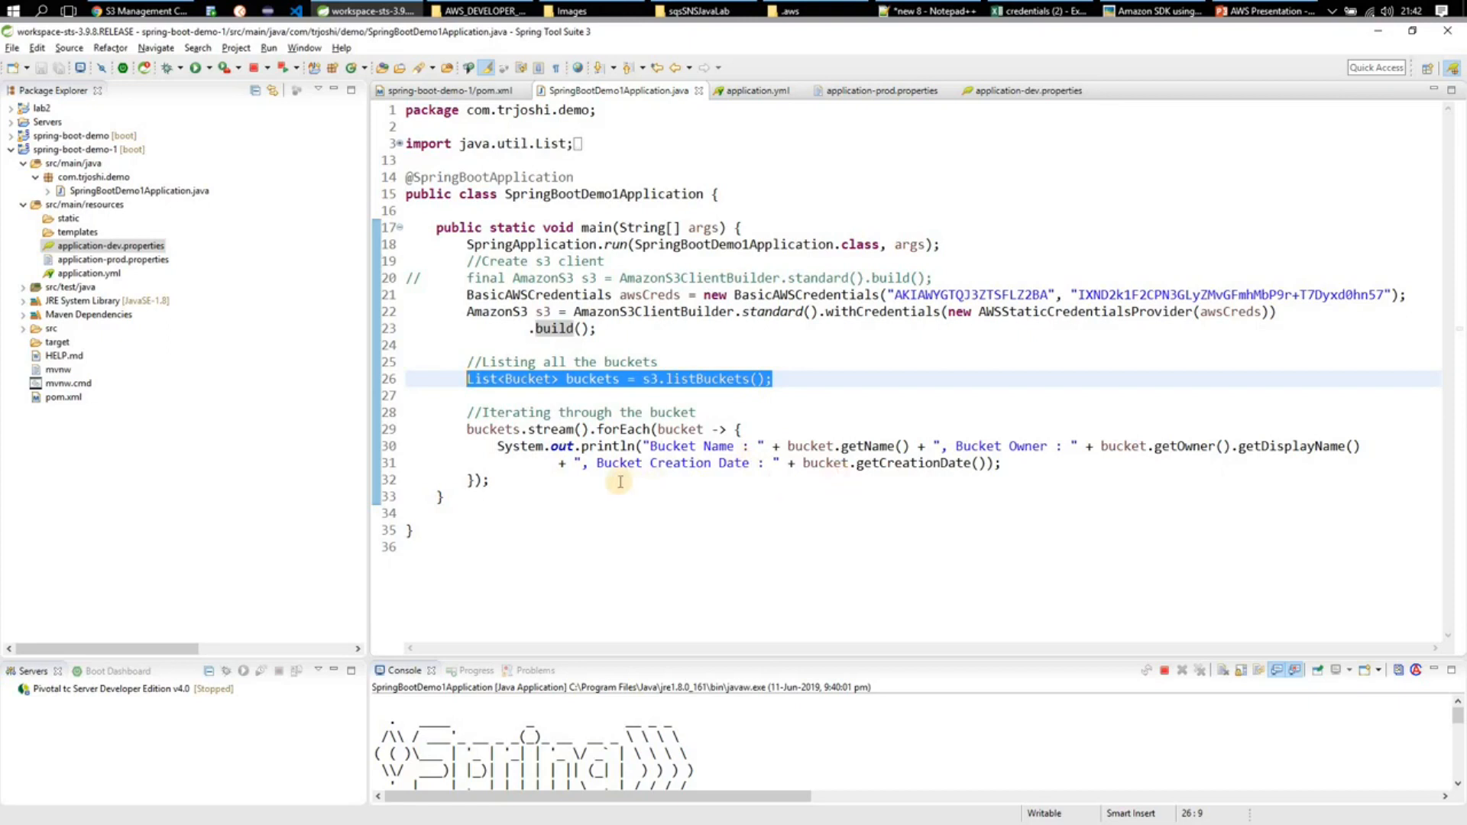
drag(467, 378, 487, 479)
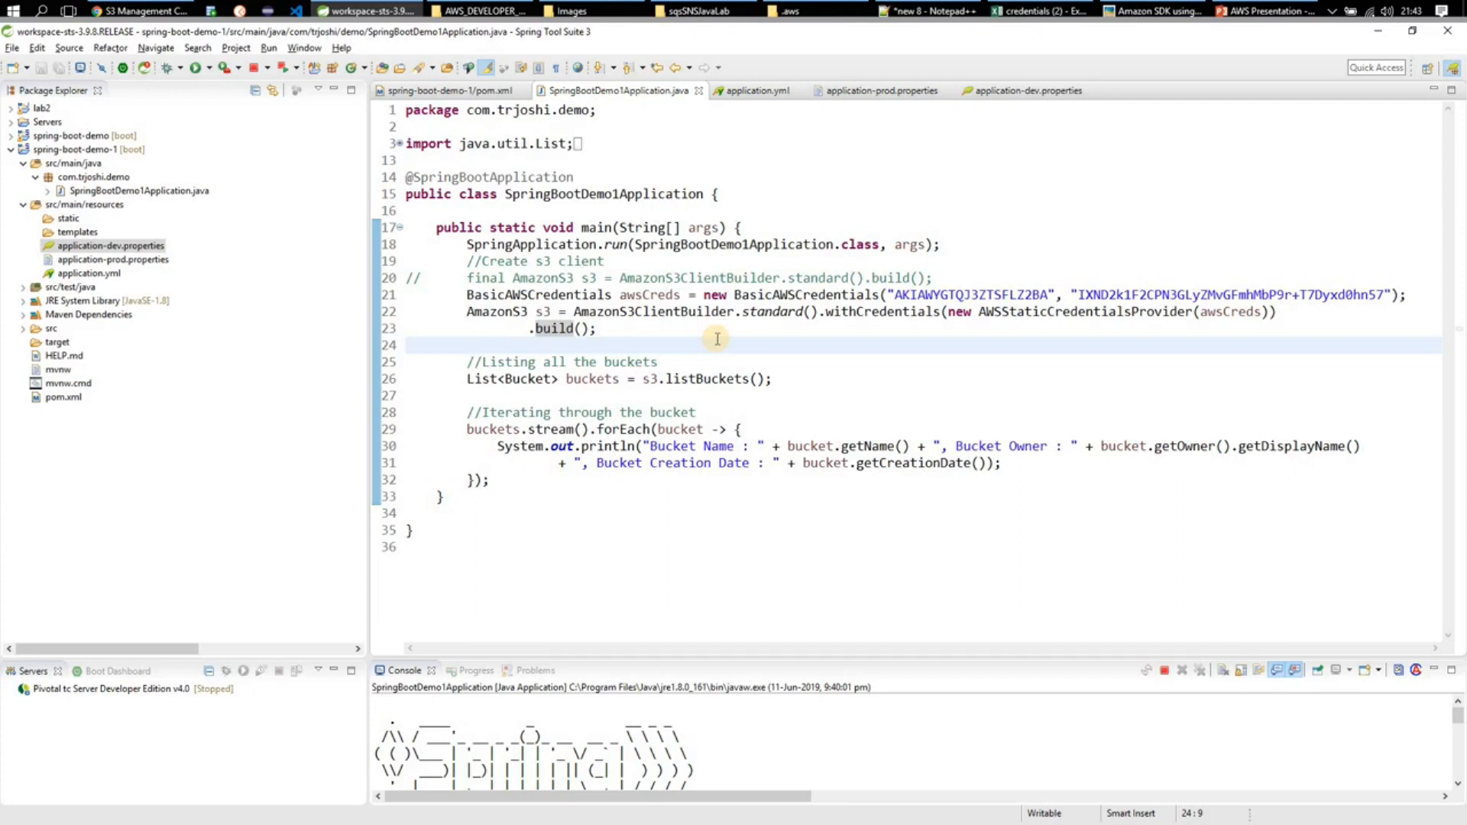
click(468, 344)
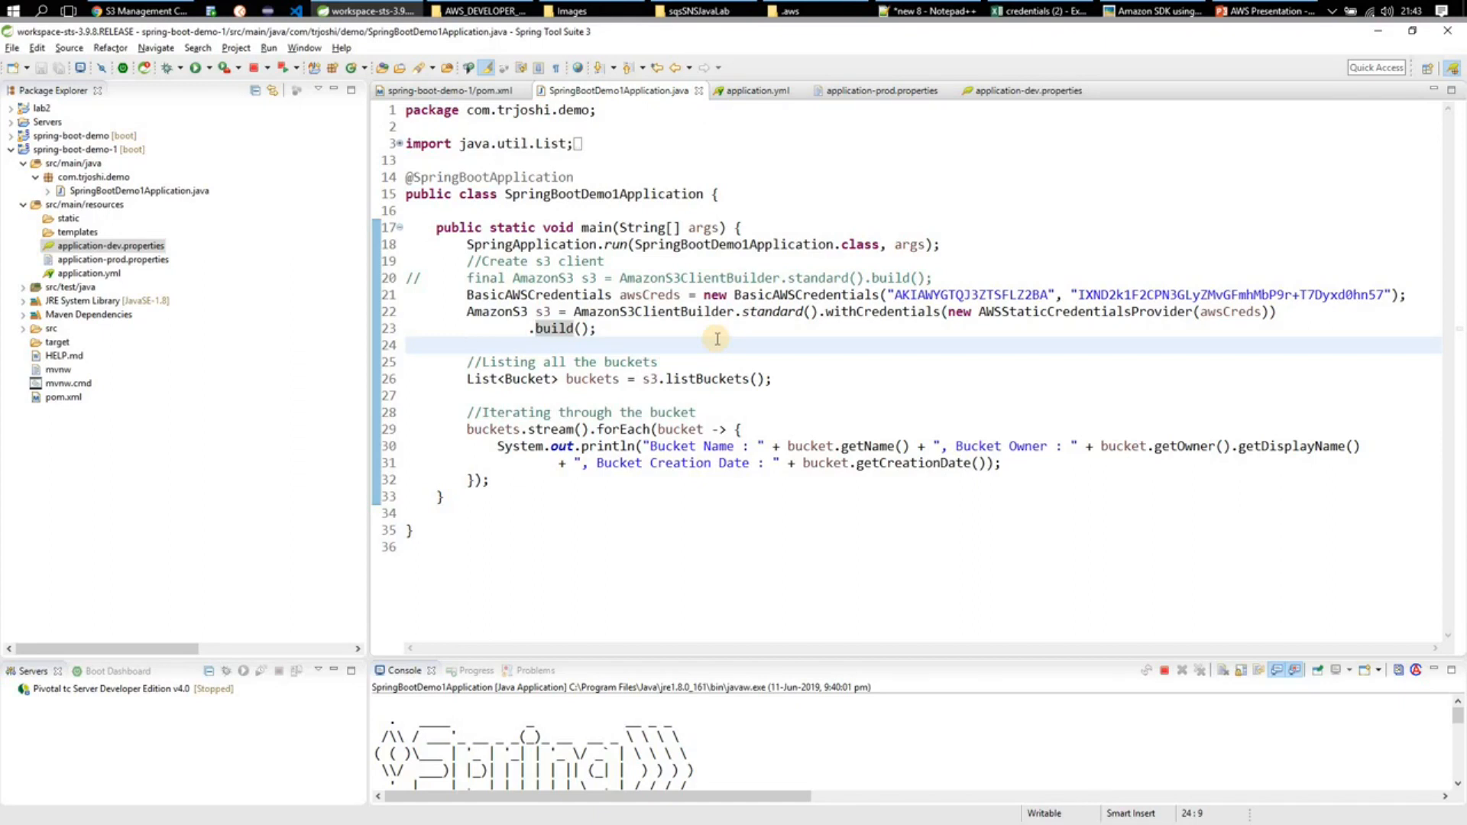
click(468, 345)
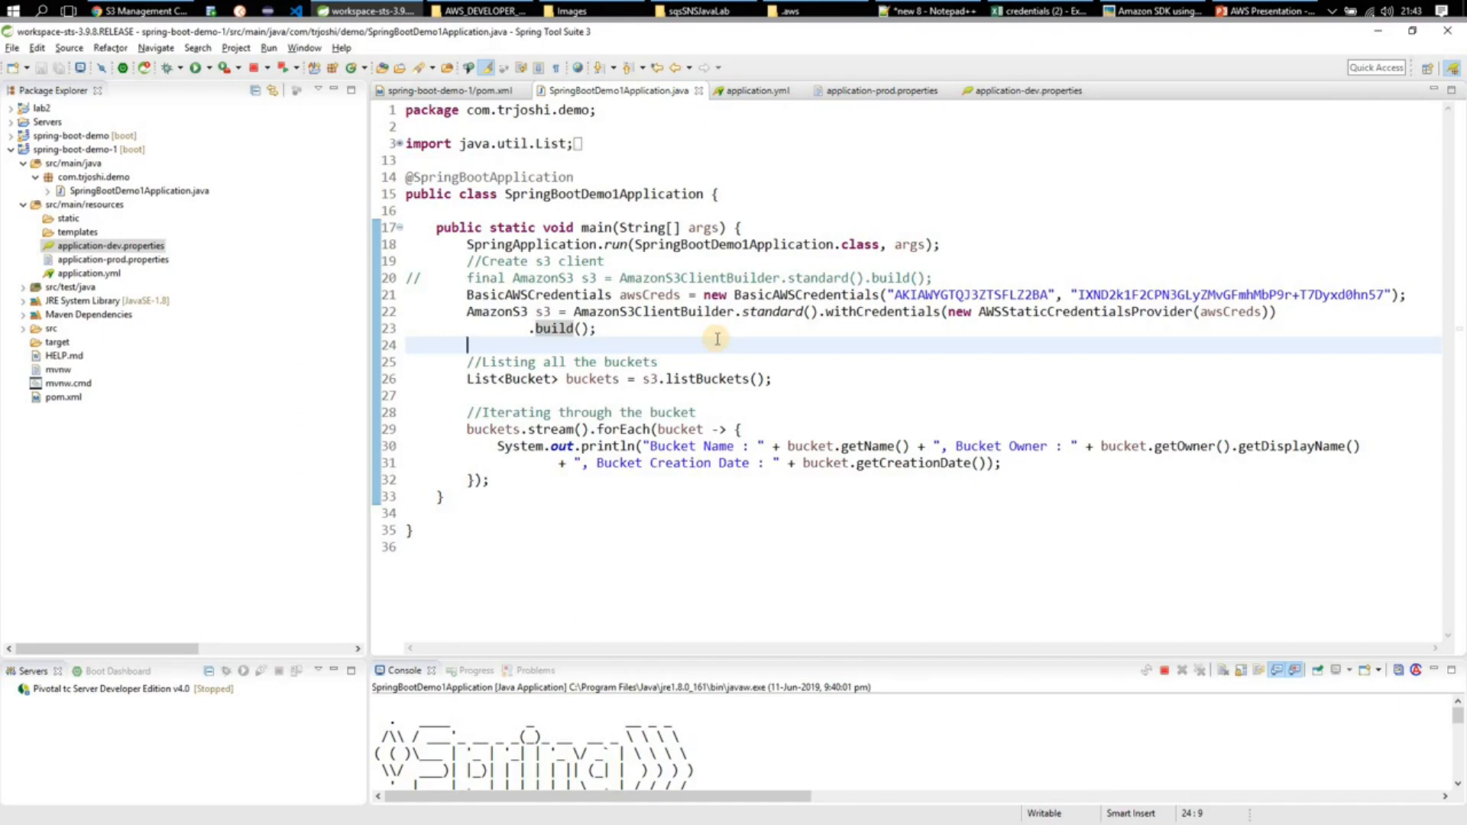